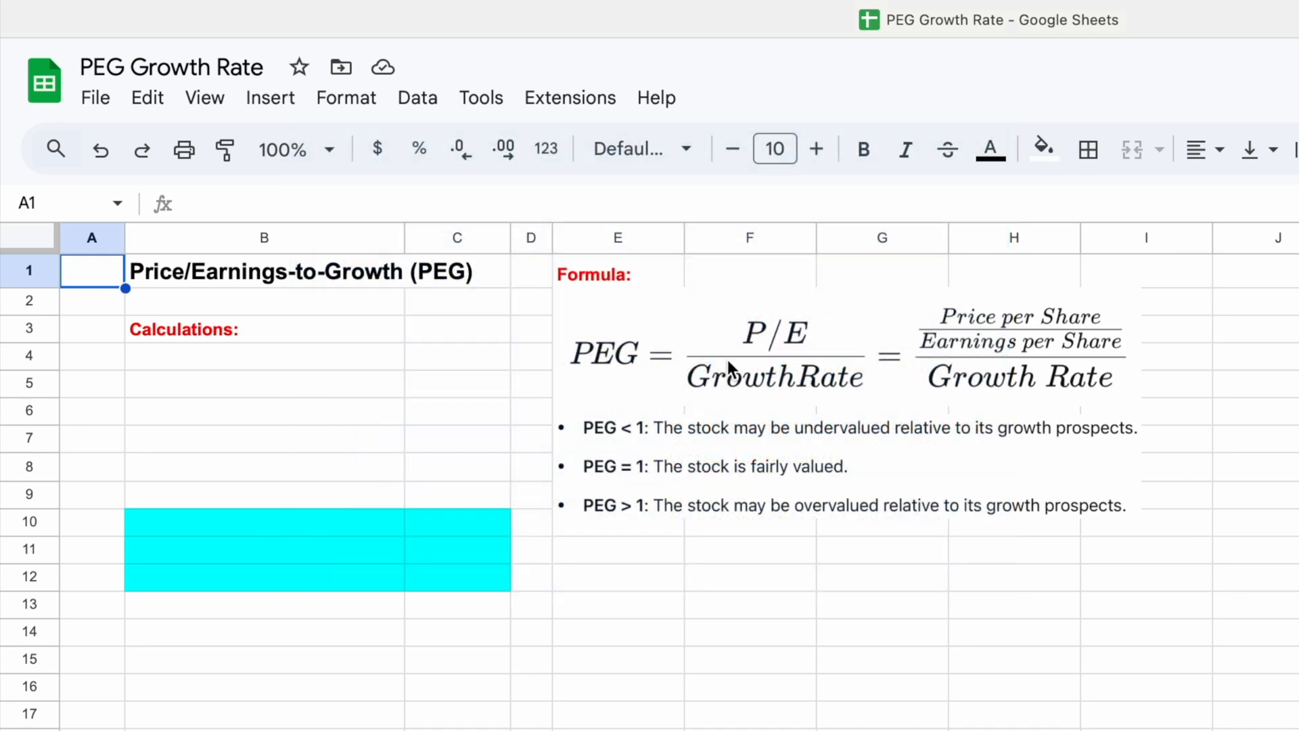
mouse_move(705, 392)
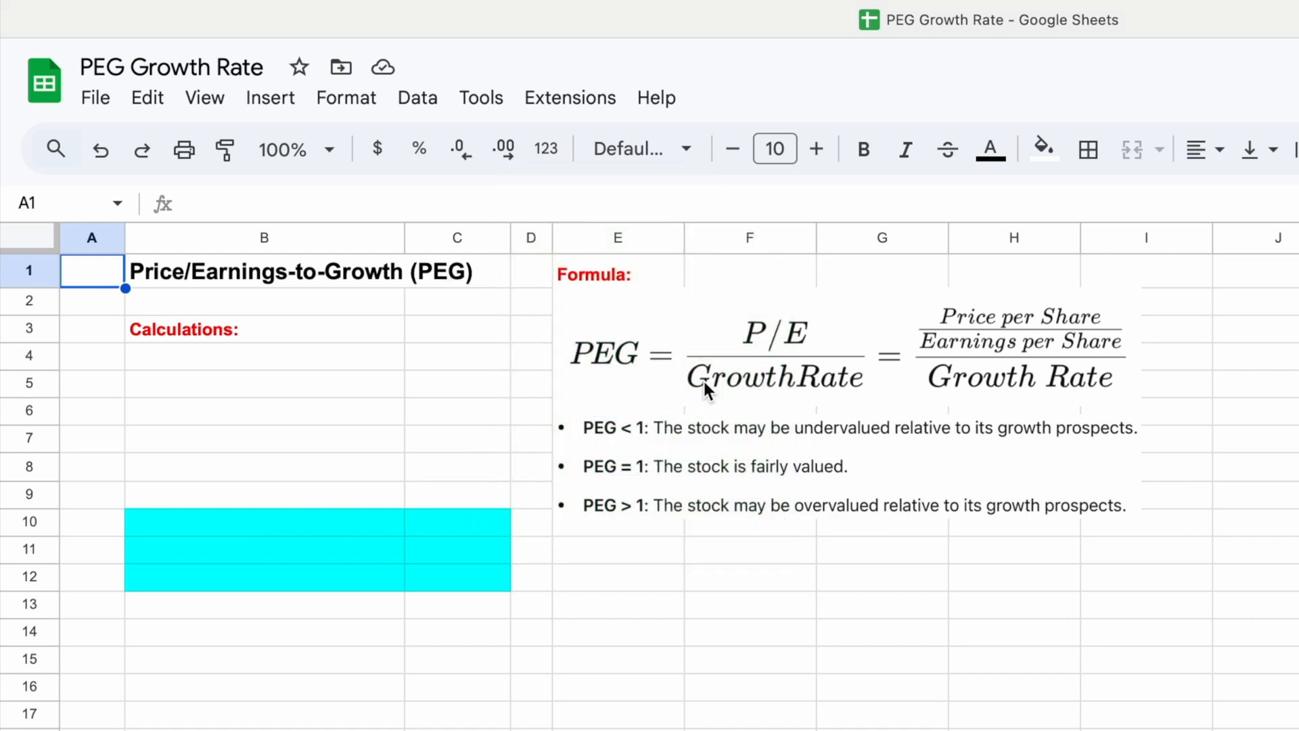
mouse_move(580, 377)
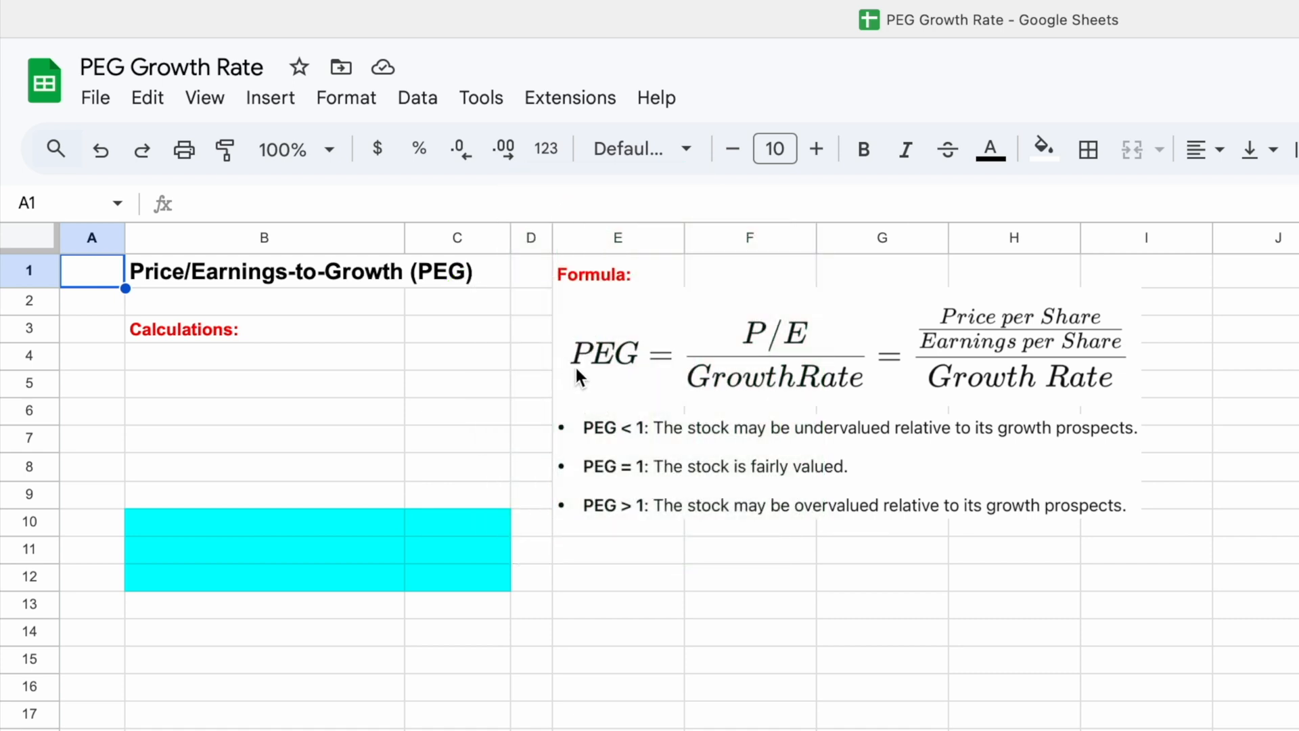
mouse_move(605, 380)
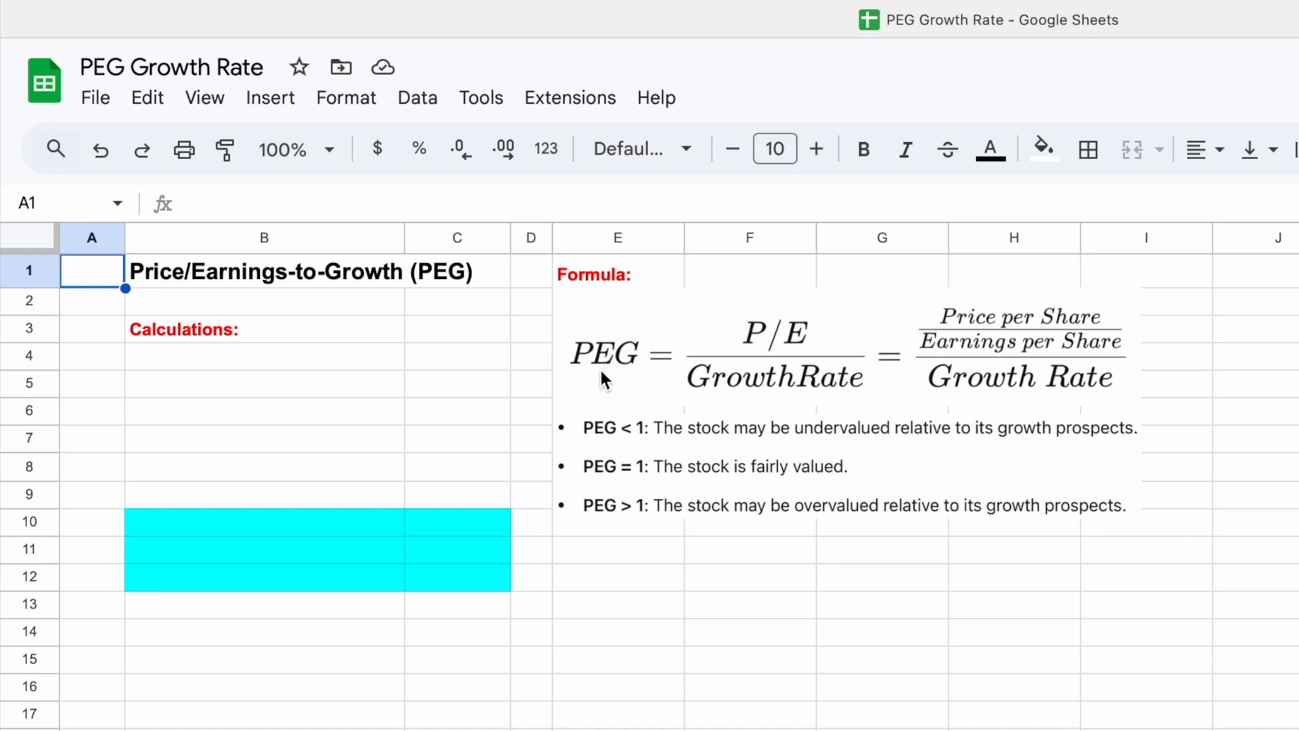
mouse_move(771, 352)
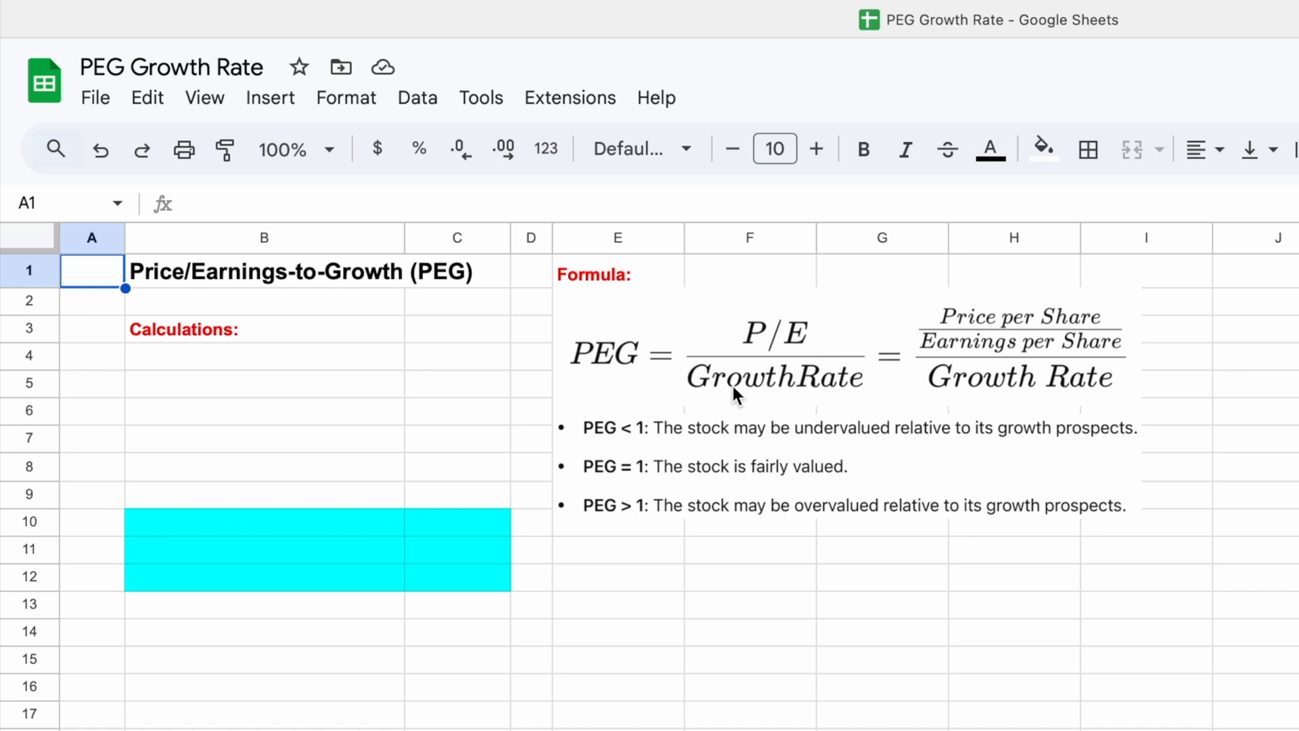
mouse_move(835, 403)
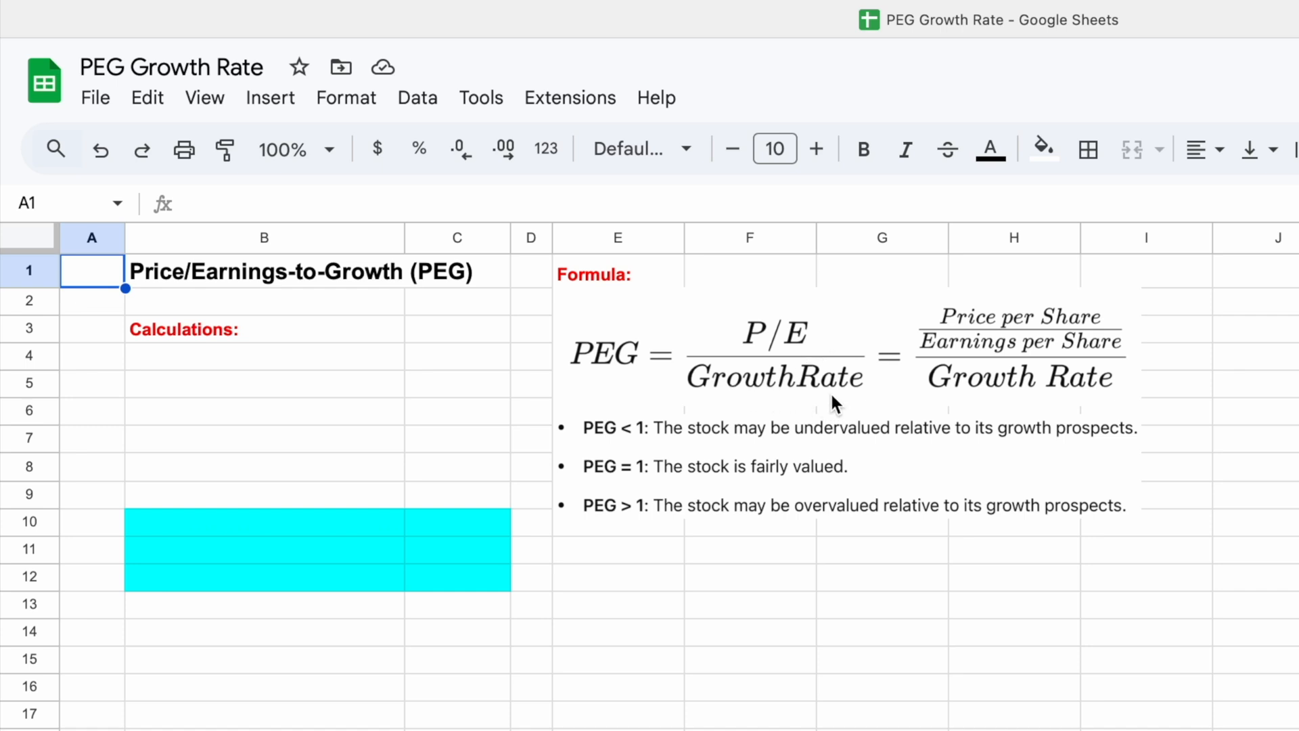
mouse_move(817, 346)
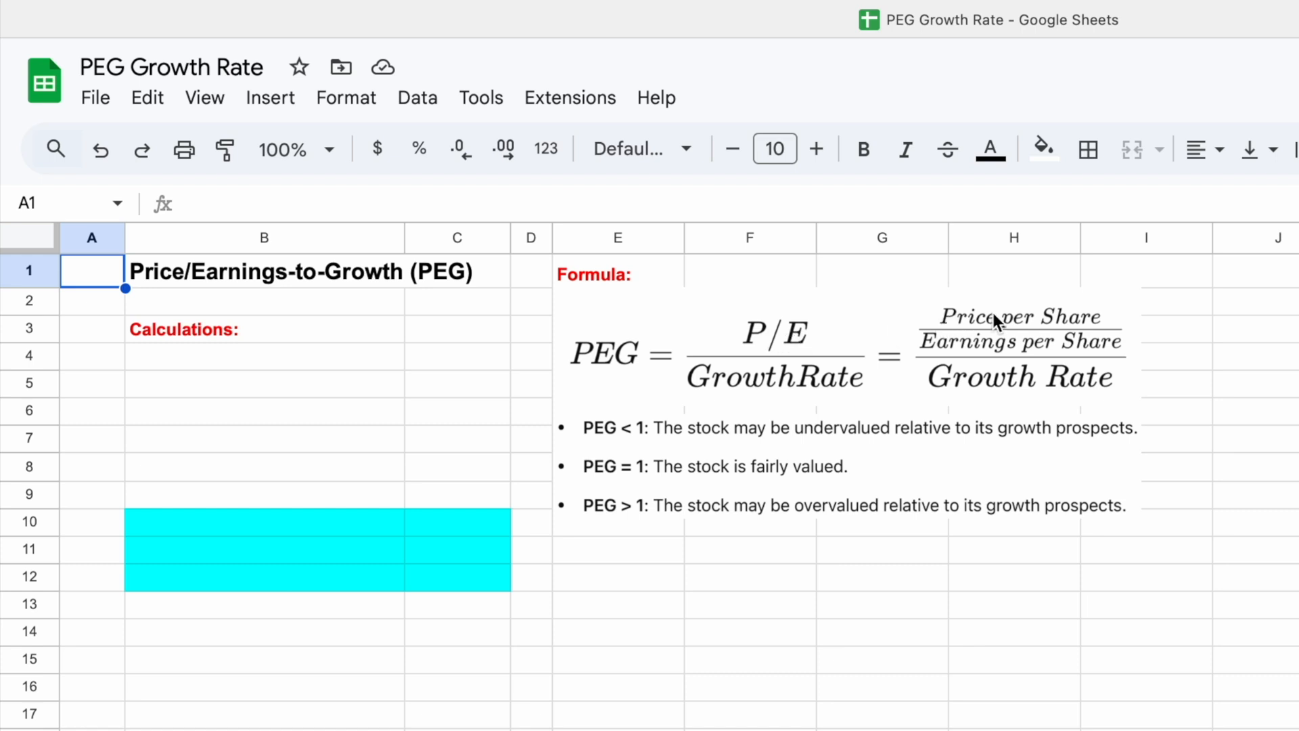
mouse_move(1069, 358)
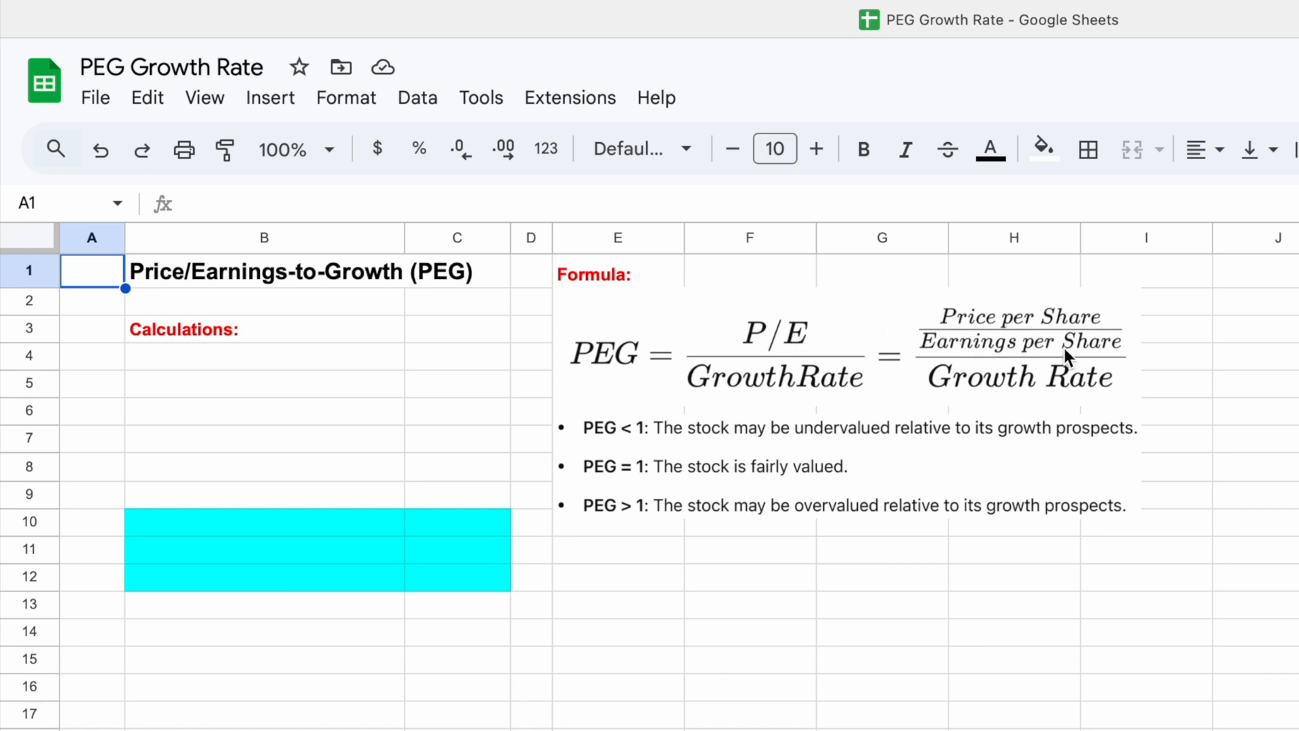
mouse_move(1114, 346)
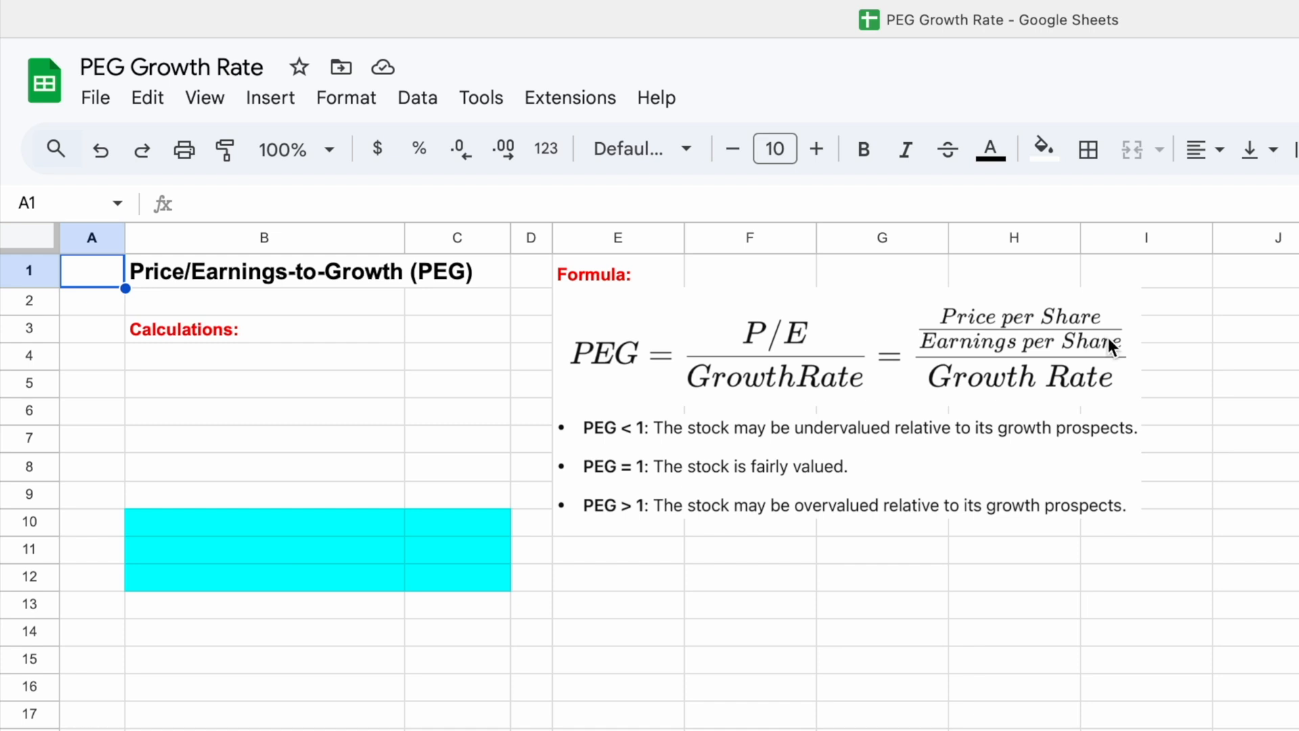
mouse_move(1038, 340)
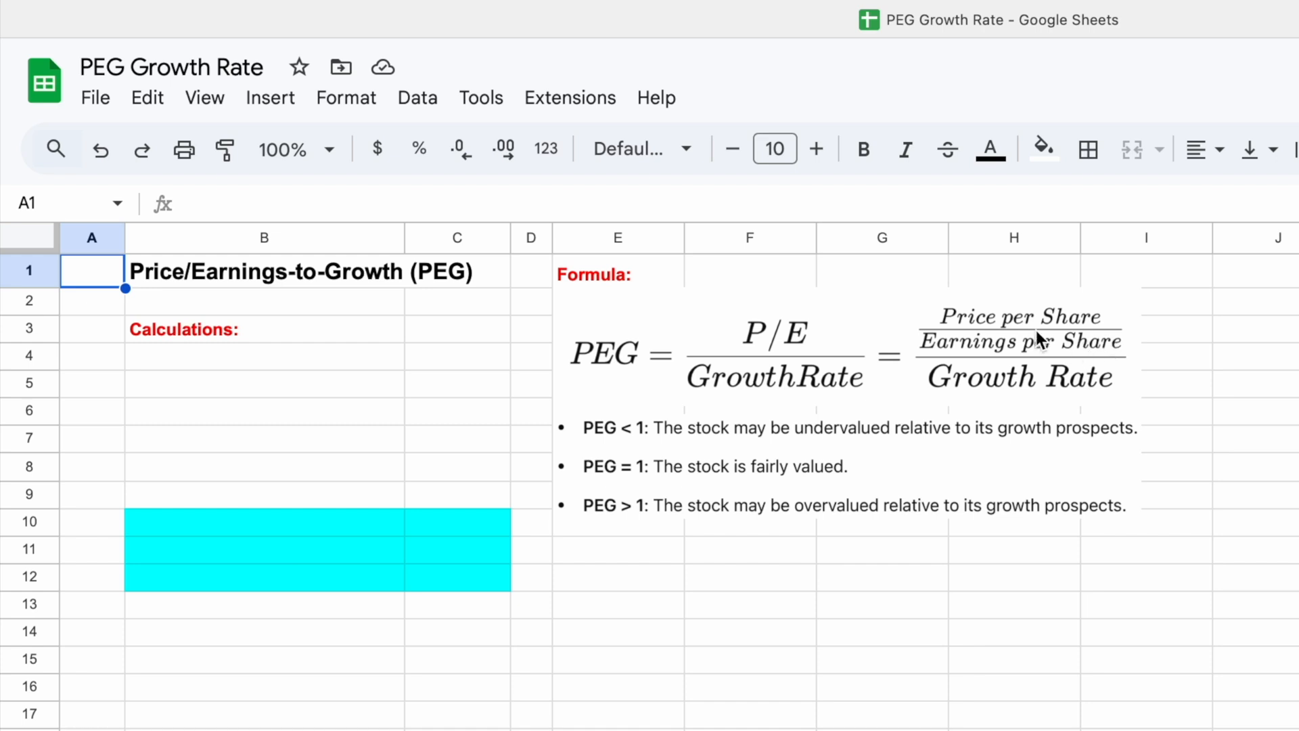
mouse_move(949, 350)
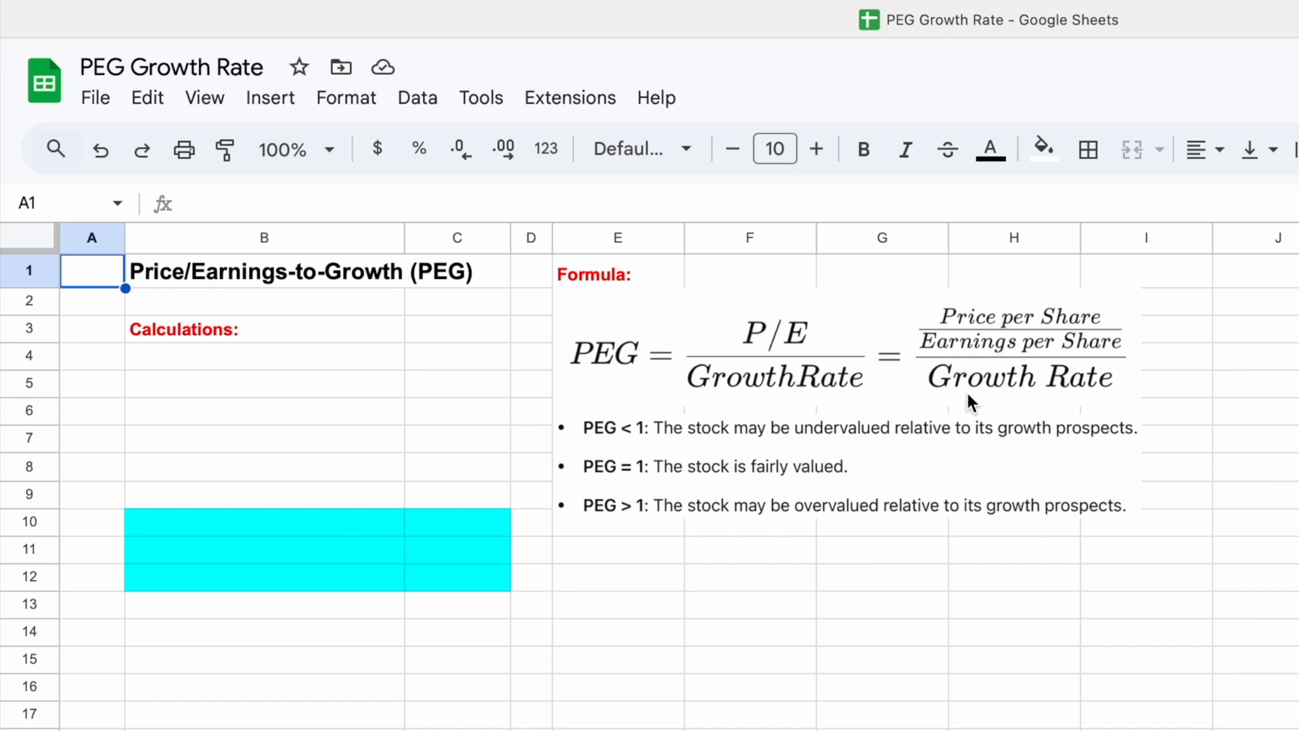
mouse_move(985, 362)
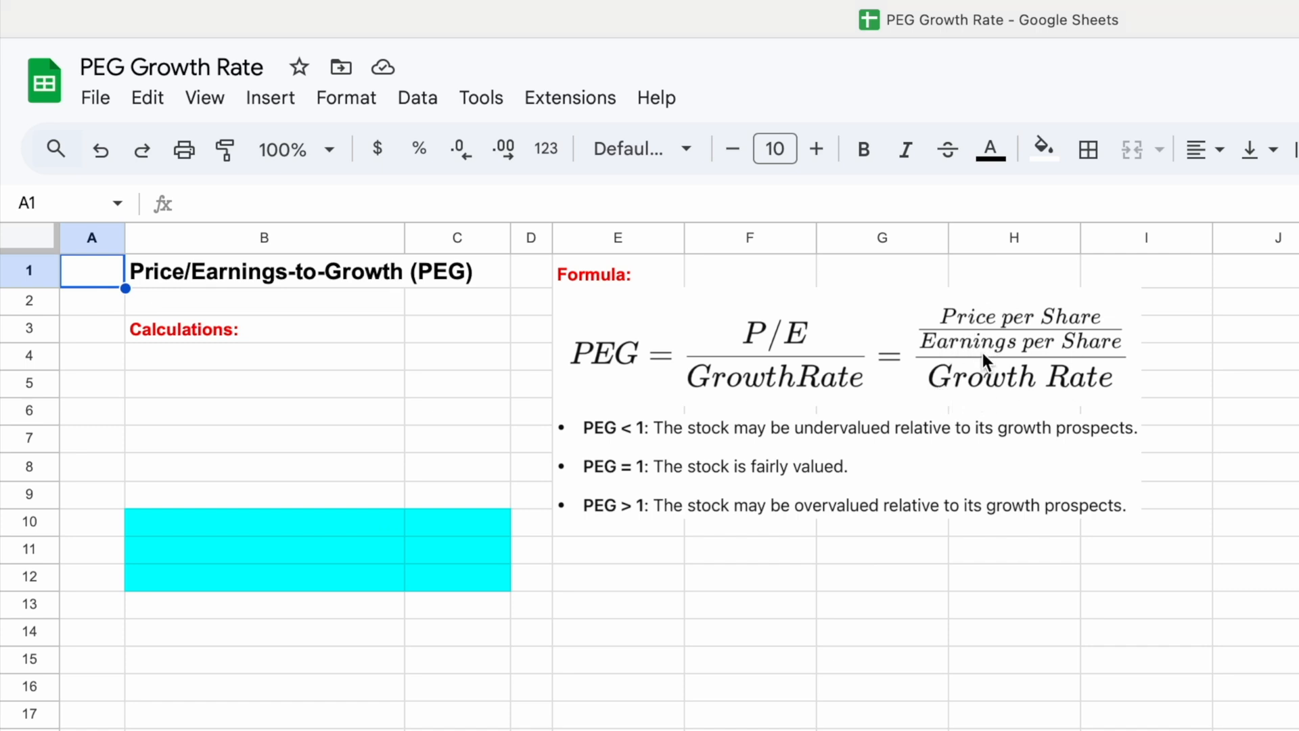
mouse_move(612, 379)
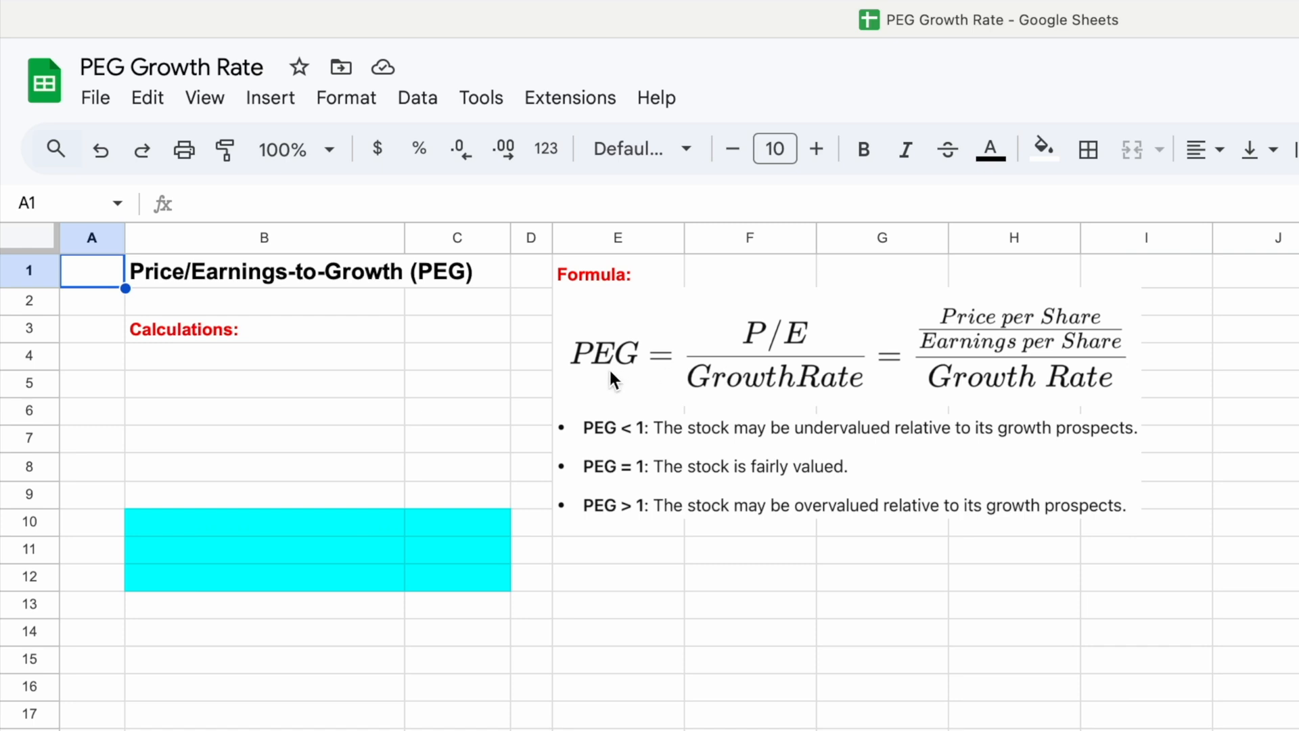
mouse_move(634, 376)
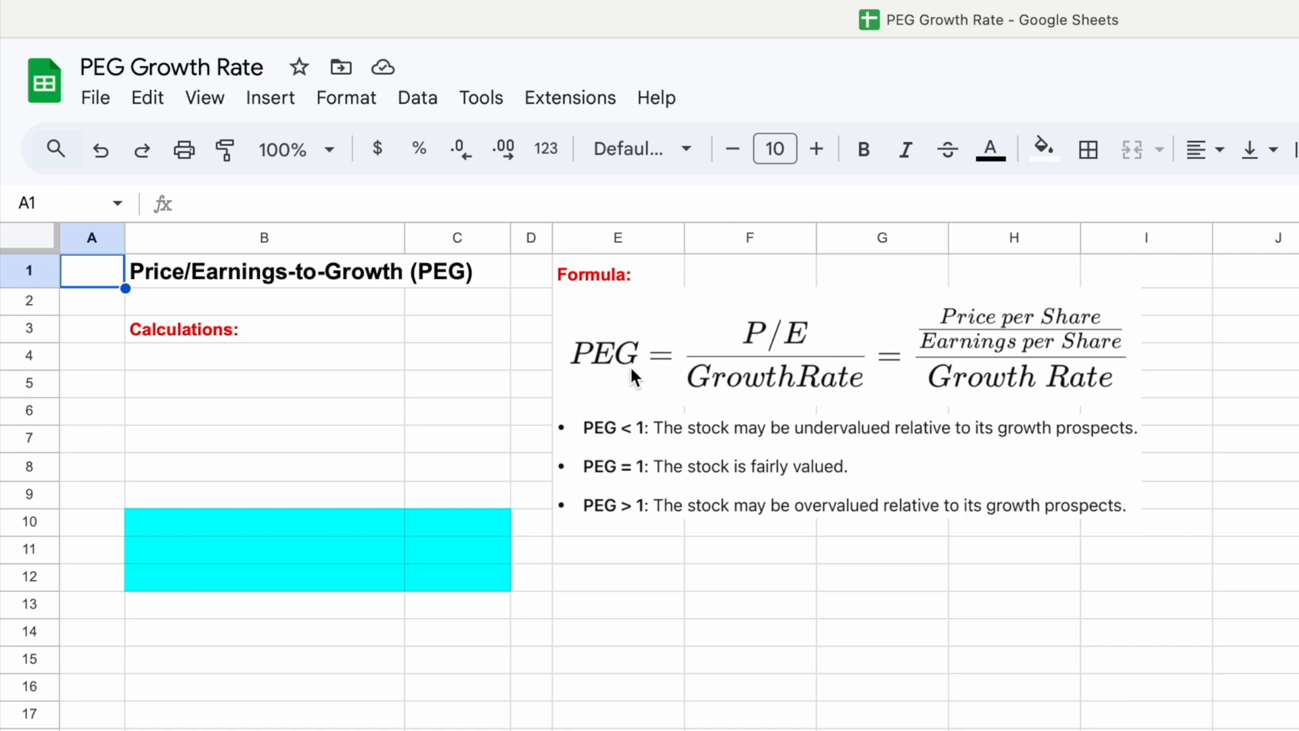
mouse_move(645, 487)
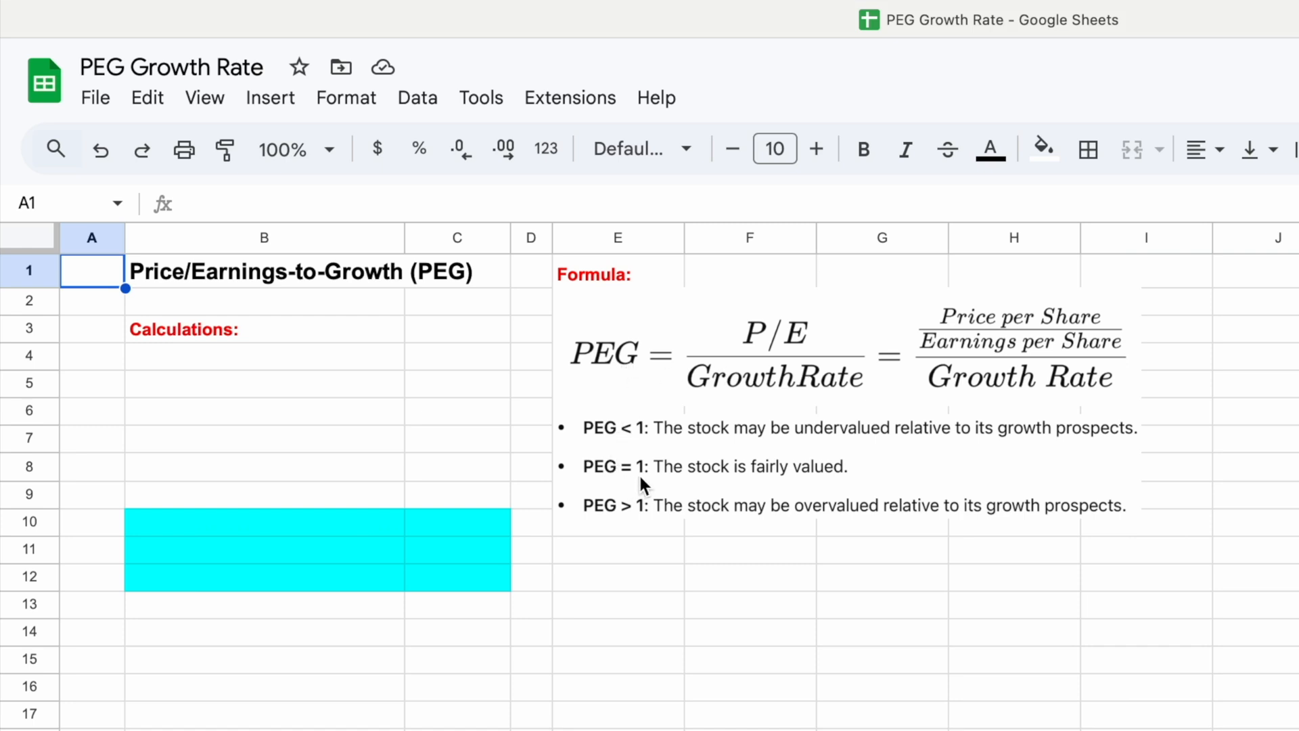
mouse_move(739, 488)
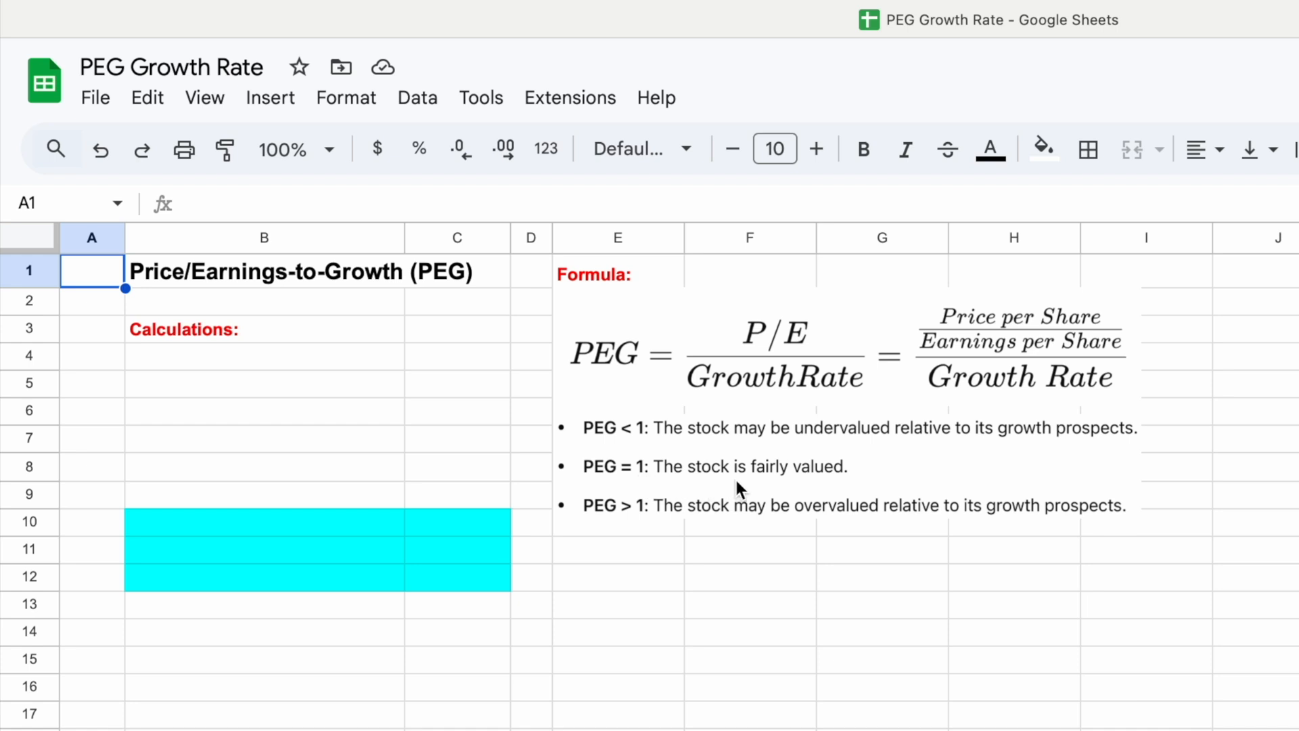
mouse_move(853, 487)
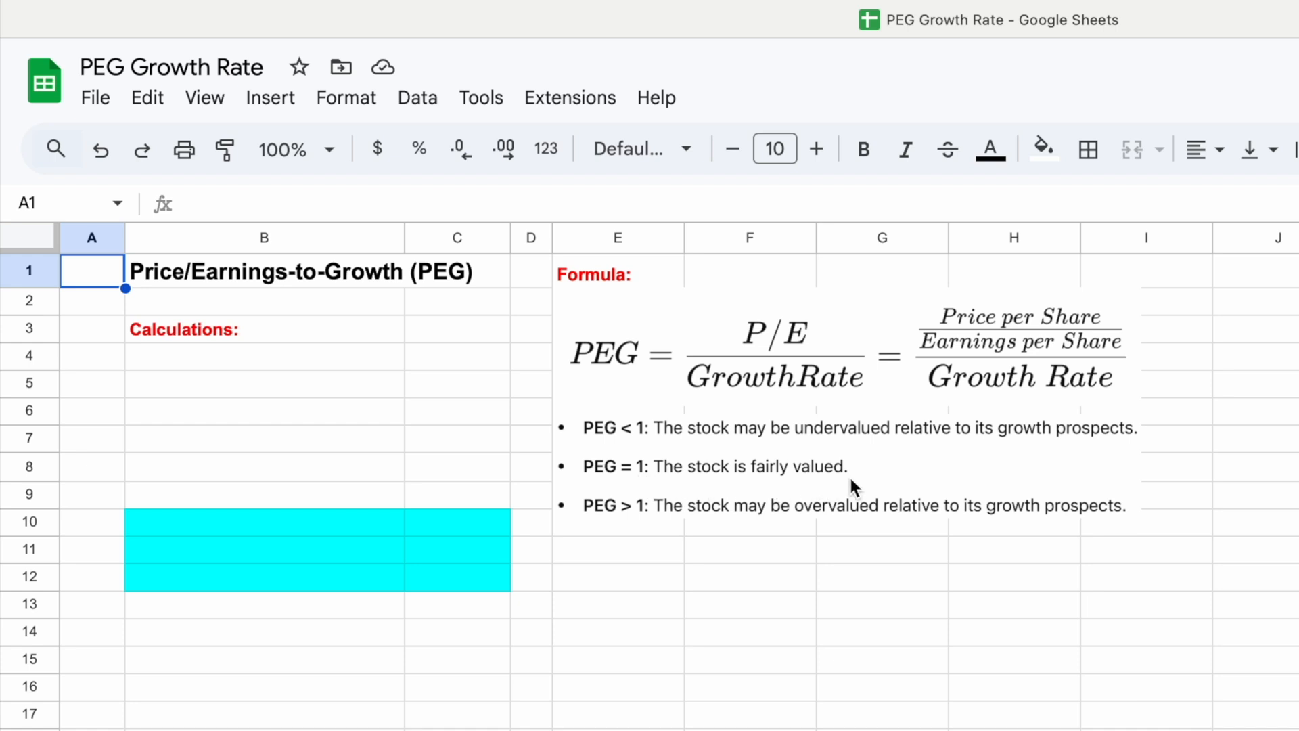
mouse_move(627, 450)
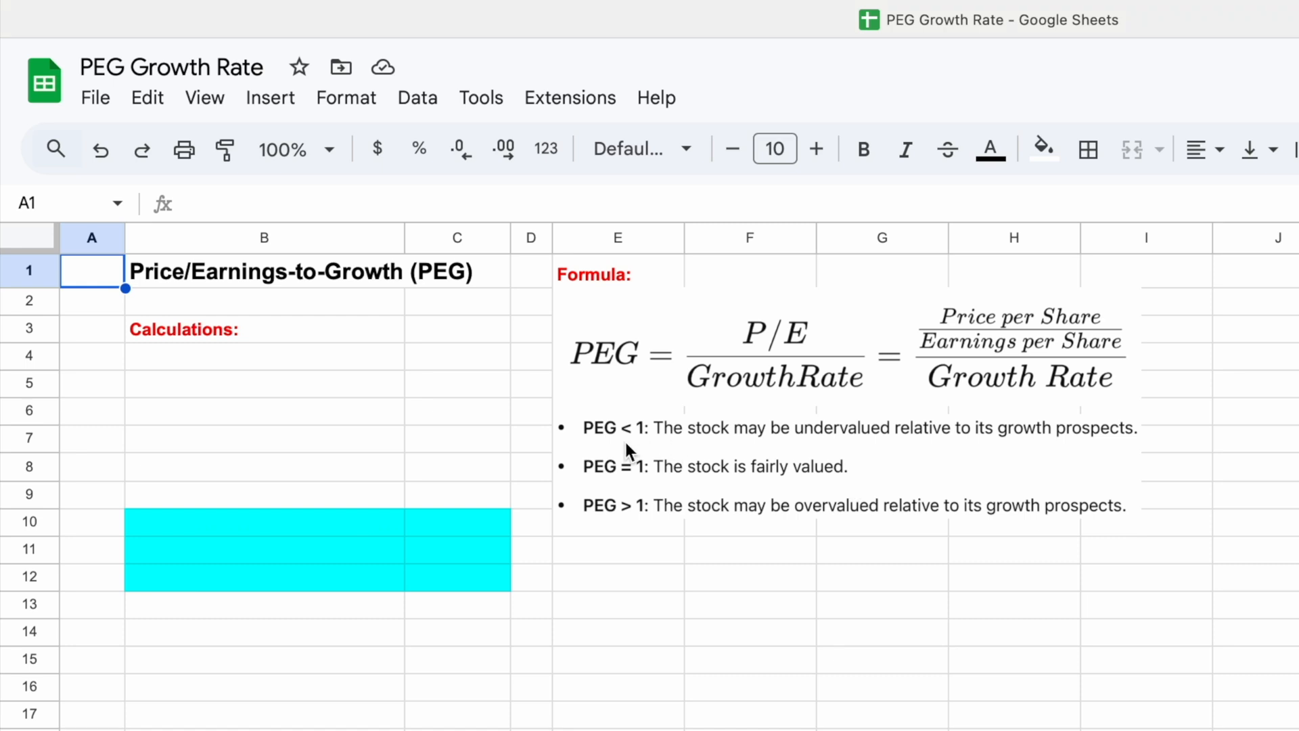
mouse_move(778, 451)
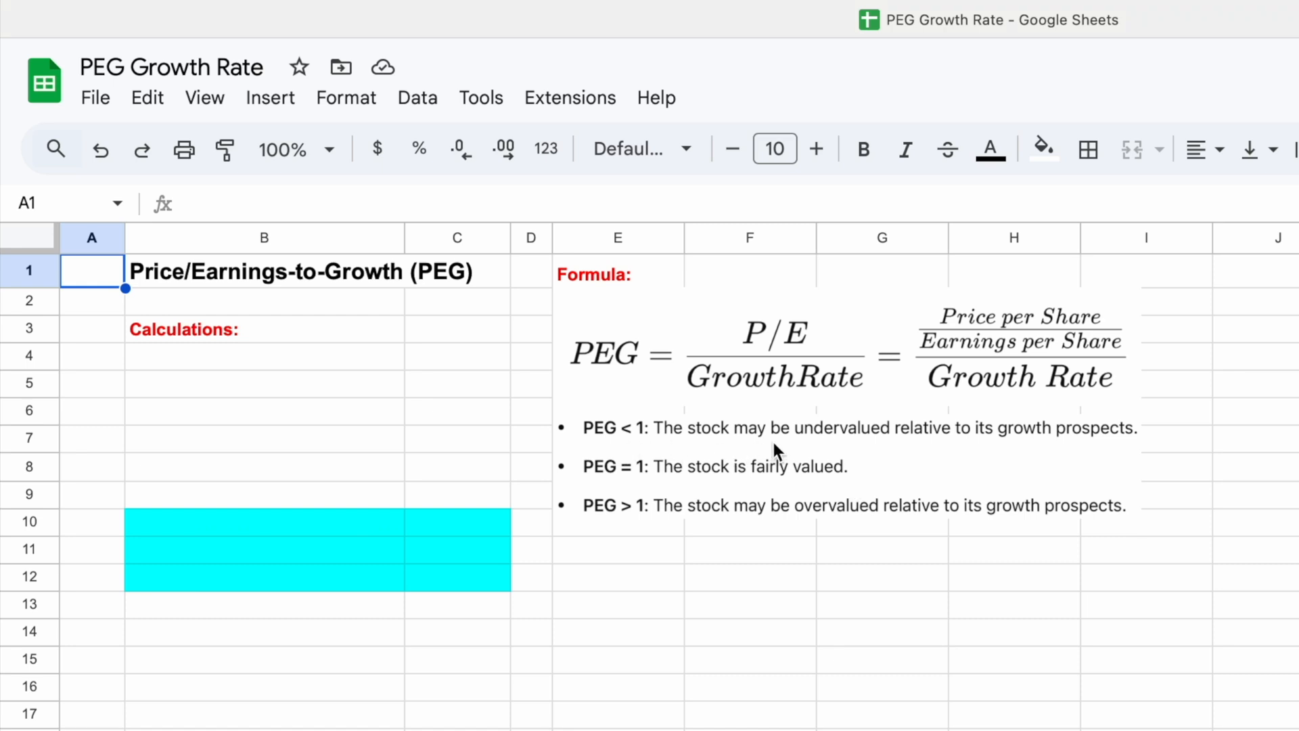
mouse_move(1073, 445)
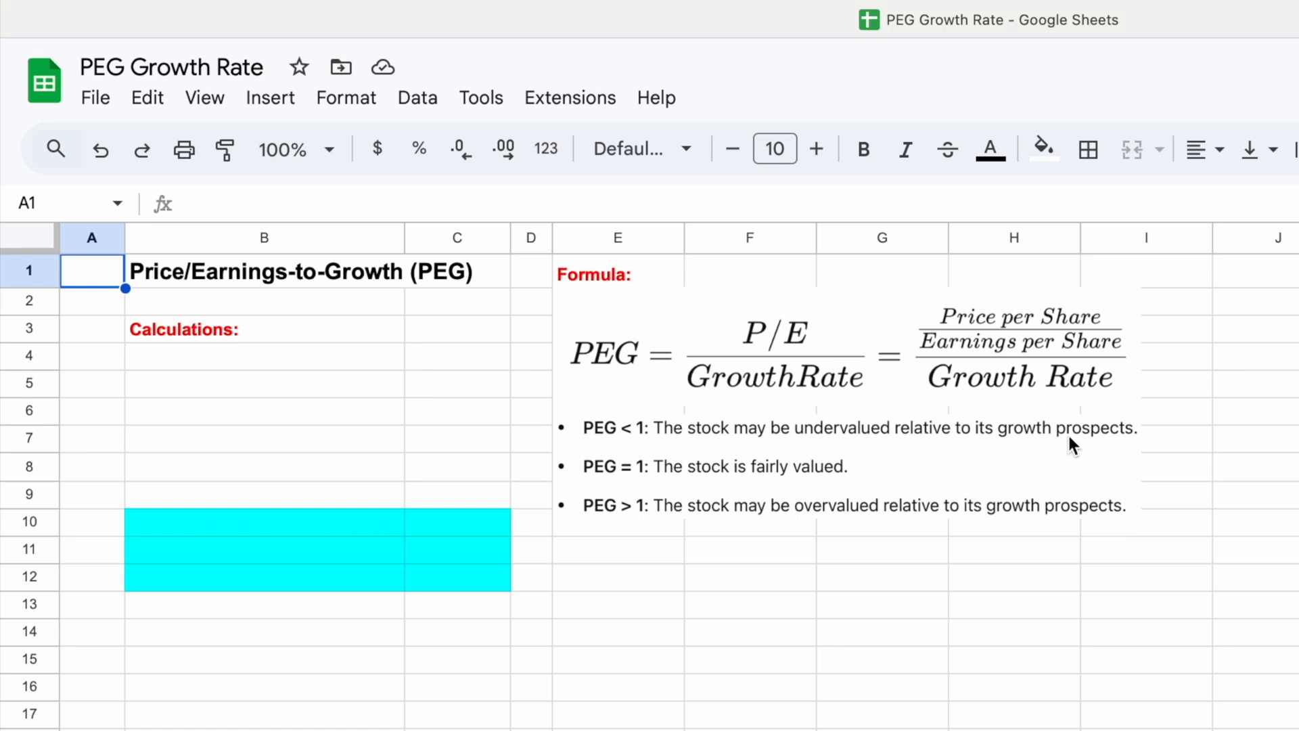
mouse_move(613, 517)
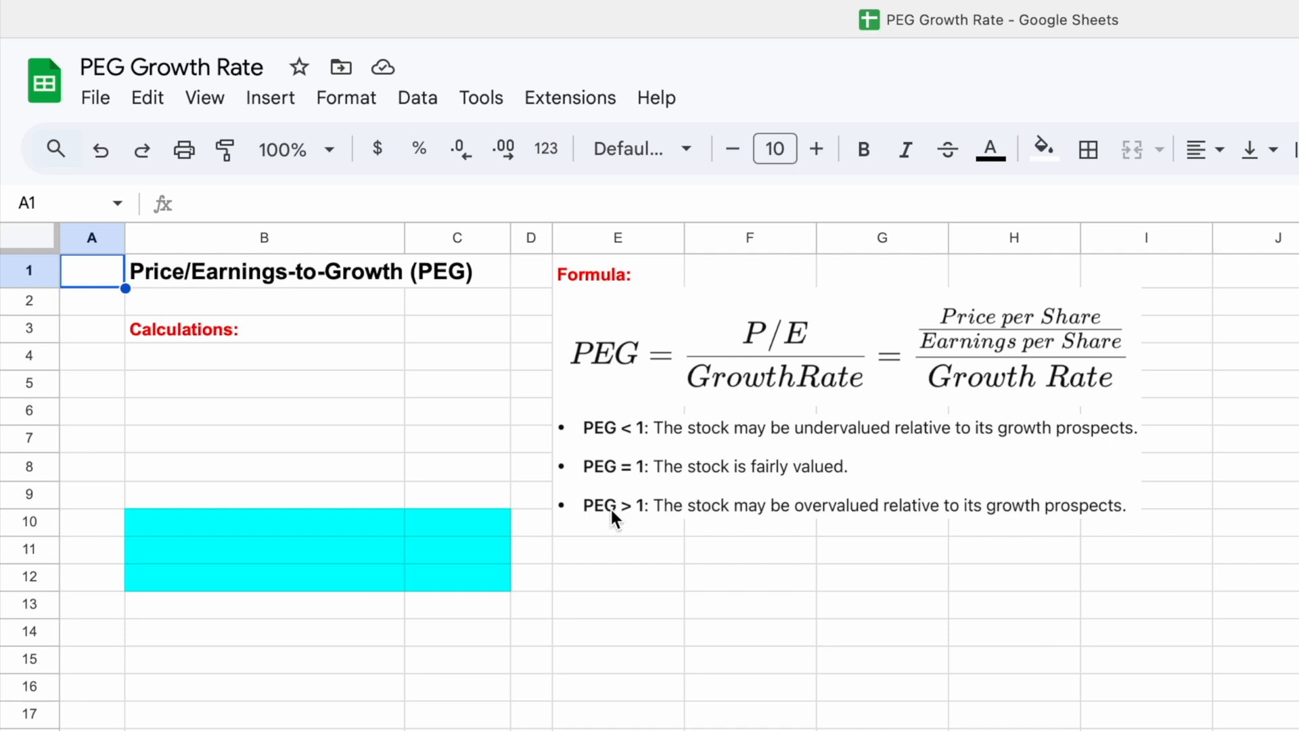
mouse_move(727, 534)
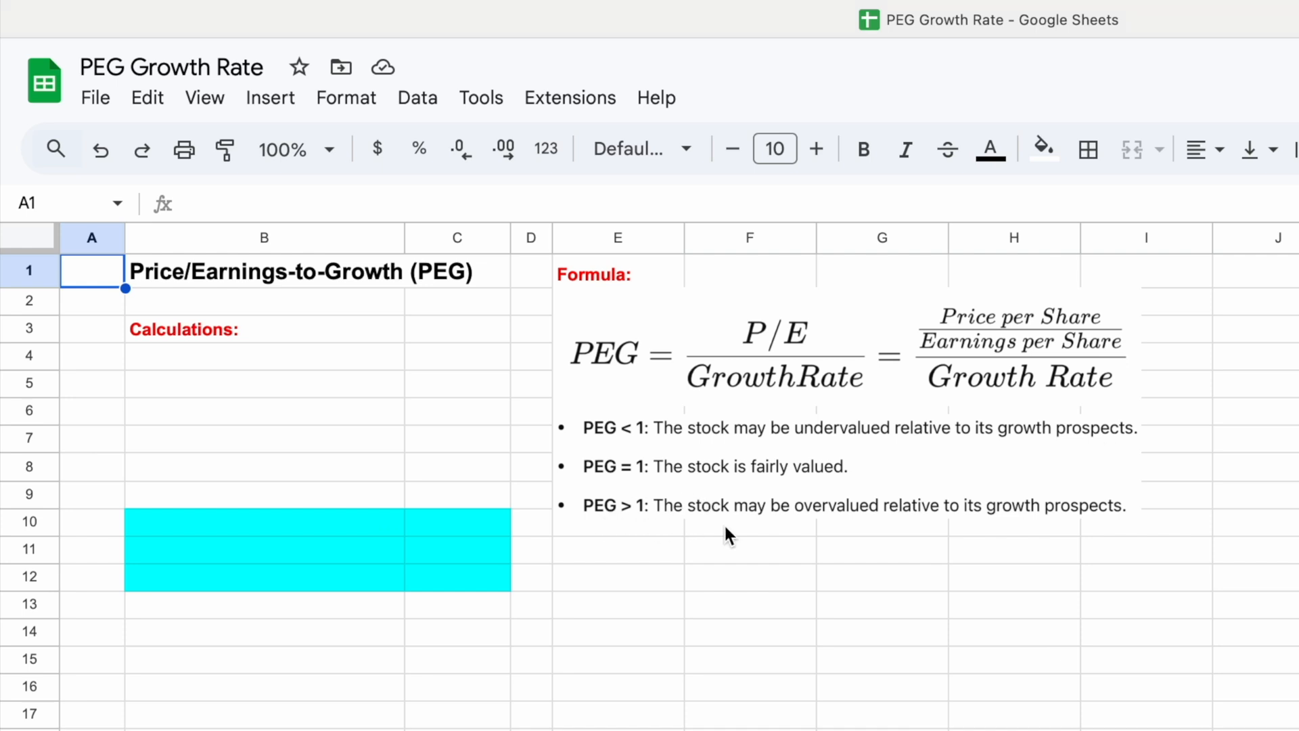
mouse_move(870, 529)
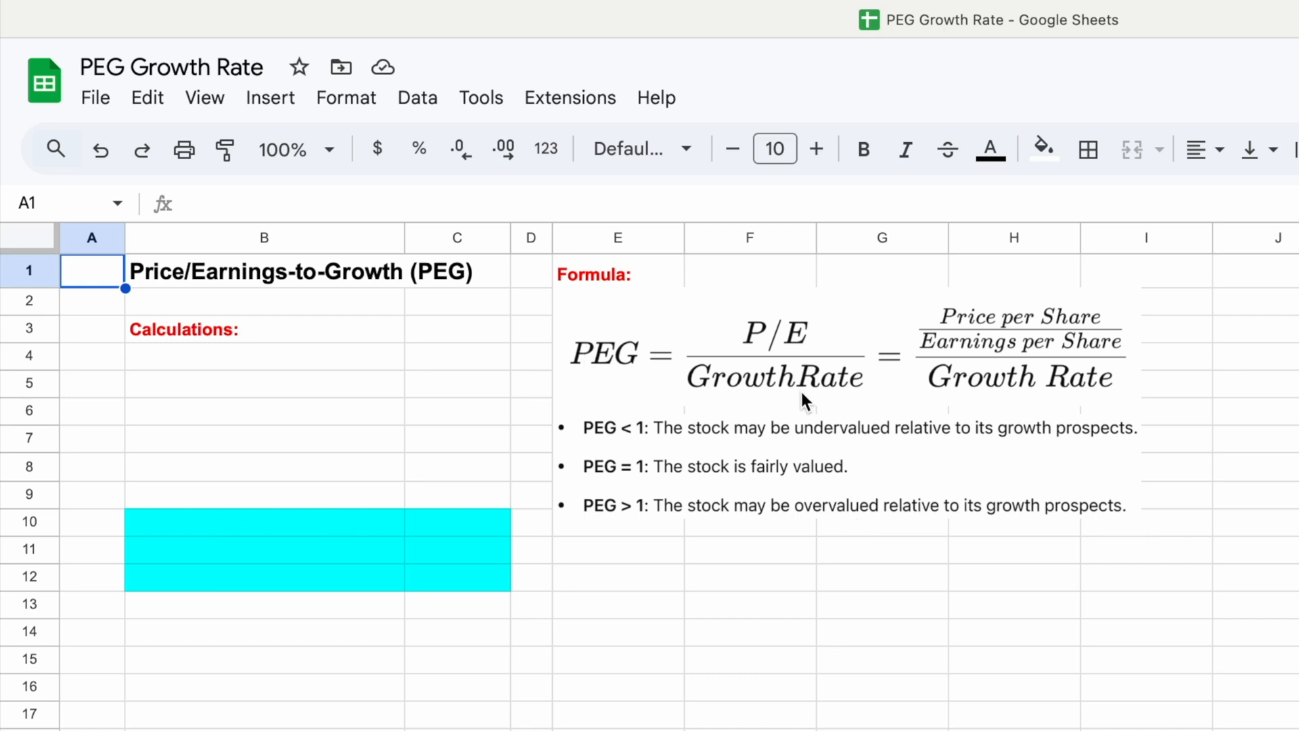
mouse_move(653, 432)
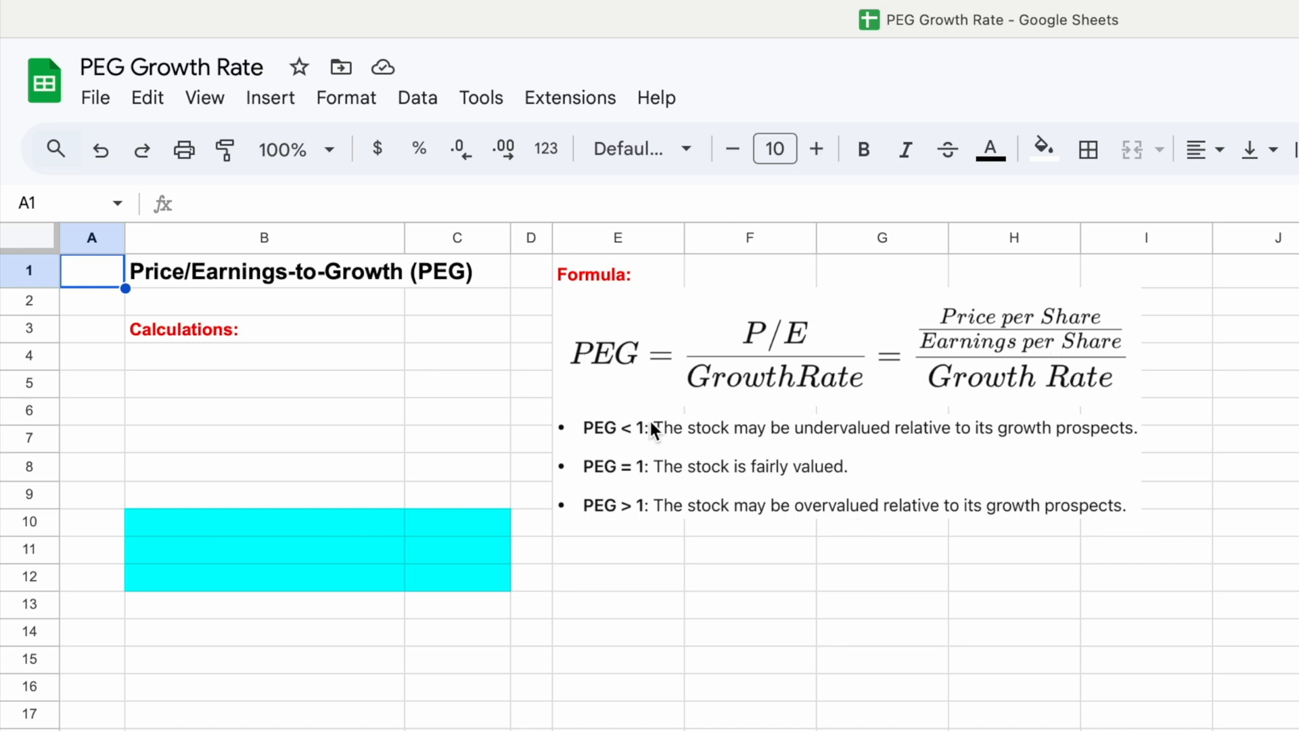
mouse_move(594, 470)
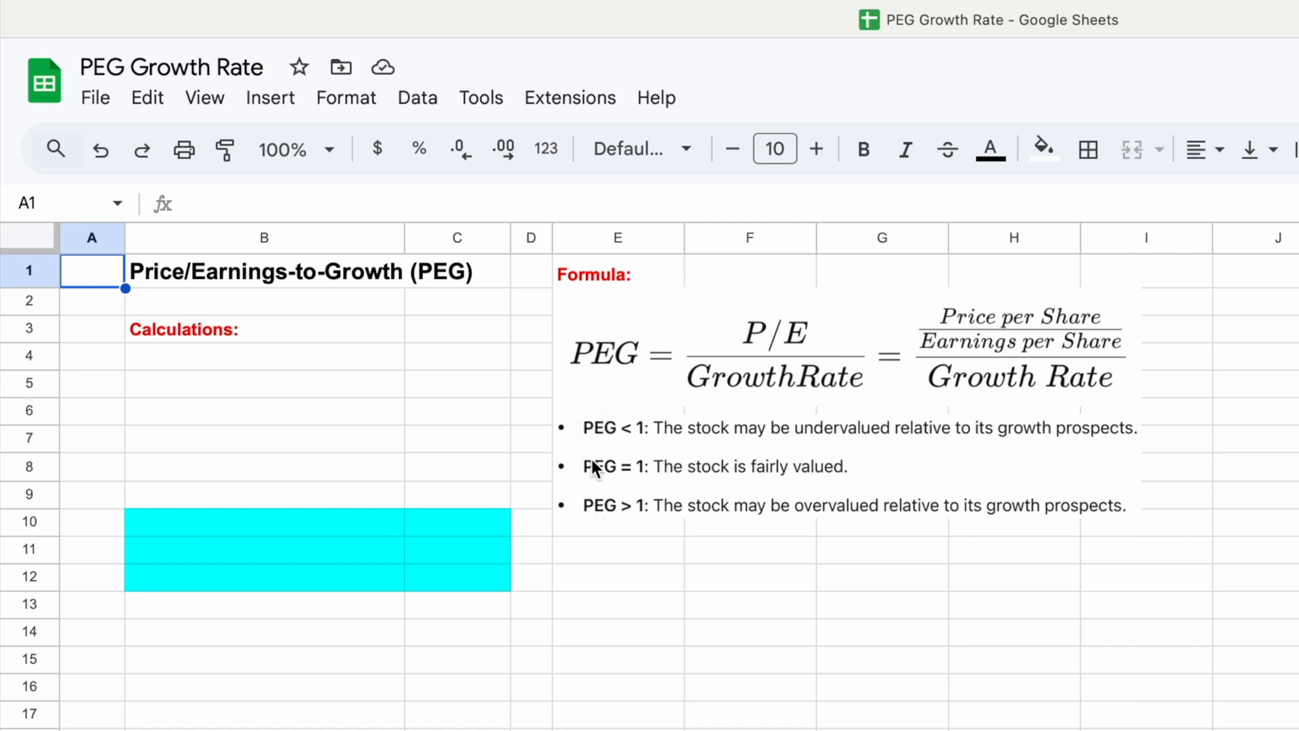
mouse_move(322, 391)
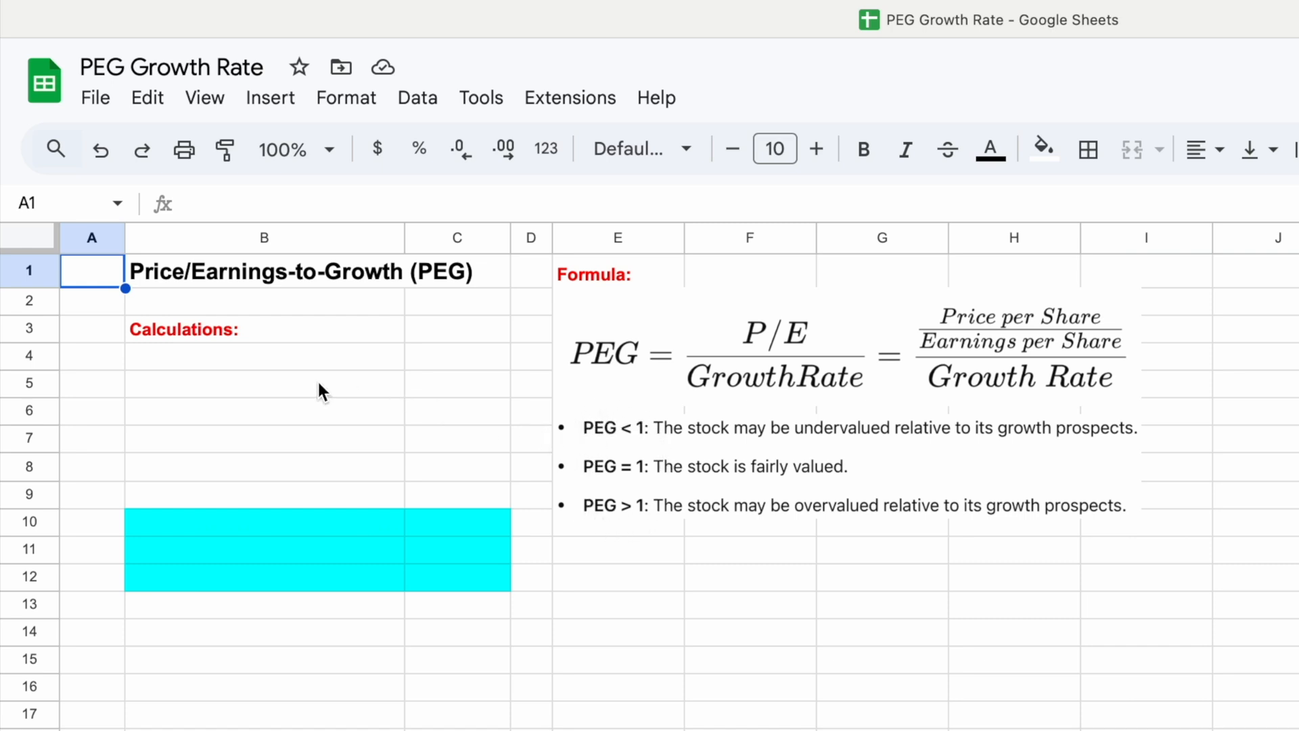
Label the first calculations row 'Ticker:' and enter TSLA as the ticker
left_click(264, 355)
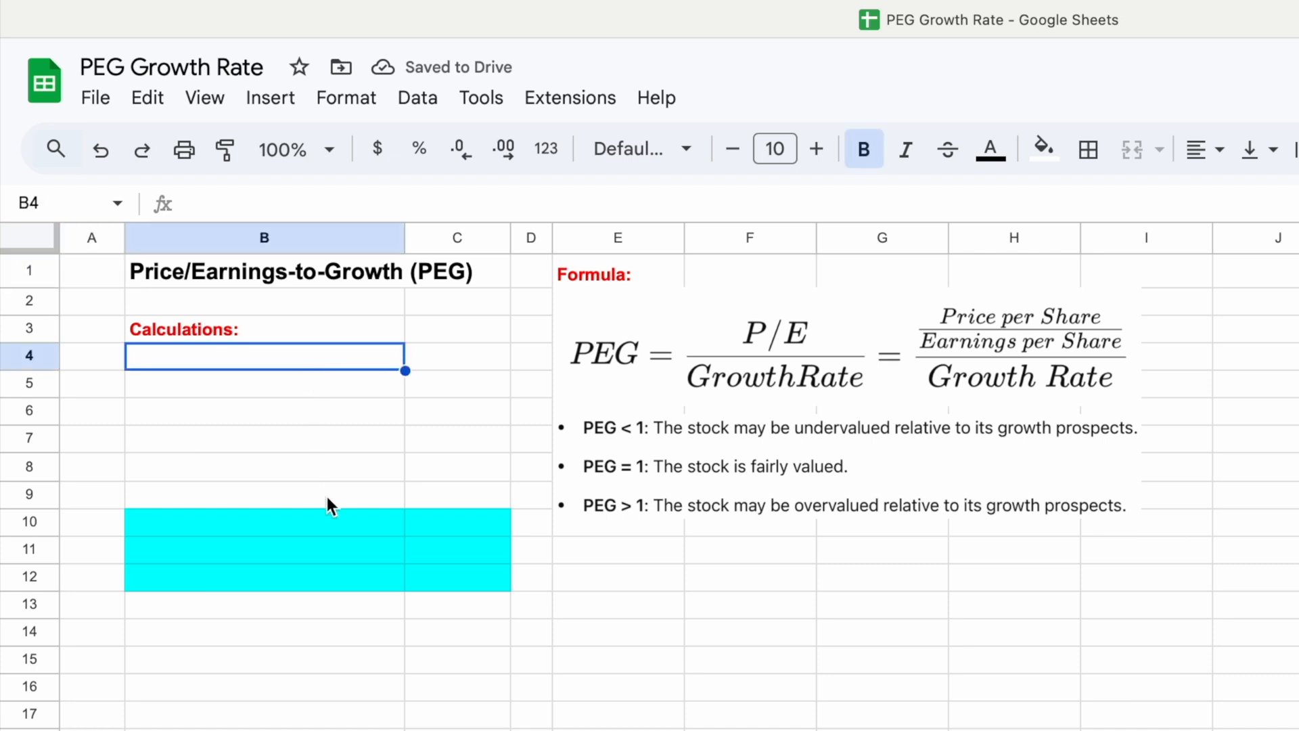
type("Ticker:")
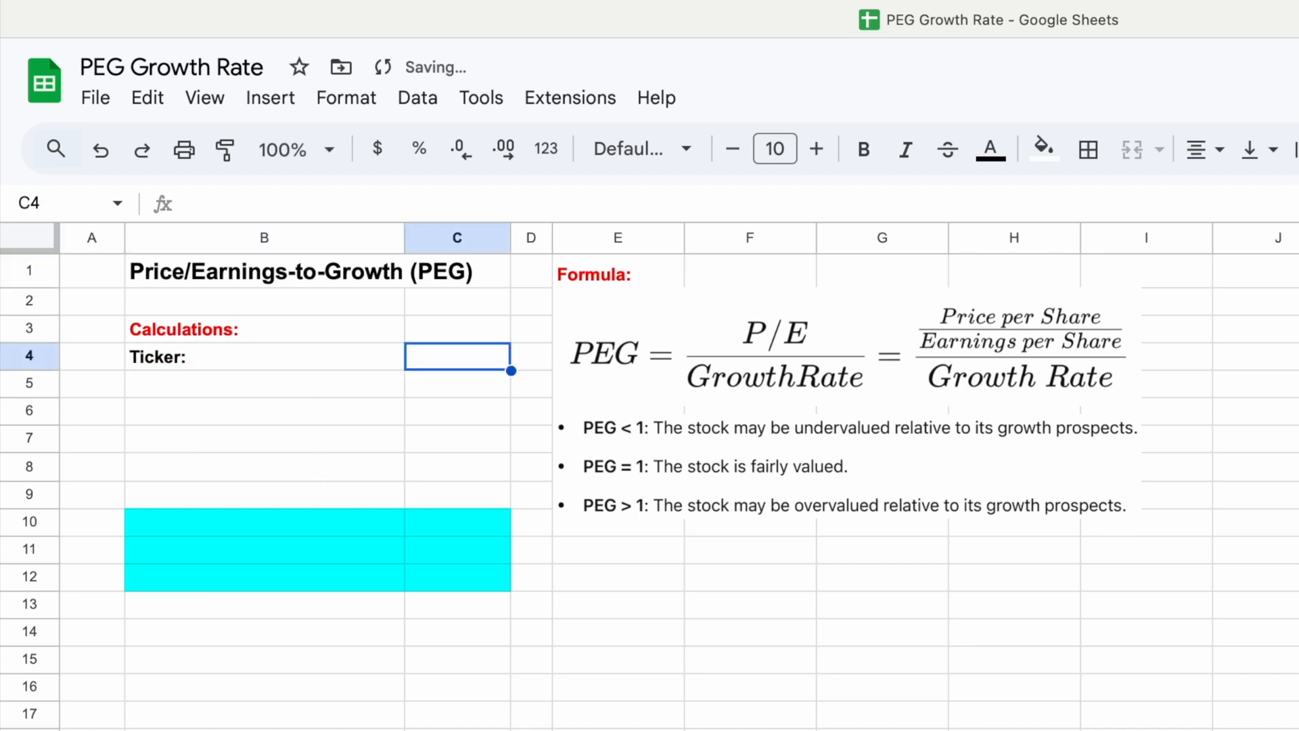
type("TS")
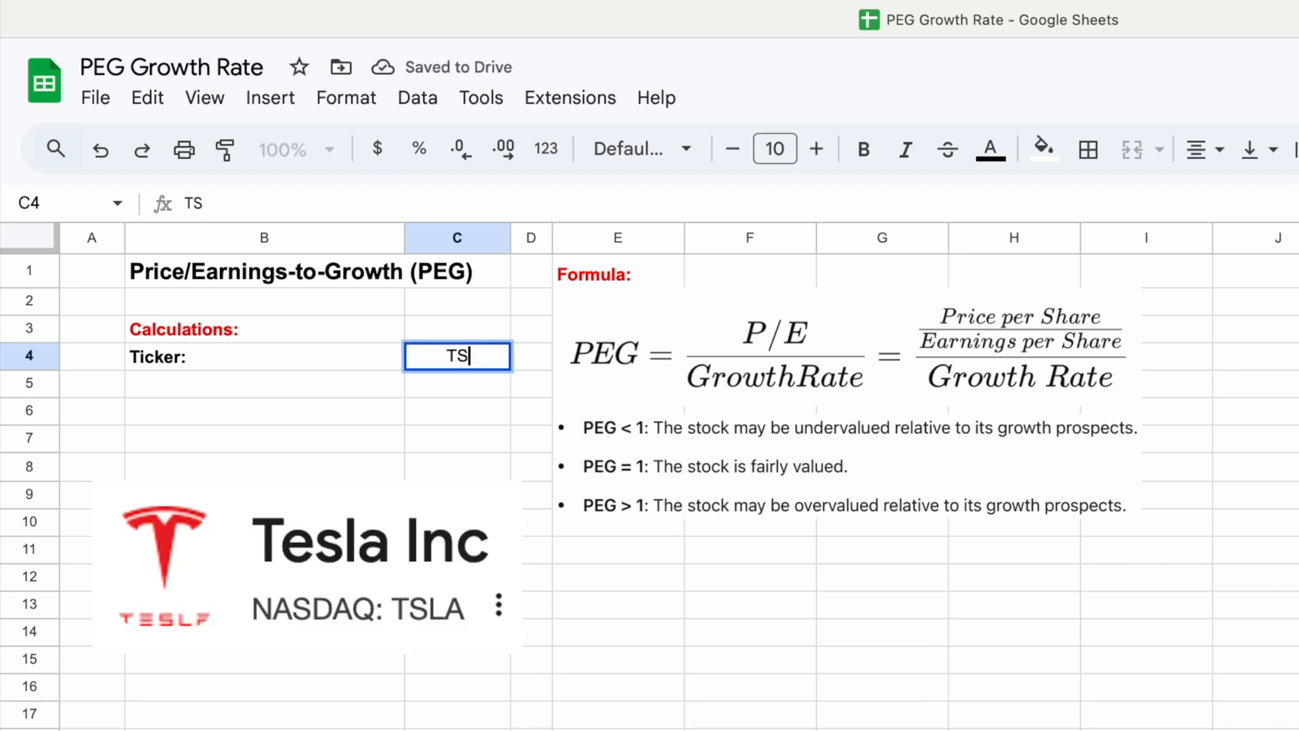
type("LA")
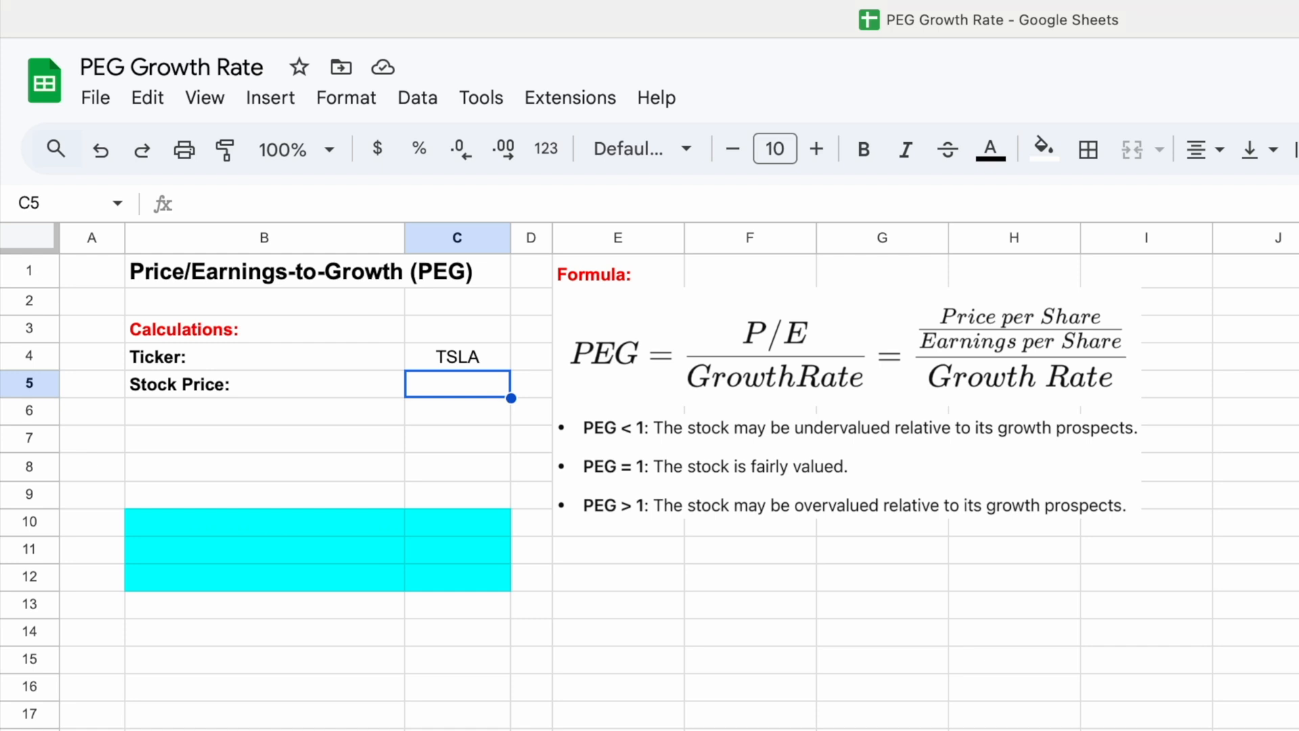
mouse_move(360, 420)
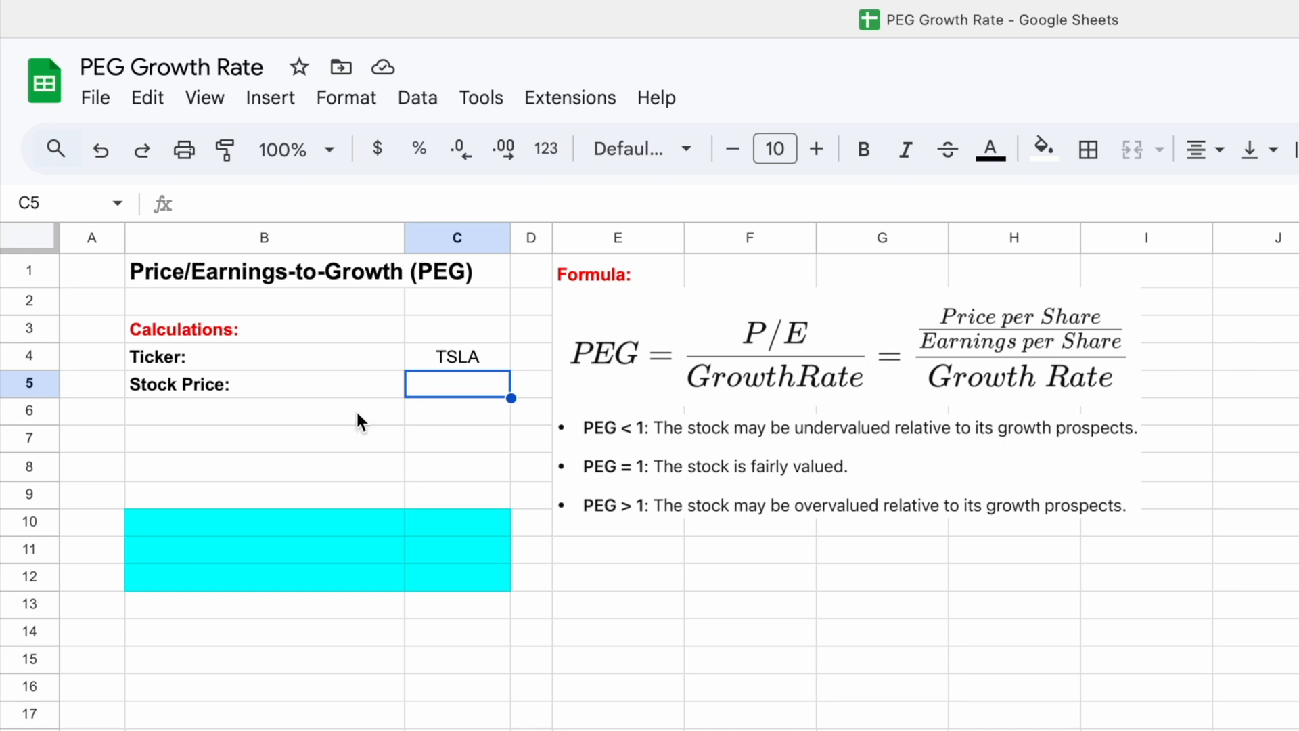
Enter =GOOGLEFINANCE(C4,"price") in C5 to fetch TSLA's $336.51 price
type("=googlefinance(")
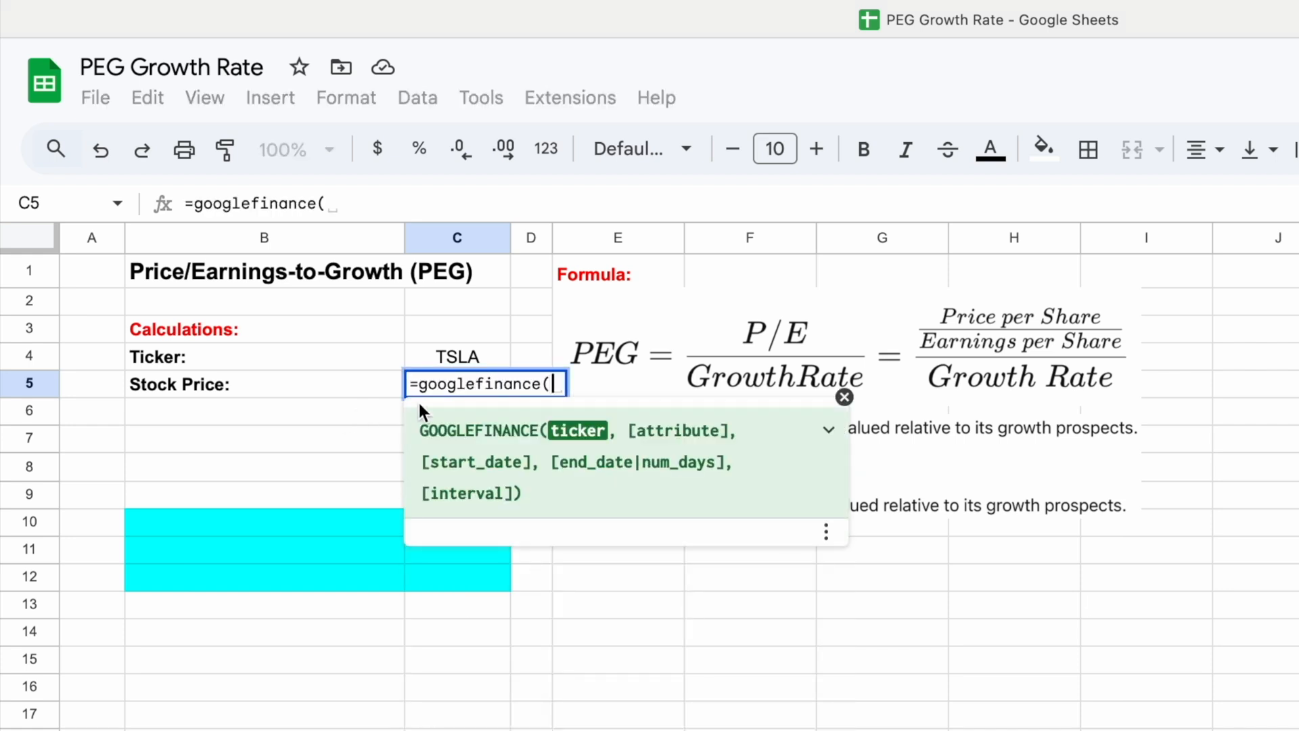
left_click(455, 356)
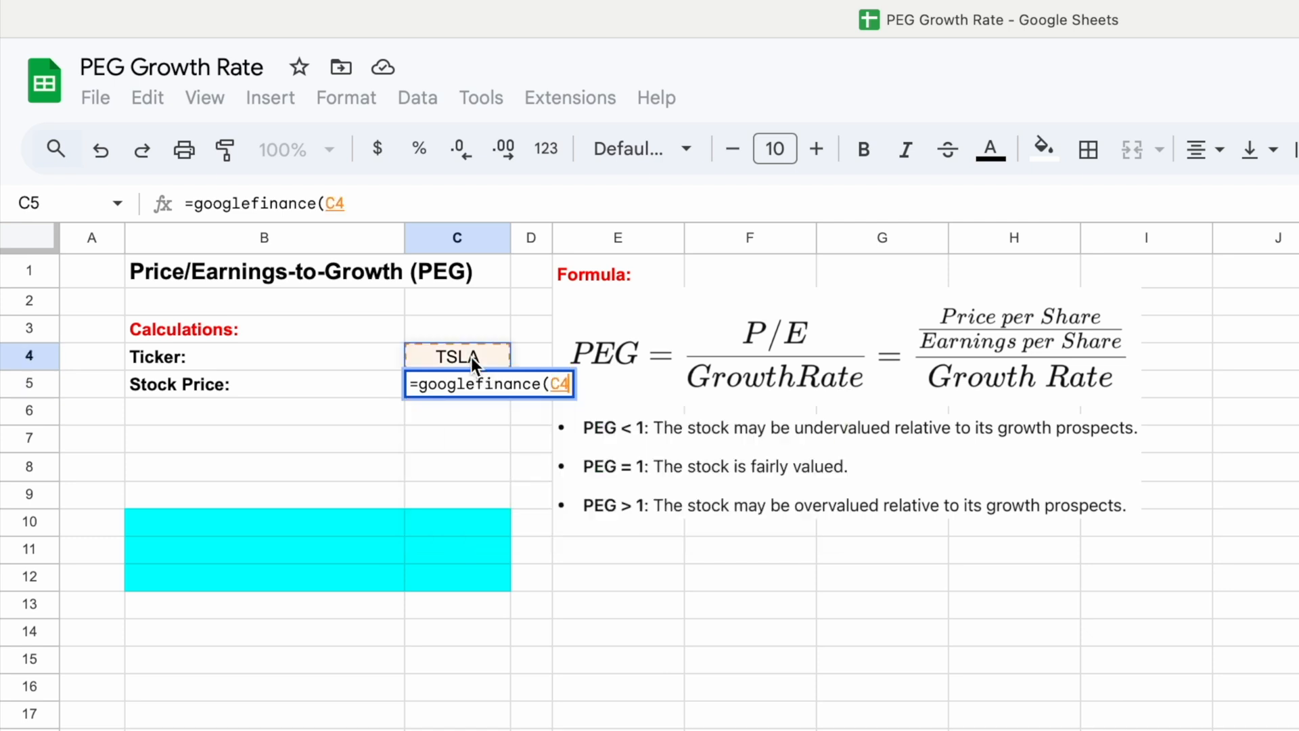
type(",")
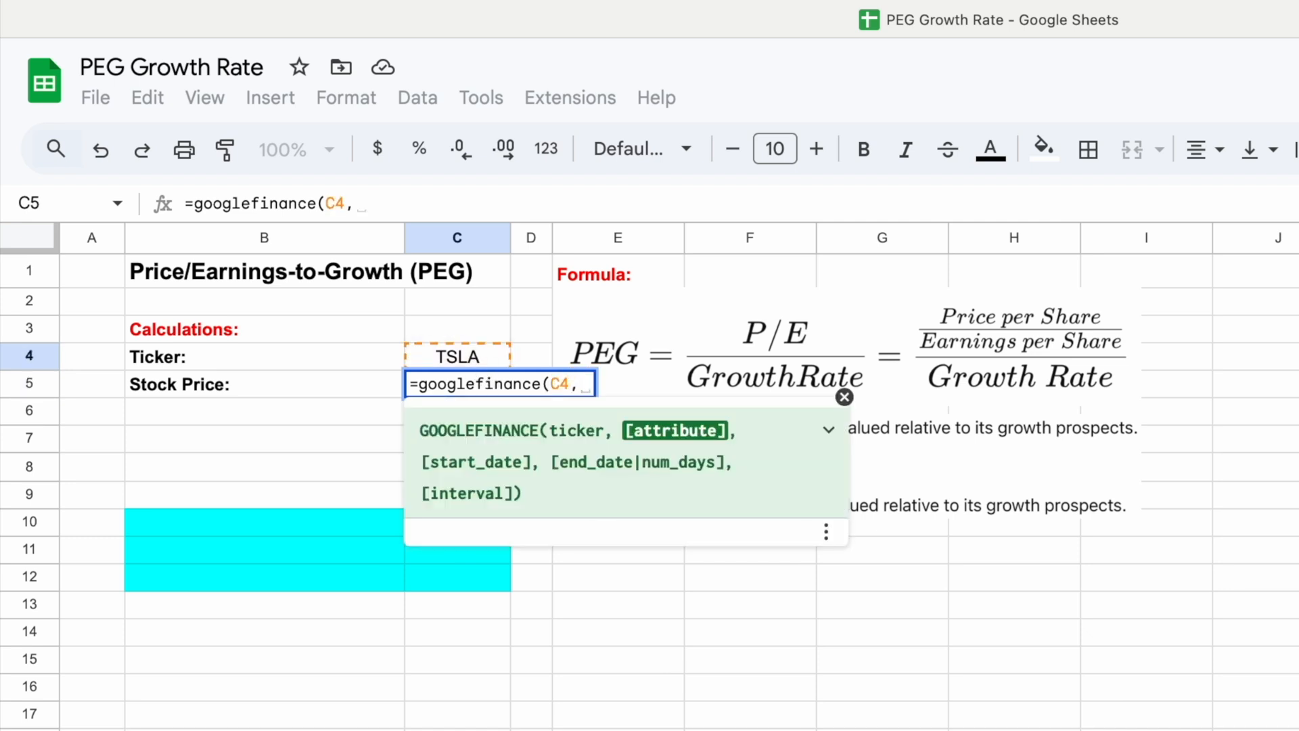
type("\"price")
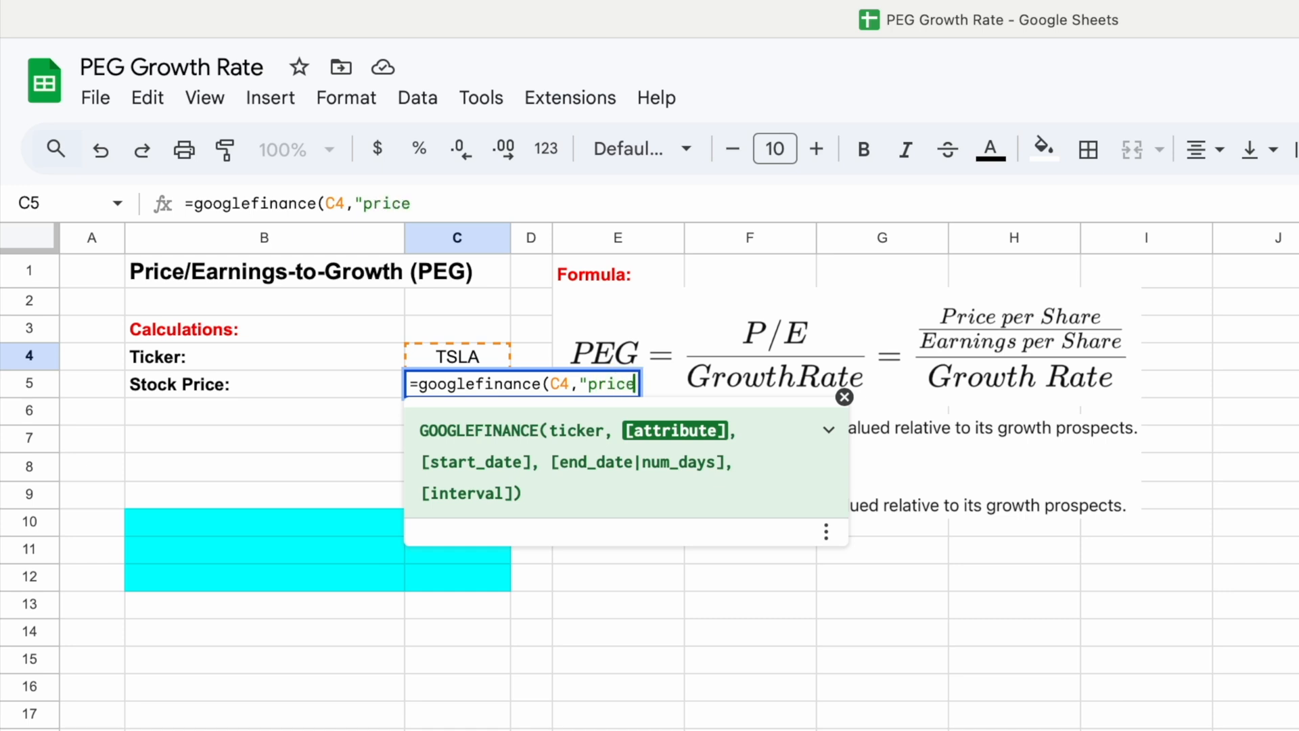
type("\"")
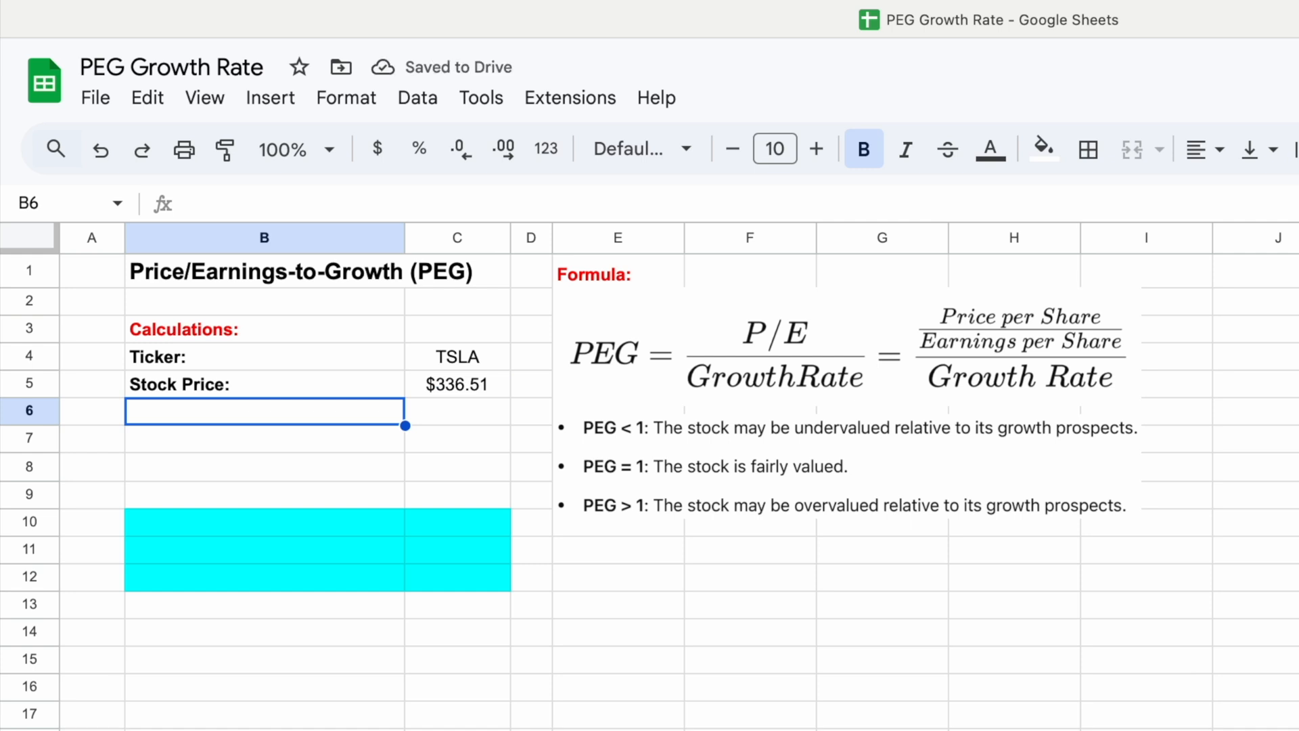
mouse_move(491, 395)
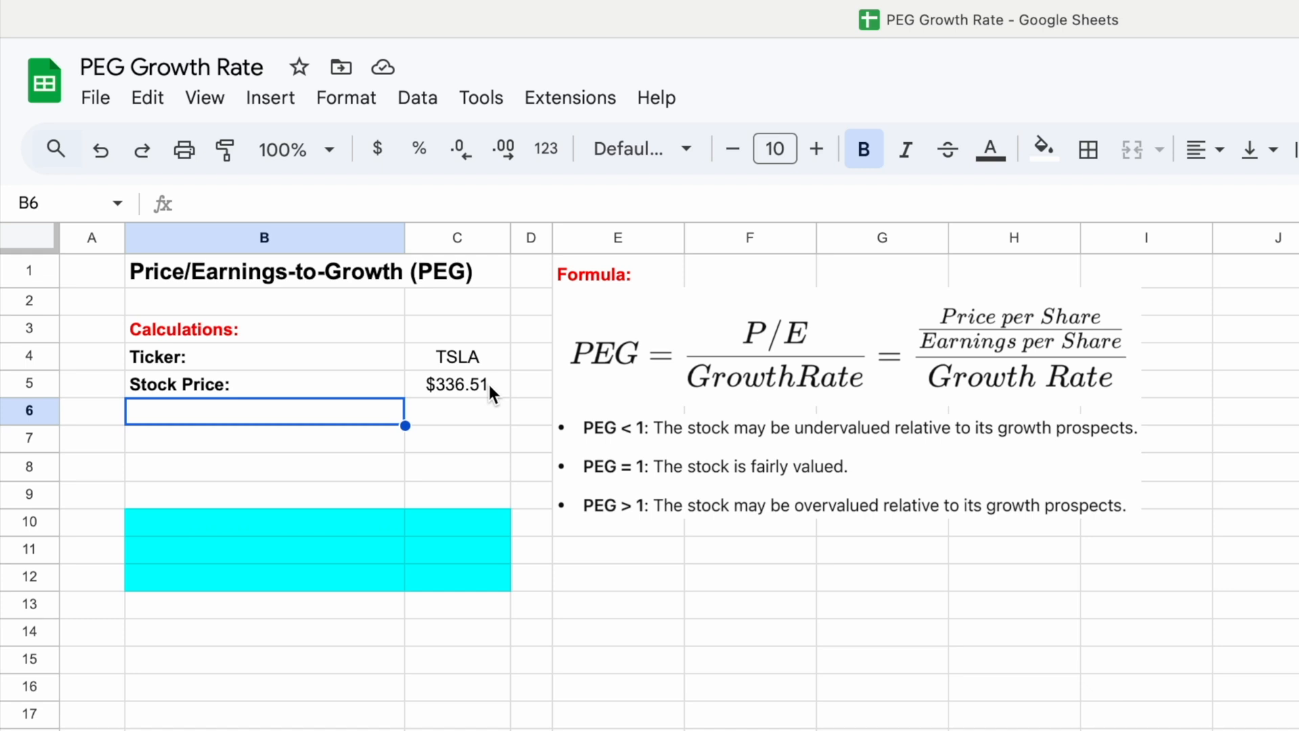
Relabel B5 'Price per Share:' and label B6 'Earnings per share (EPS):'
left_click(264, 383)
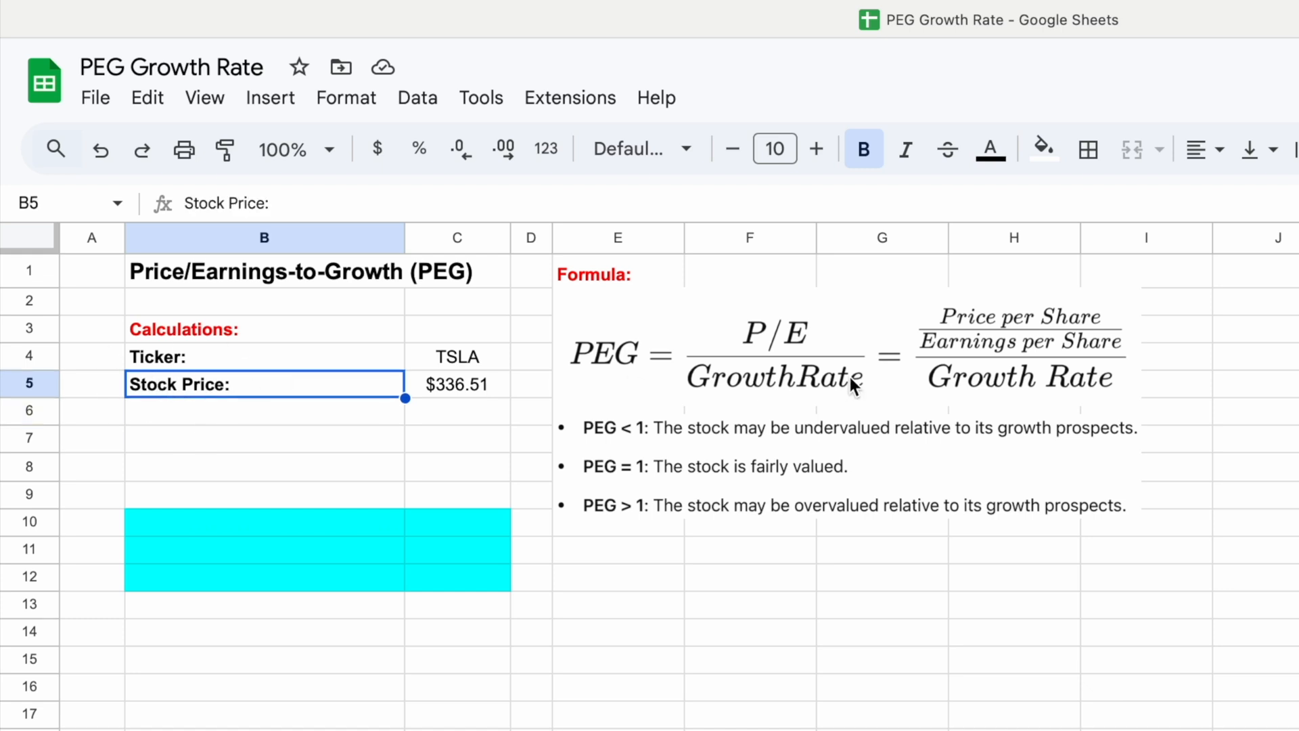
mouse_move(1098, 326)
type("Pri")
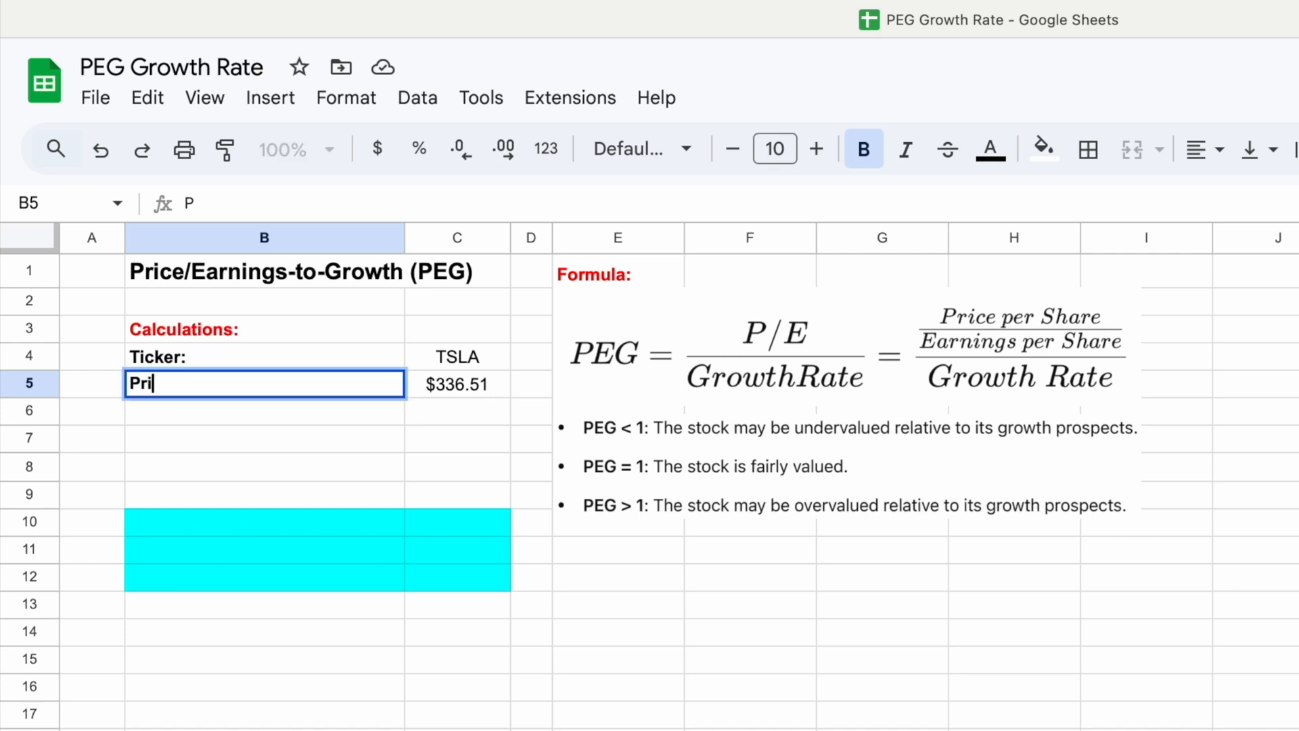
type("ce per Sha")
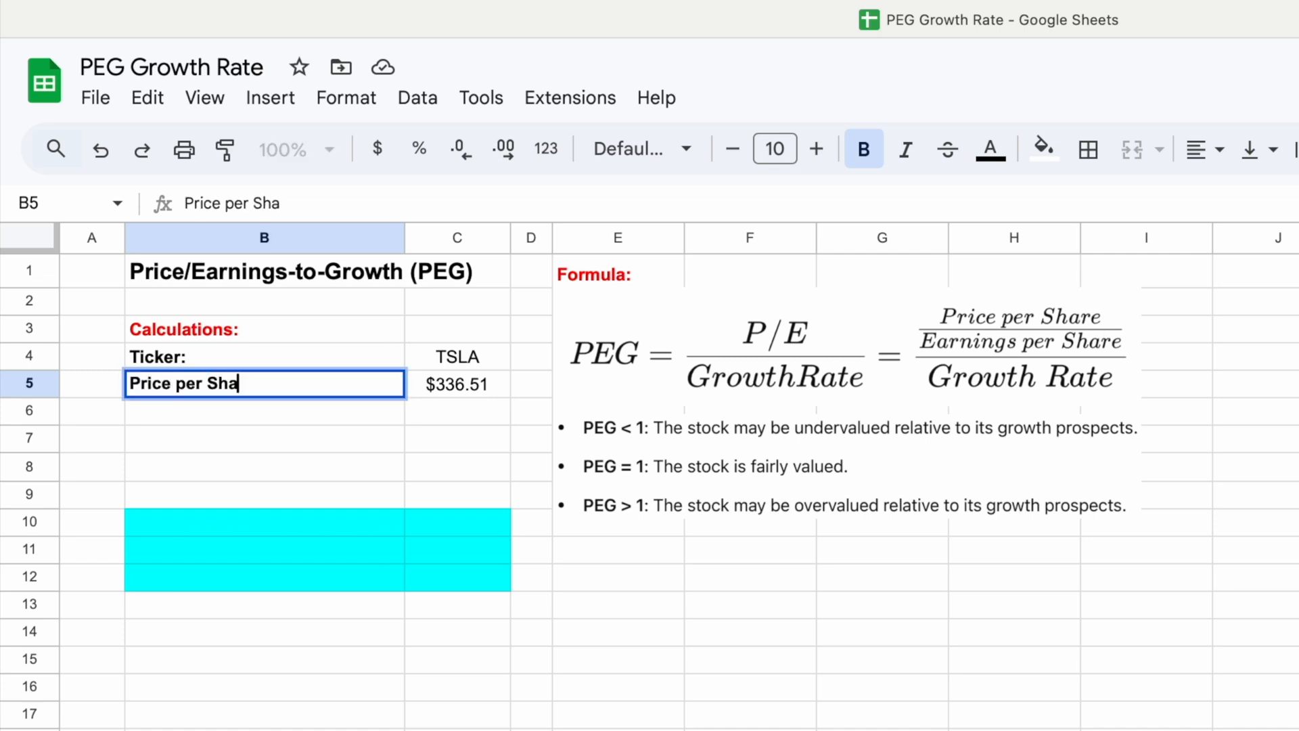
key("Return")
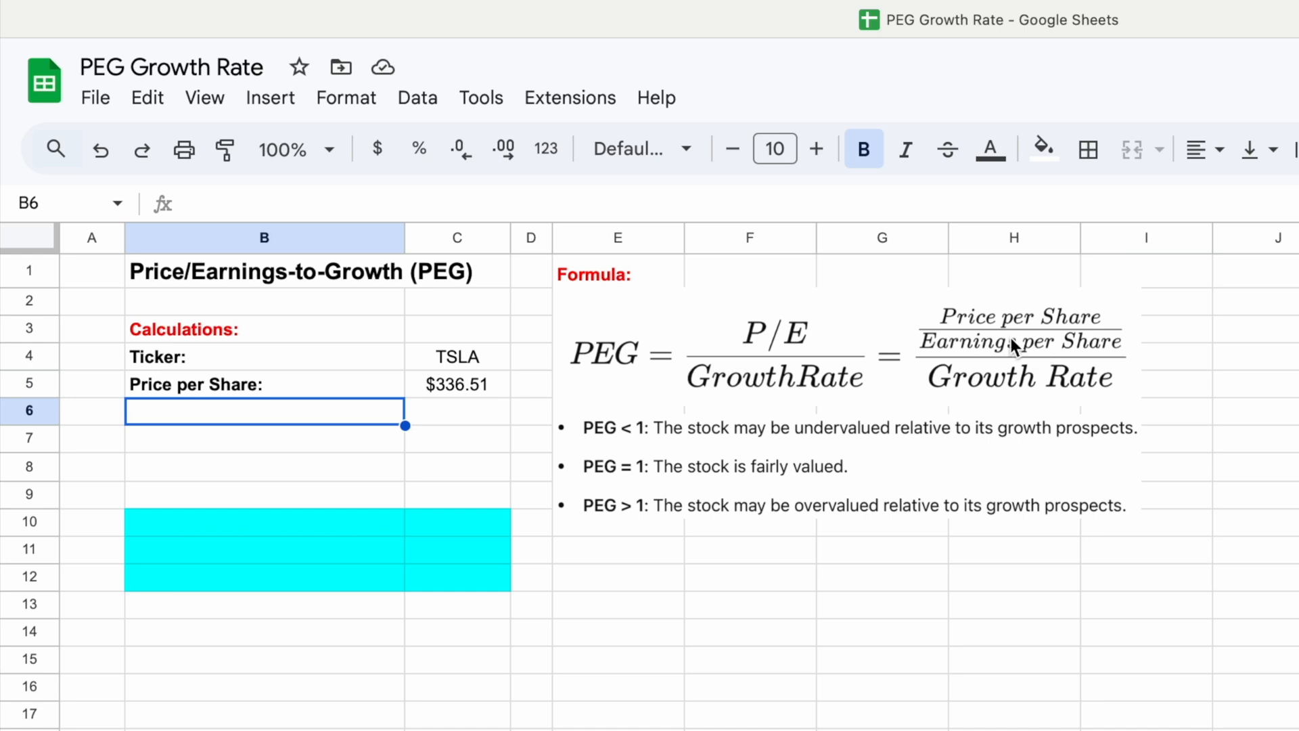
mouse_move(1045, 363)
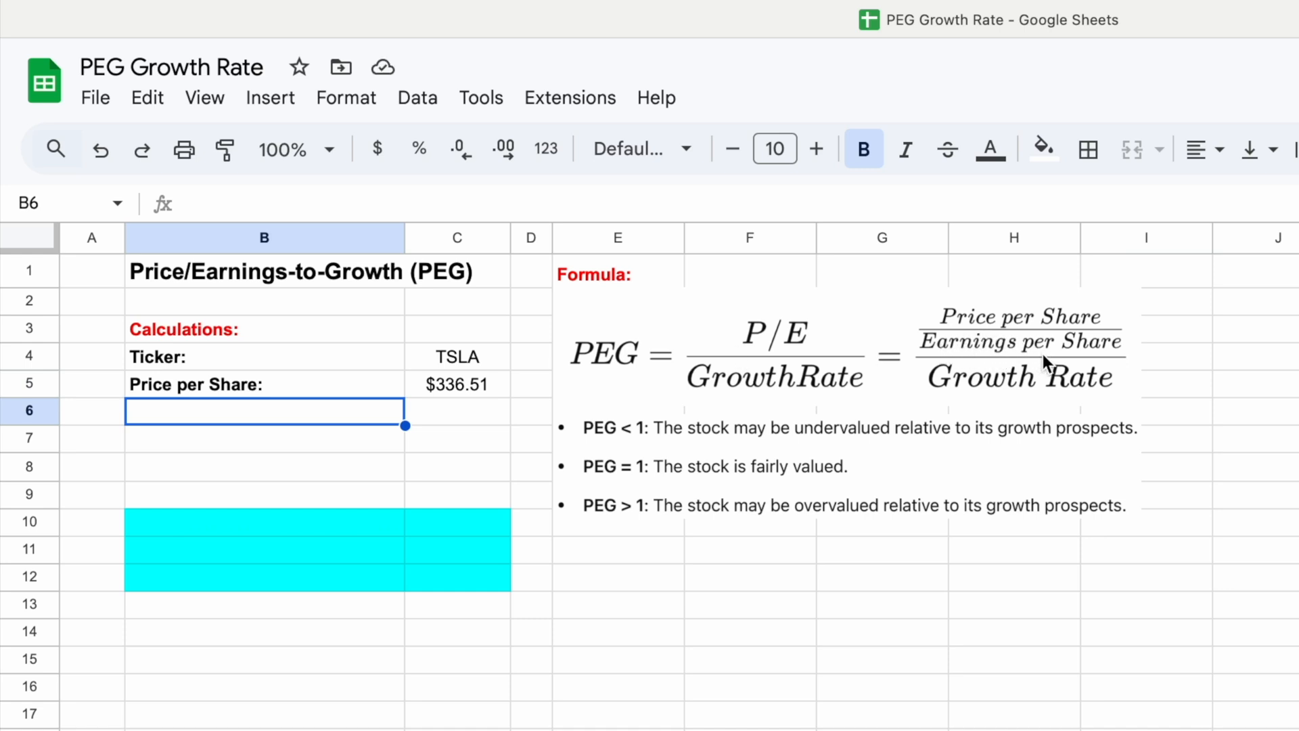
type("Ea")
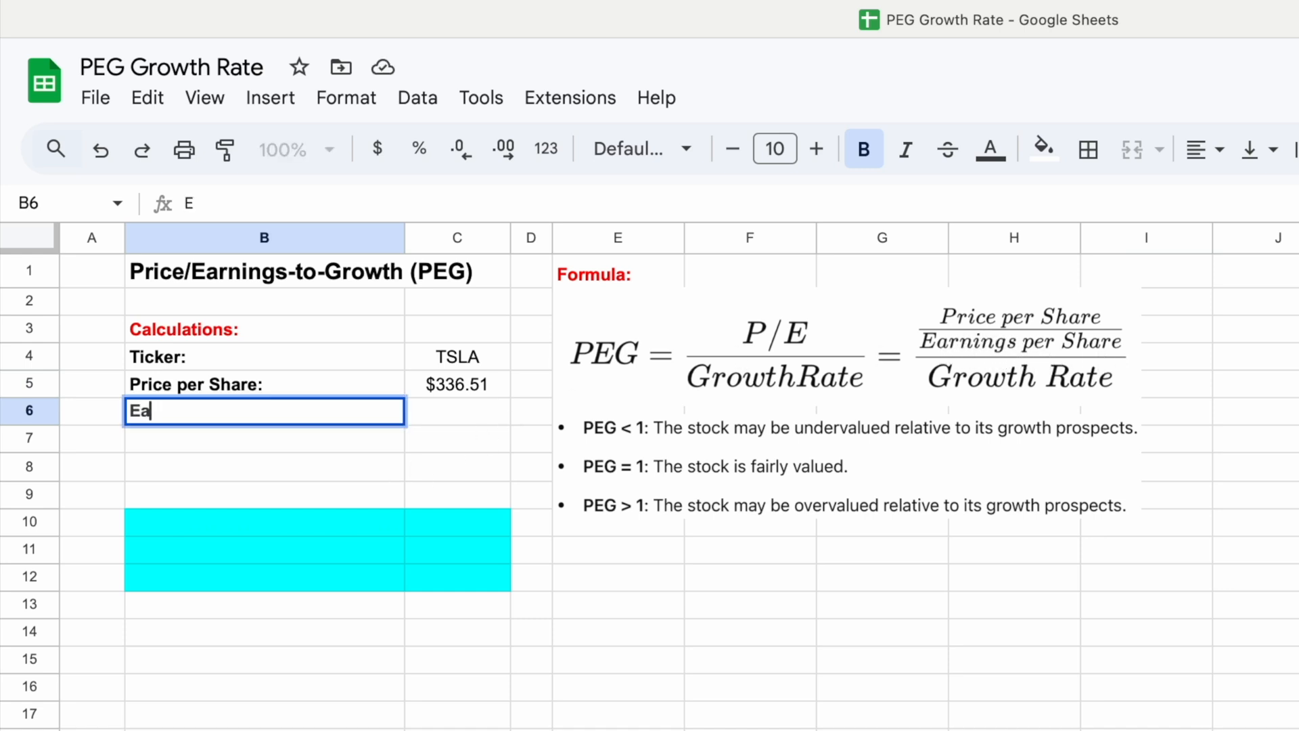
type("rnings per share")
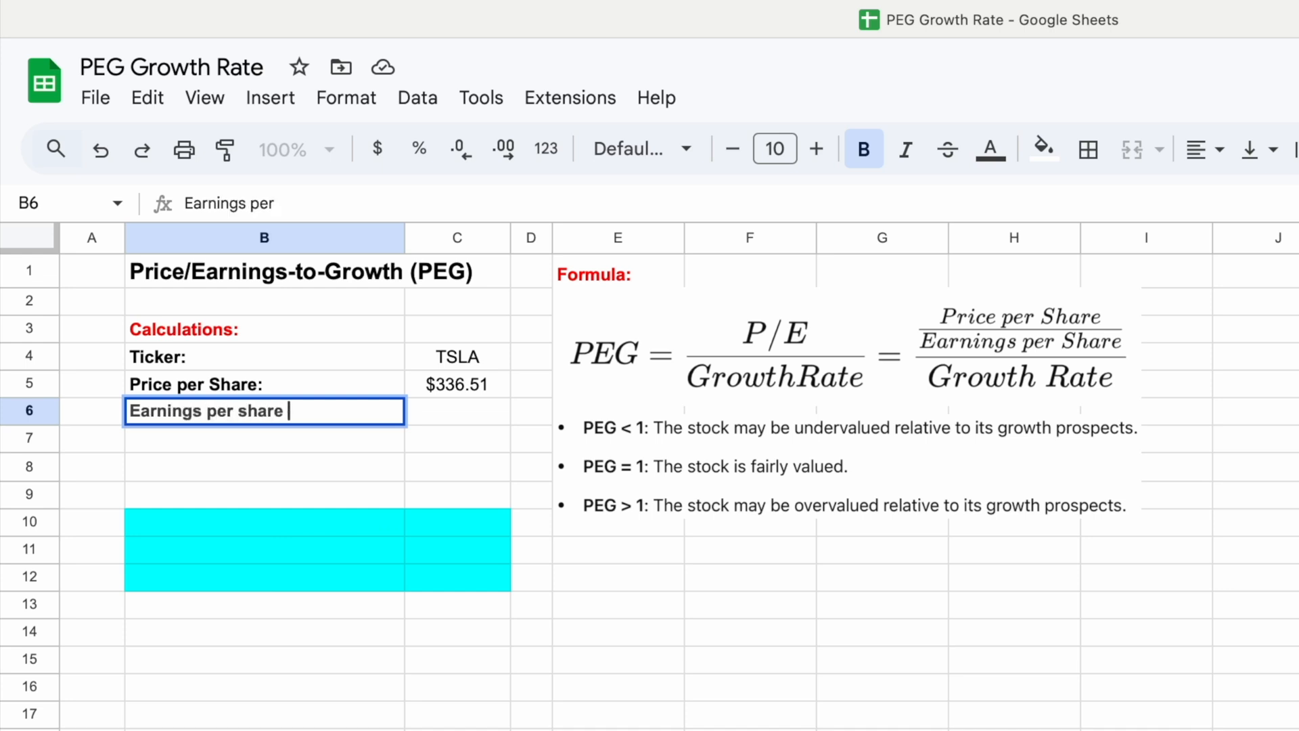
type("(EPS):")
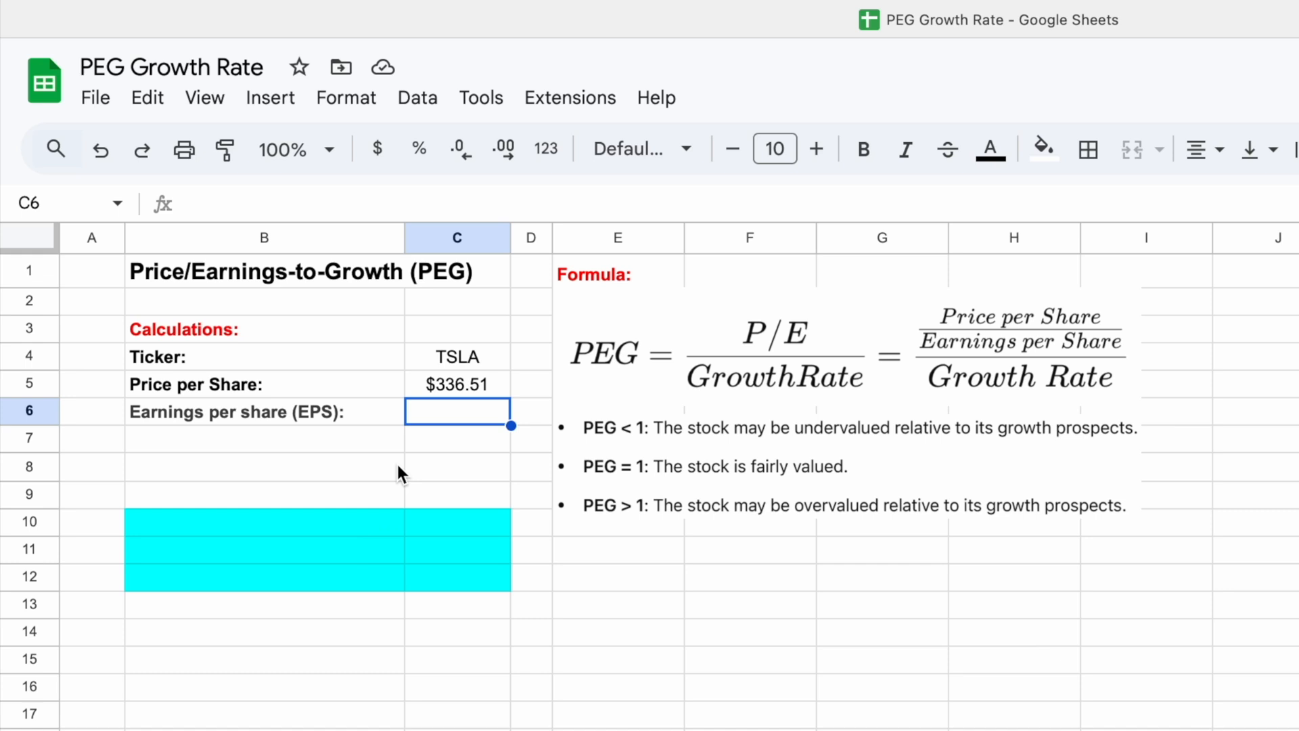
Enter =GOOGLEFINANCE(C4,"eps") in C6 to show TSLA's EPS of $2.04
type("=")
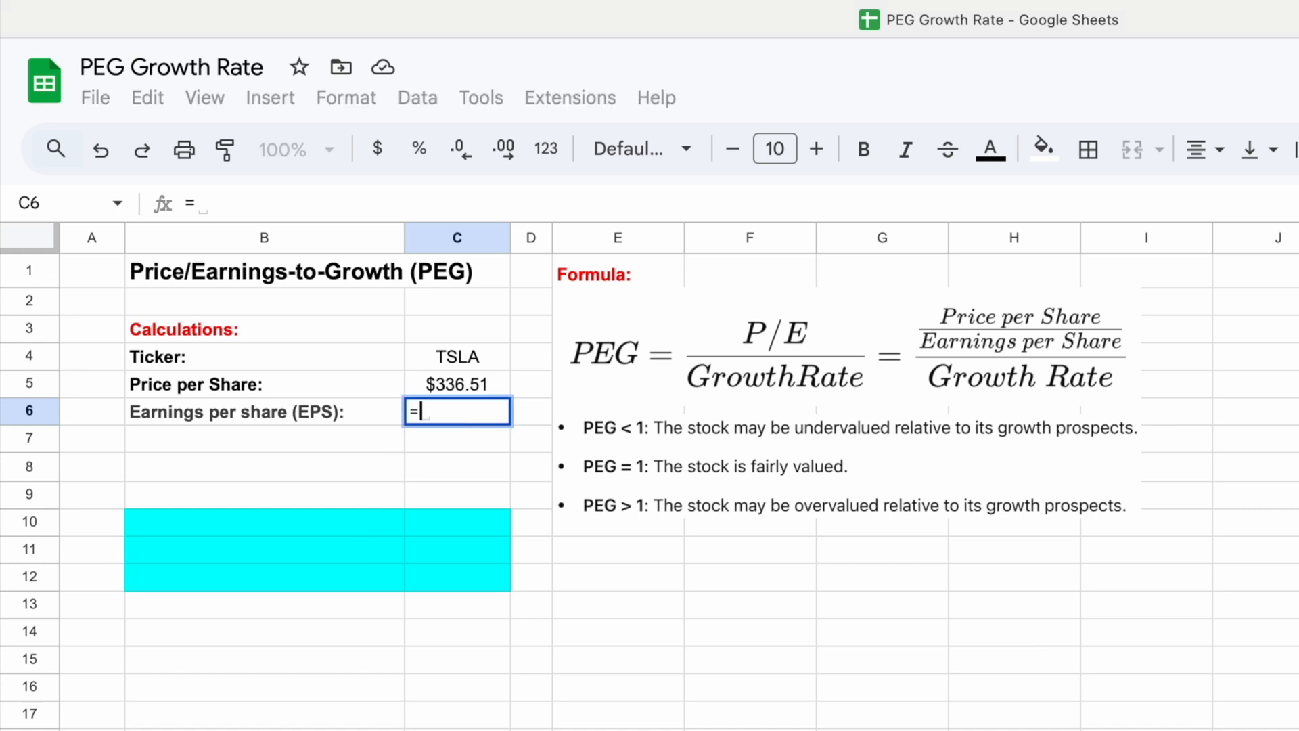
type("googlefinance(C4")
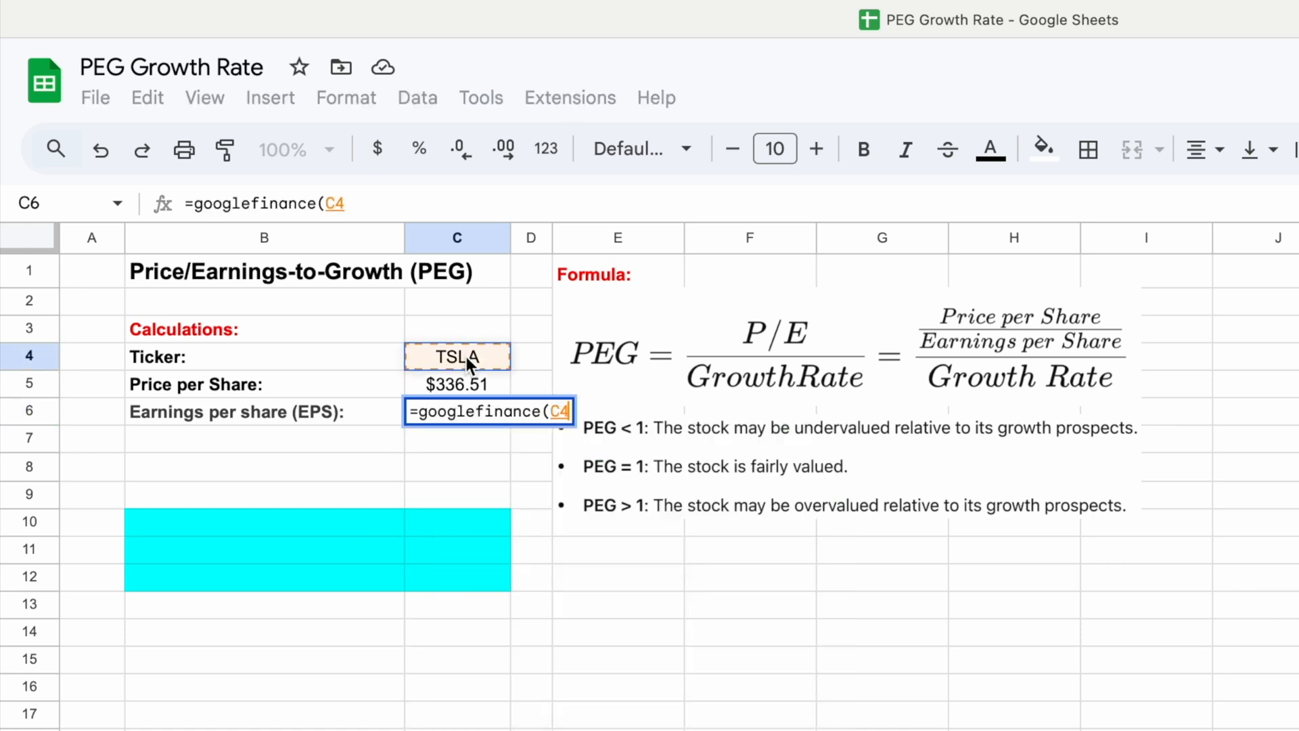
type(",")
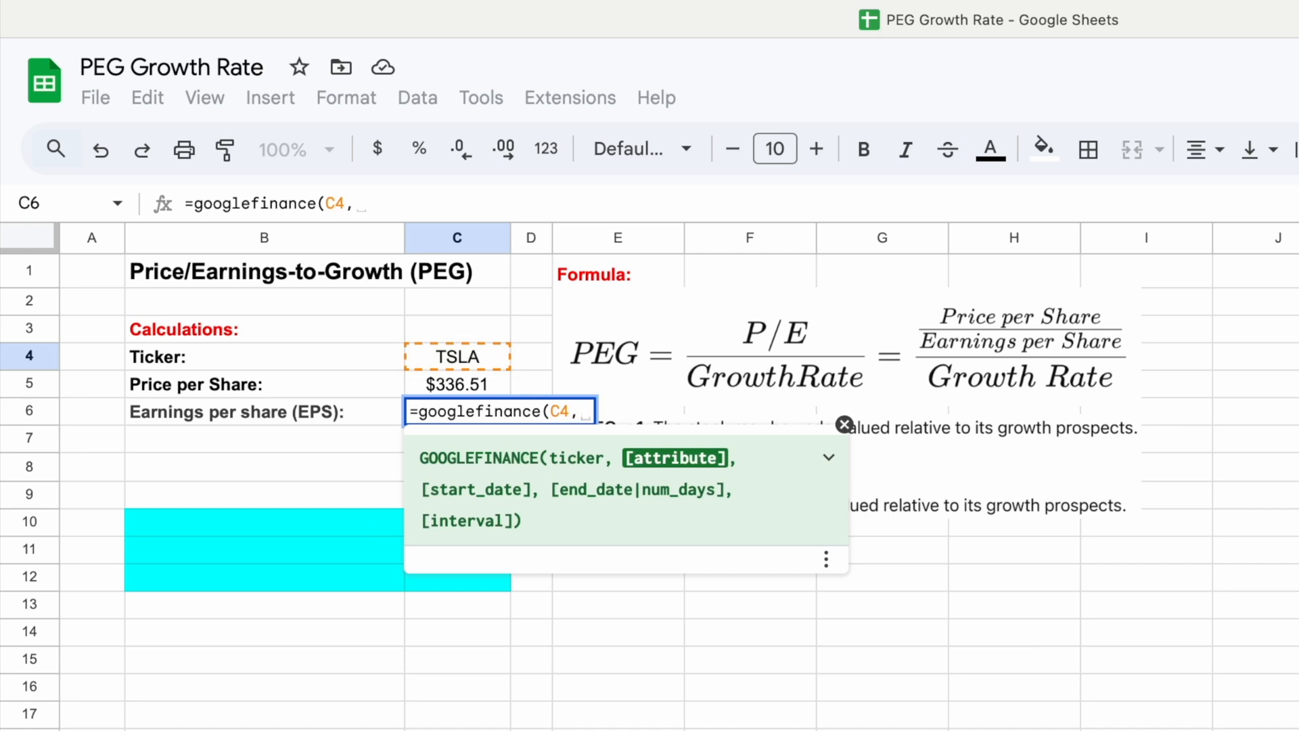
type("\"eps")
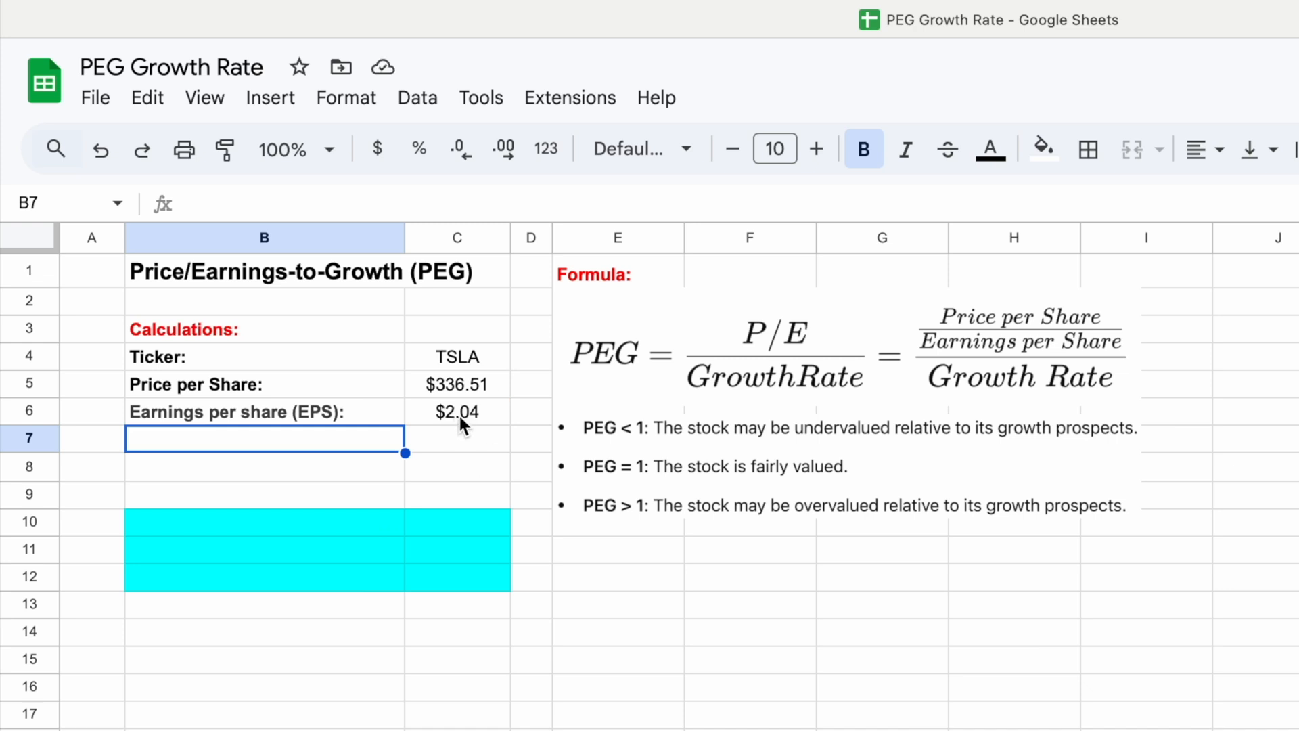
mouse_move(462, 435)
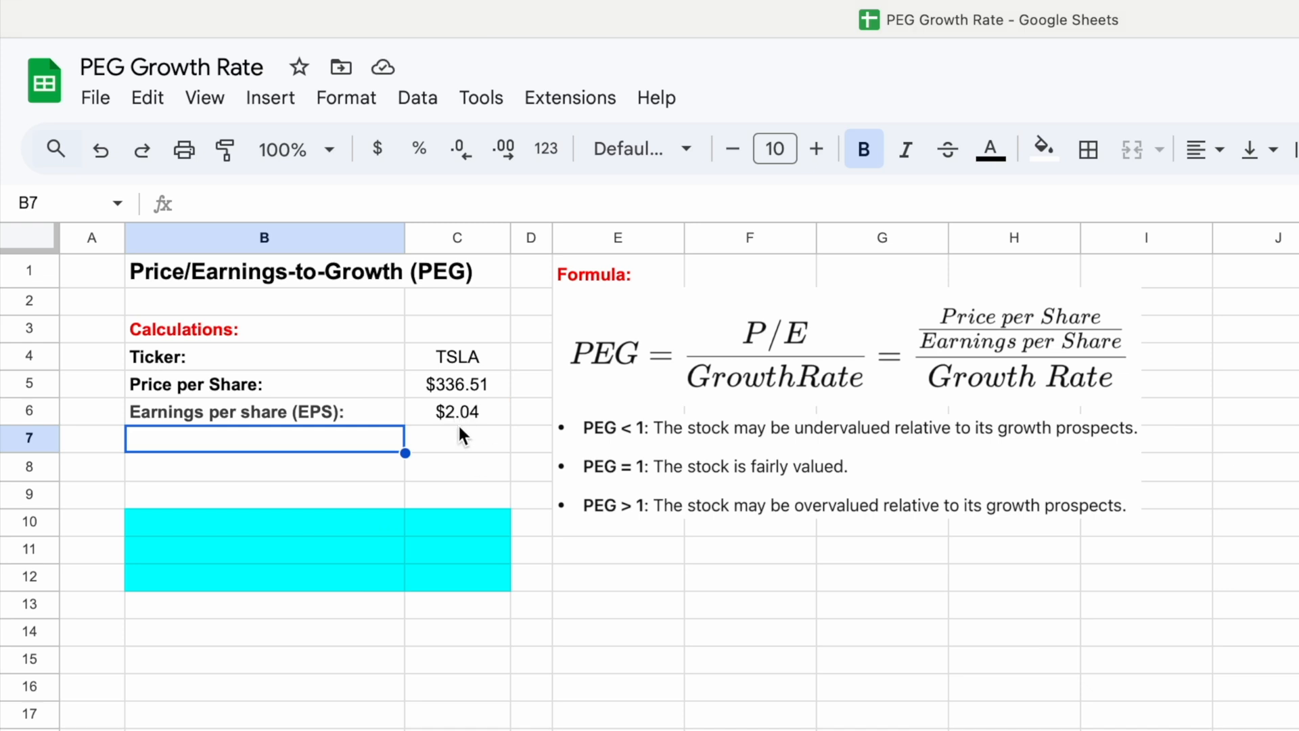
mouse_move(476, 427)
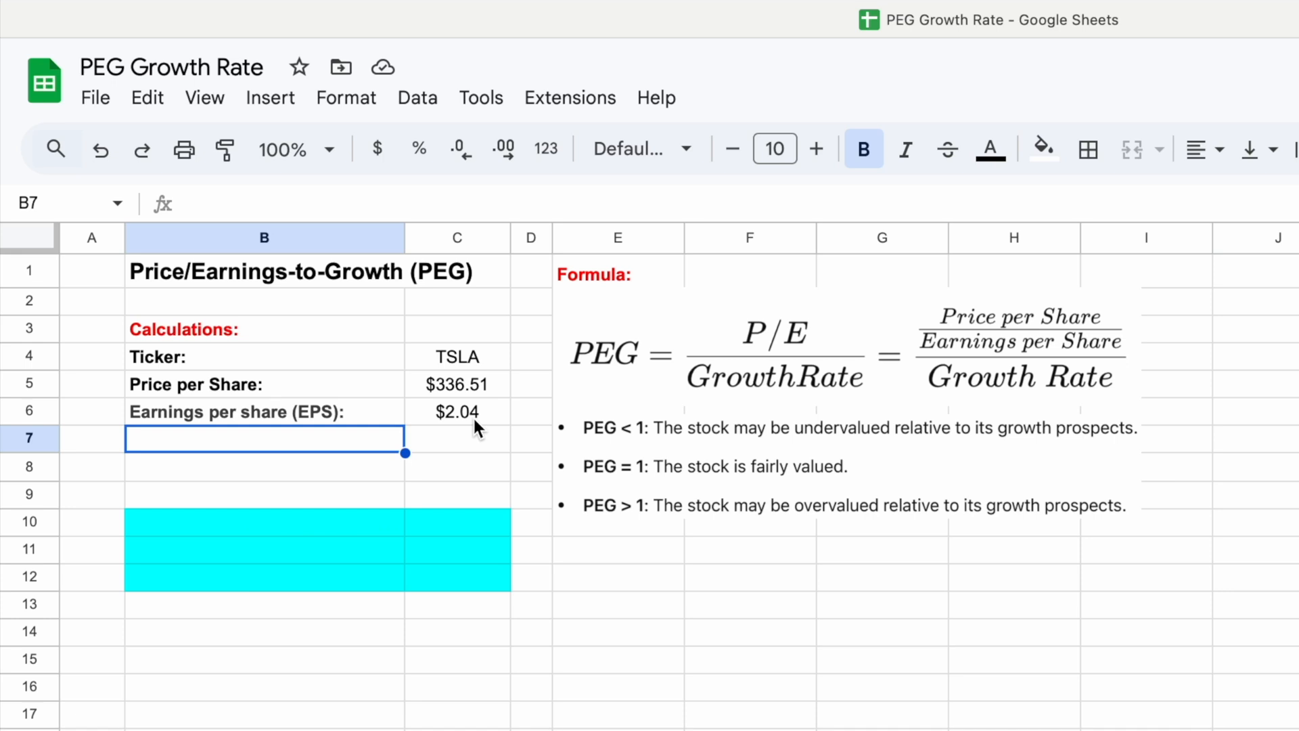
mouse_move(793, 345)
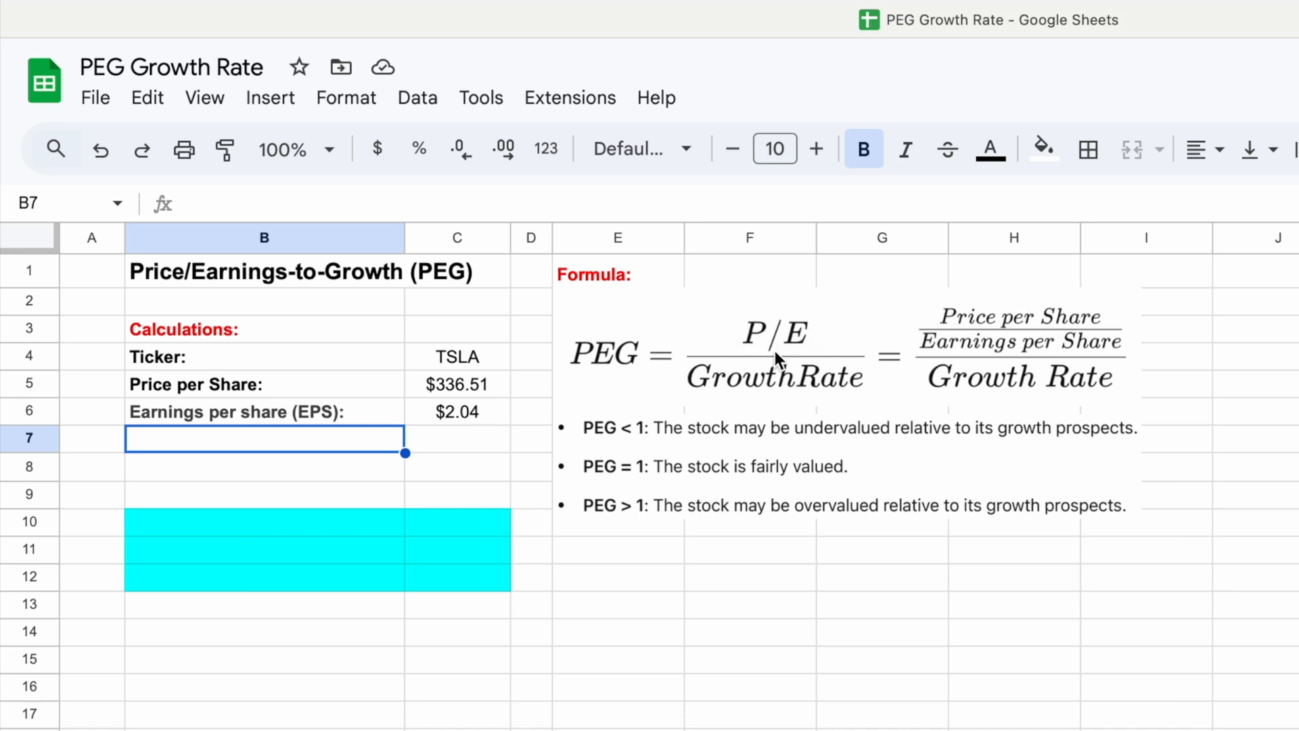
mouse_move(251, 454)
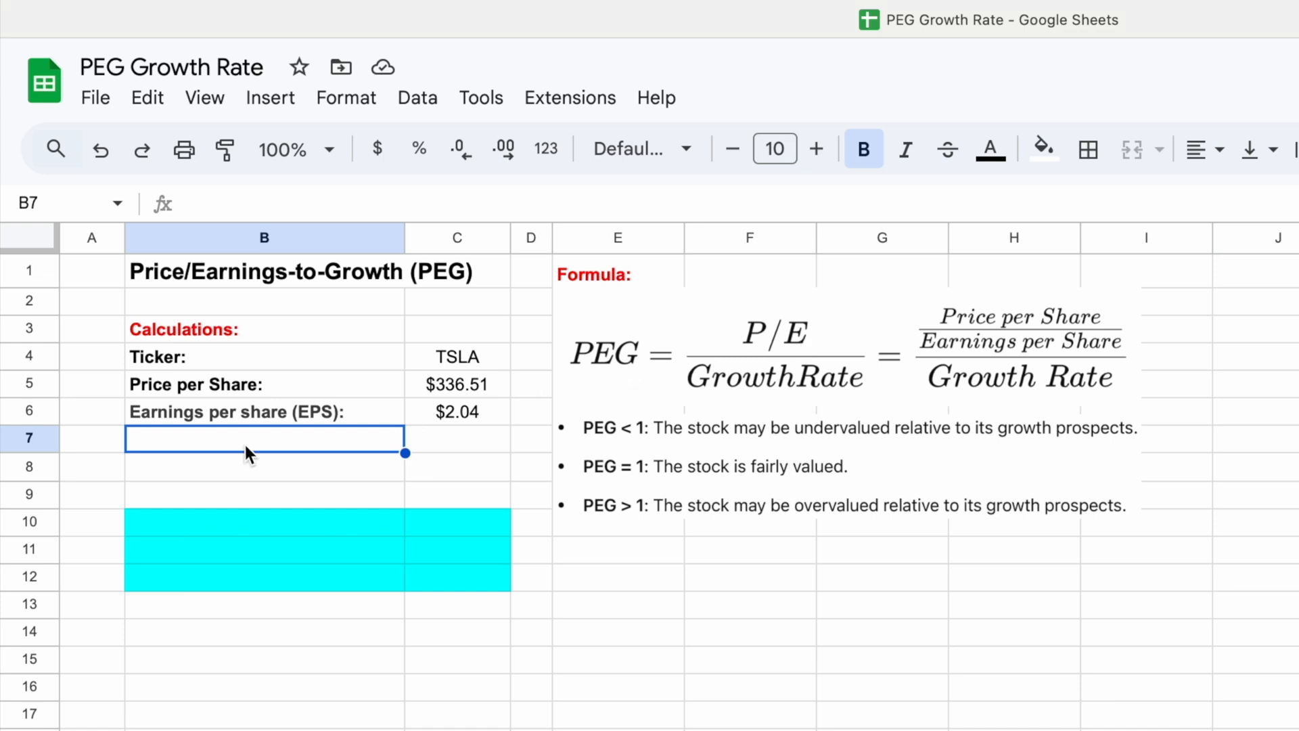
type("P/E Ratio:")
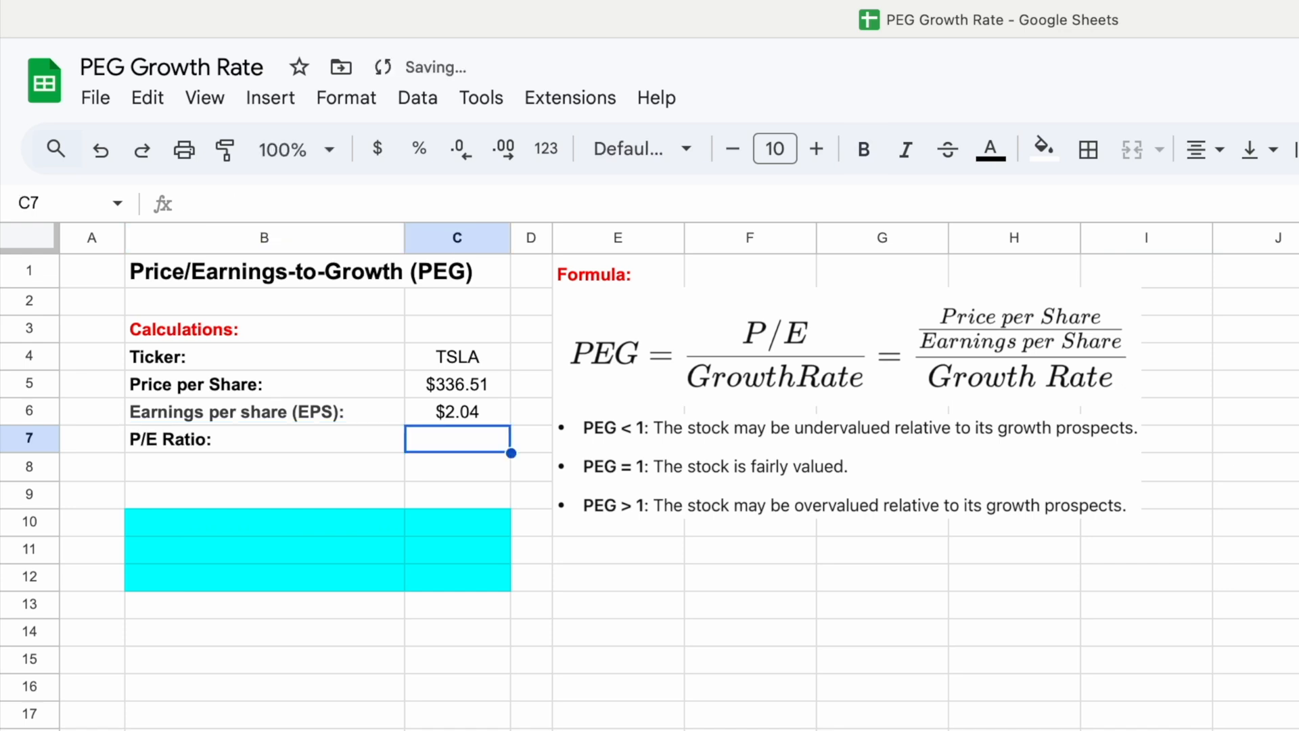
type("=")
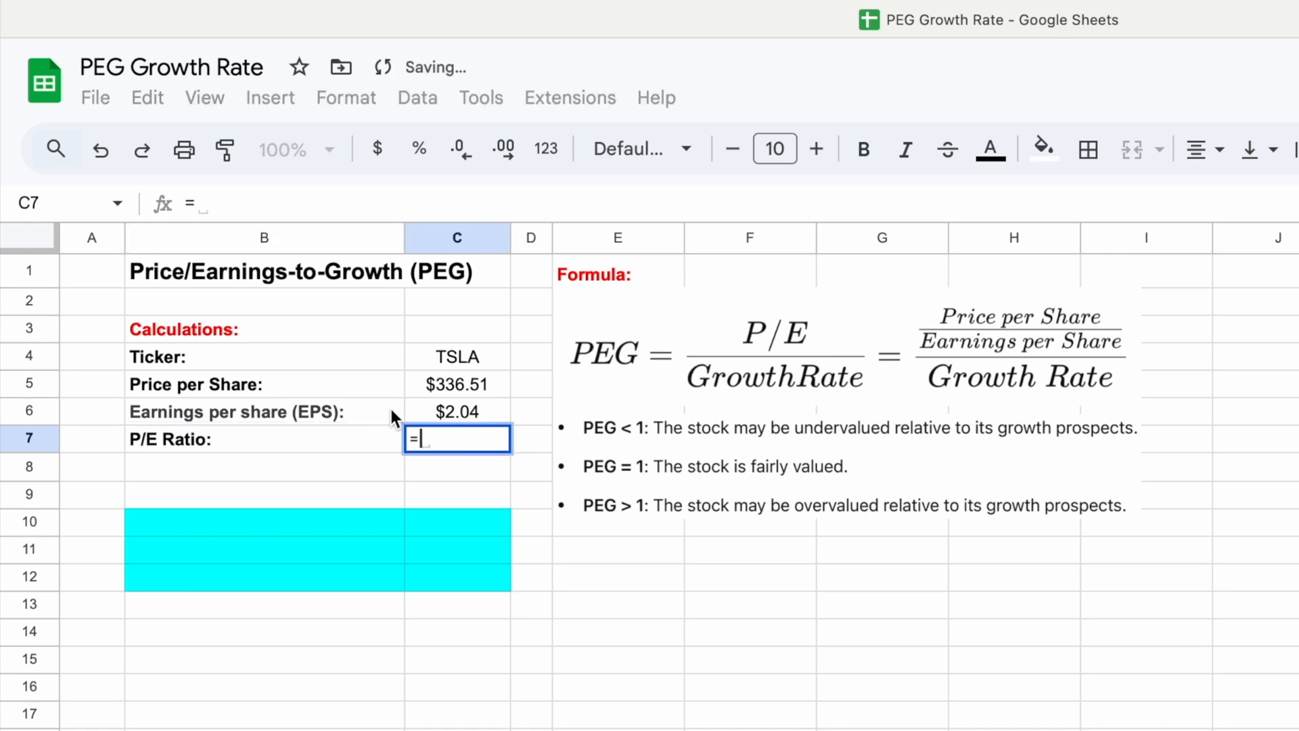
type("C5/")
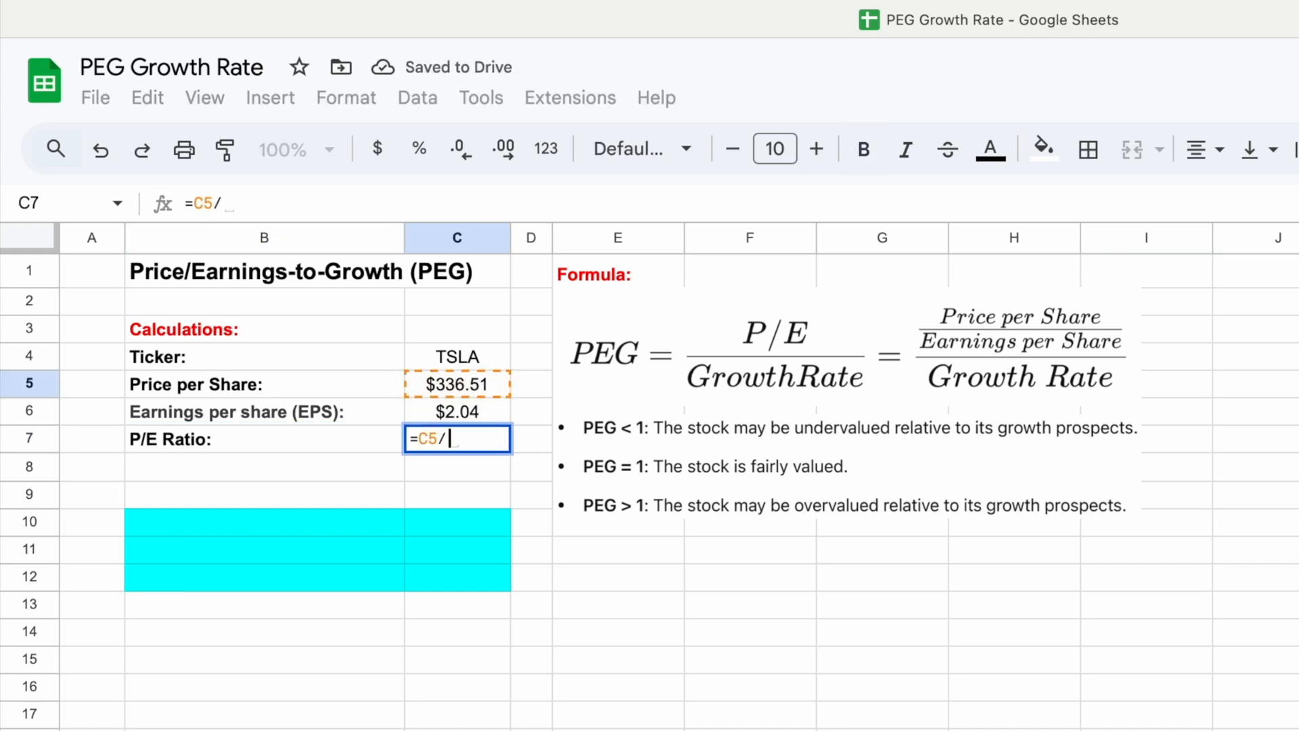
key("Enter")
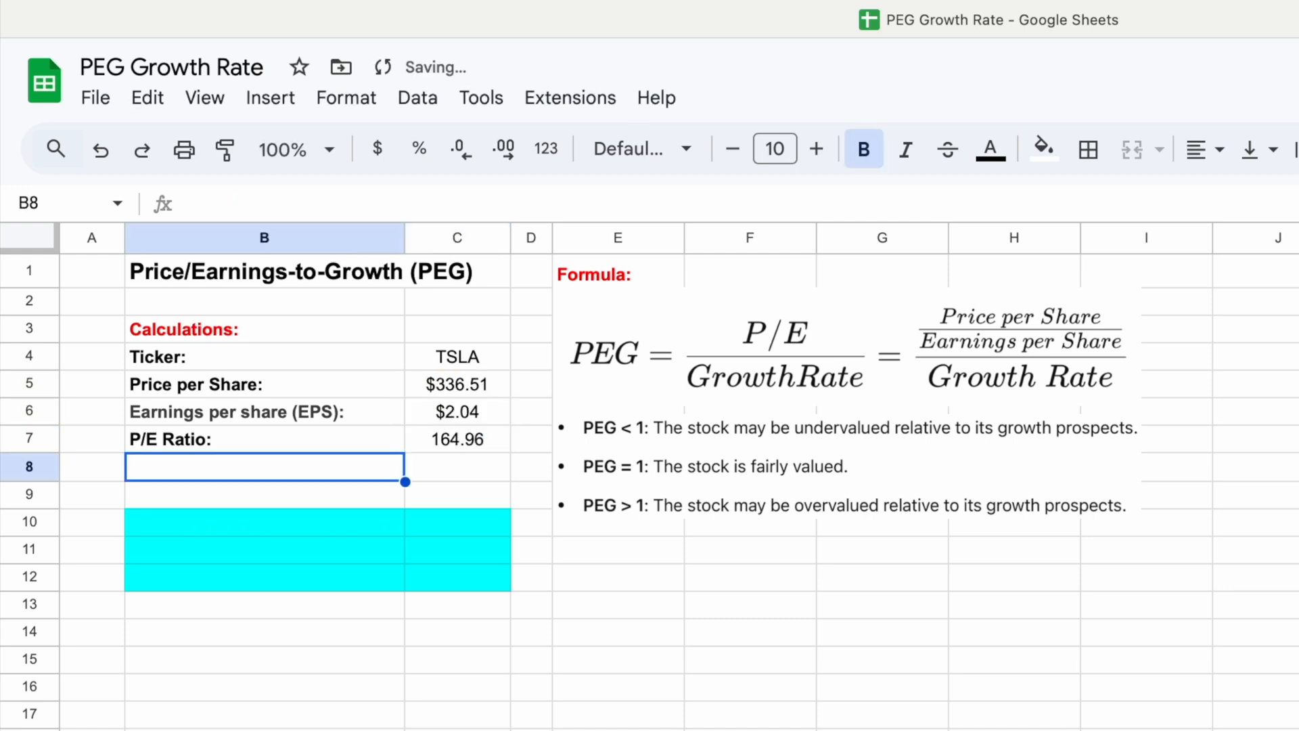
mouse_move(365, 447)
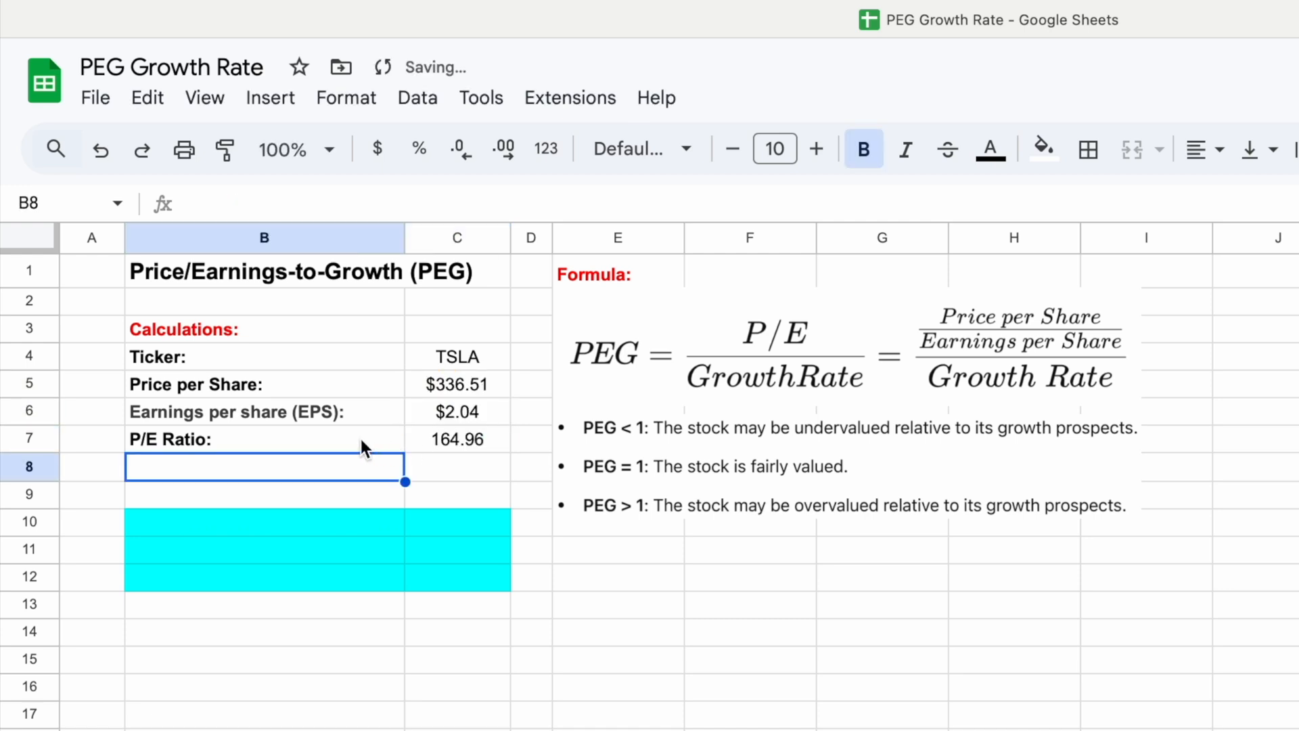
mouse_move(464, 454)
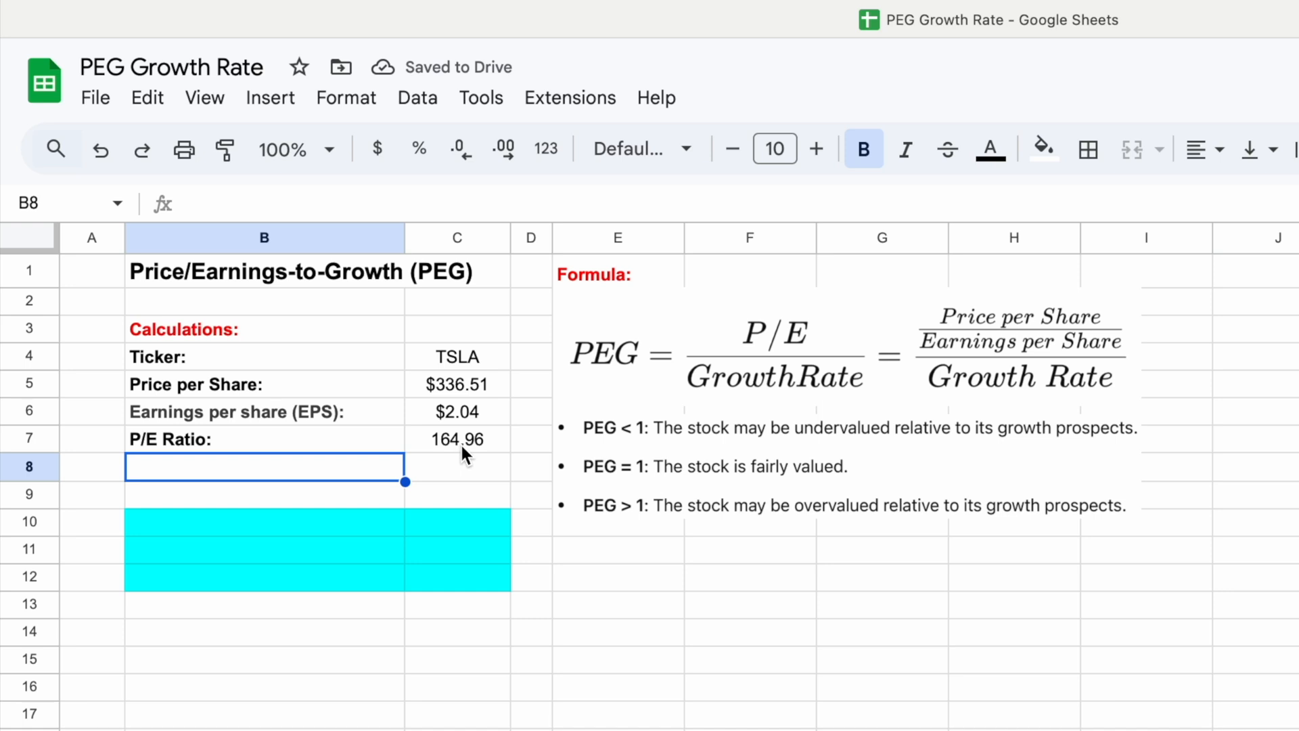
mouse_move(749, 390)
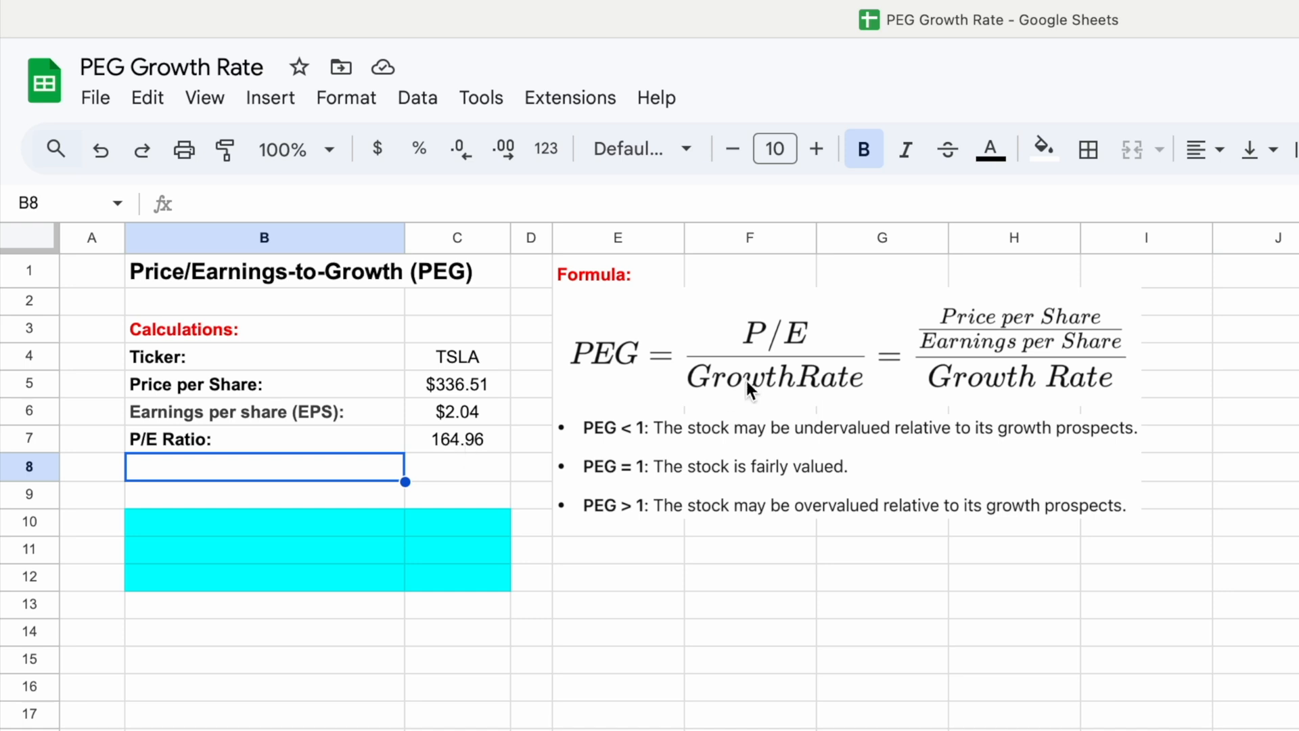
mouse_move(816, 365)
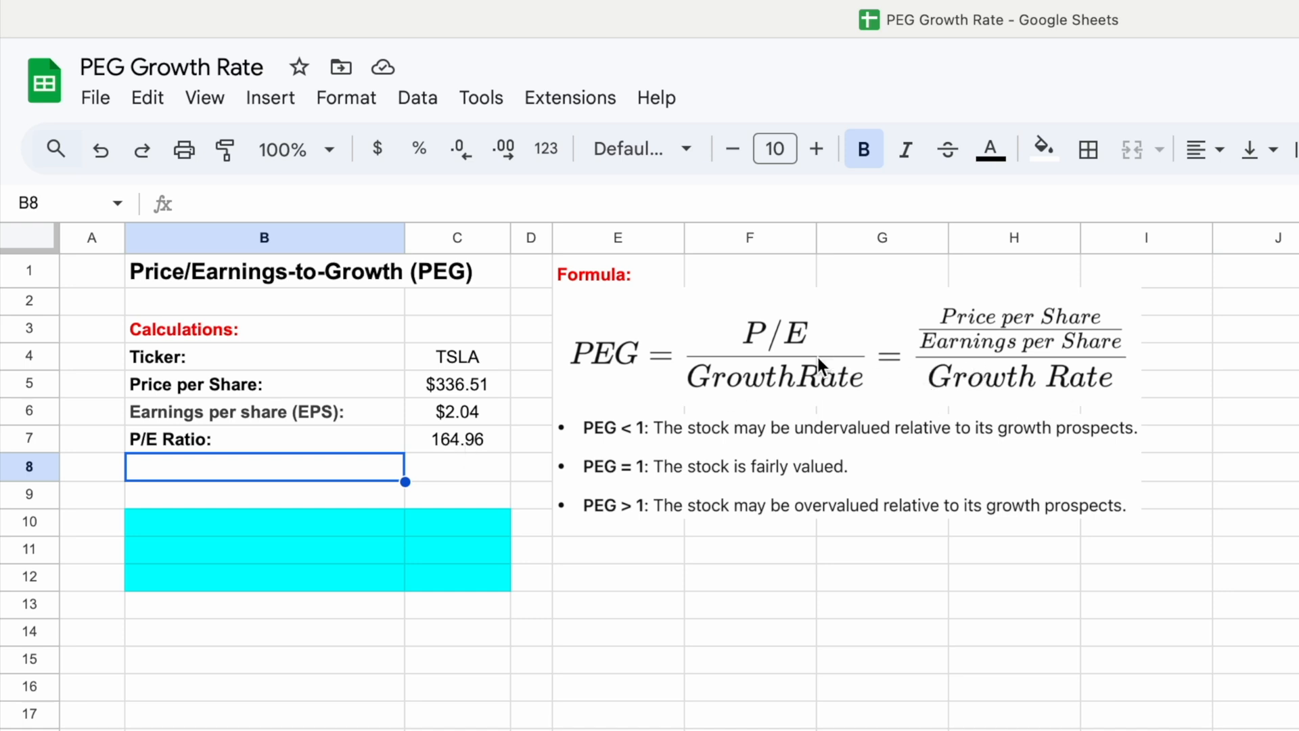
mouse_move(744, 359)
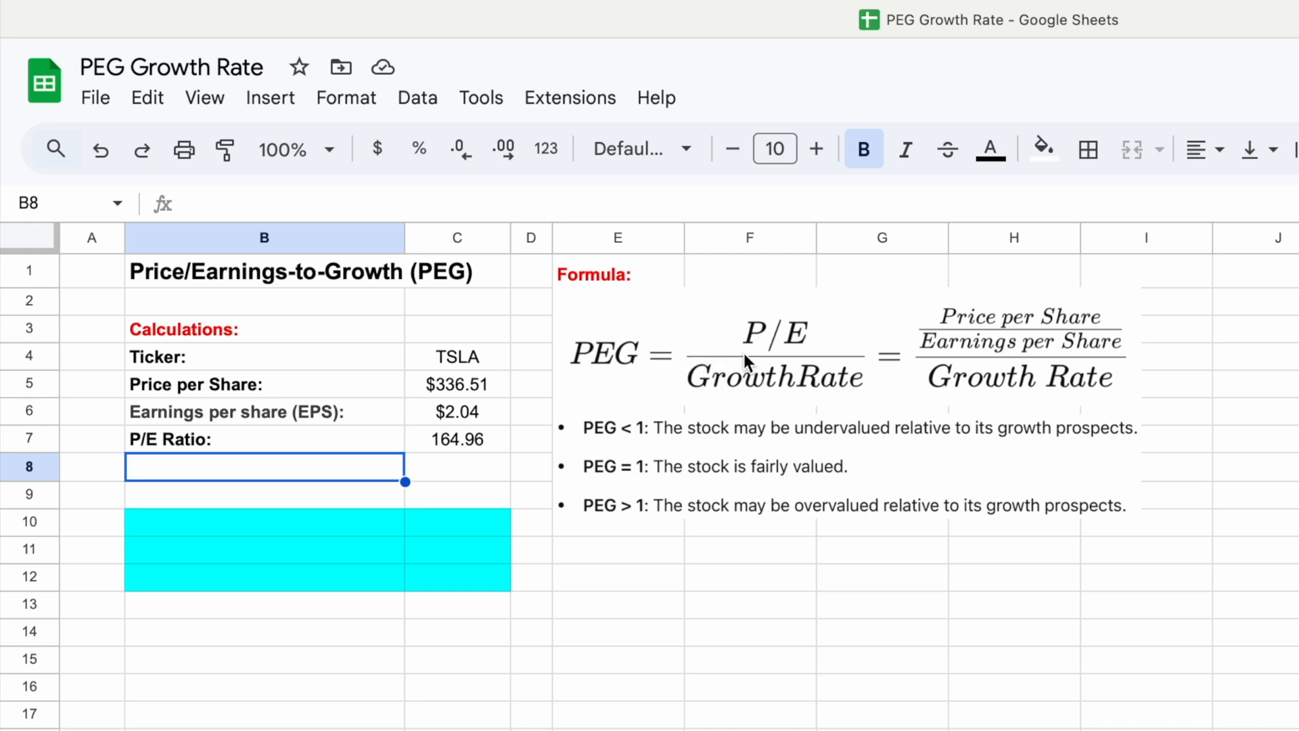
Type 'Future Earnings Growth Rate:' in B8 and move to its value cell C8
type("F")
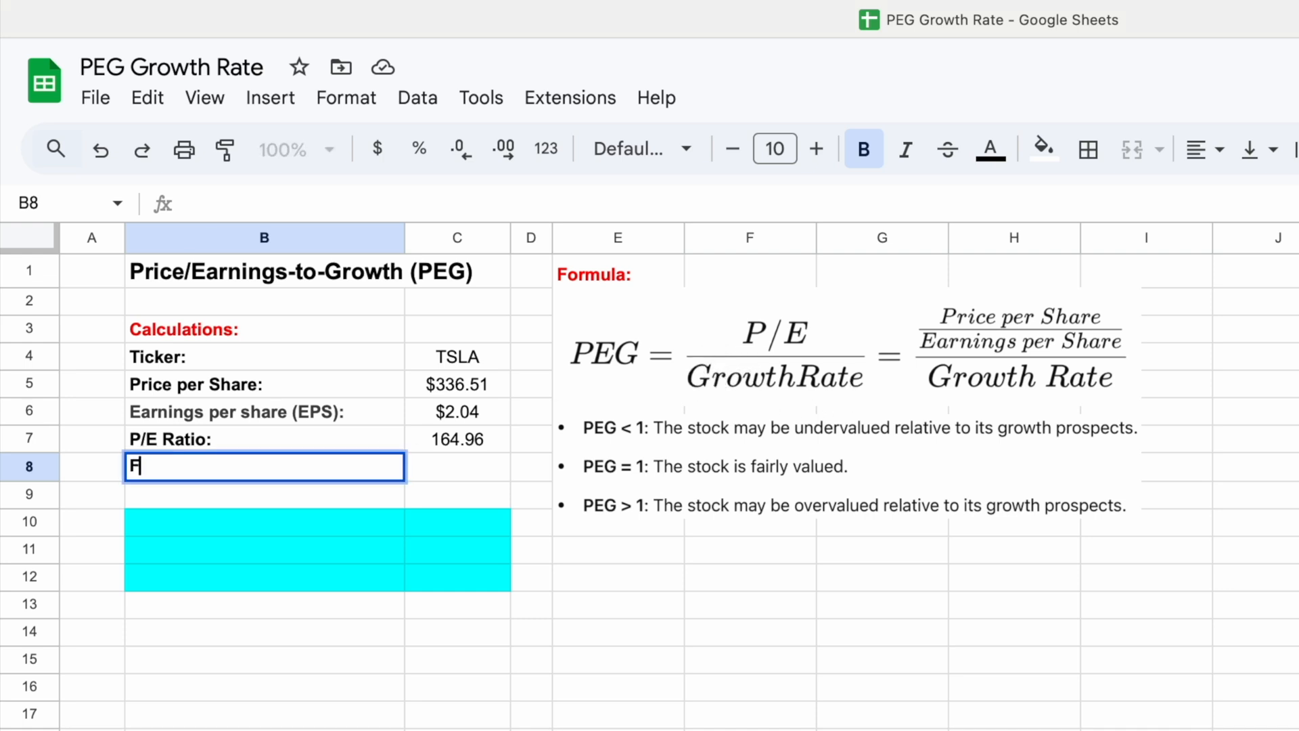
type("uture Earnings")
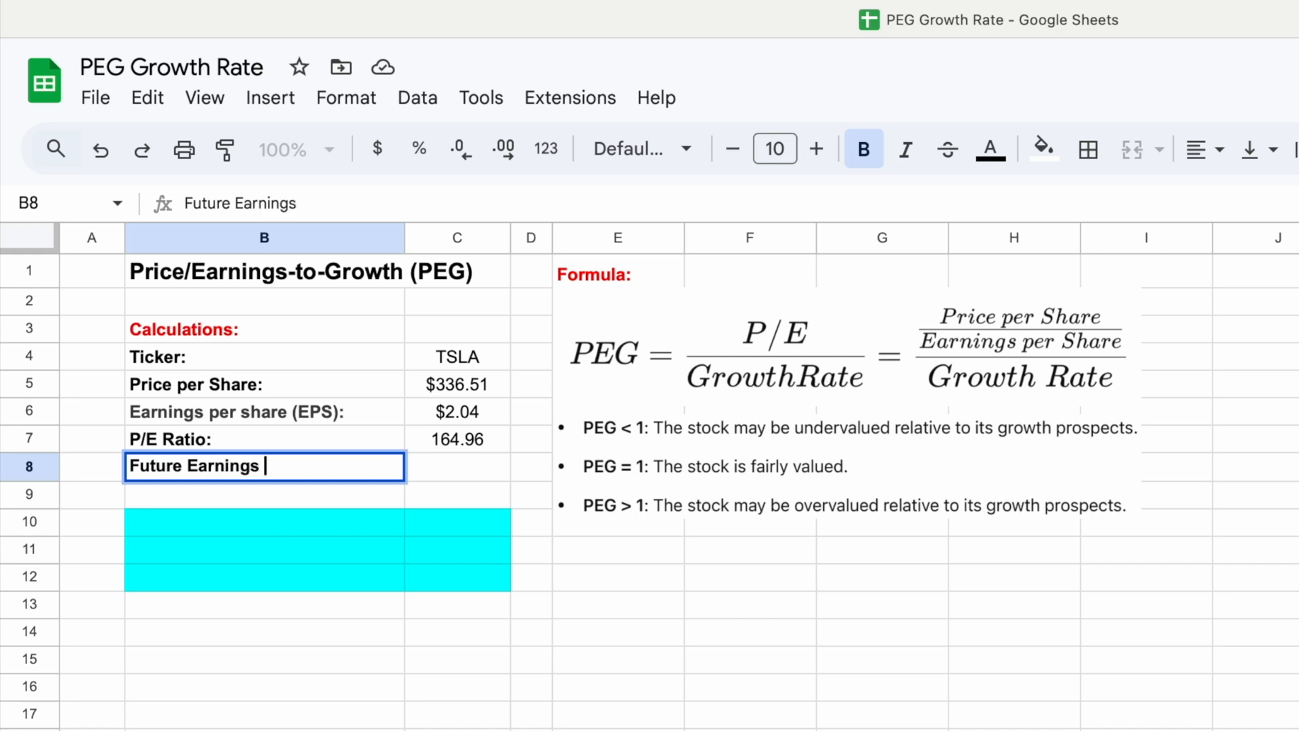
type("Growth Rate:")
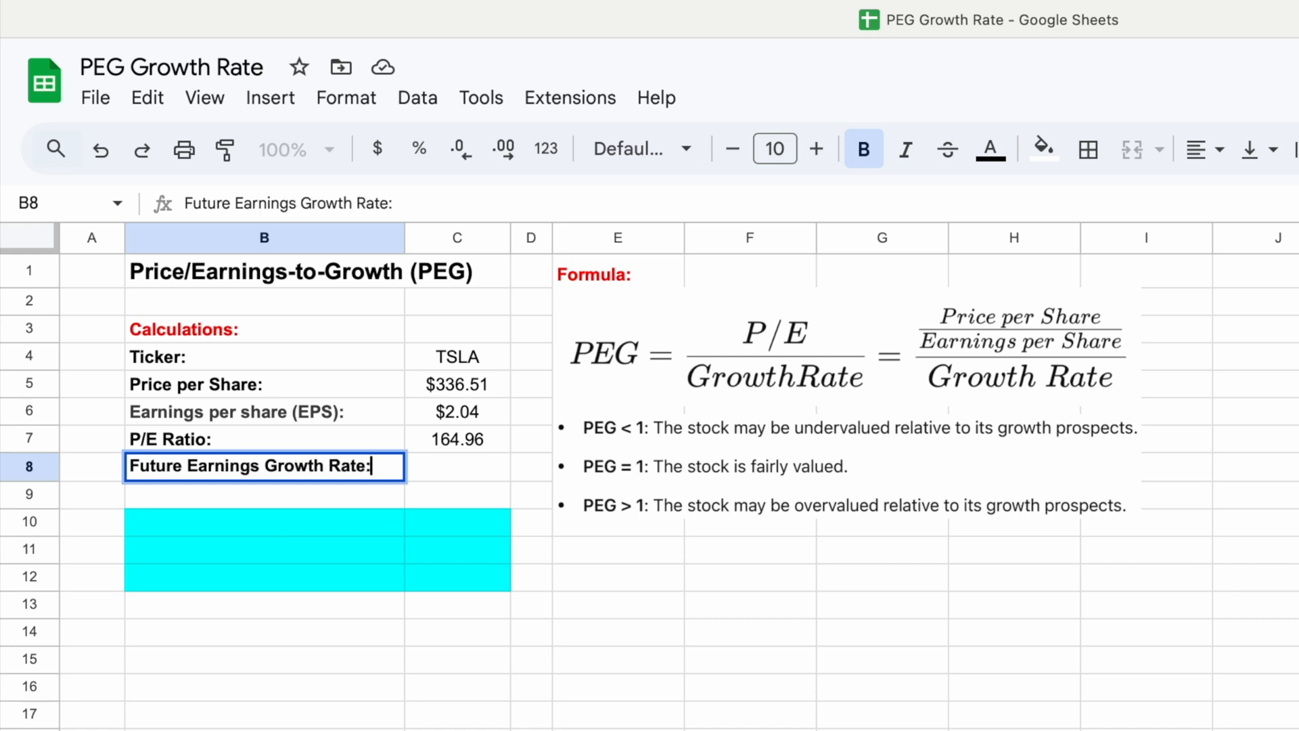
left_click(457, 467)
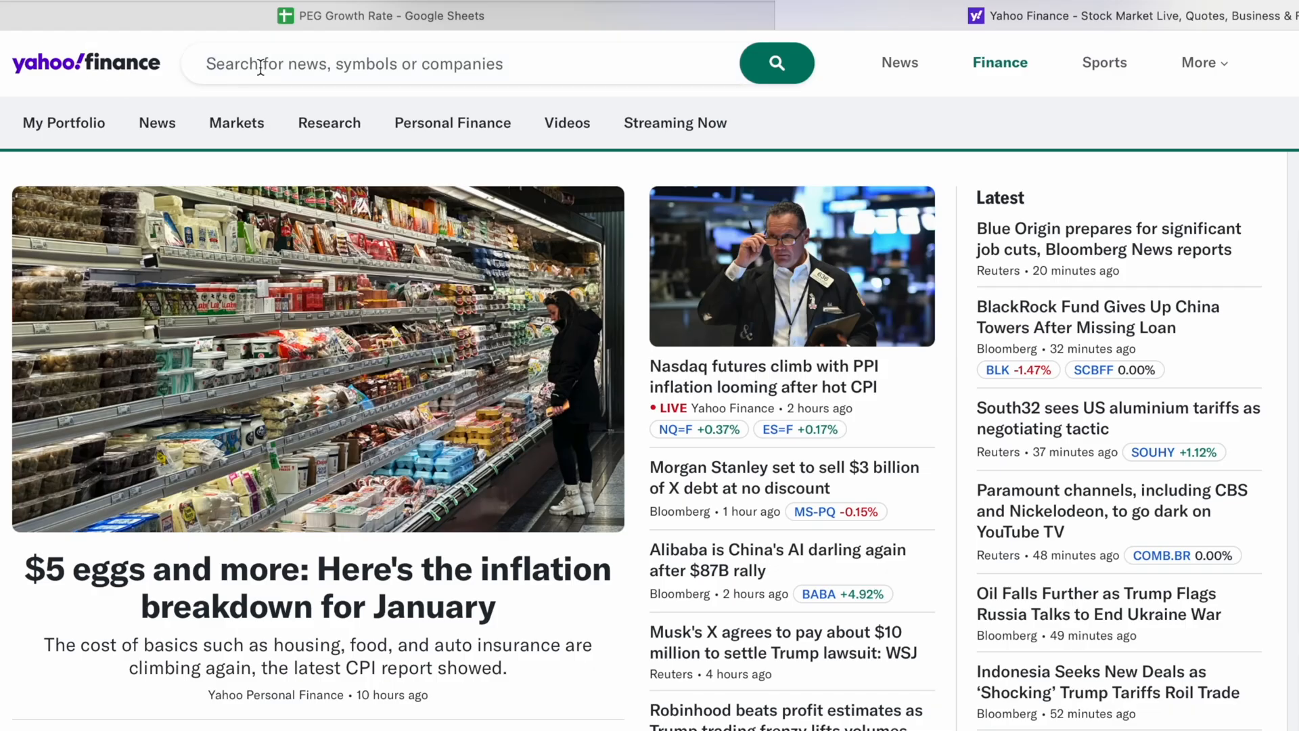
Find TSLA on Yahoo Finance and scroll its Analysis page to Growth Estimates (31.56%)
type("tesla")
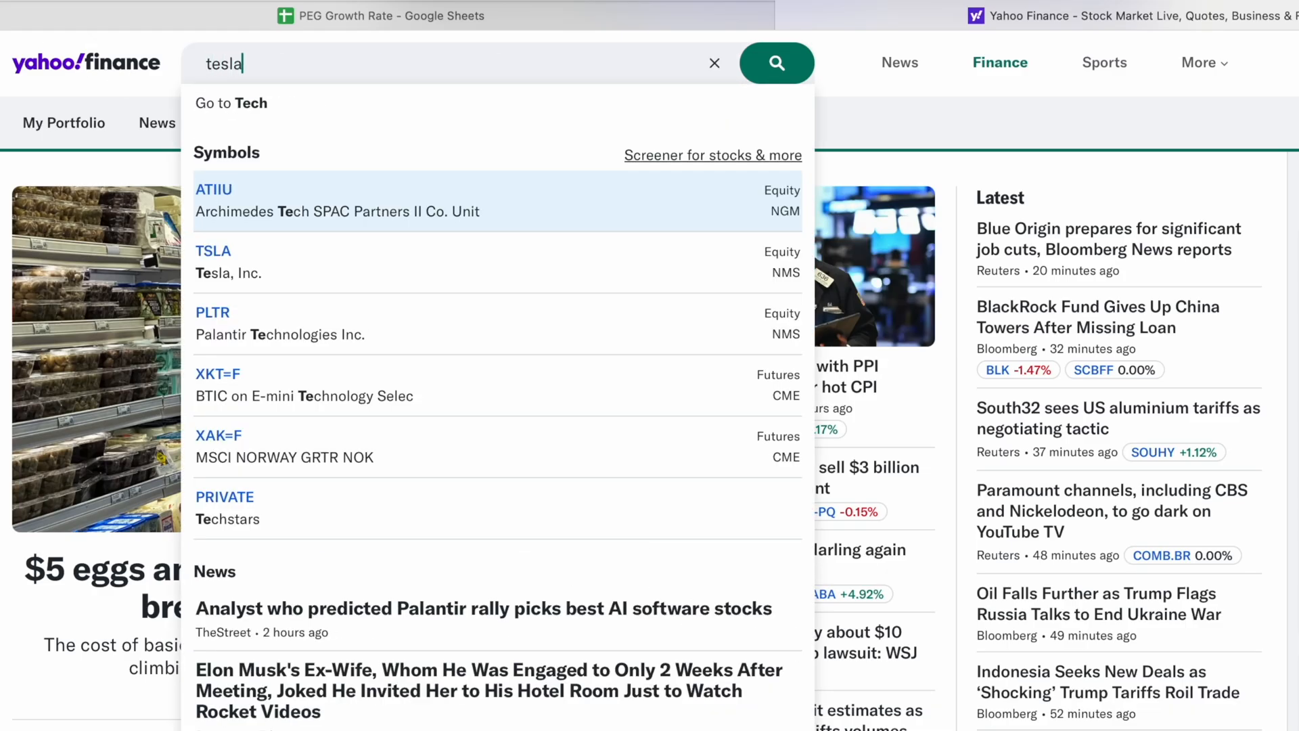
type("Tesla")
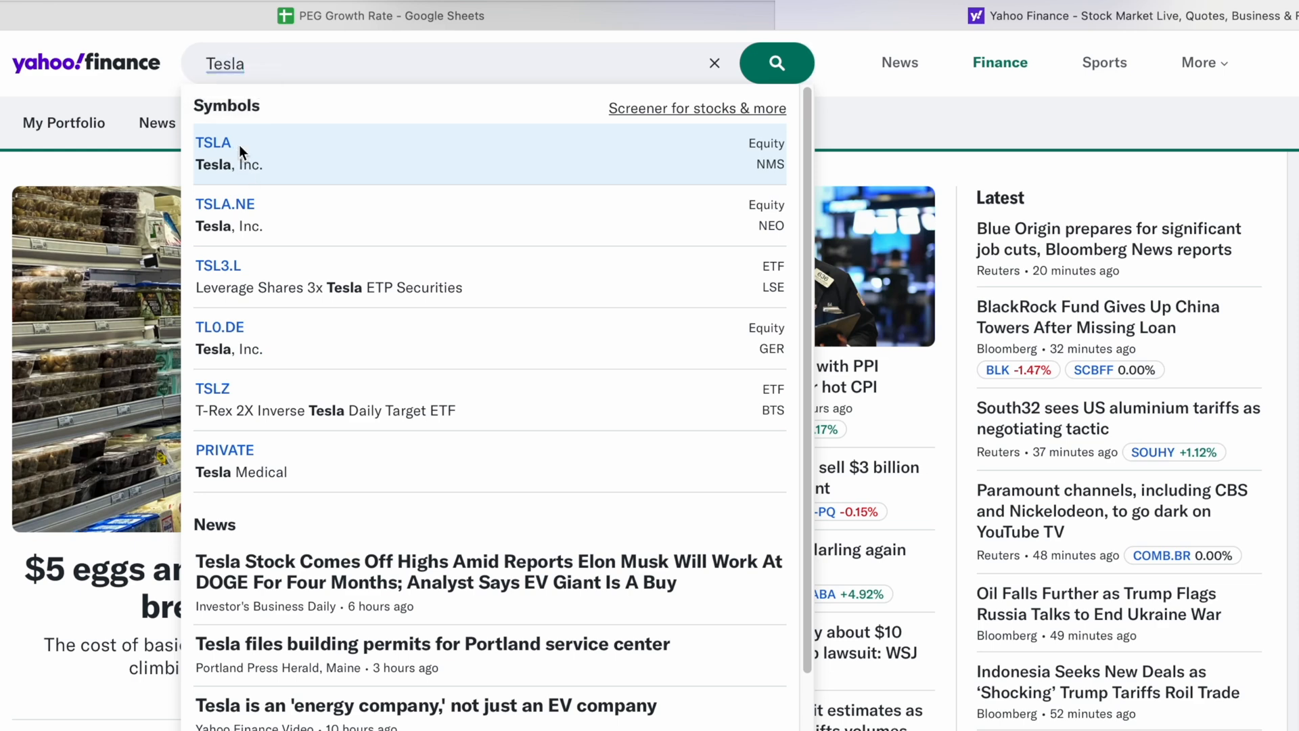
left_click(213, 153)
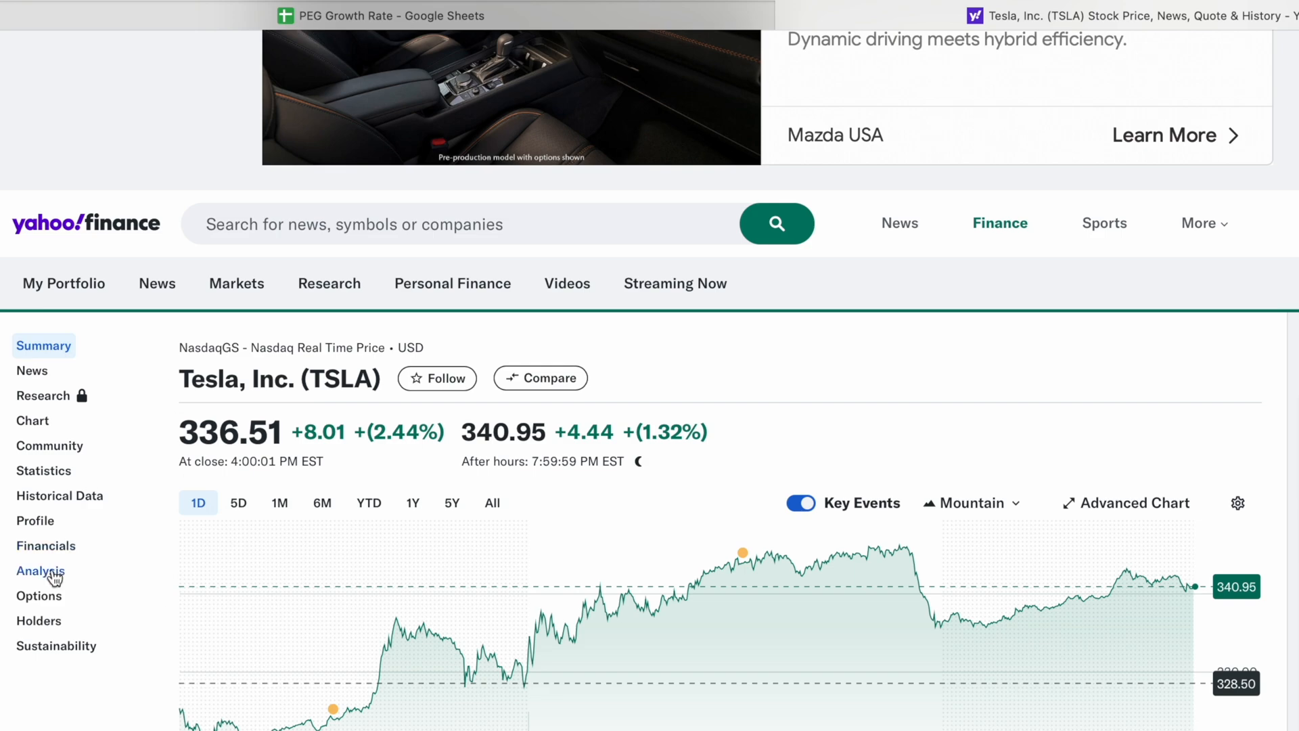
left_click(39, 569)
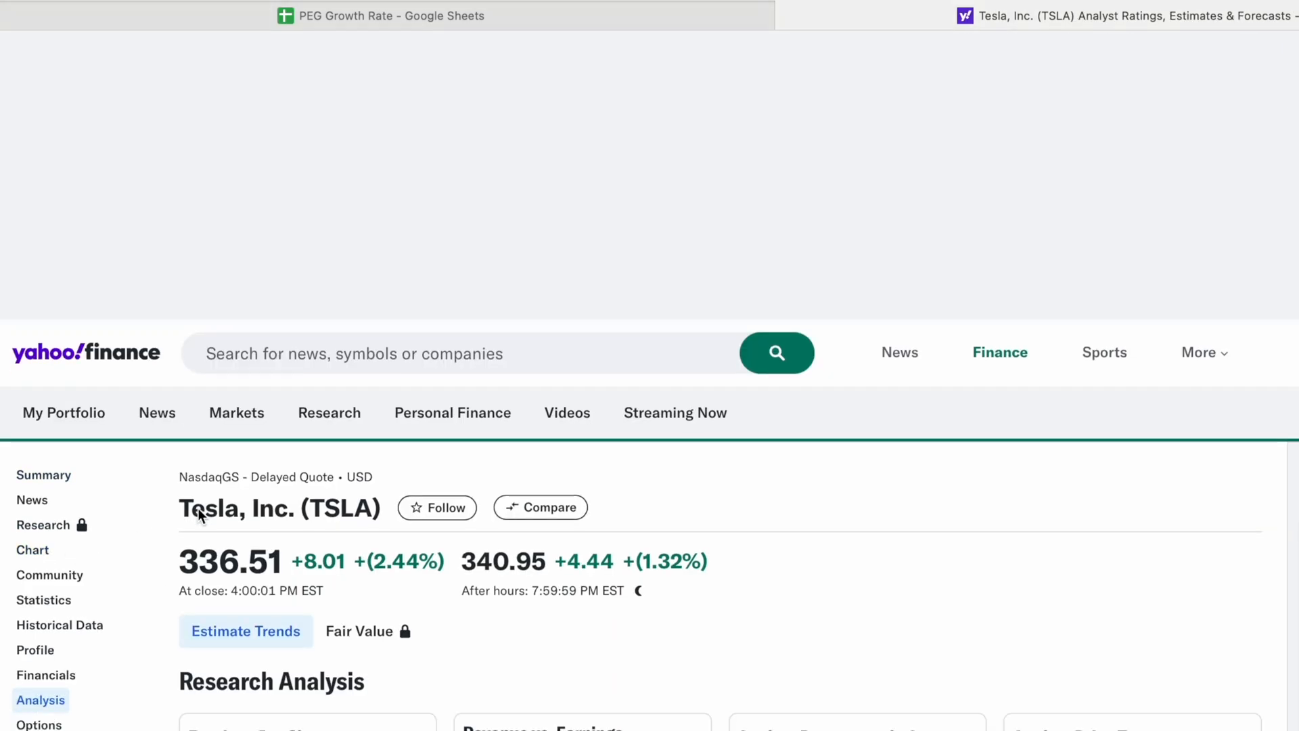
scroll("down", 3)
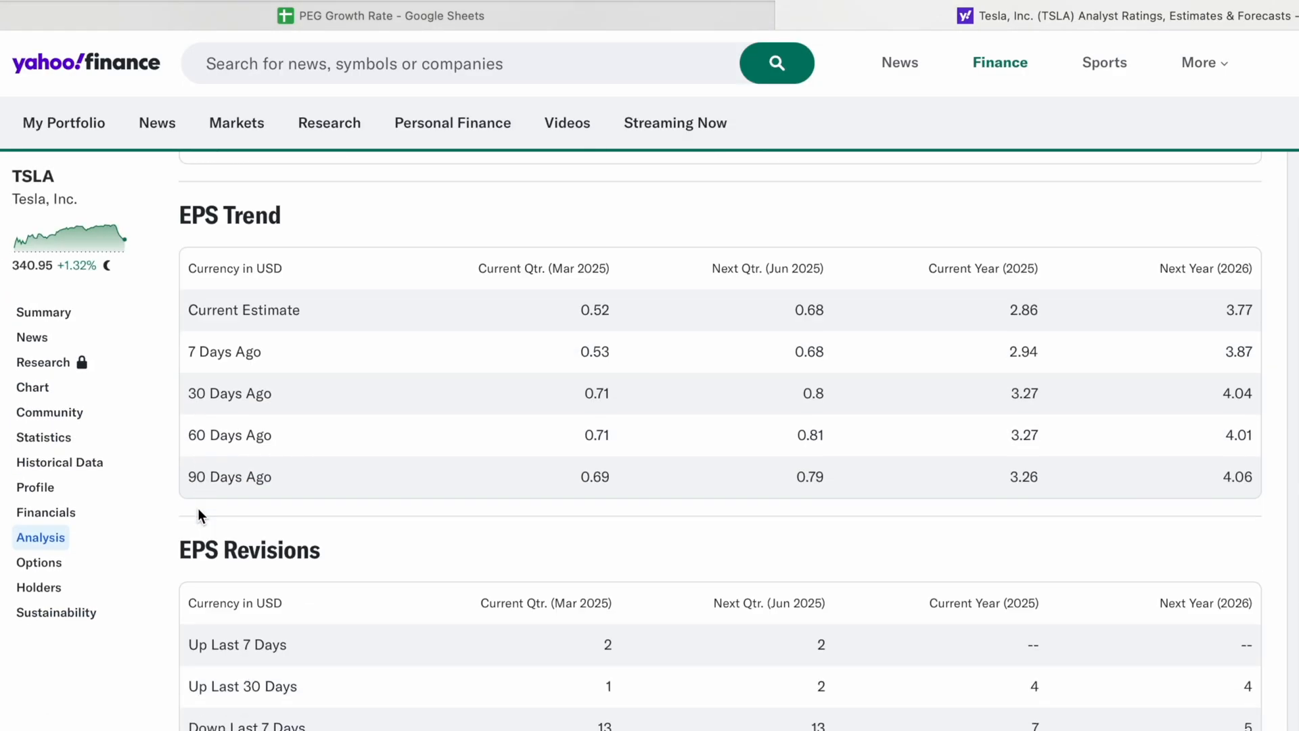
scroll("down", 3)
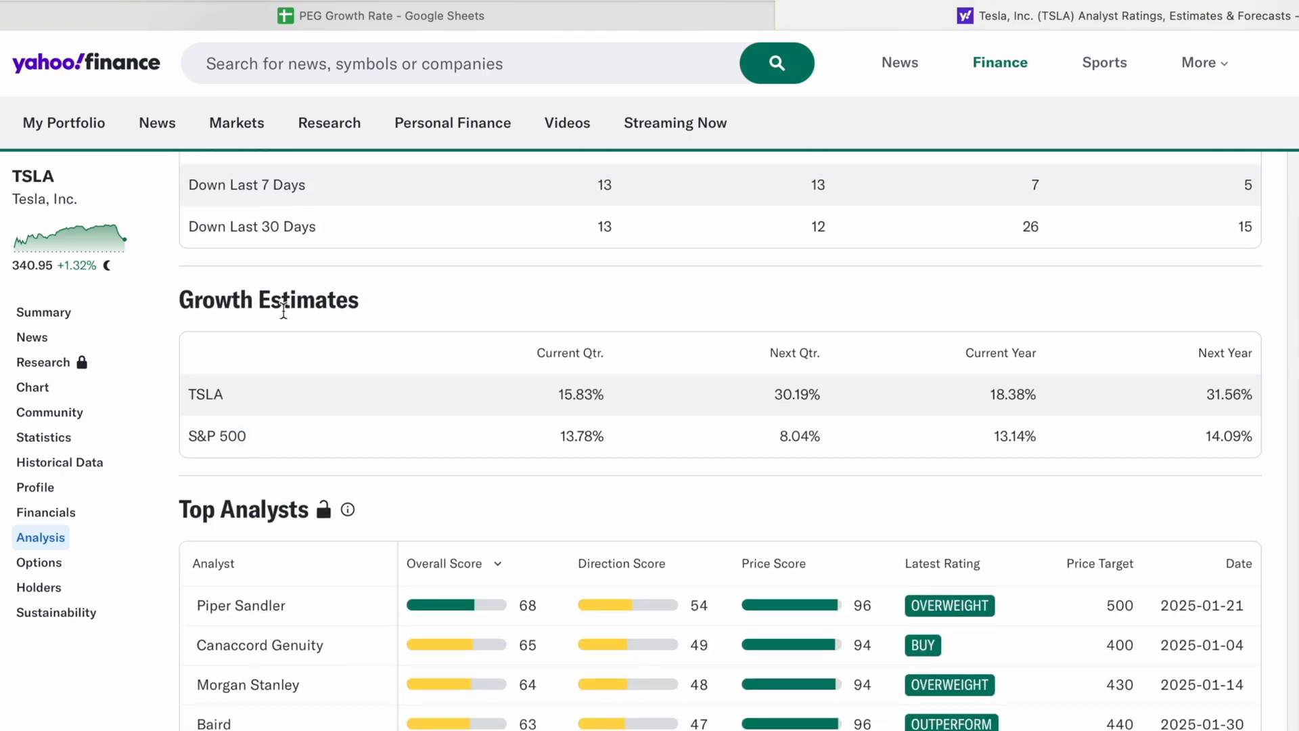
mouse_move(1177, 410)
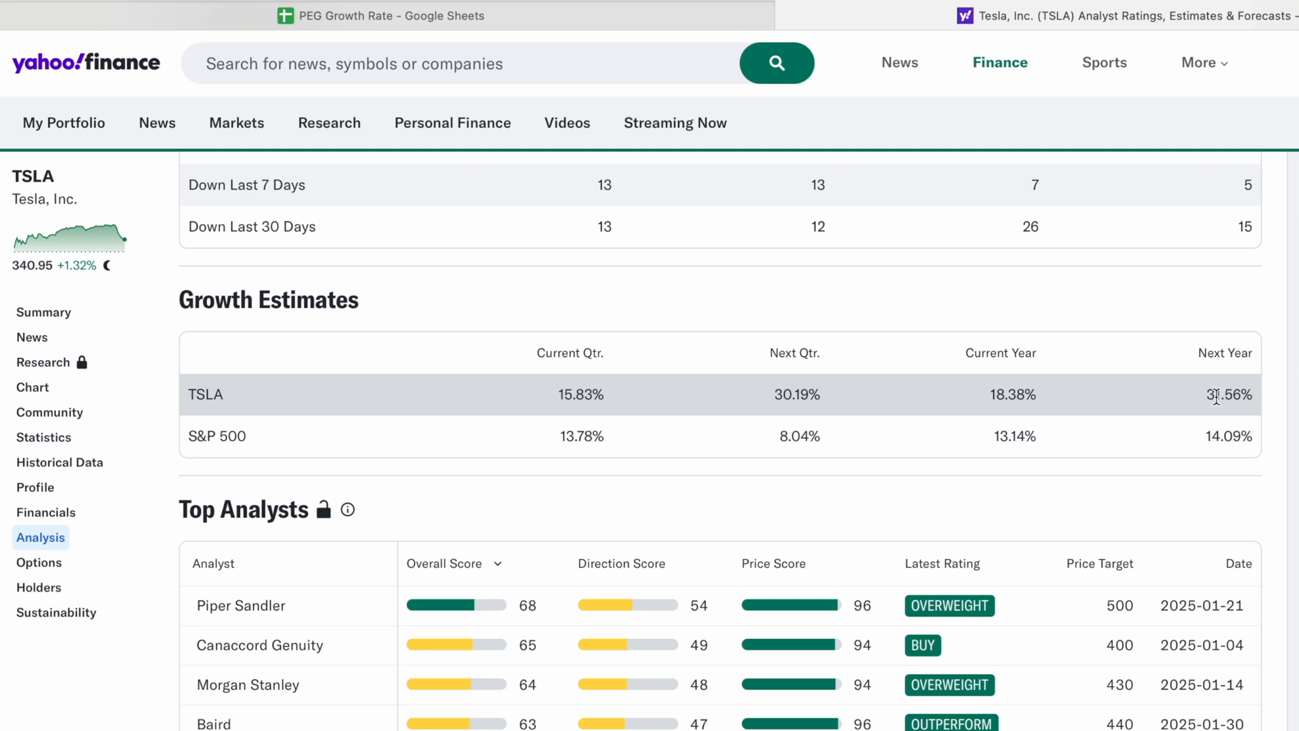
mouse_move(1205, 377)
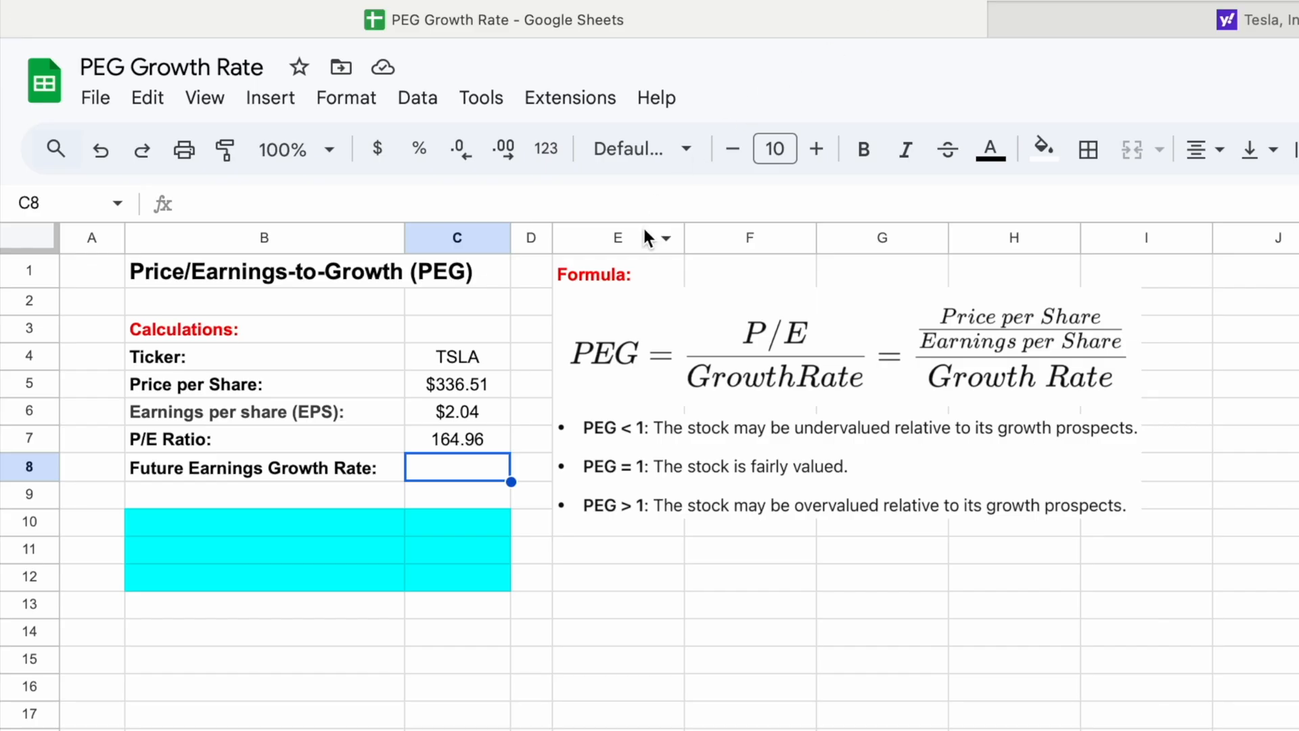
Enter 31.56 in C8 as TSLA's future earnings growth rate
type("31.56")
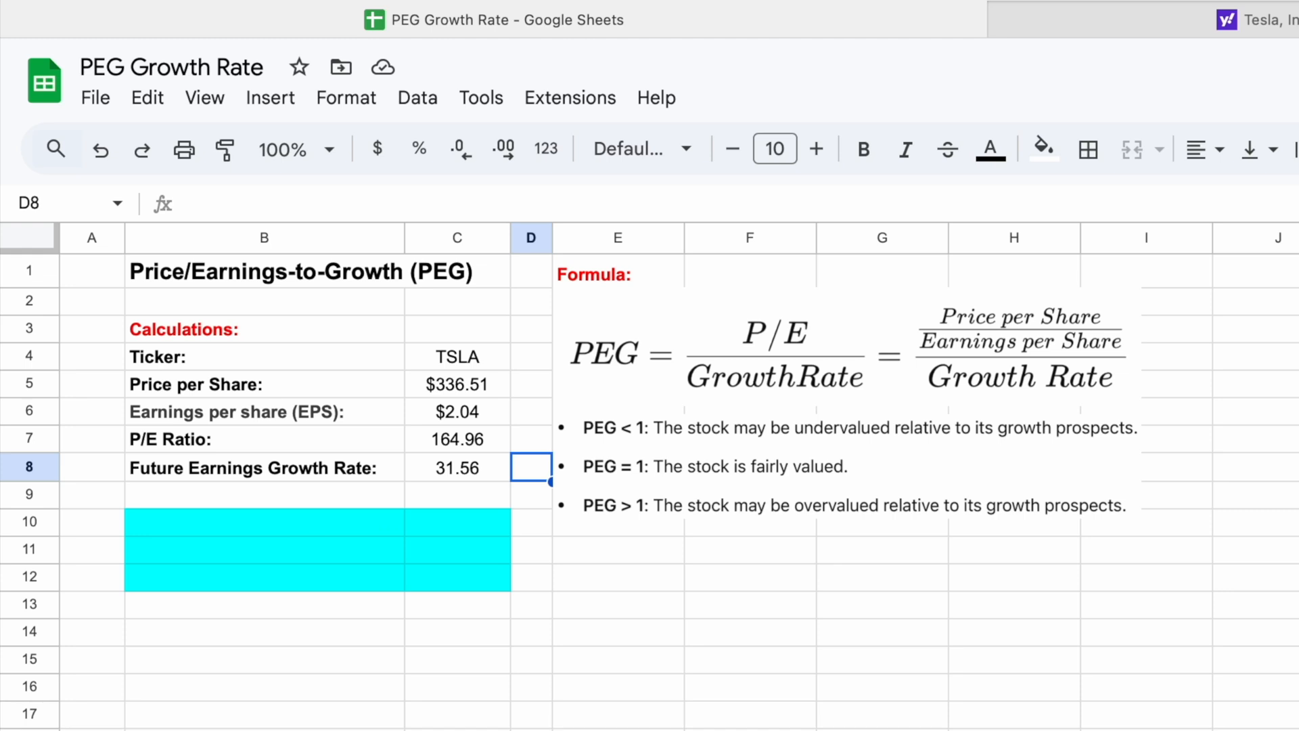
left_click(264, 522)
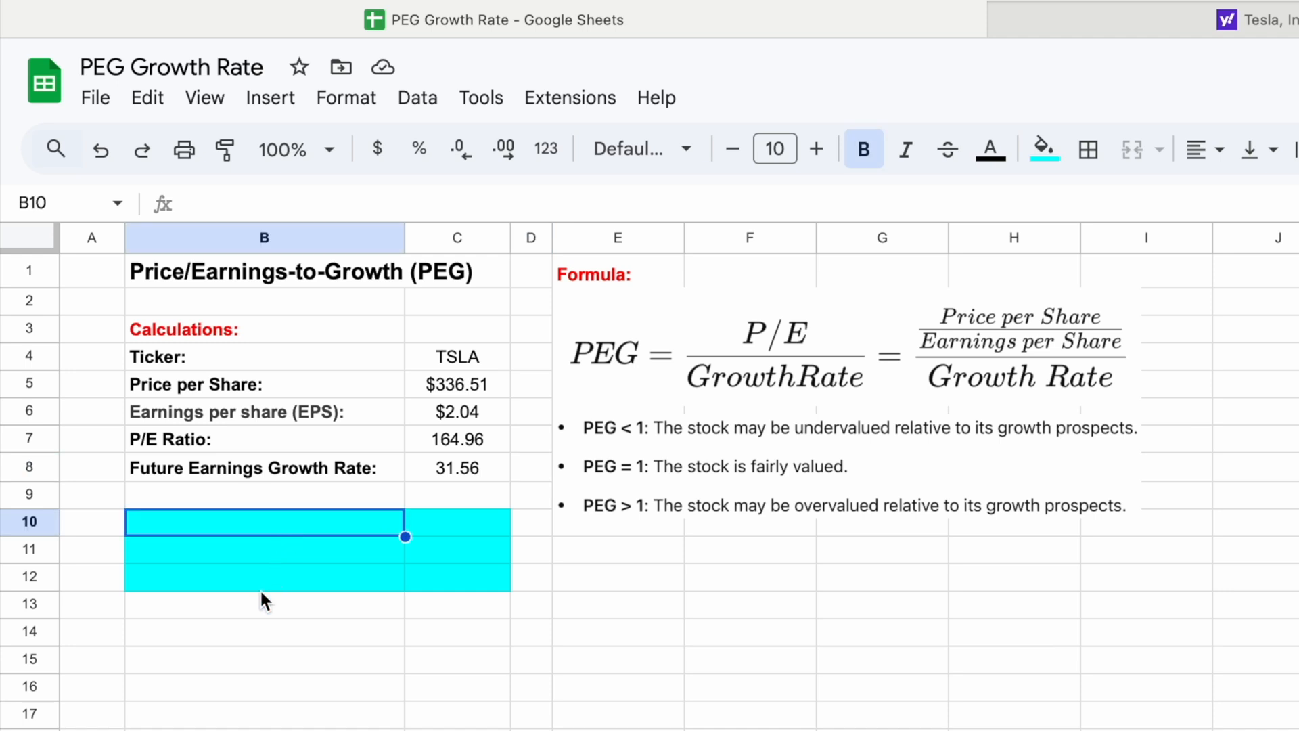
mouse_move(263, 609)
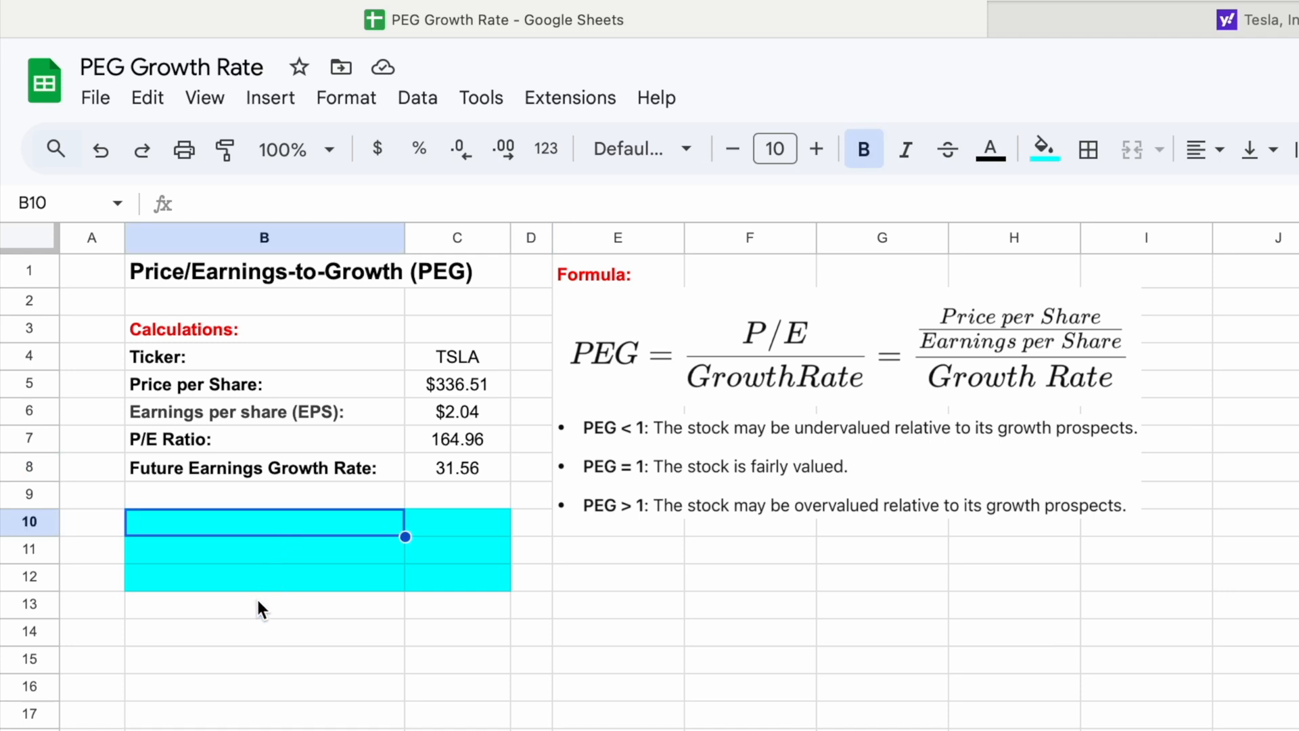
Label B10–B12 'PEG Ratio:', 'Undervalued or Overvalued:' and 'Intrinsic Value (Fair Value):'
type("PEG Ratio:")
left_click(263, 549)
type("Un")
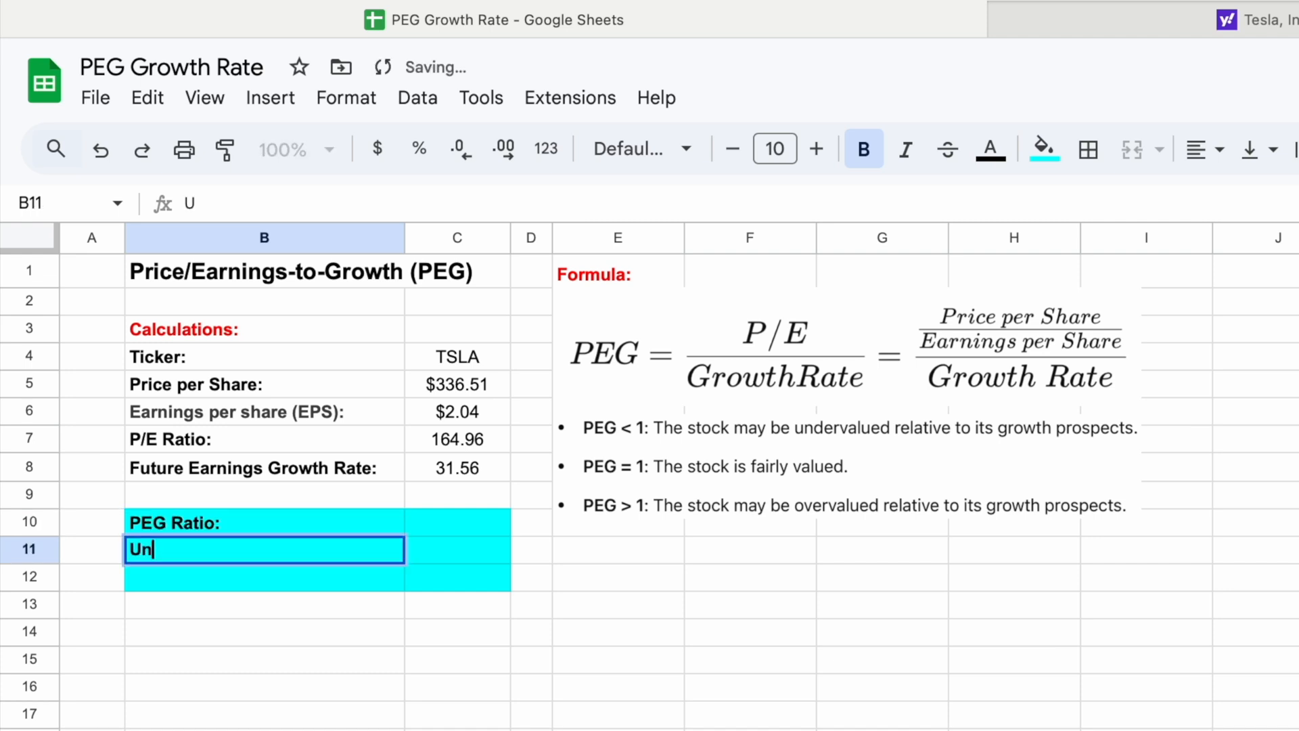
type("dervalued or O")
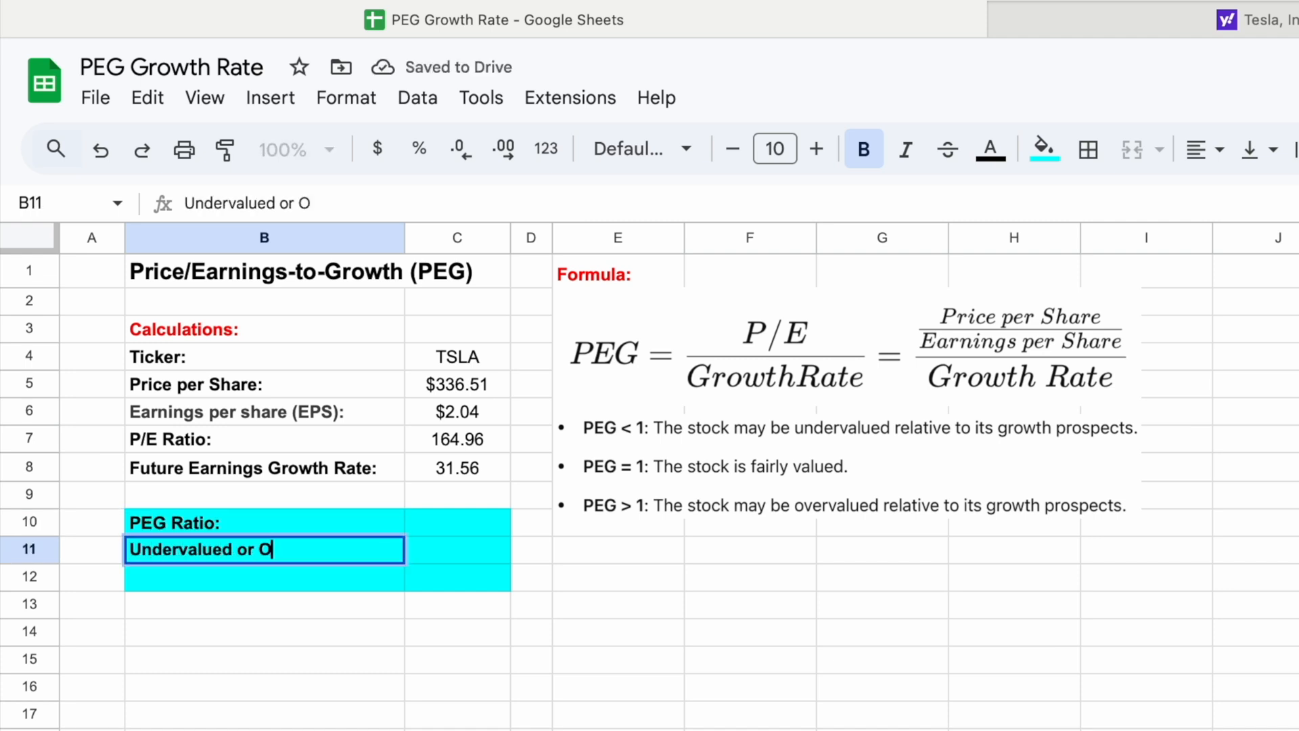
type("vervalued:")
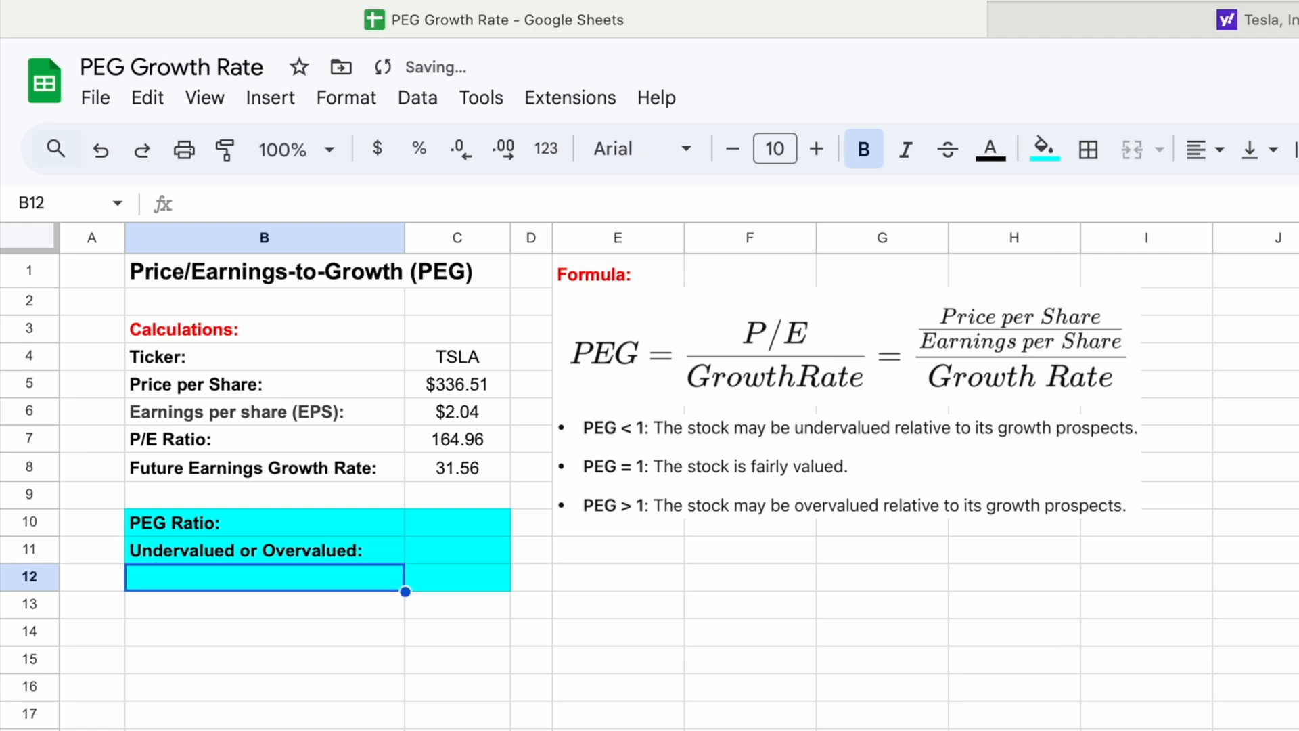
type("Intrinsic Value (Fa")
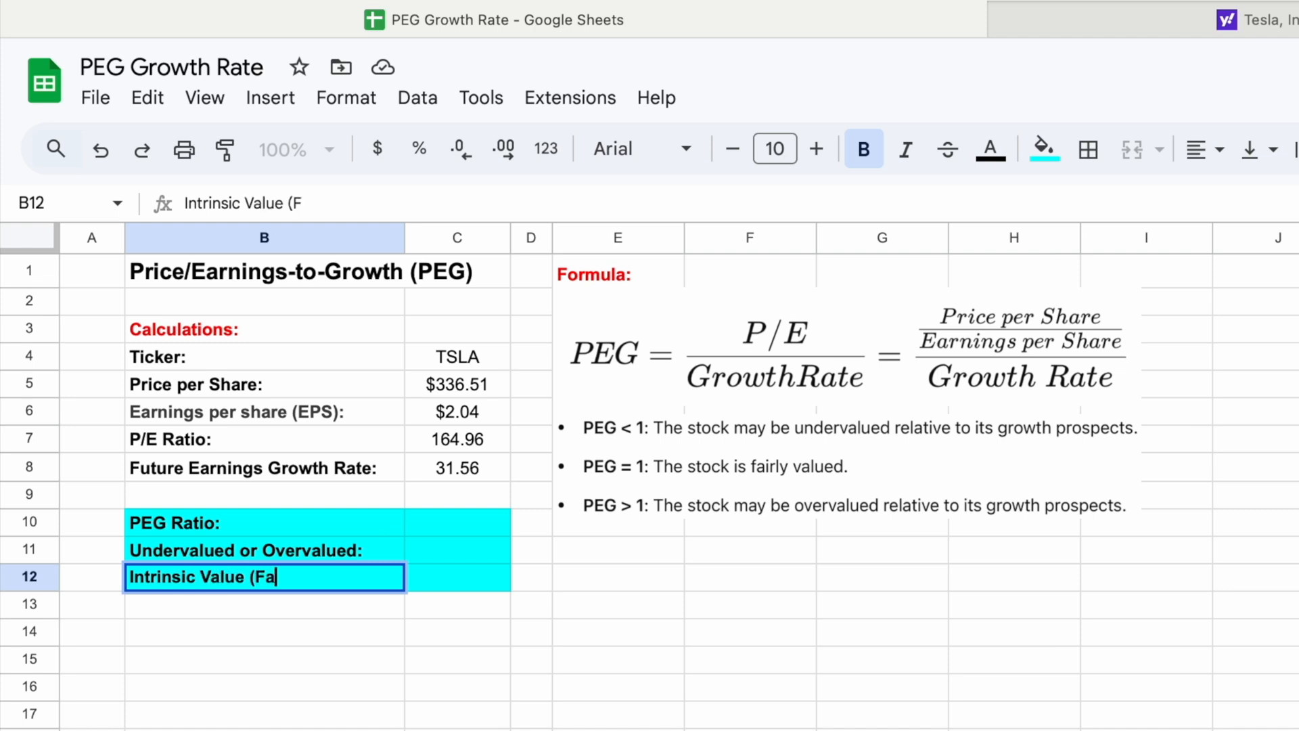
type("ir Value:")
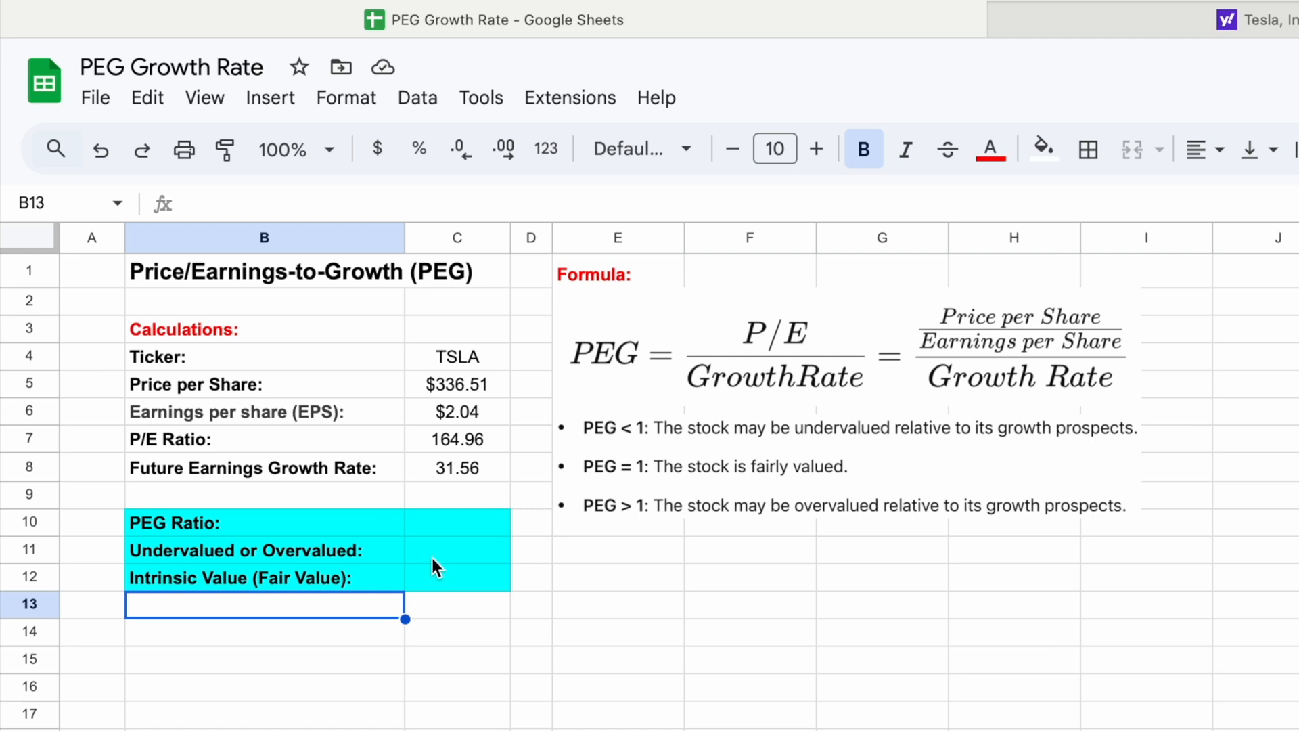
mouse_move(455, 535)
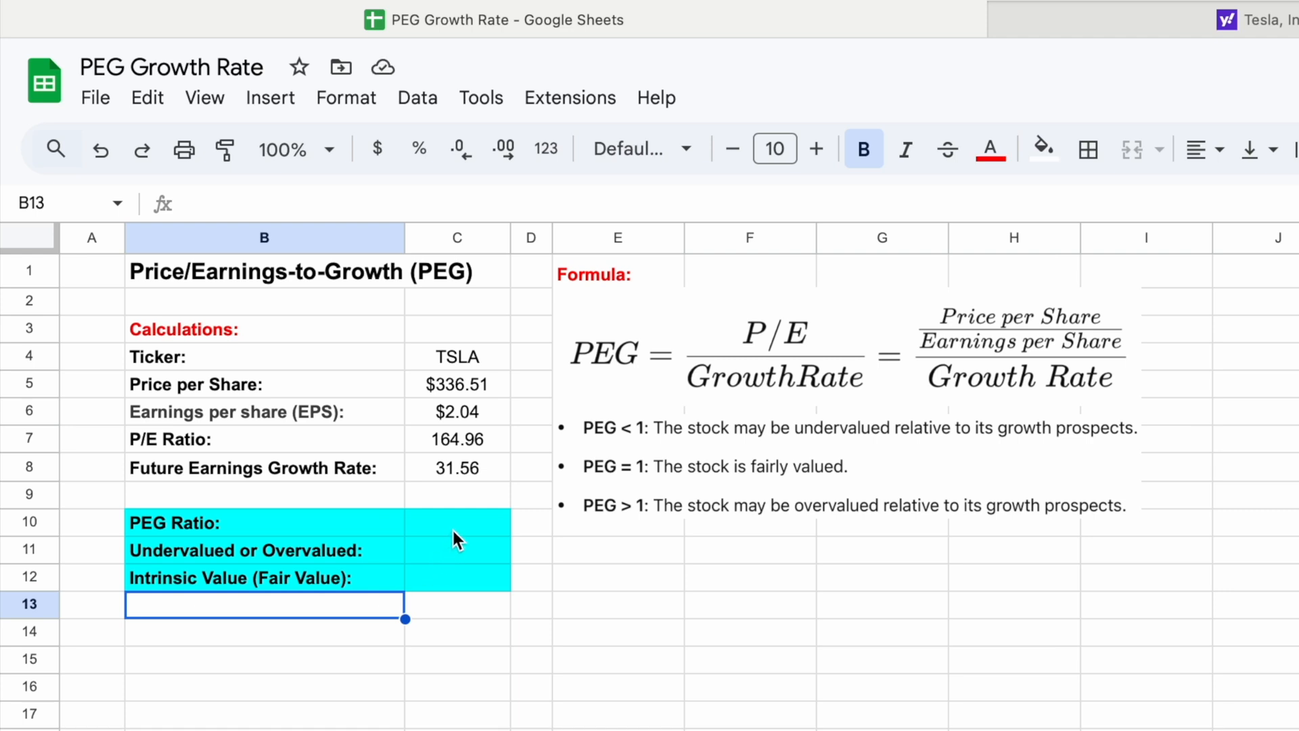
mouse_move(634, 369)
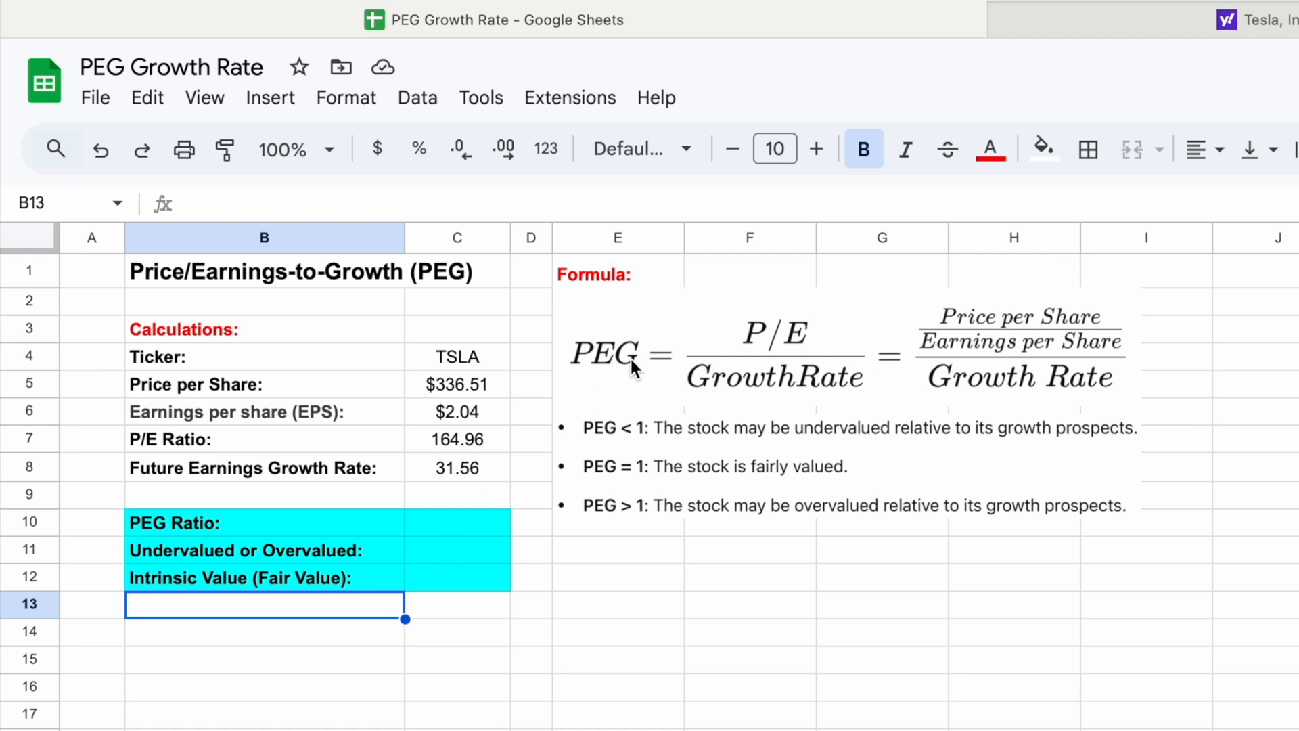
mouse_move(724, 396)
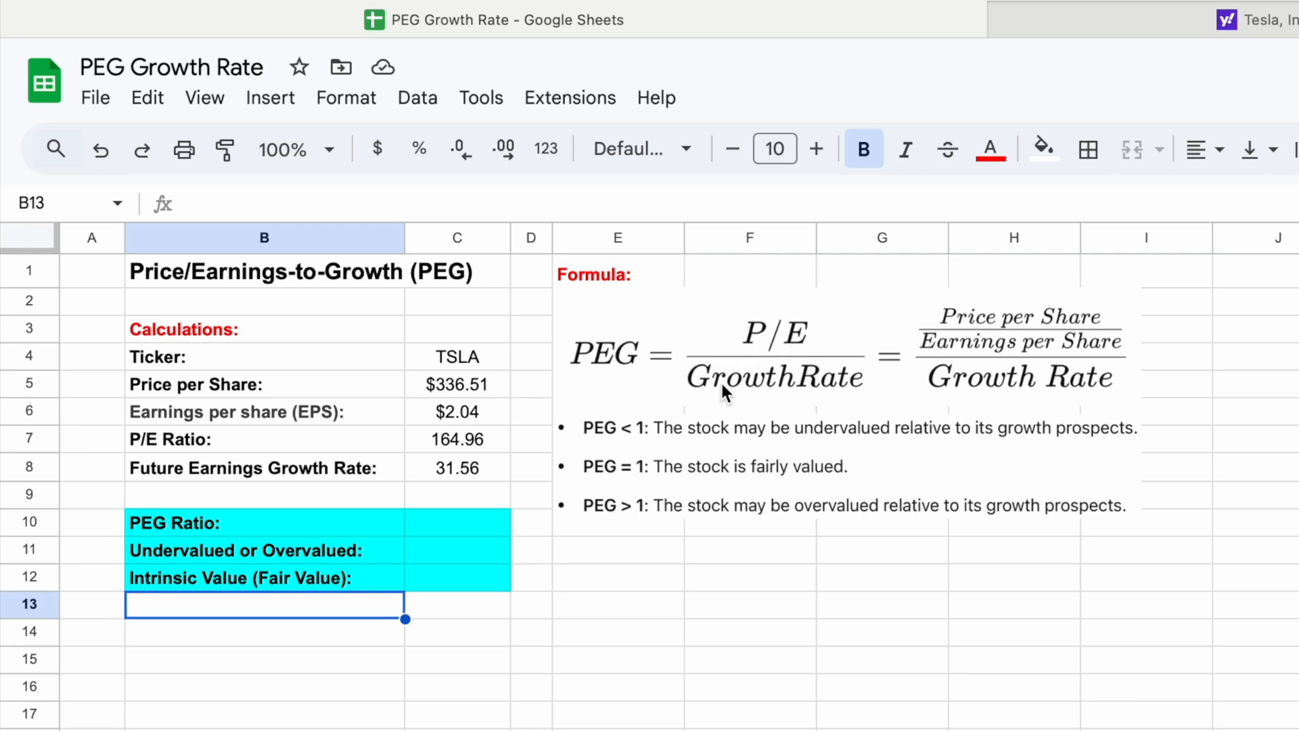
Enter =C7/C8 in C10, giving a PEG ratio of 5.23
left_click(457, 522)
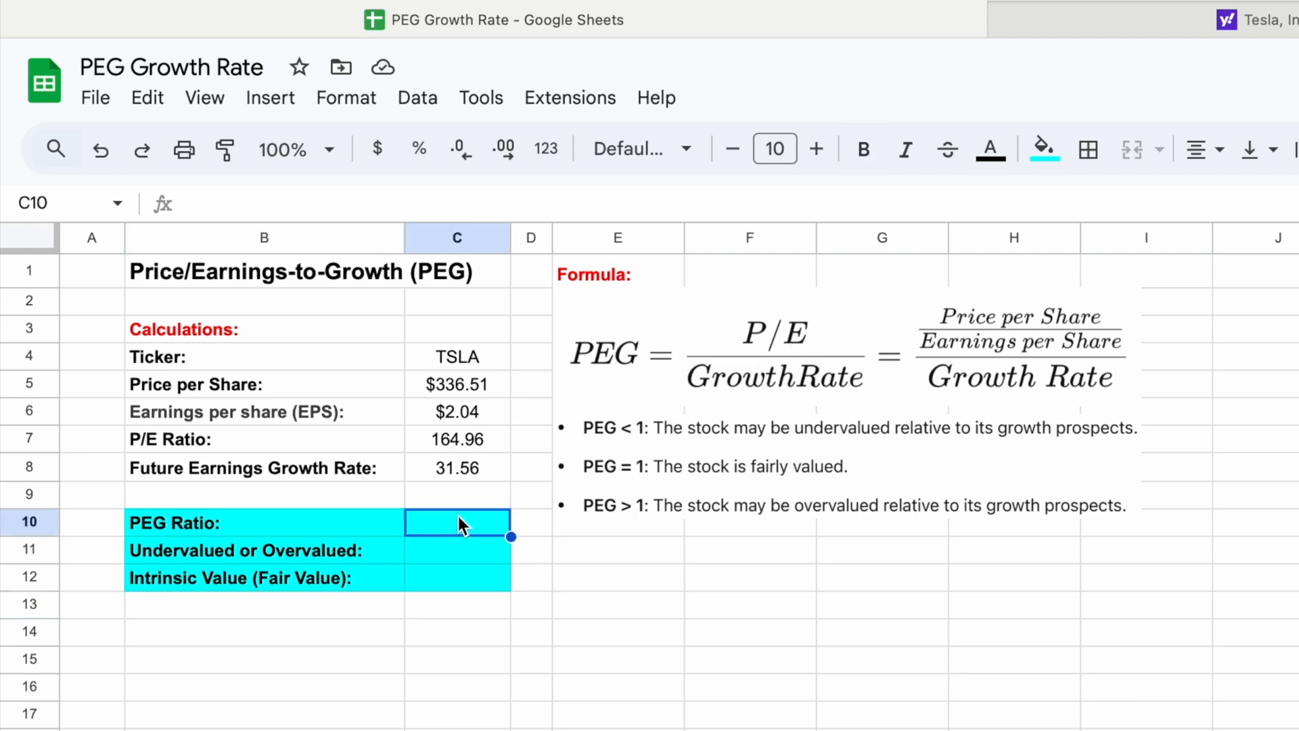
type("=")
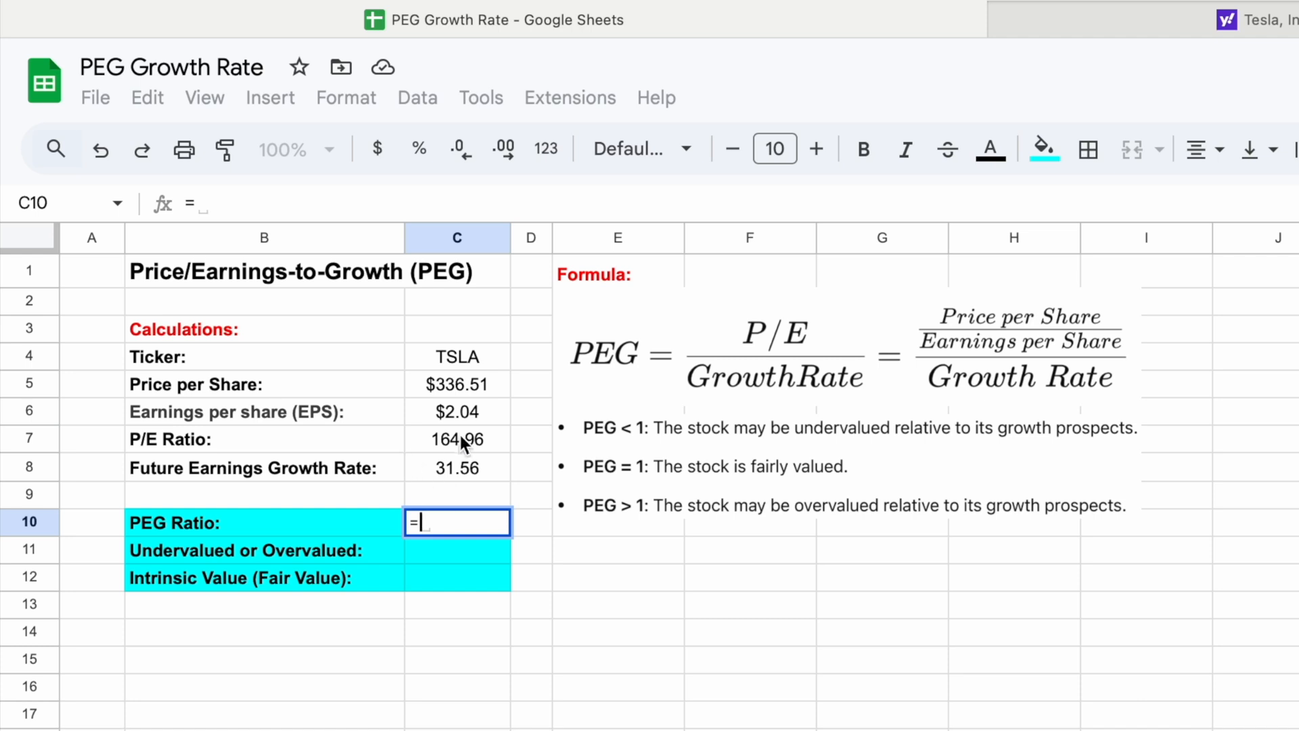
left_click(457, 438)
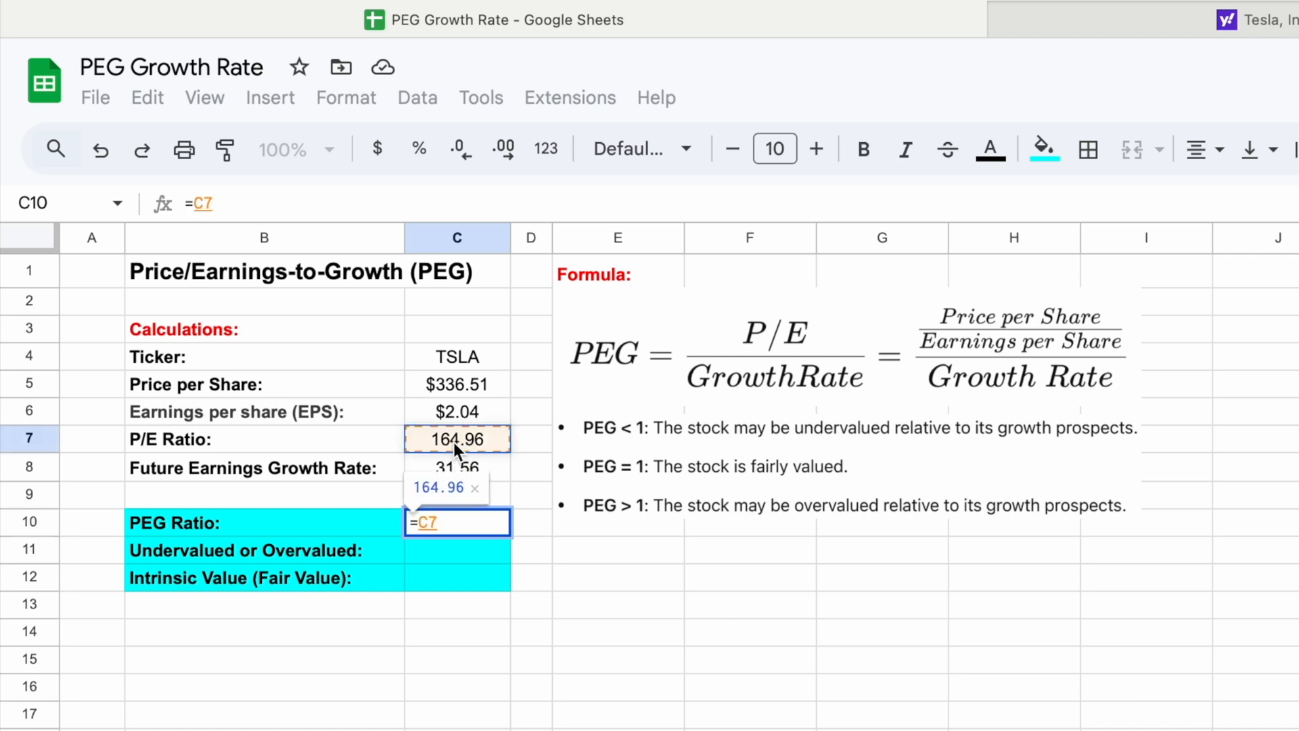
type("/")
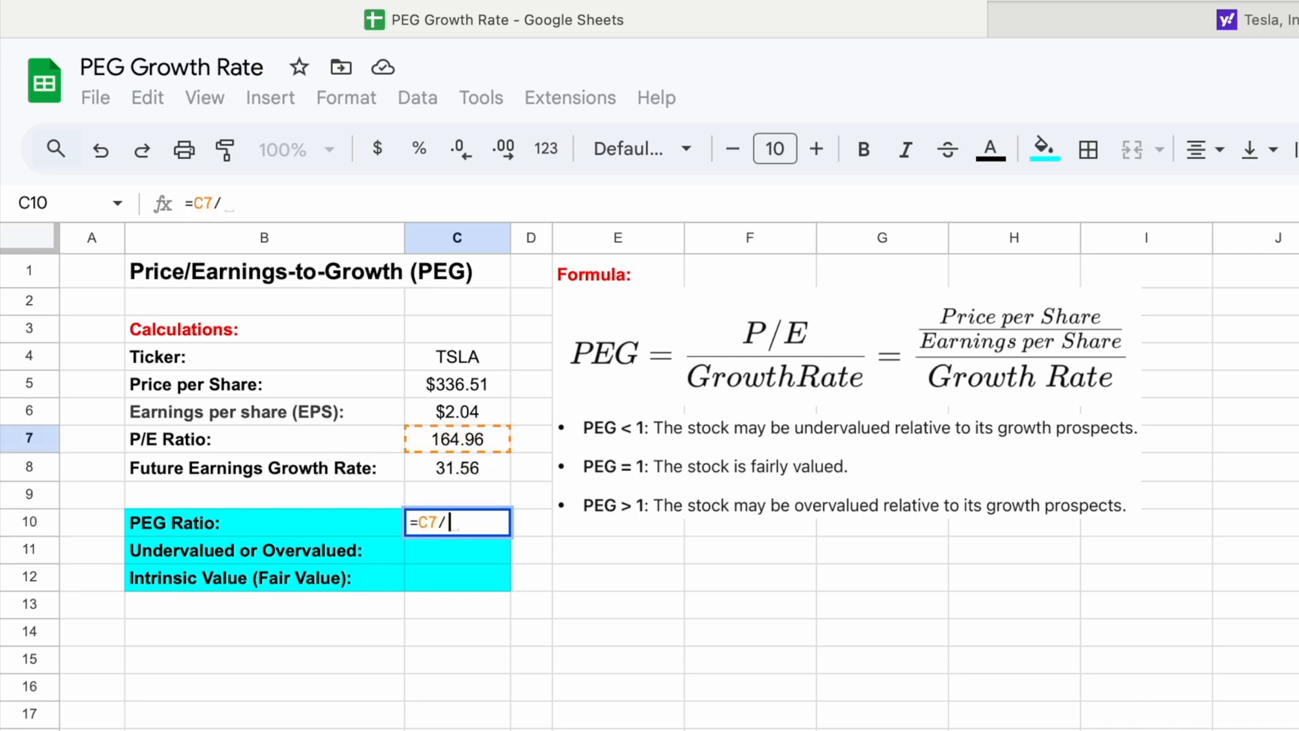
left_click(457, 467)
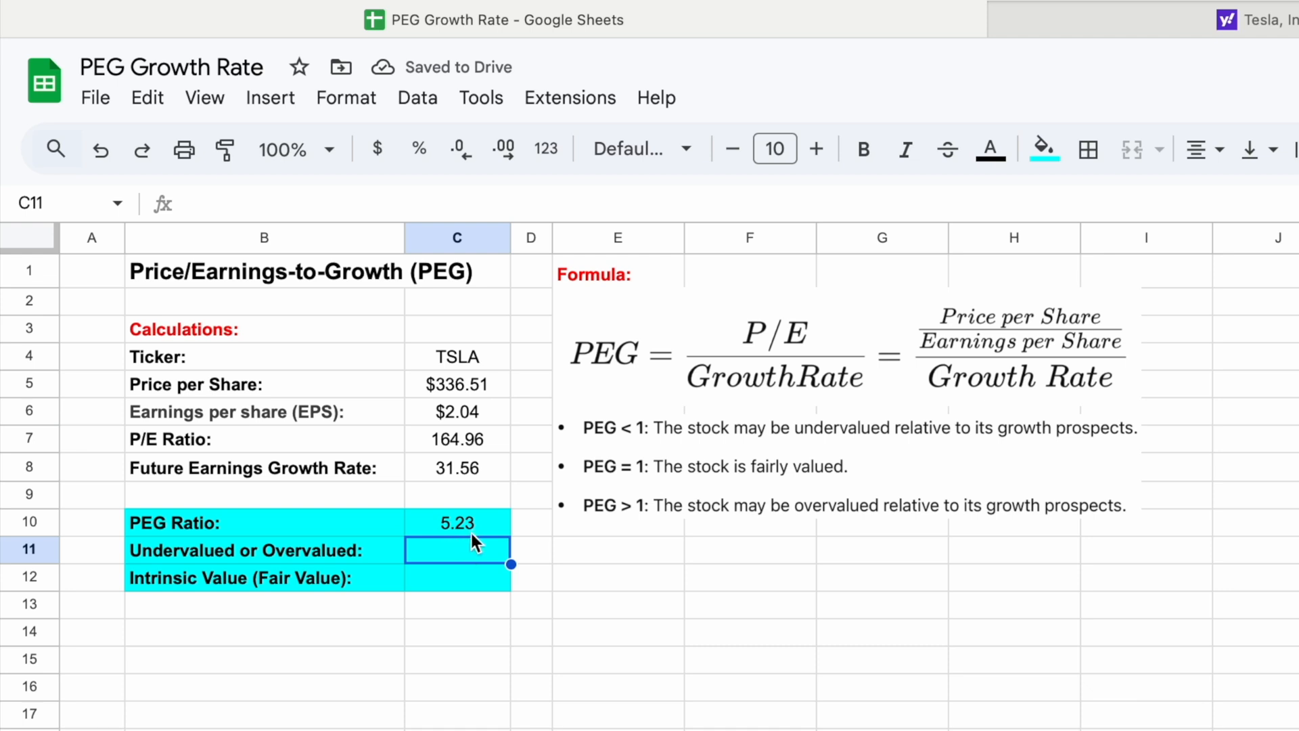
mouse_move(480, 536)
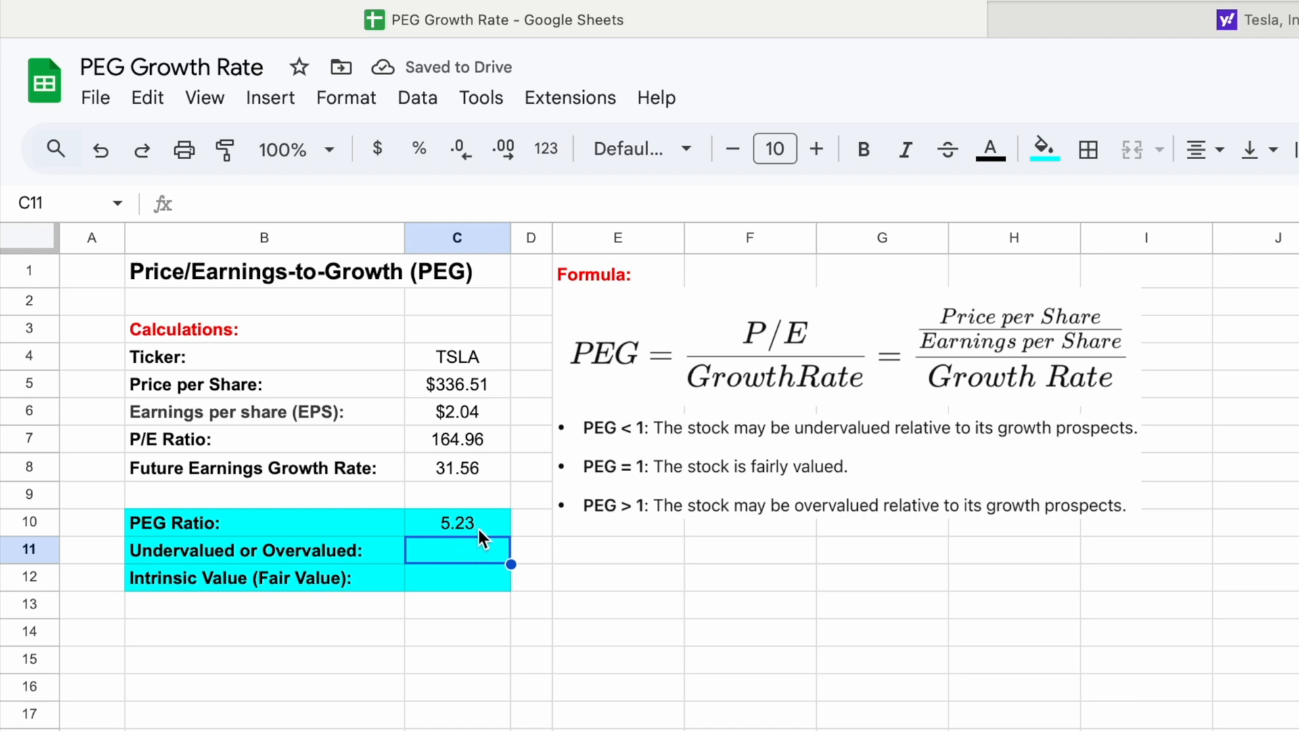
Start an IF formula in C11 testing whether the PEG ratio C10 exceeds 1
left_click(263, 550)
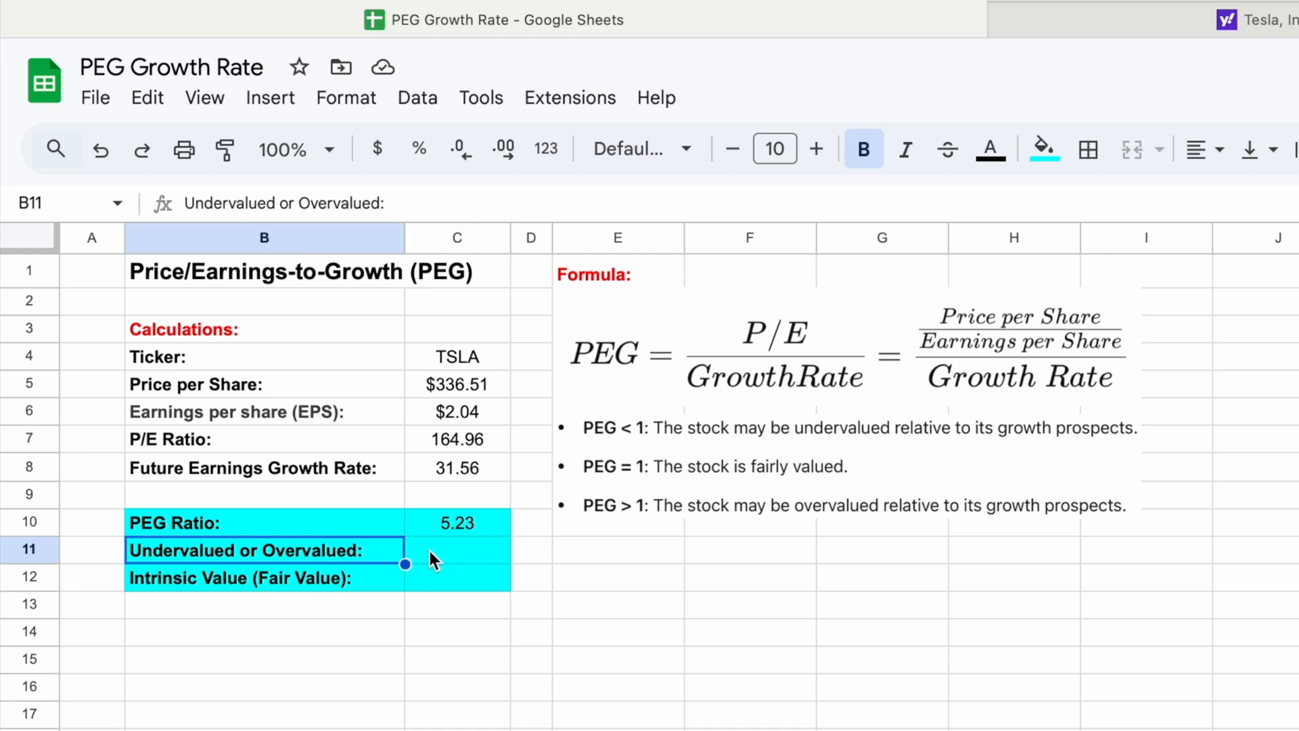
left_click(455, 549)
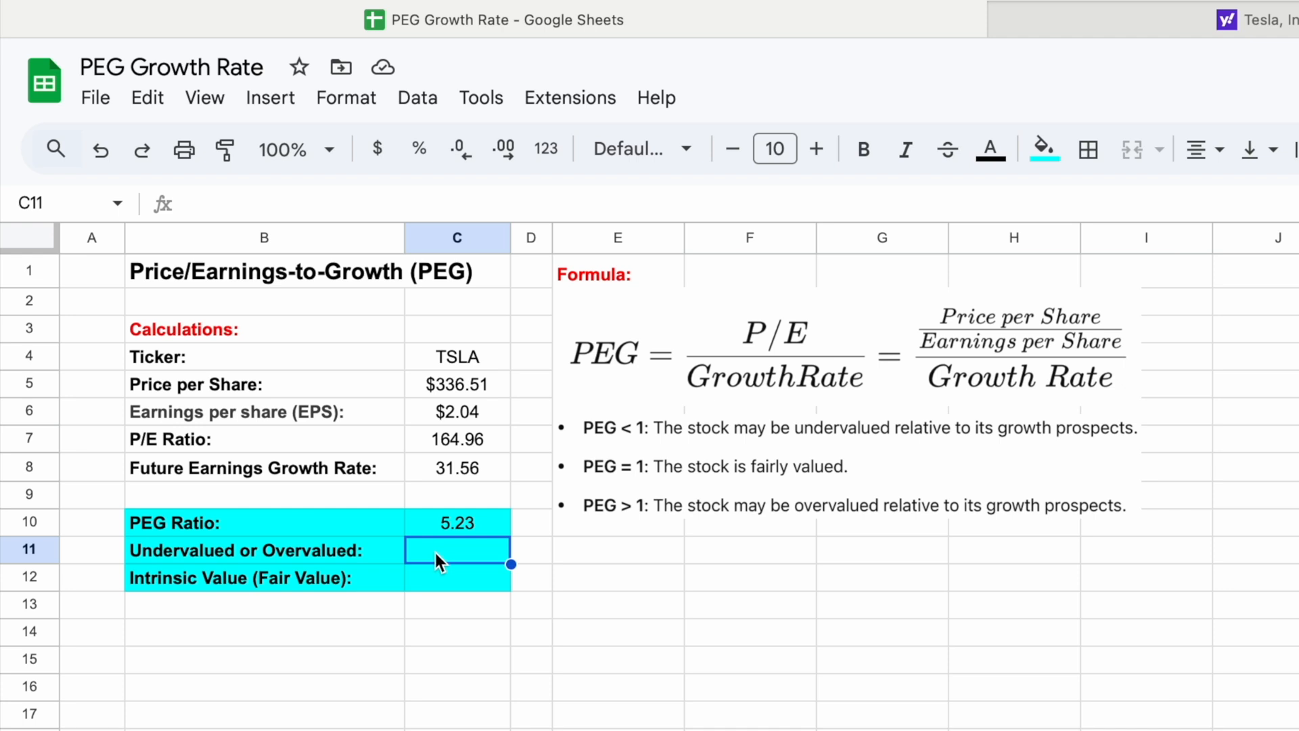
mouse_move(592, 479)
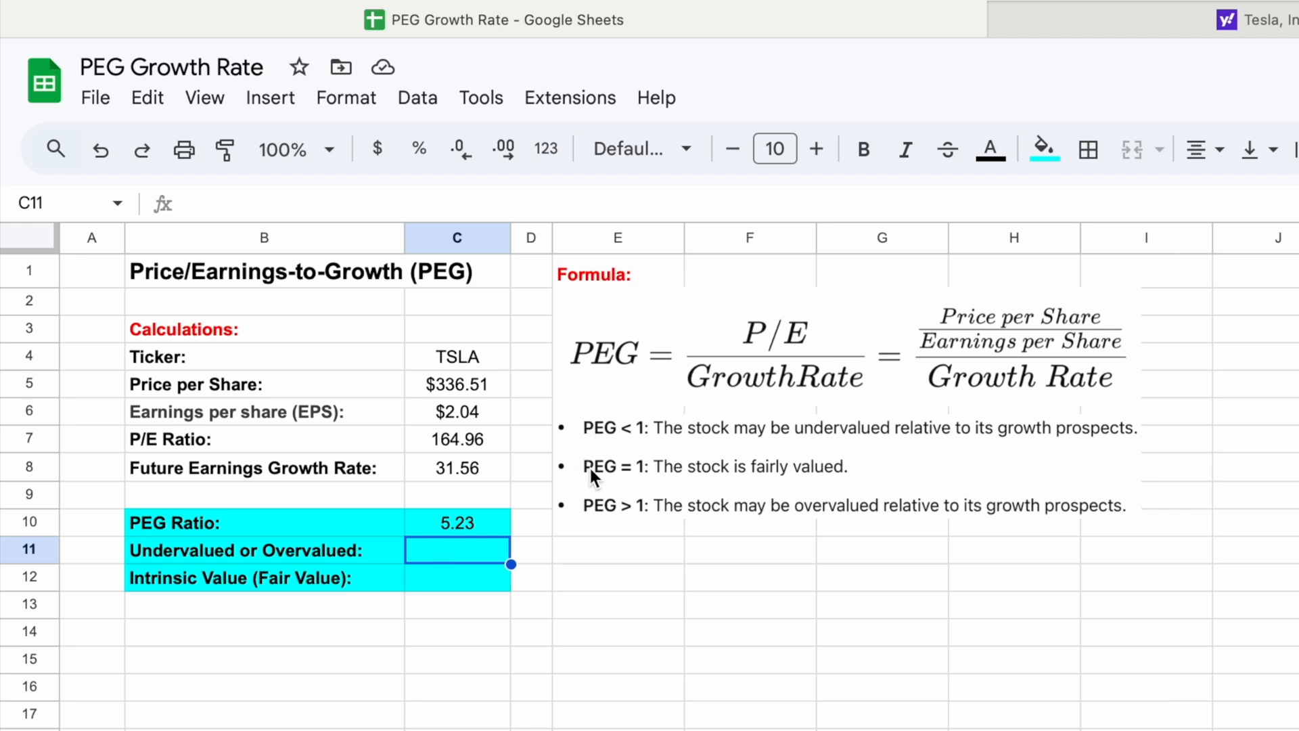
mouse_move(645, 484)
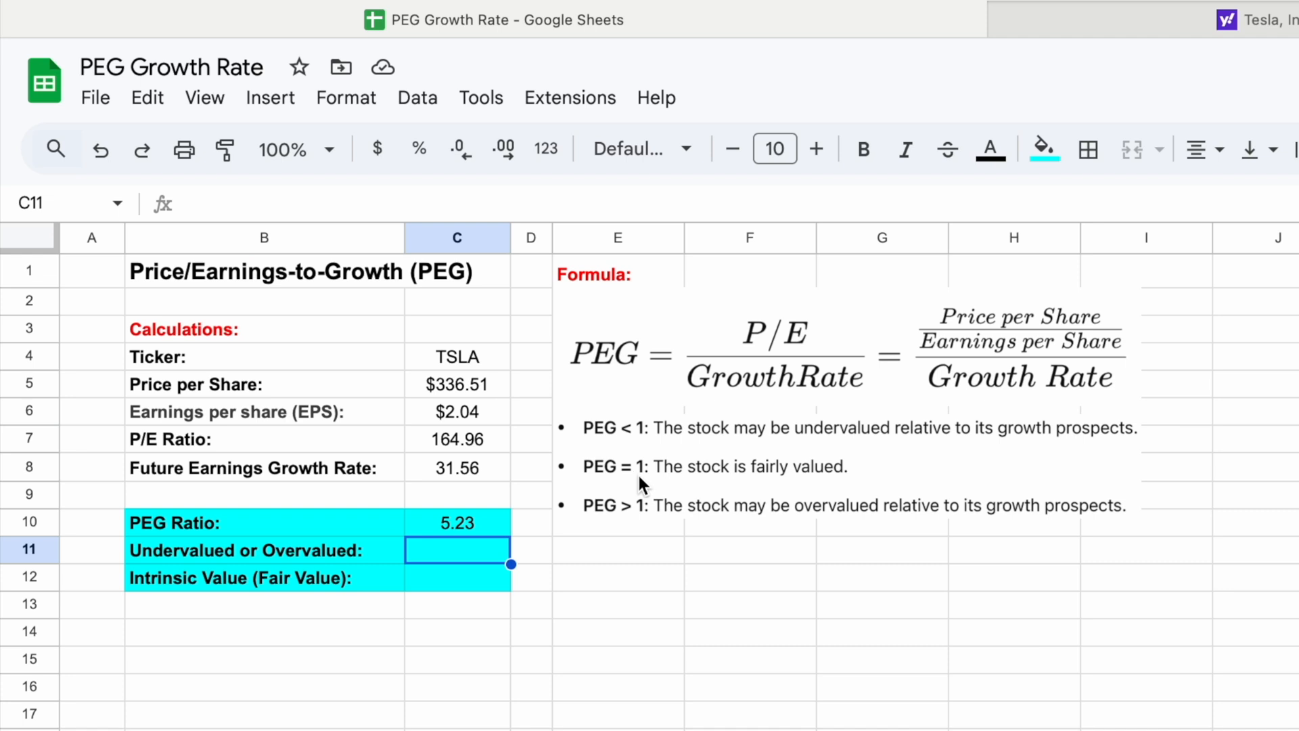
type("=")
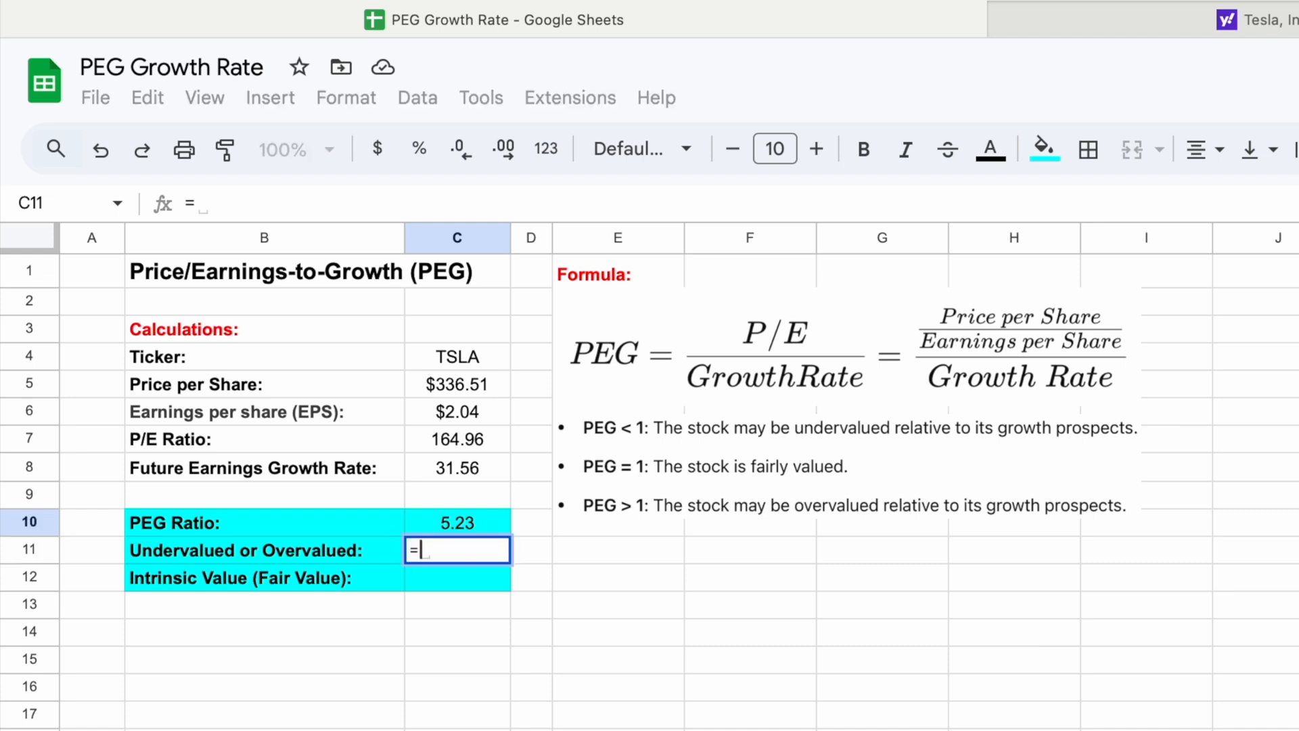
type("if(")
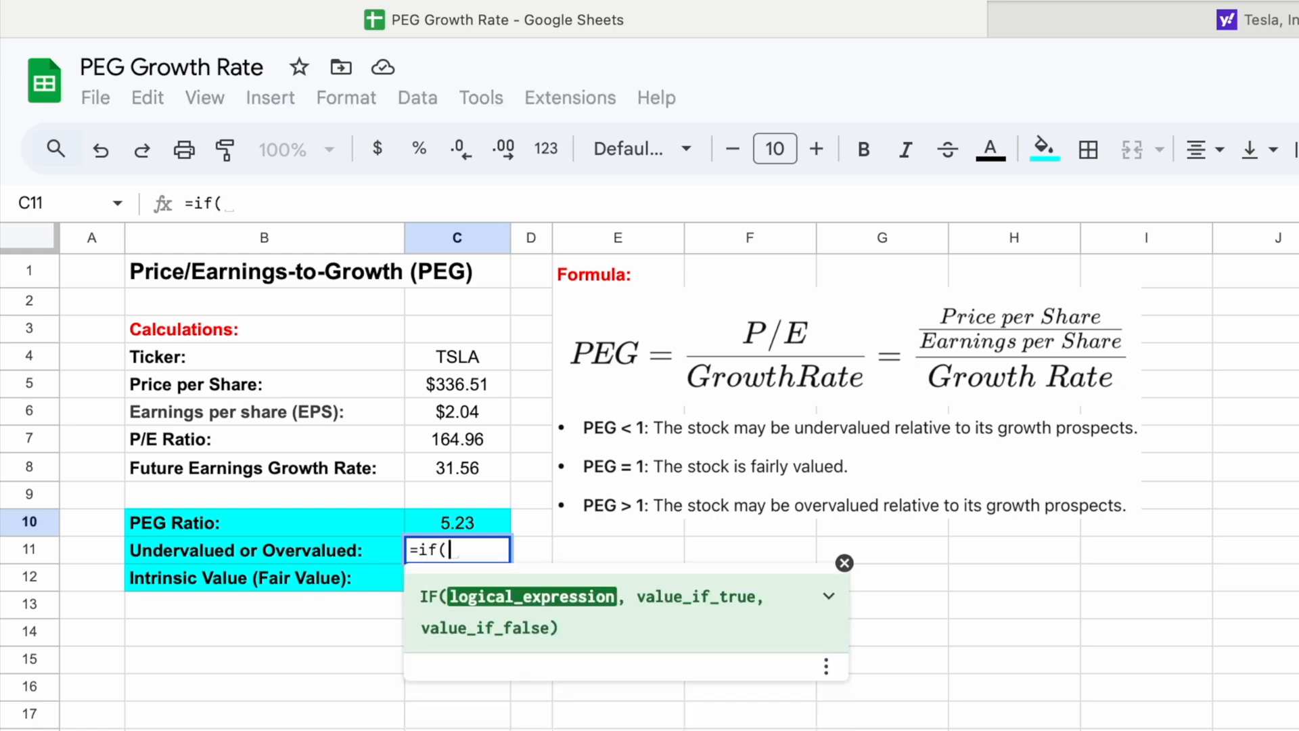
left_click(456, 521)
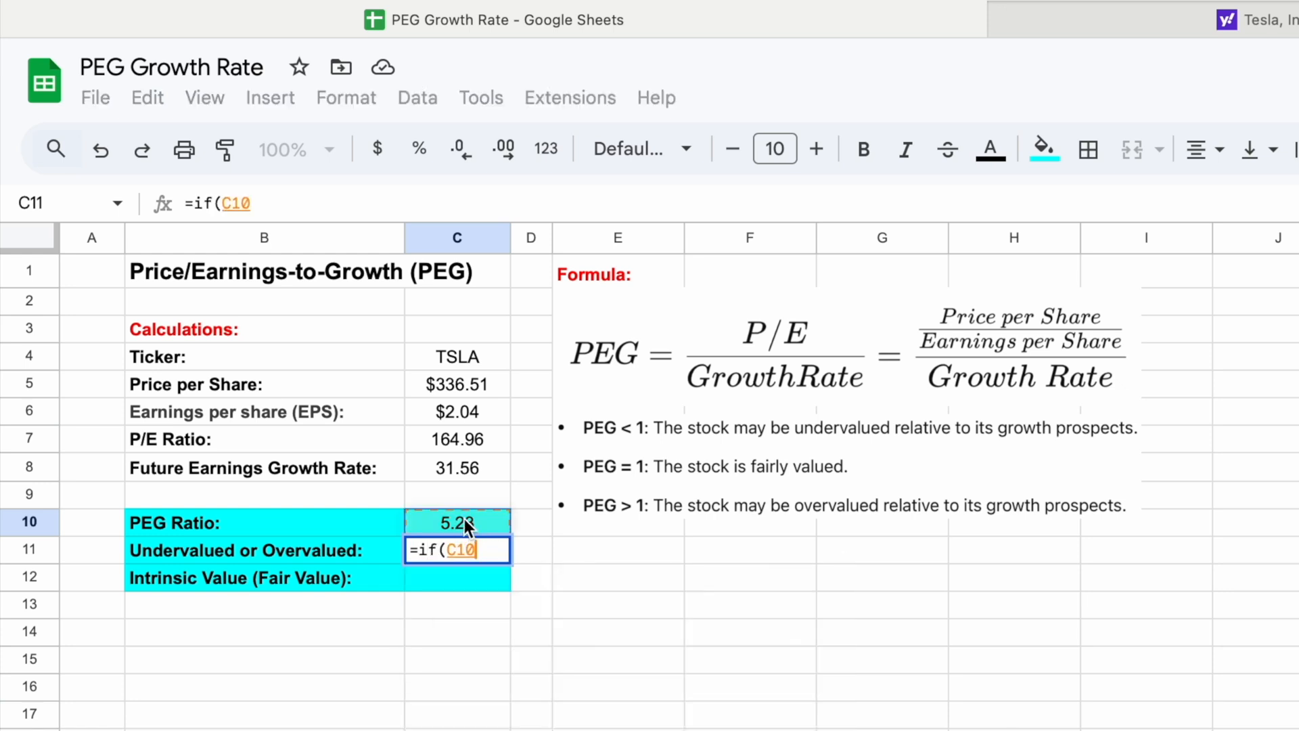
type(">")
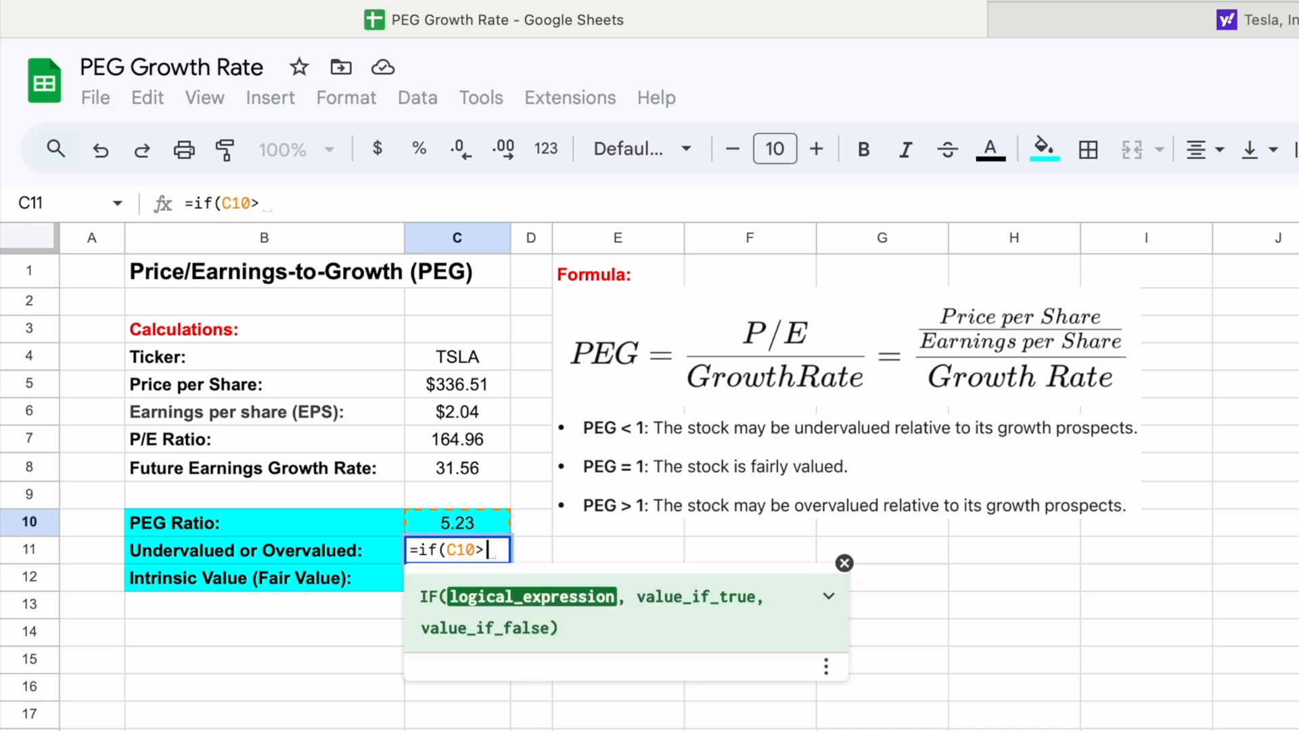
type("1,")
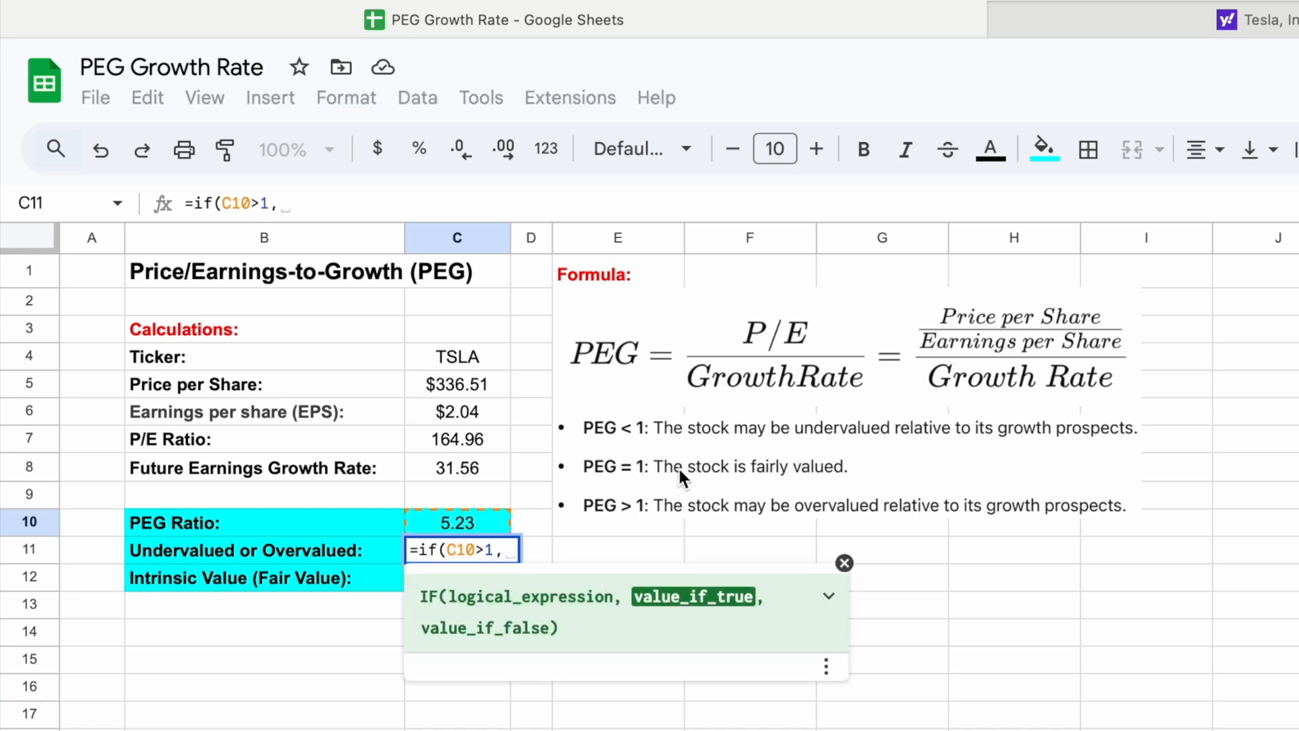
mouse_move(740, 524)
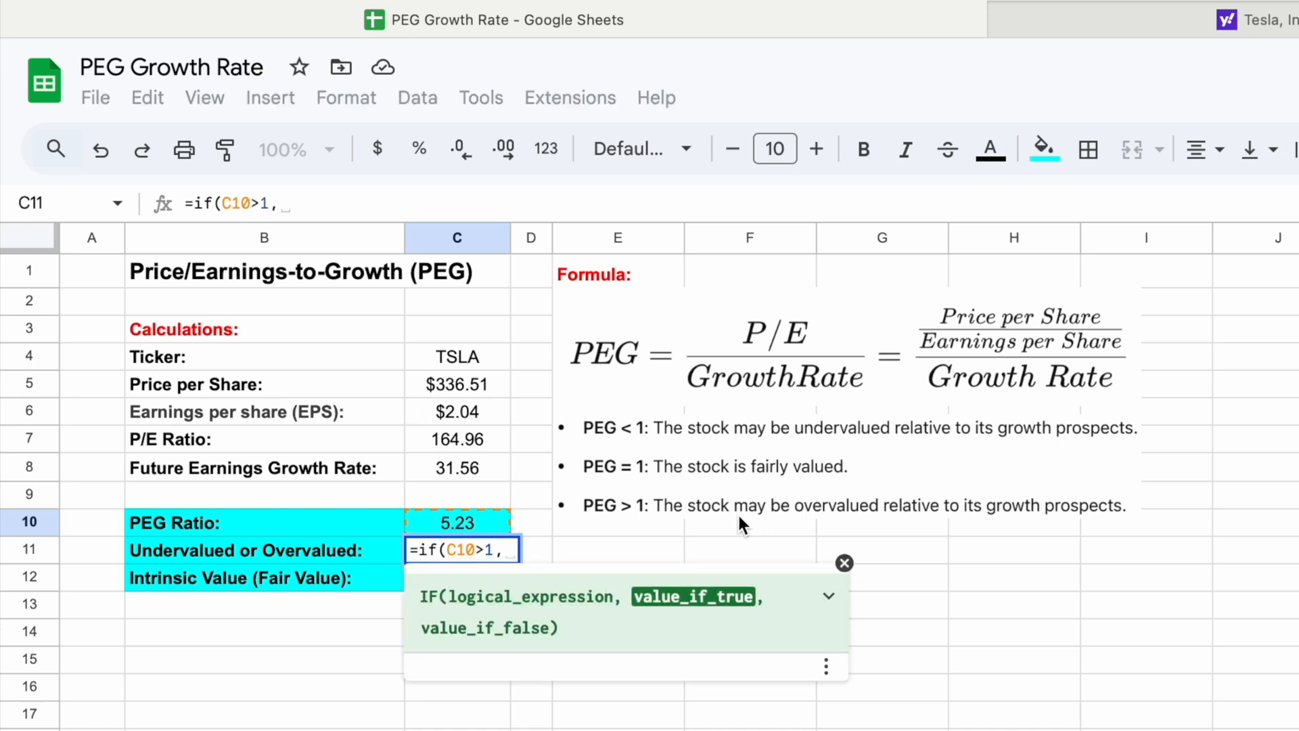
Finish the IF with "Overvalued" and "Undervalued" results and check it reads Overvalued
type("\"Over")
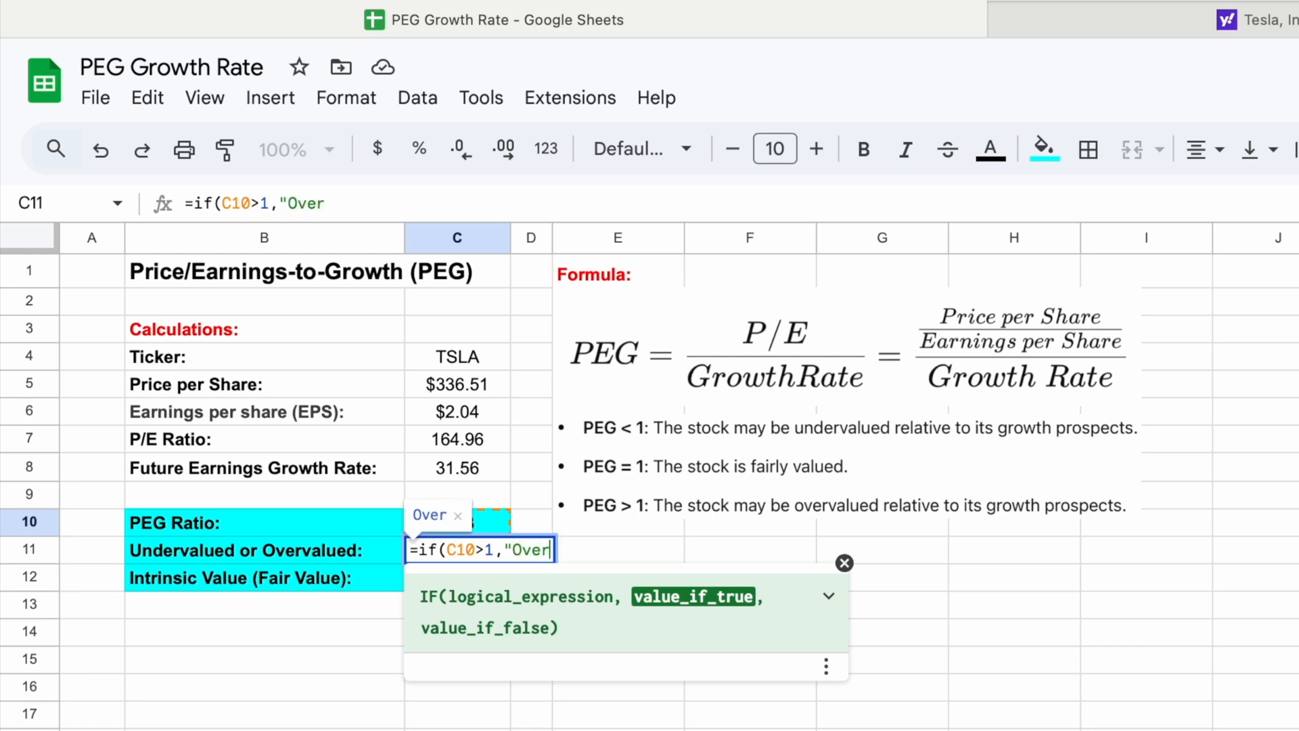
type("valued\"")
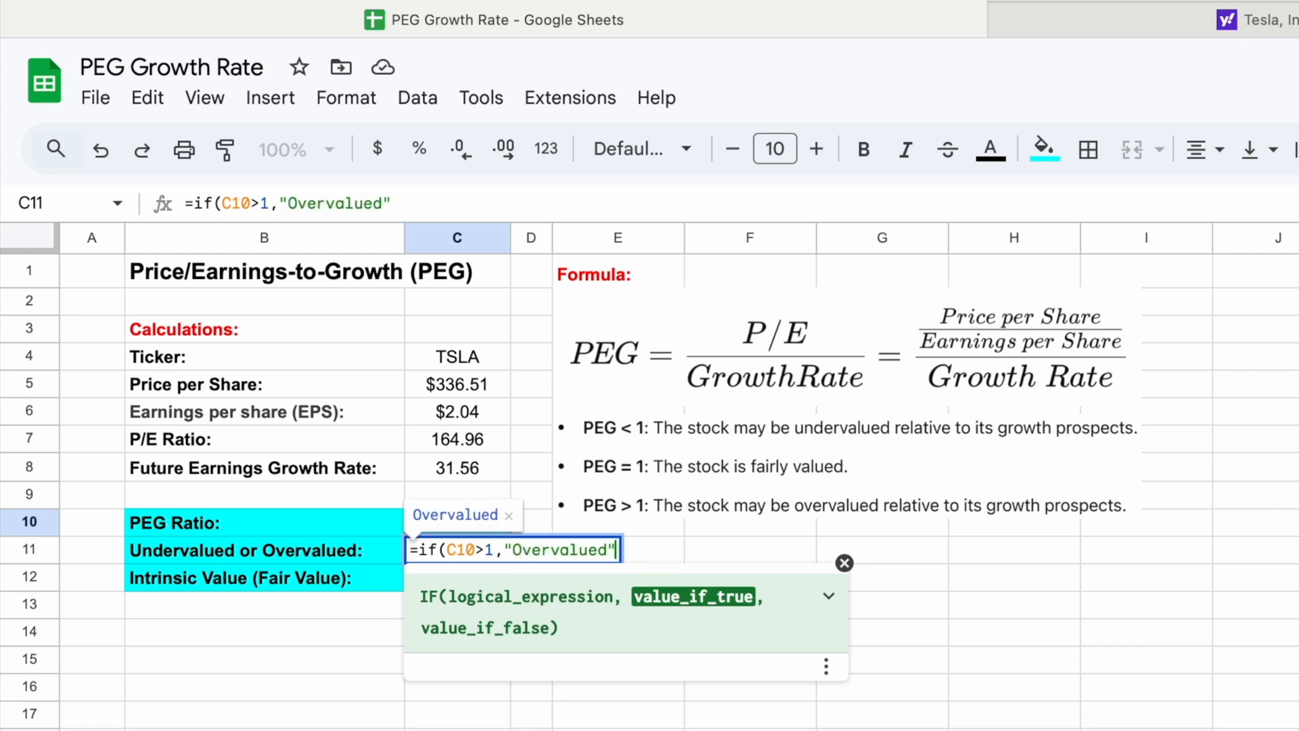
type(",")
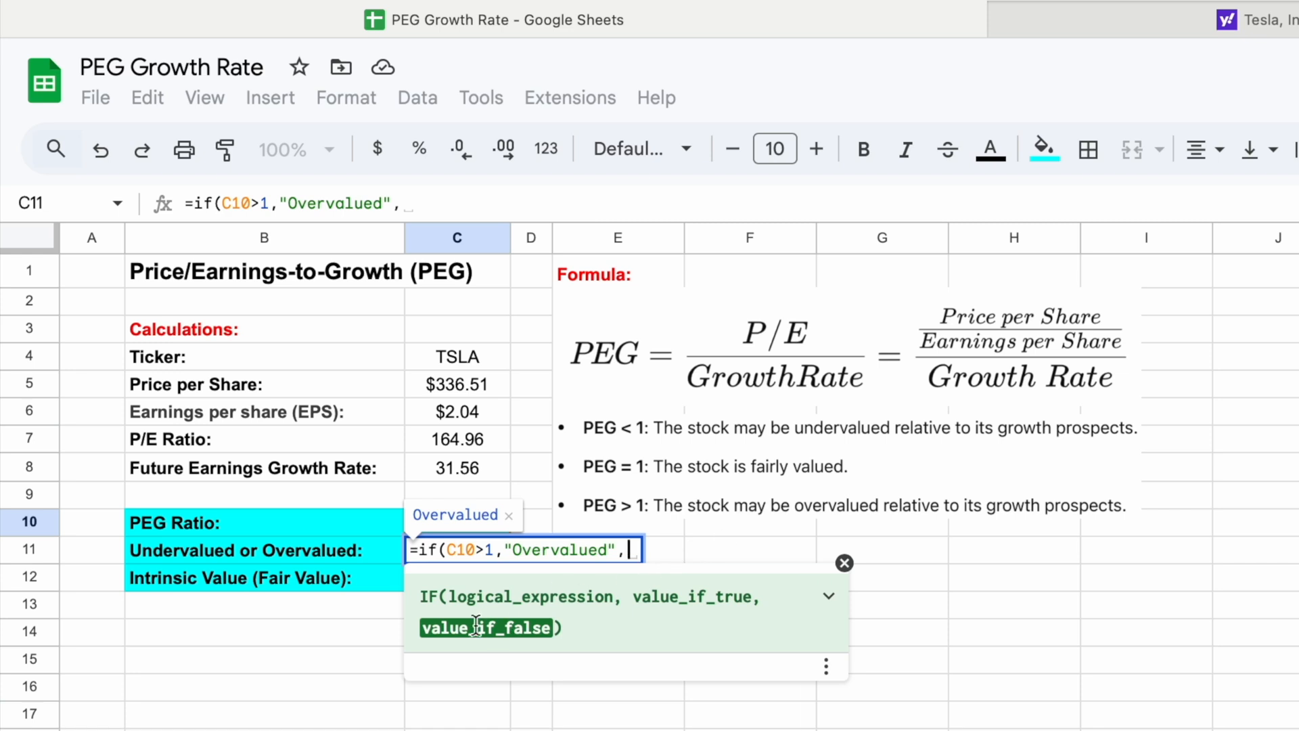
mouse_move(454, 633)
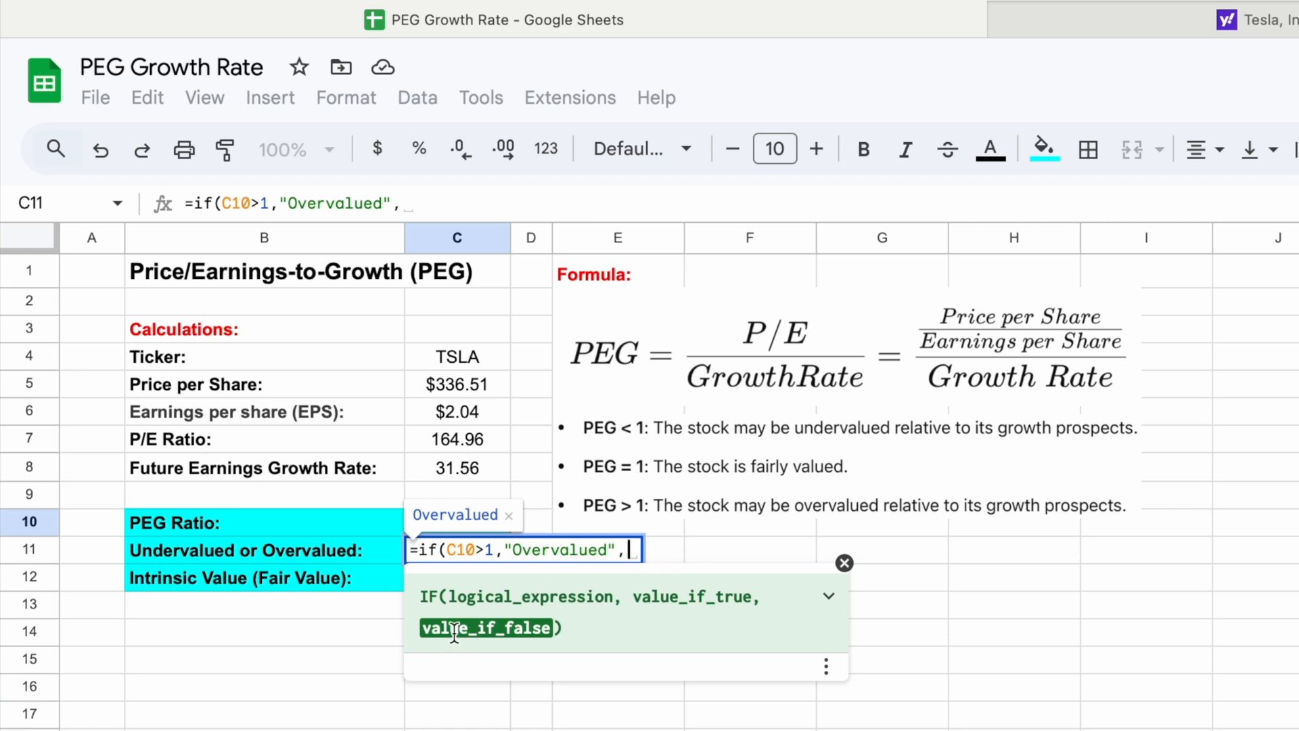
mouse_move(501, 575)
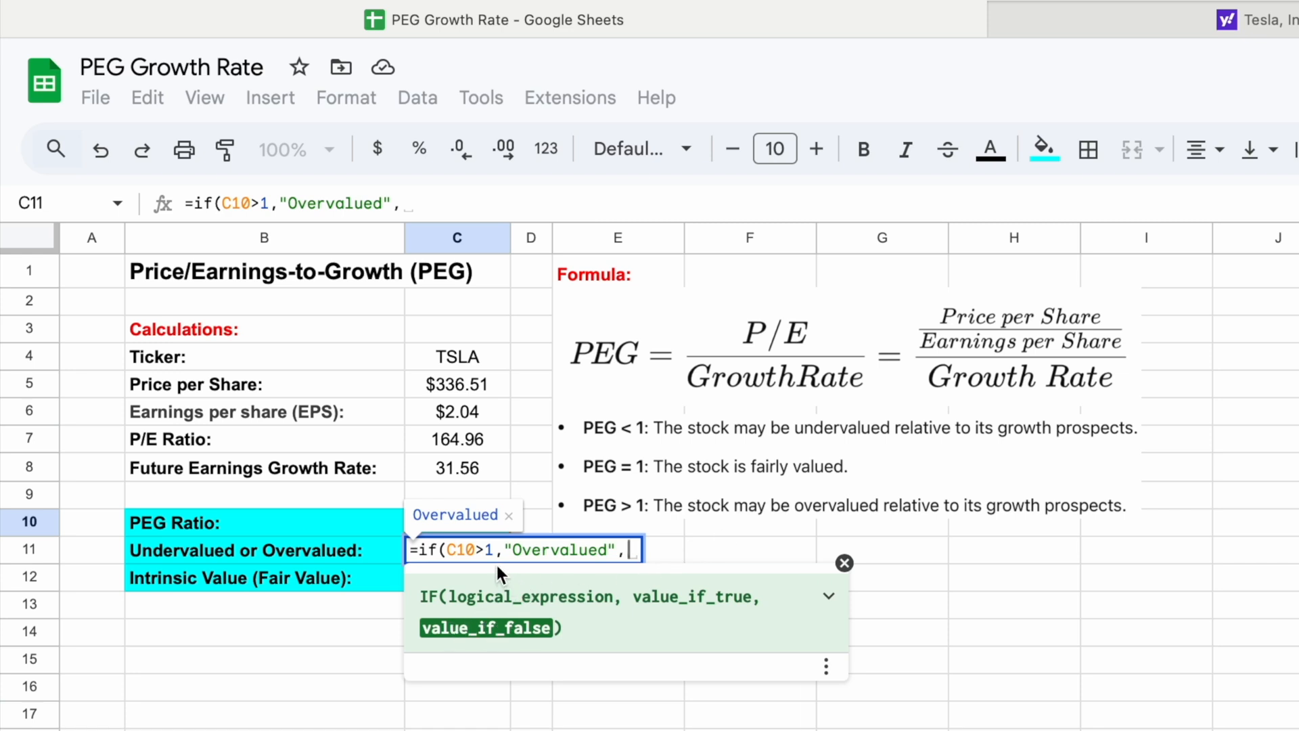
type("\"Un")
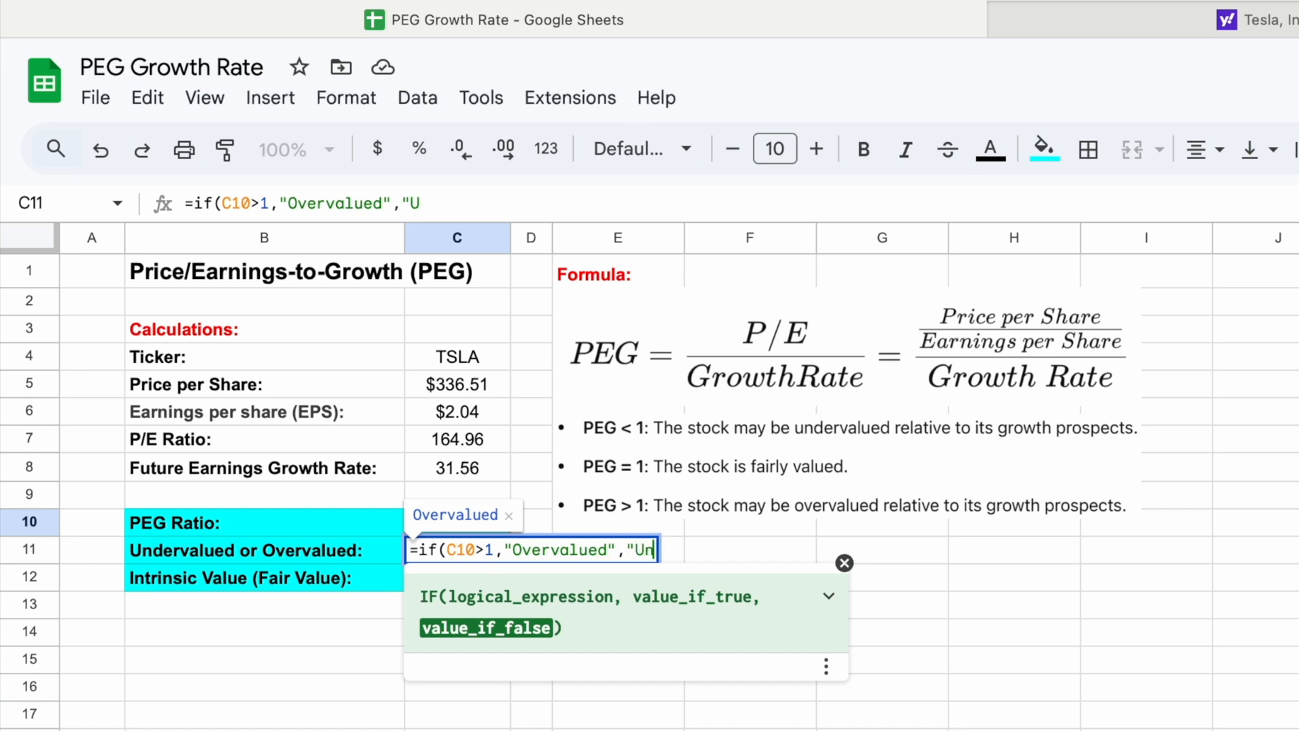
type("dervalued")
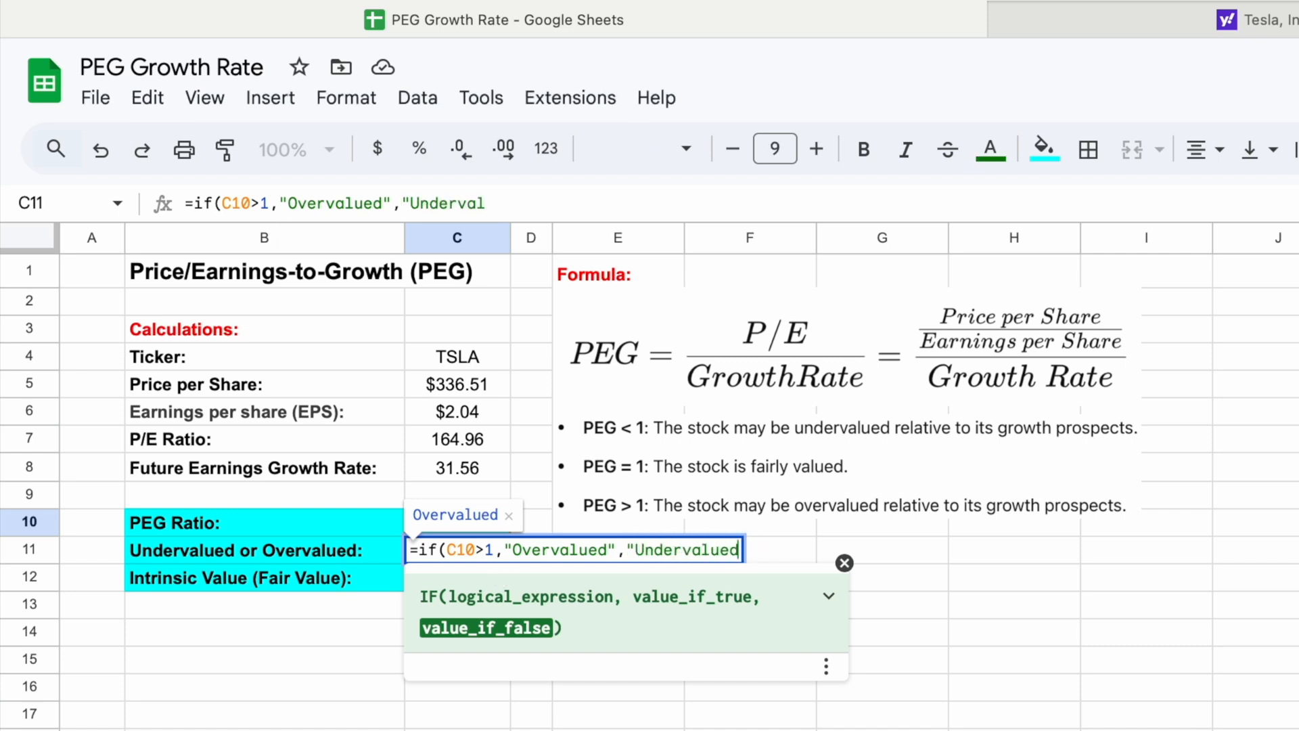
type(")")
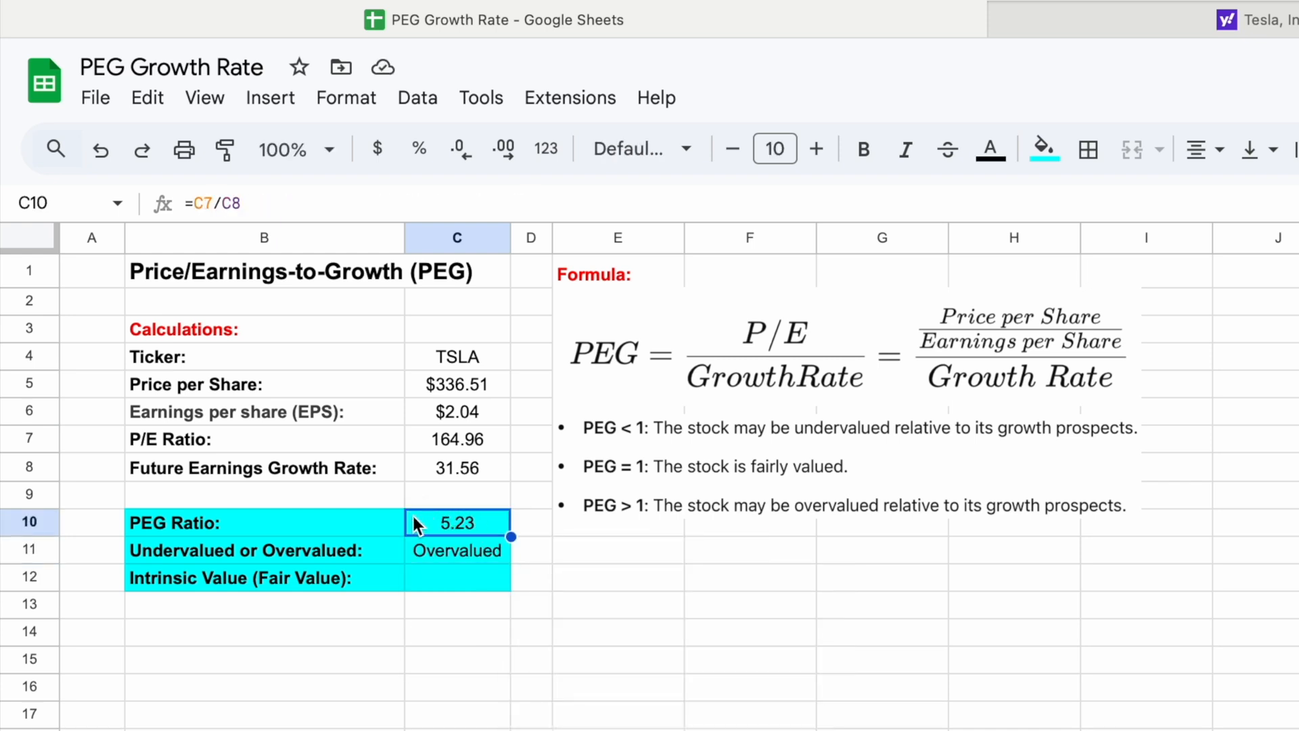
mouse_move(694, 512)
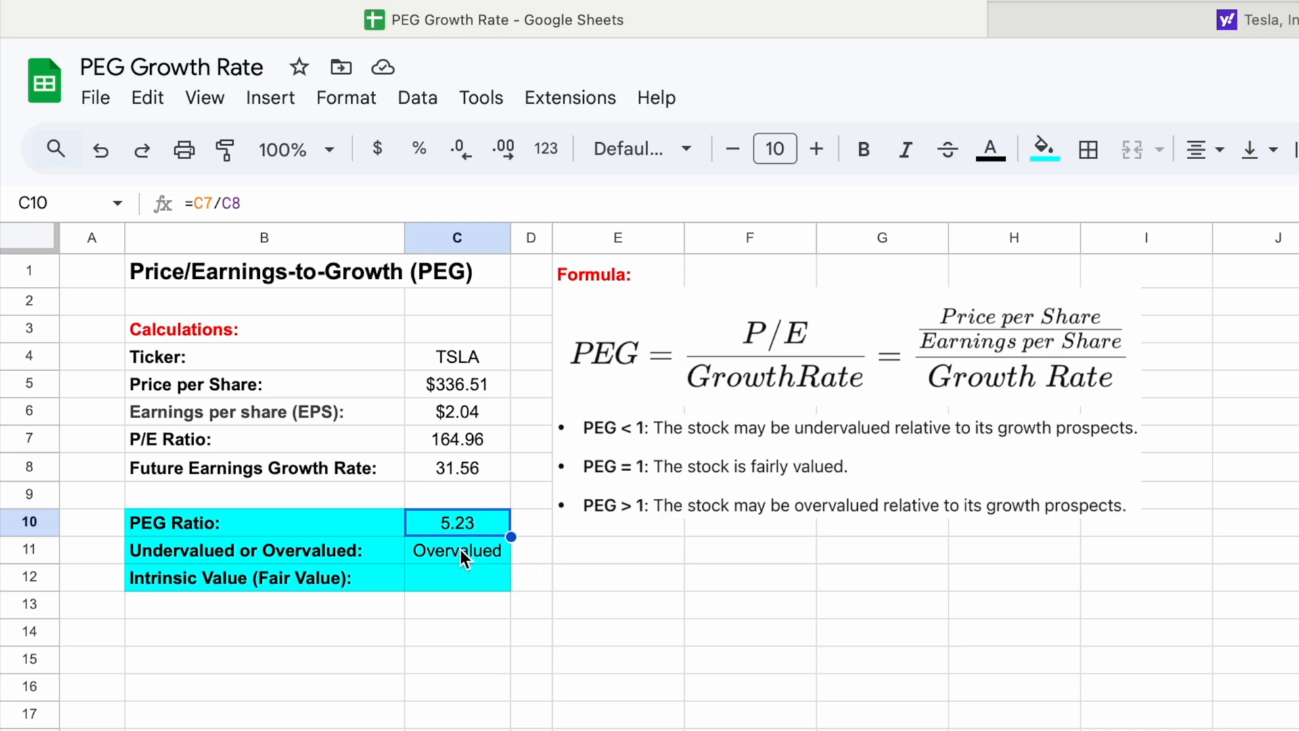
left_click(456, 550)
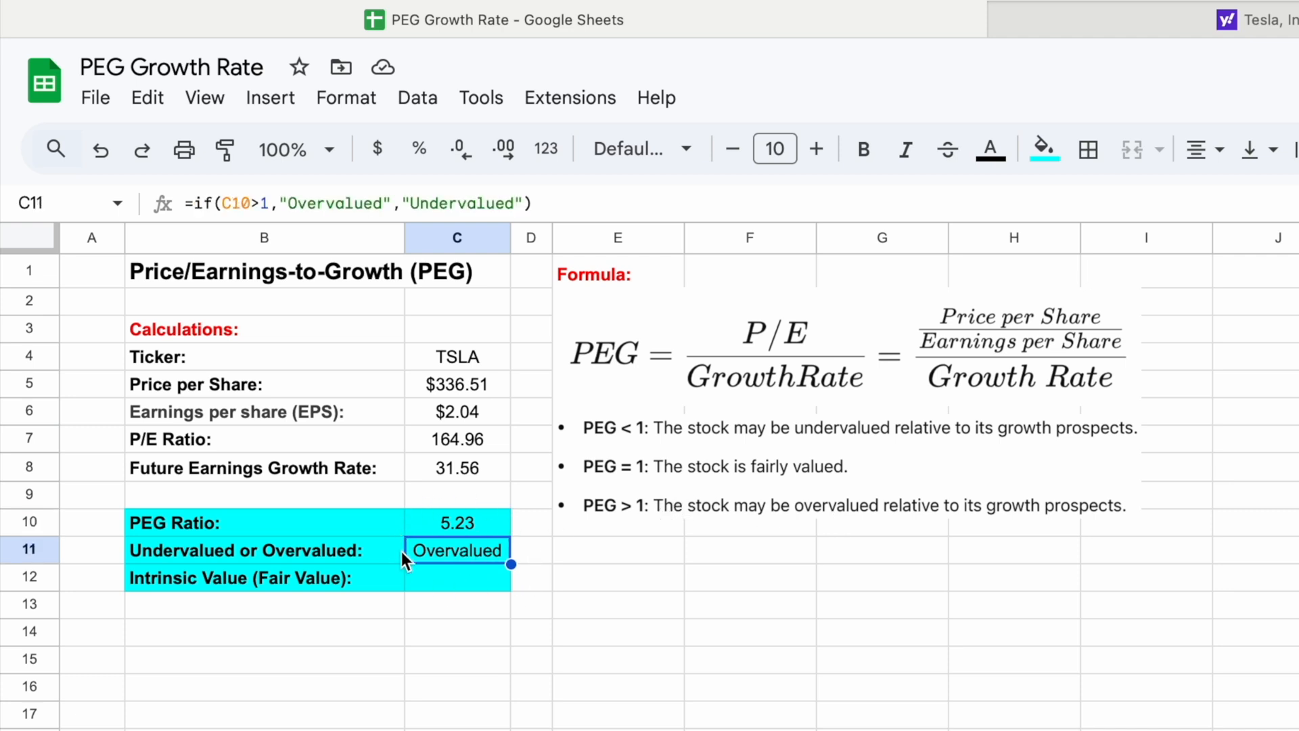
mouse_move(454, 586)
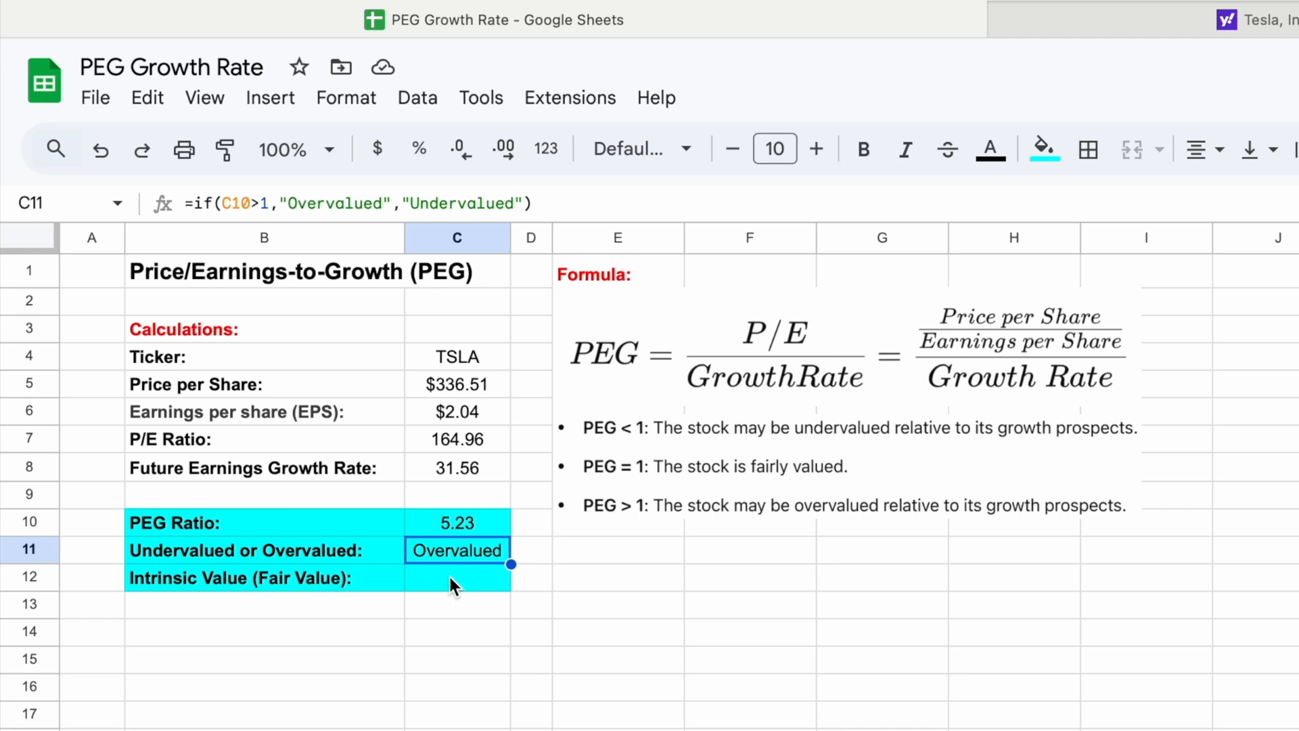
left_click(456, 577)
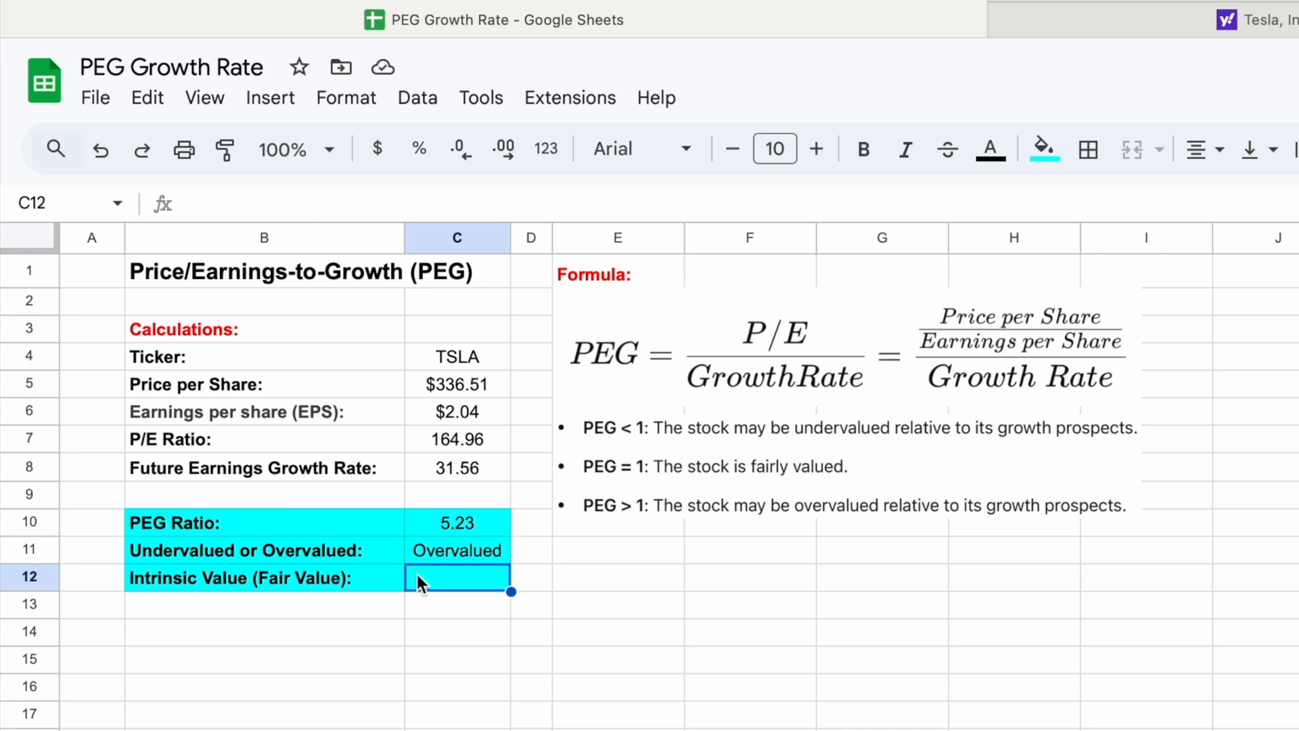
mouse_move(432, 592)
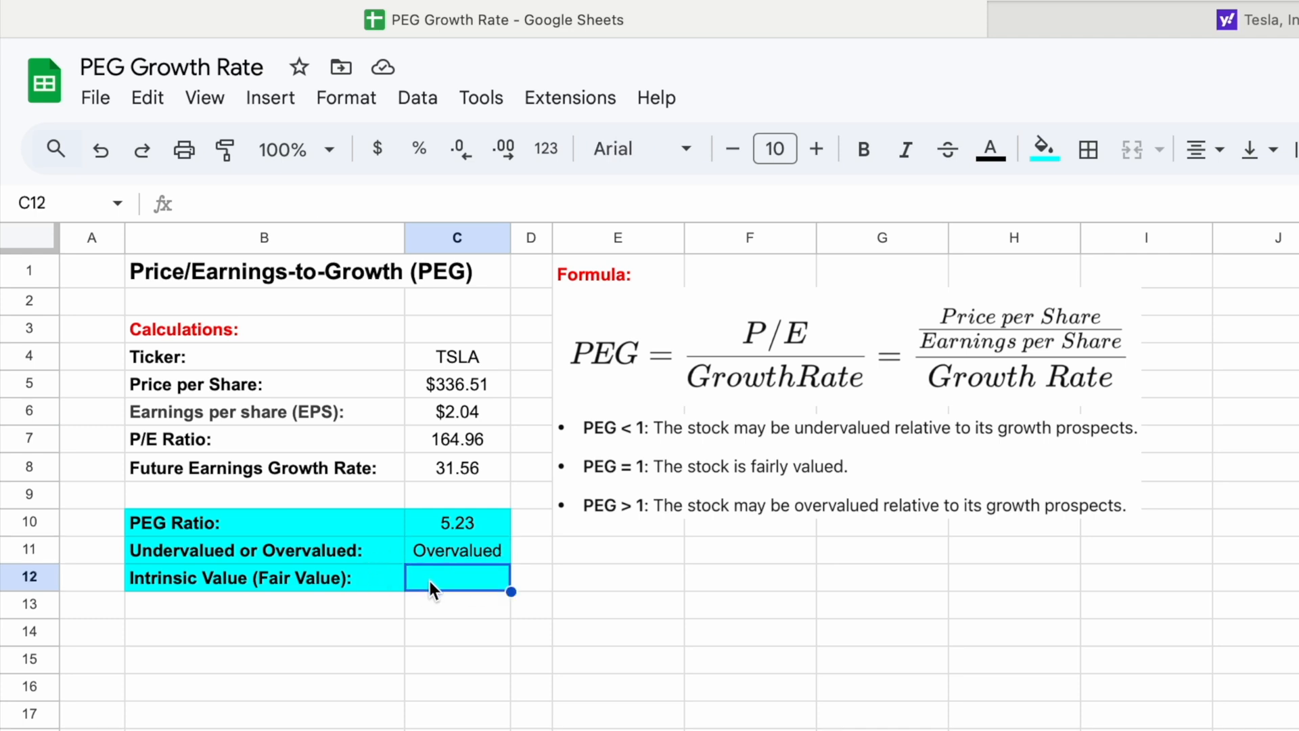
mouse_move(826, 479)
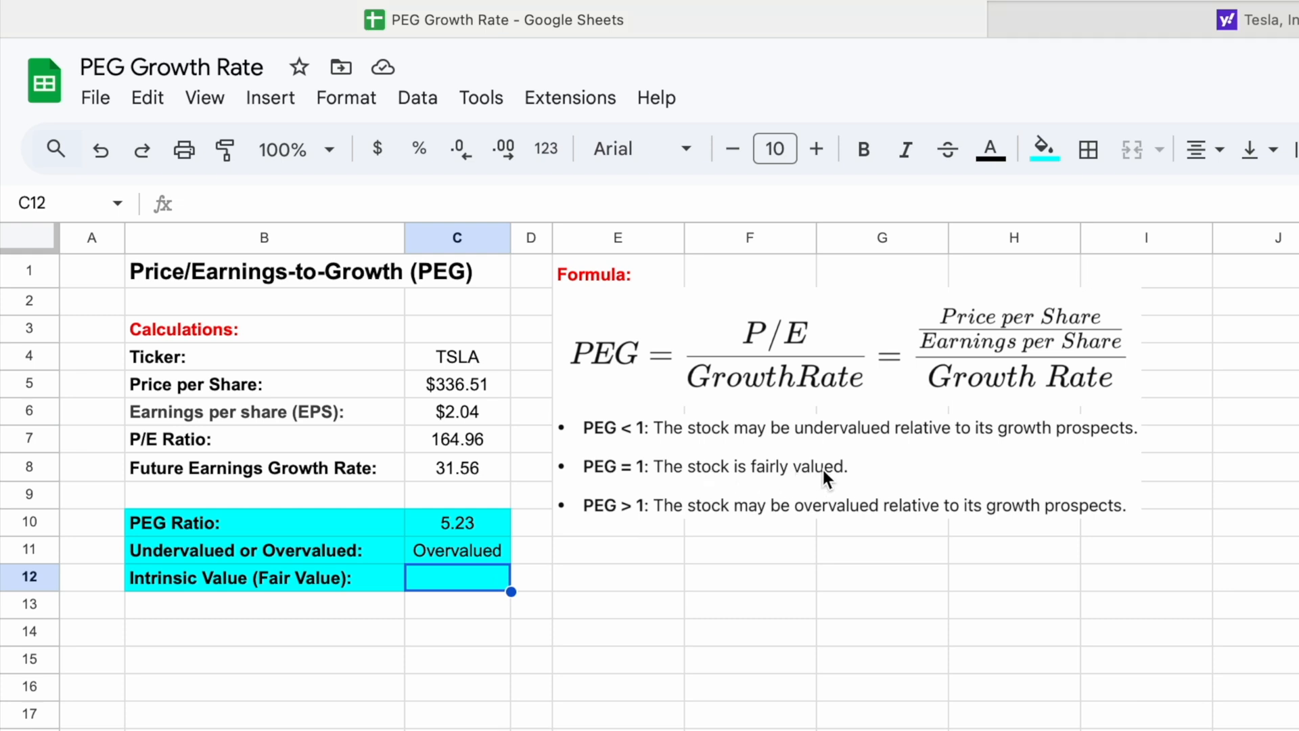
mouse_move(638, 483)
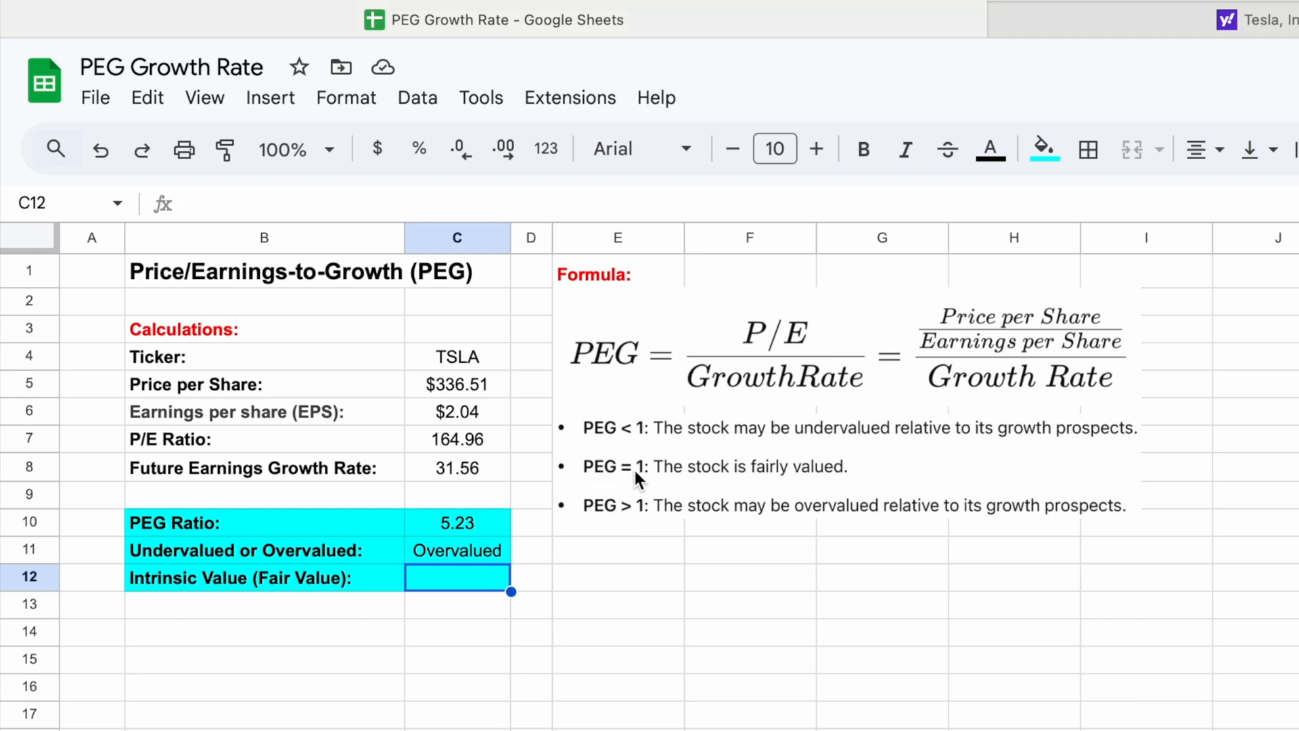
mouse_move(658, 462)
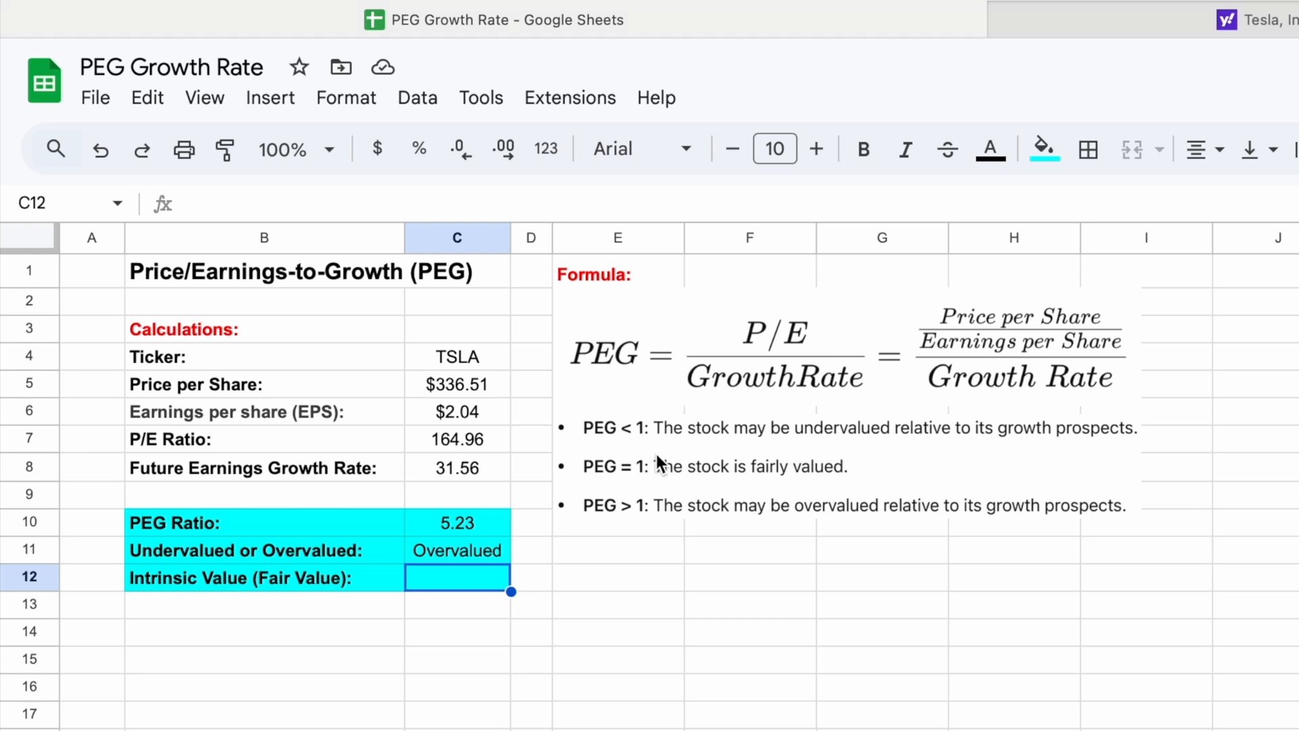
mouse_move(770, 344)
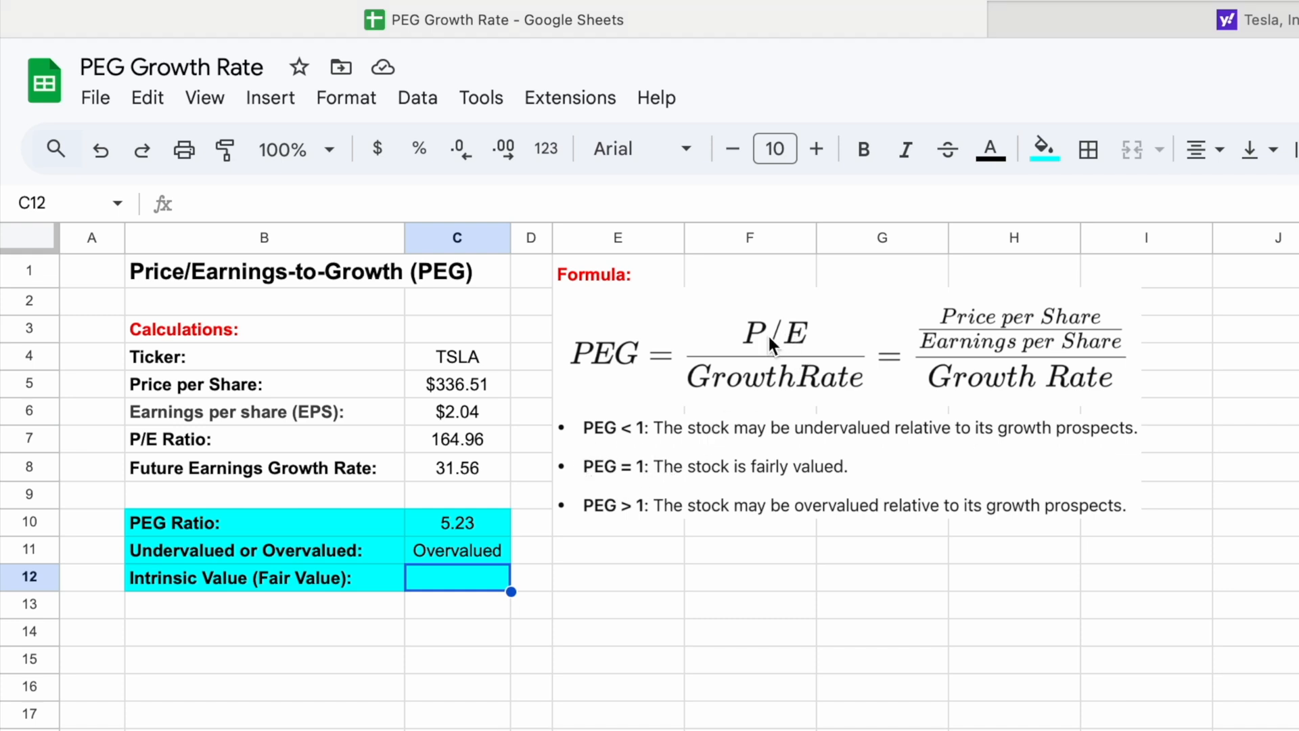
mouse_move(754, 400)
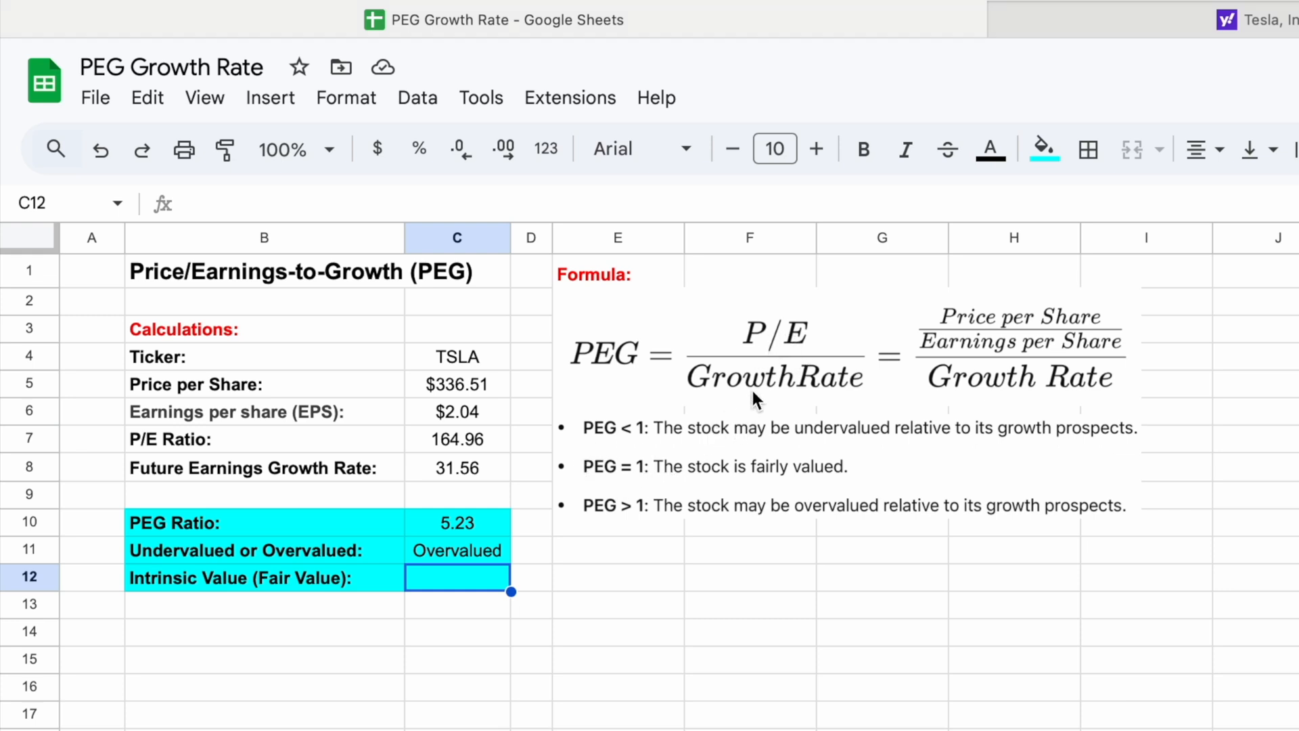
mouse_move(777, 466)
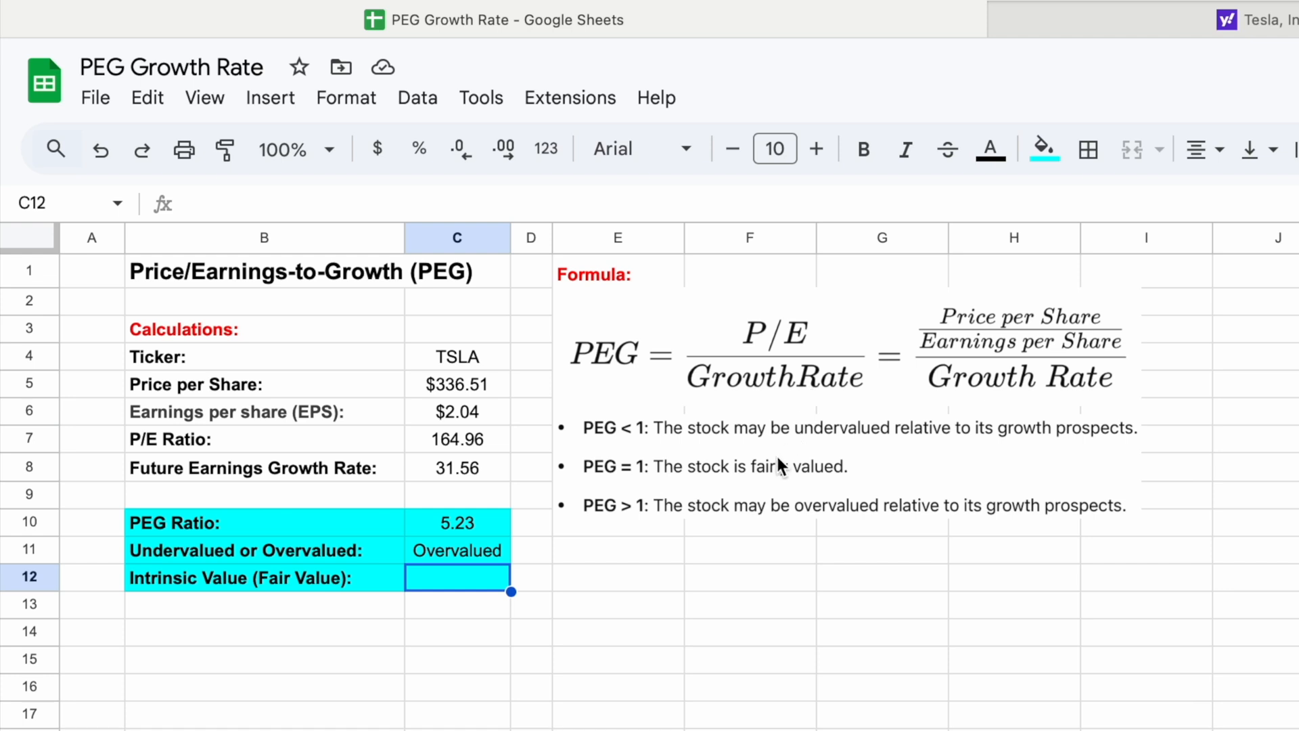
left_click(457, 550)
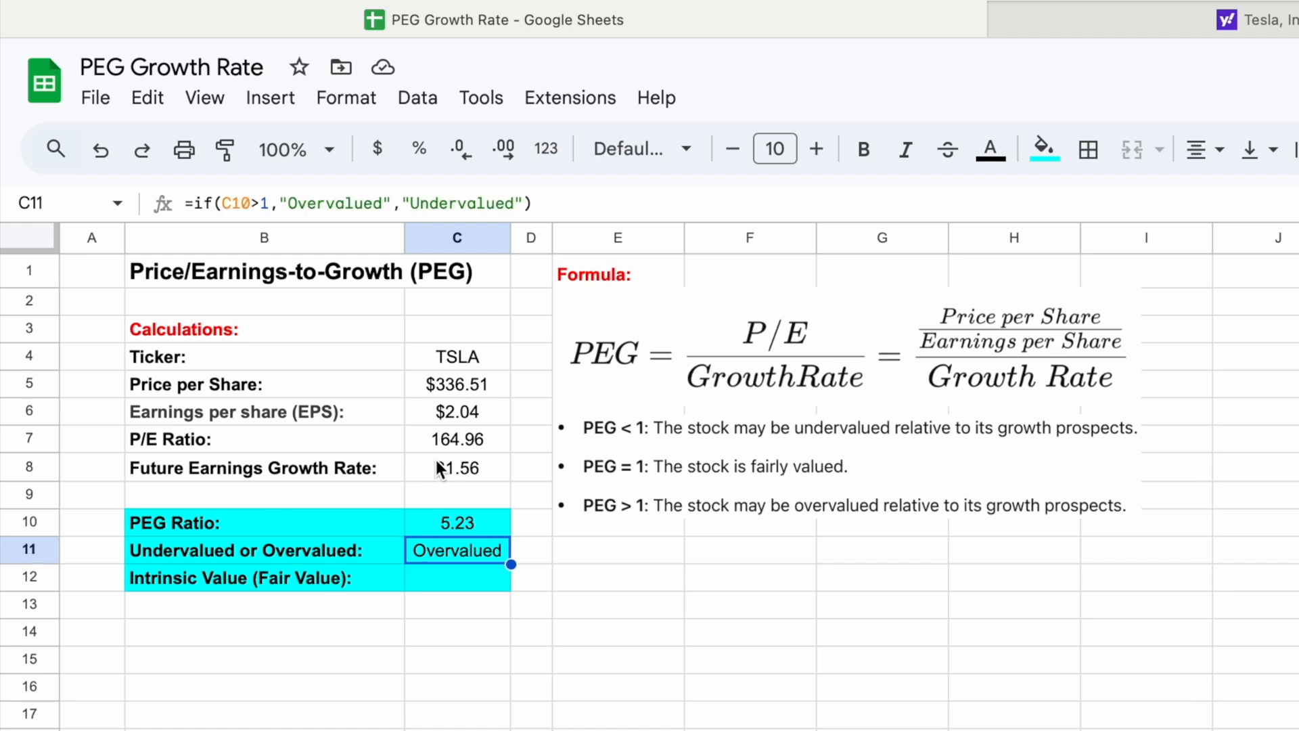
left_click(455, 467)
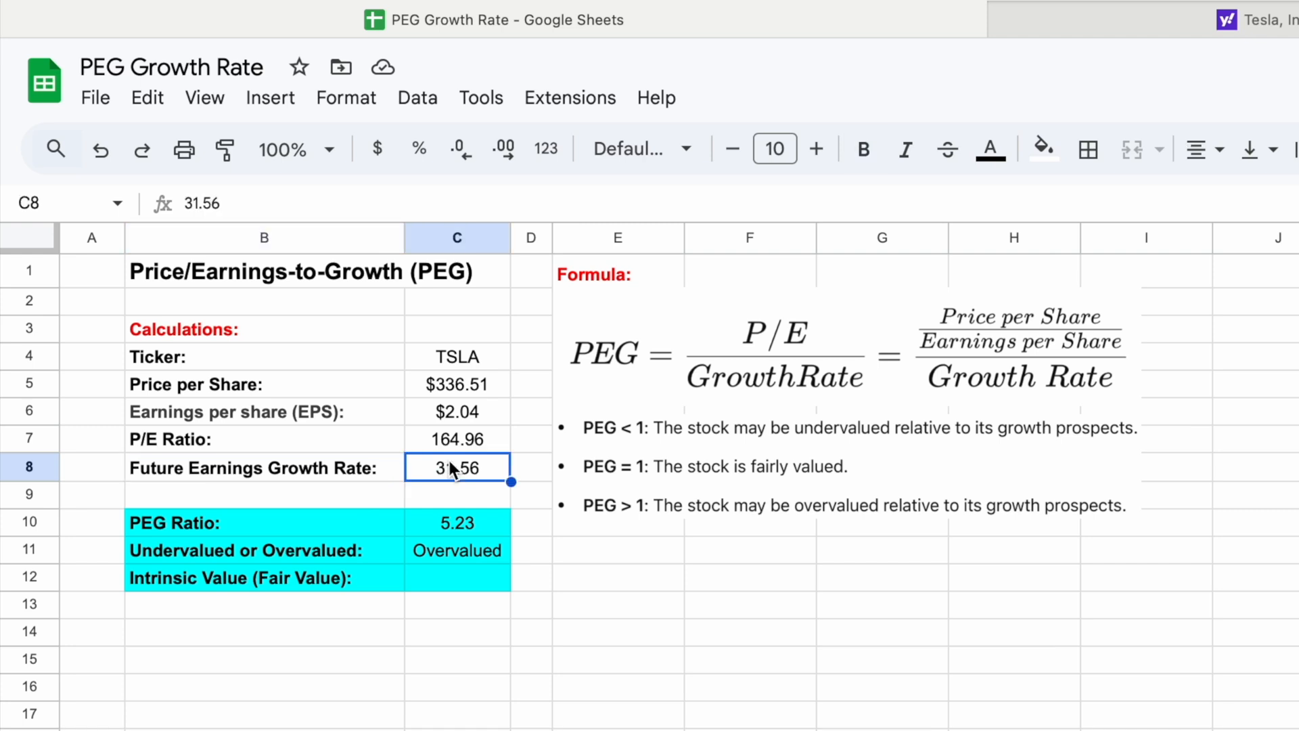
mouse_move(471, 498)
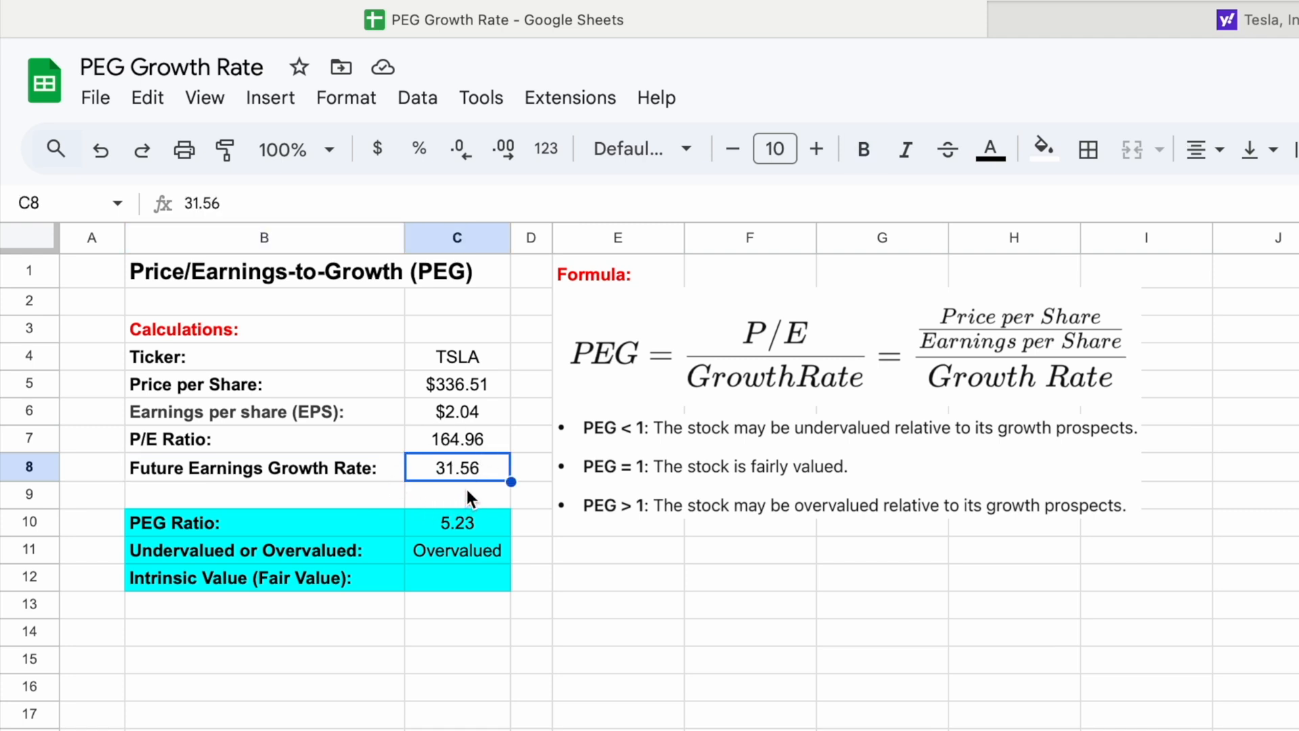
left_click(457, 523)
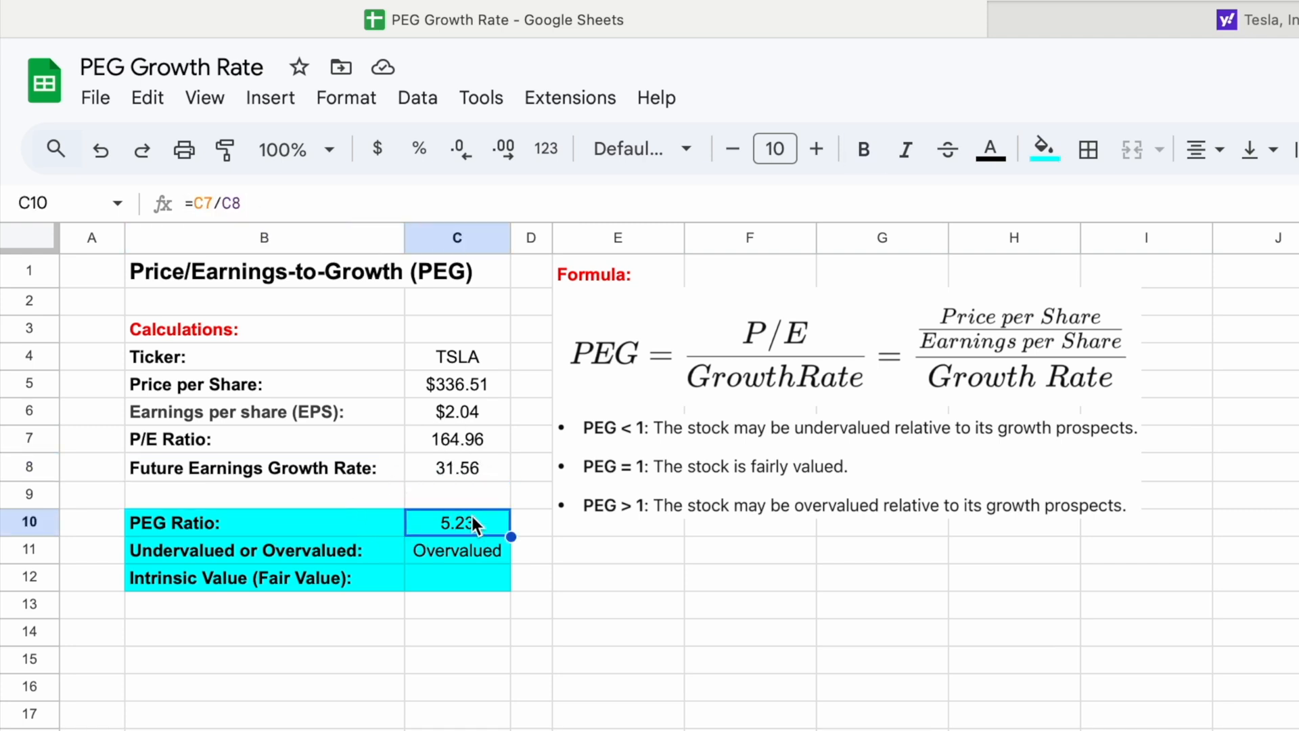
left_click(457, 439)
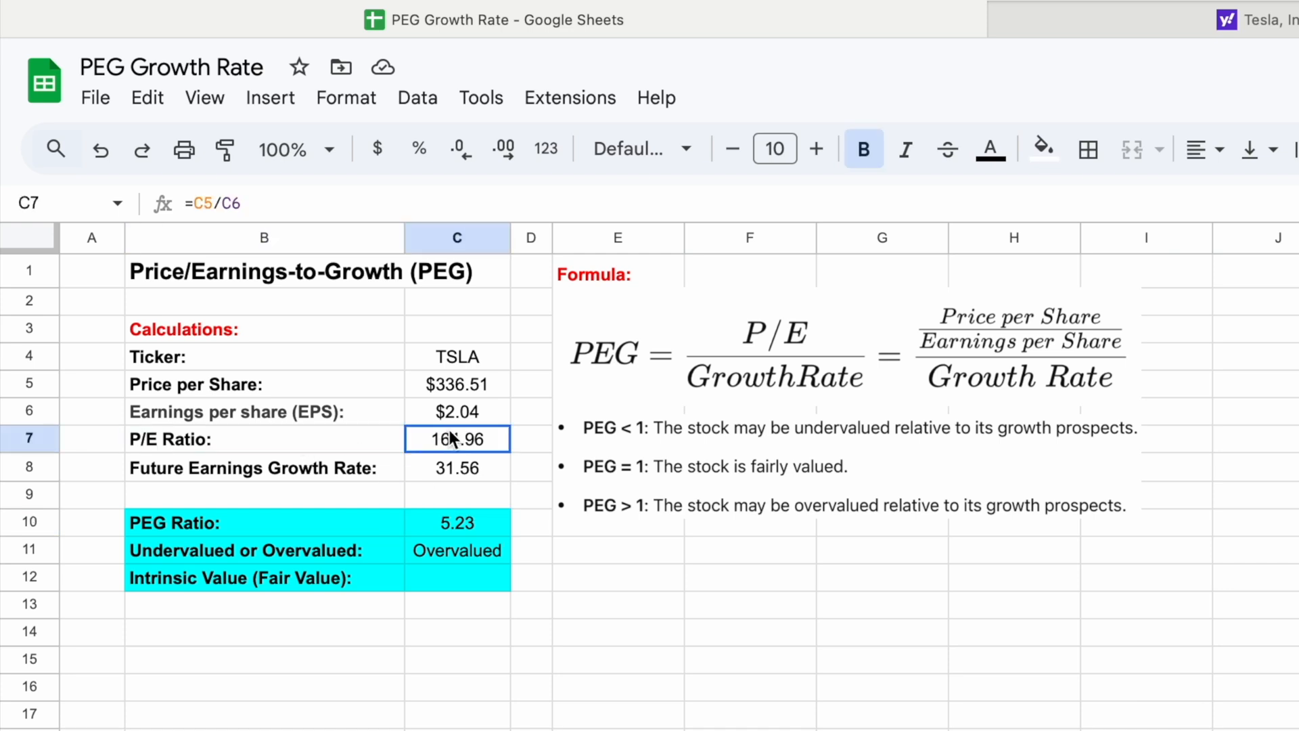
left_click(457, 467)
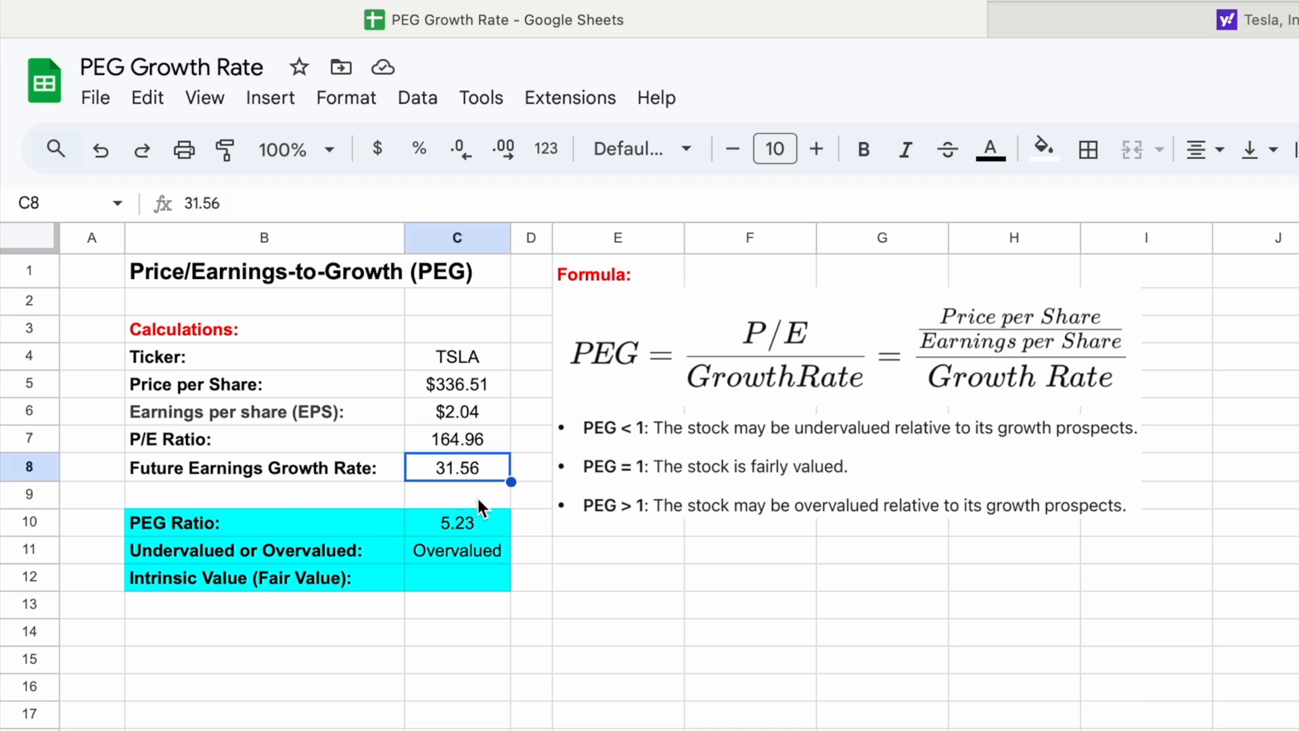
left_click(457, 577)
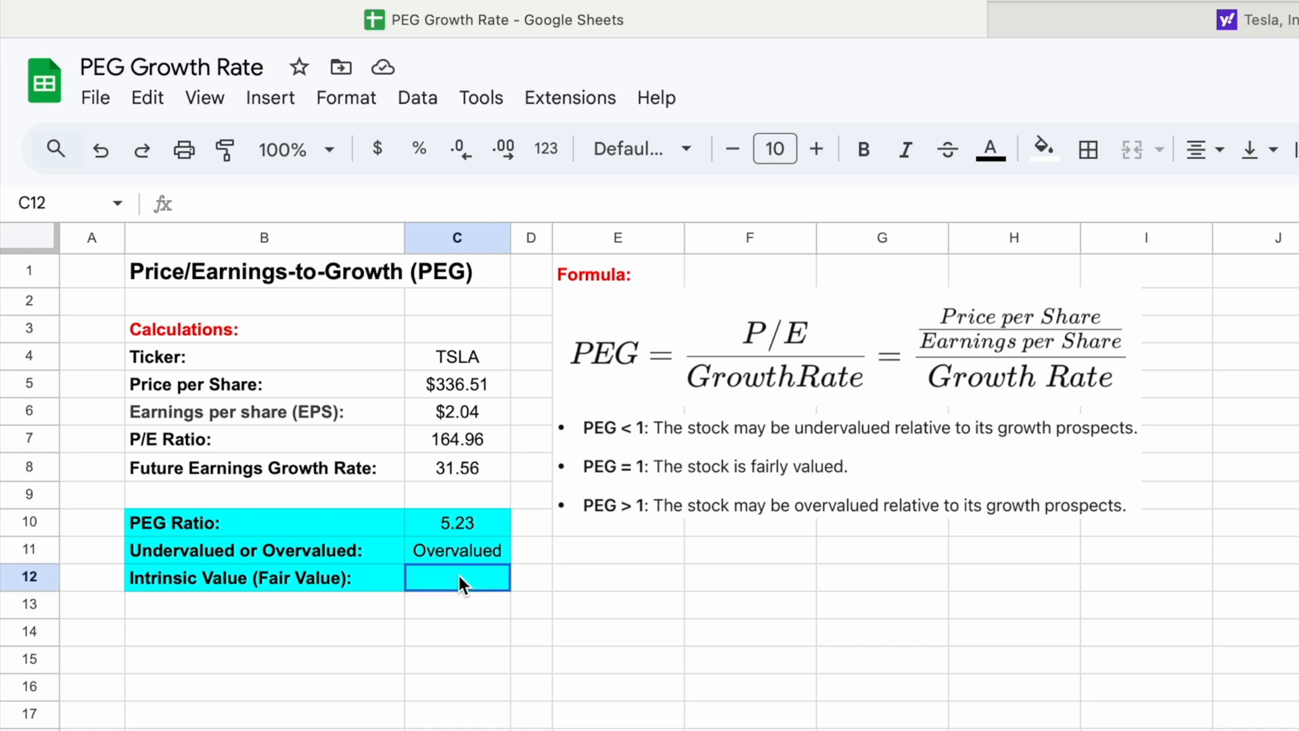
Enter =C8*C6 in C12, giving an intrinsic value of $64.38
type("=")
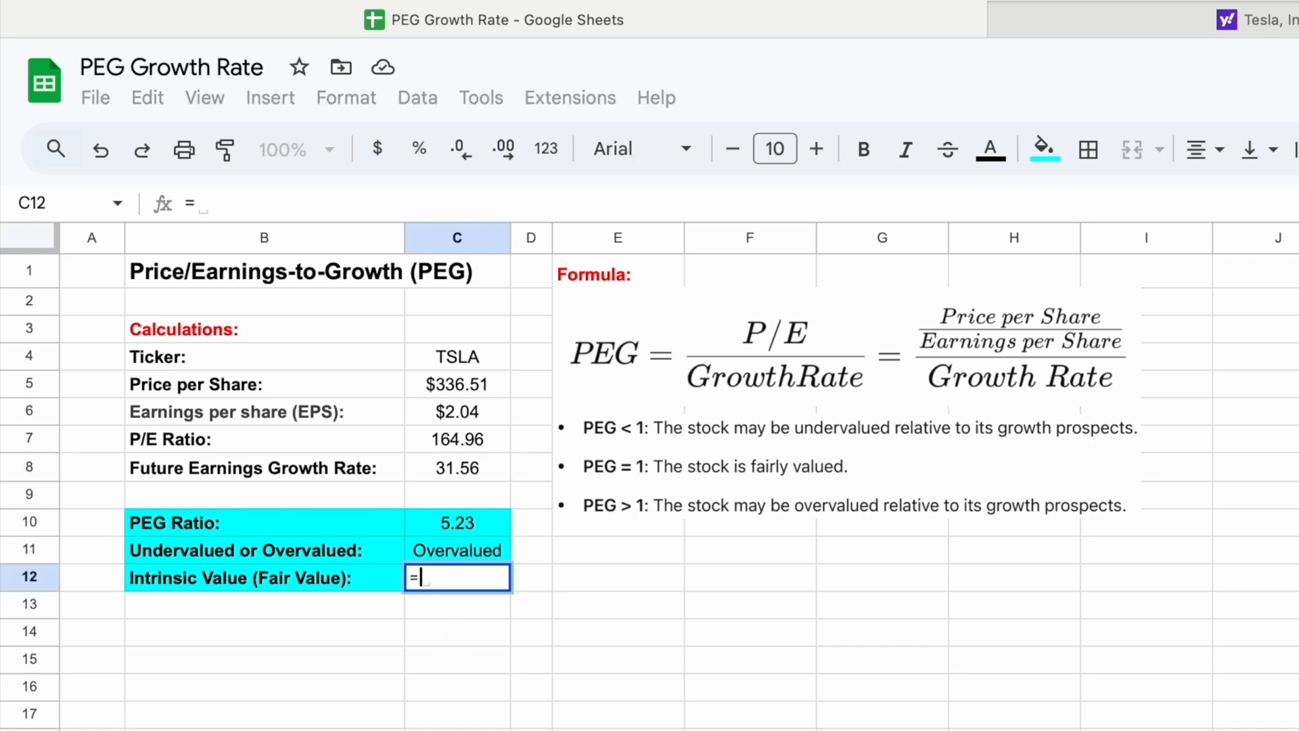
mouse_move(481, 489)
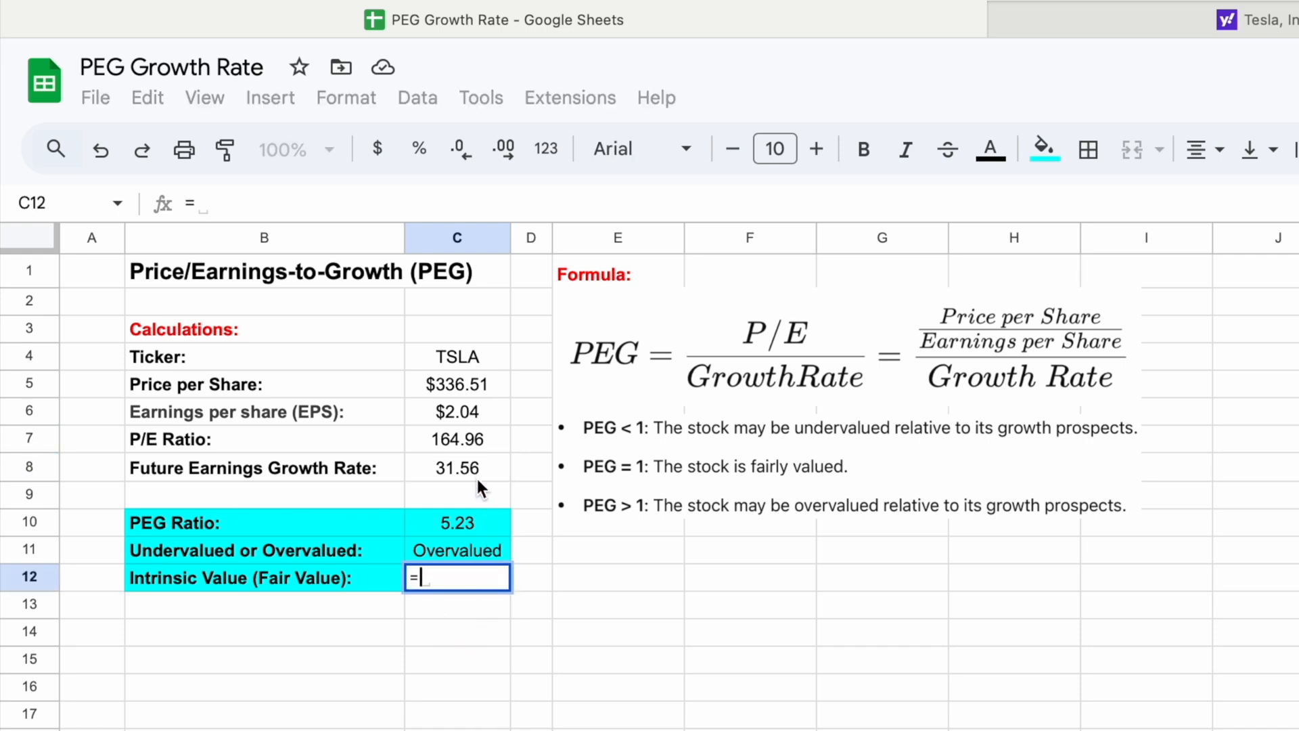
left_click(457, 467)
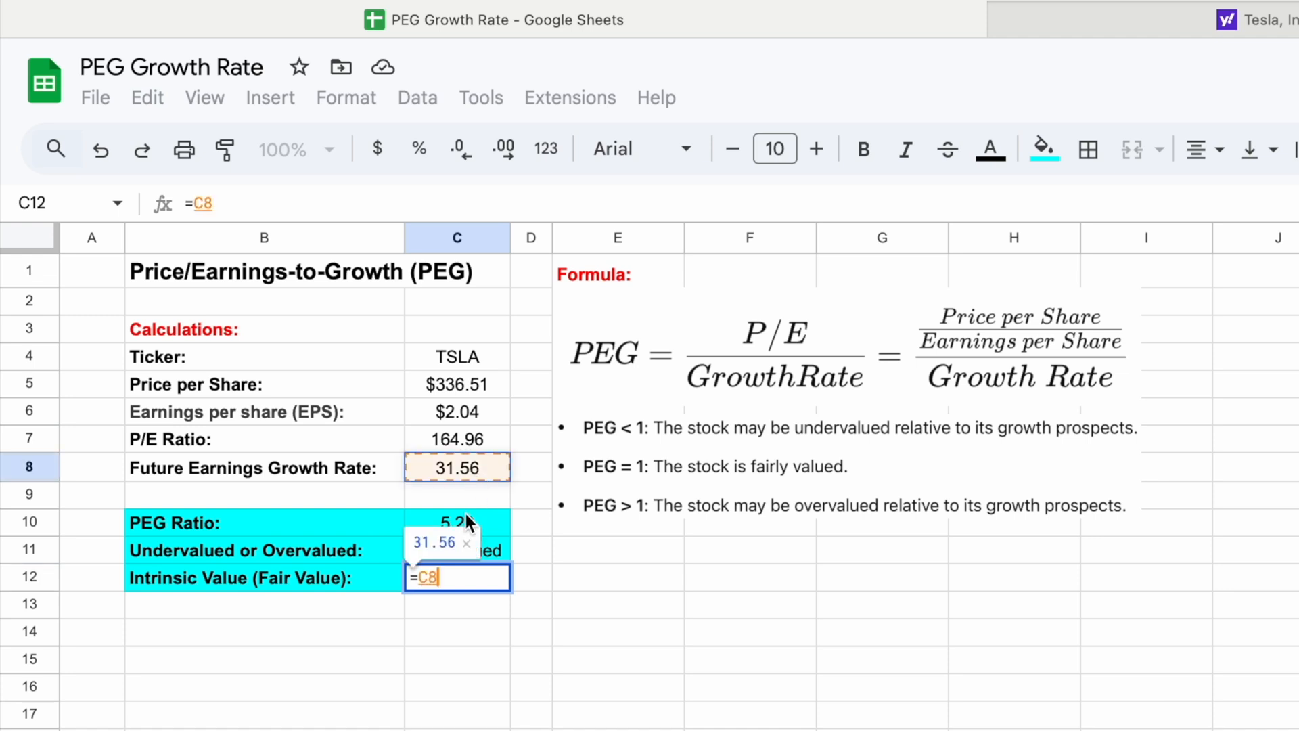
mouse_move(348, 528)
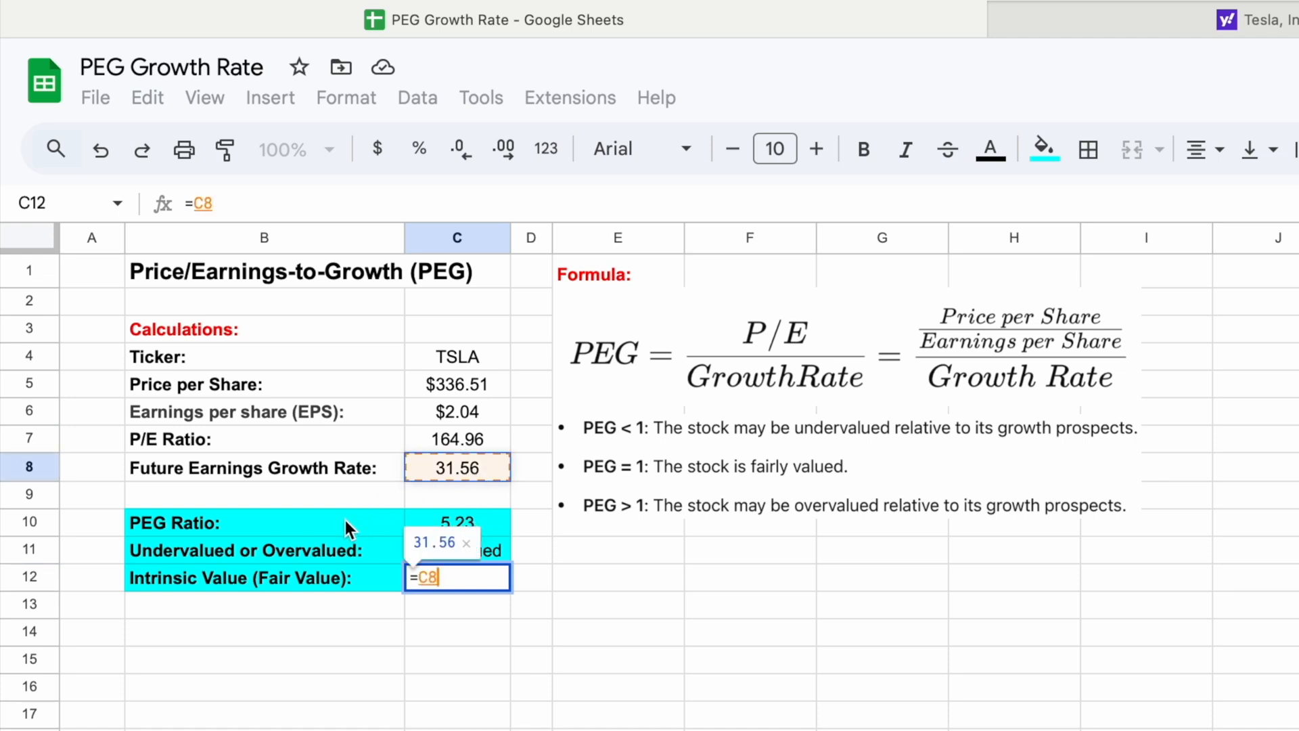
type("*")
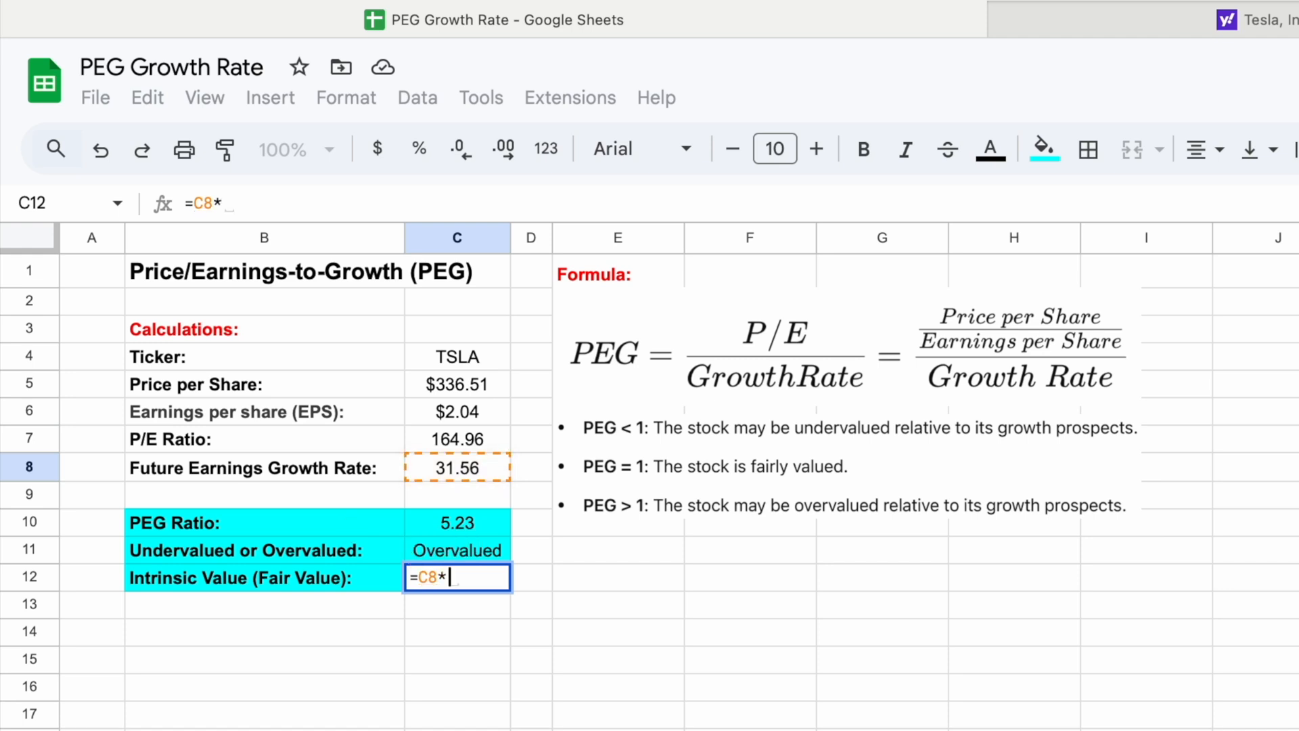
key("Return")
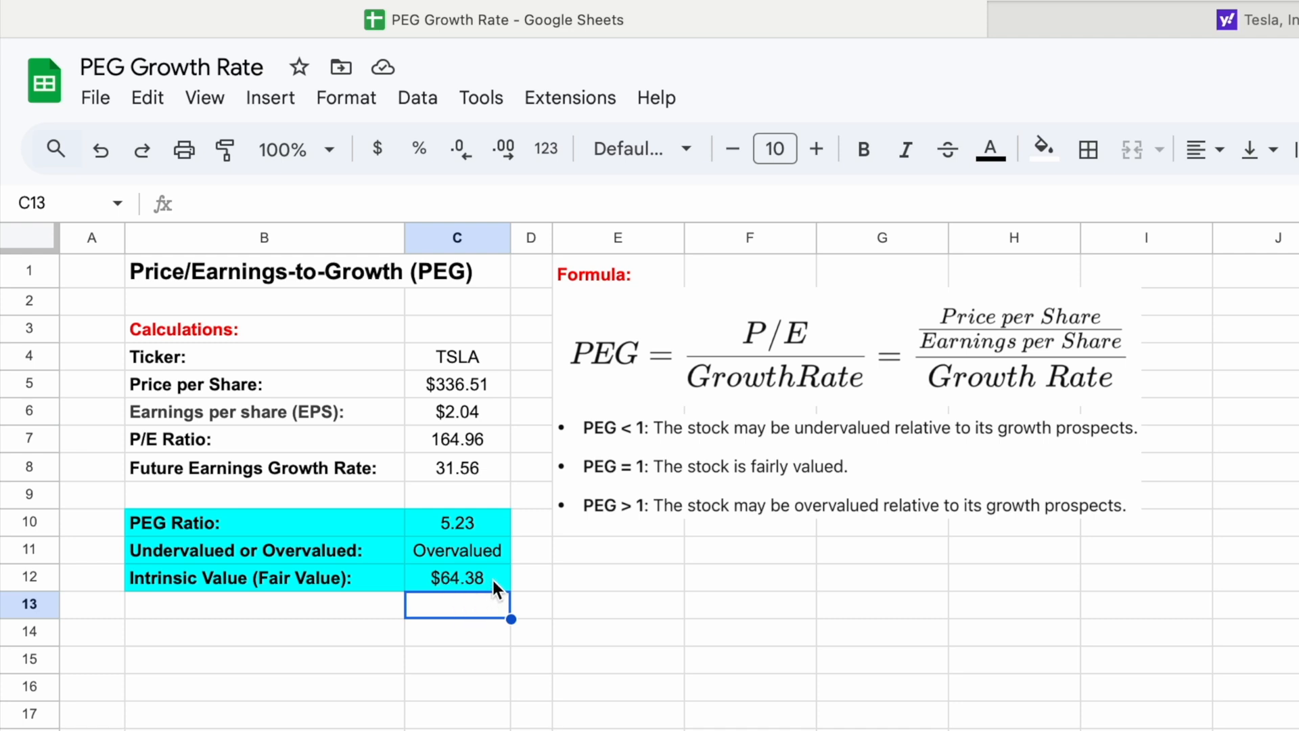
Review the price per share, intrinsic value and valuation verdict formulas
left_click(456, 383)
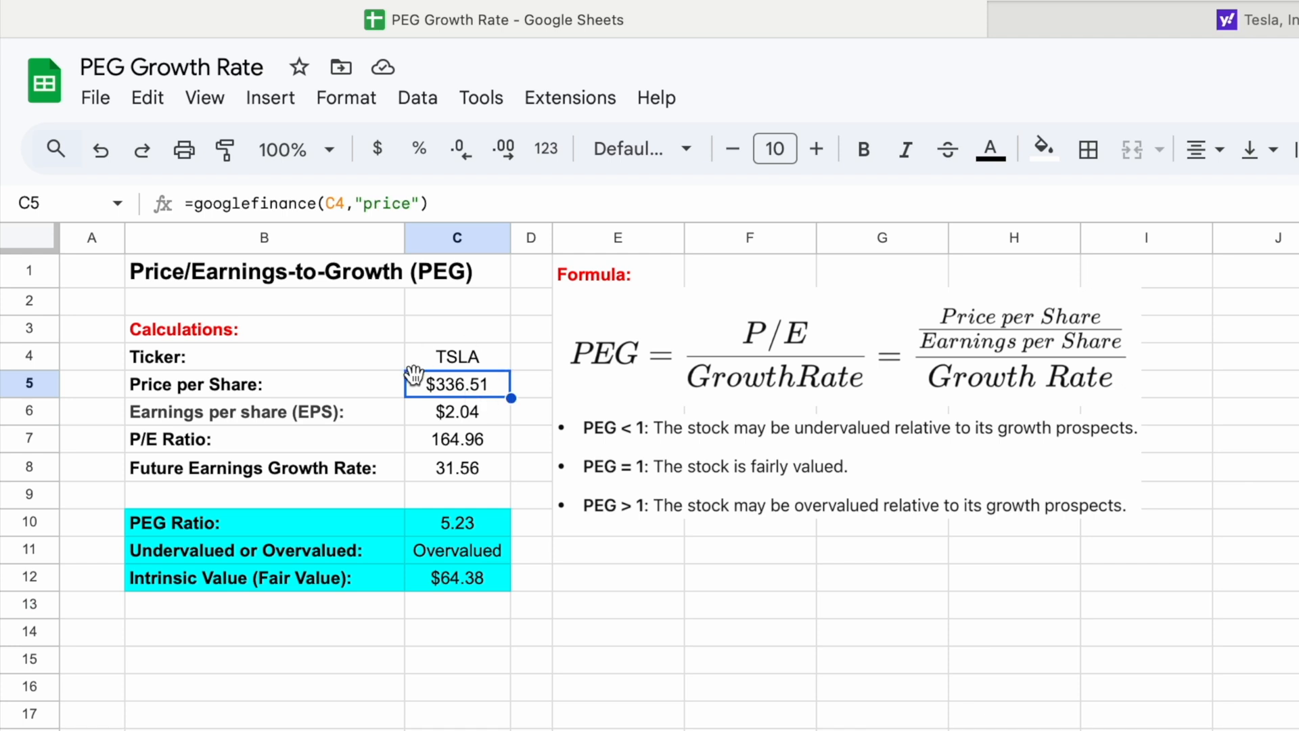
left_click(456, 577)
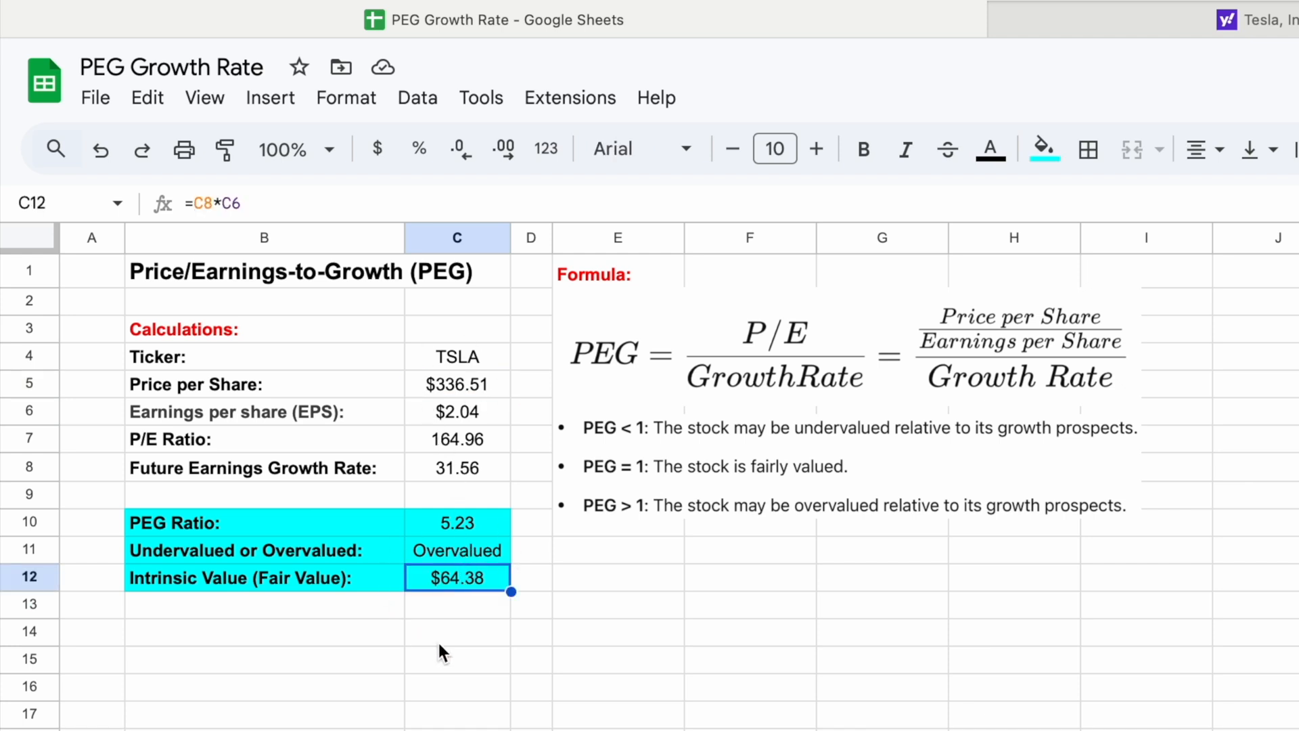
mouse_move(462, 617)
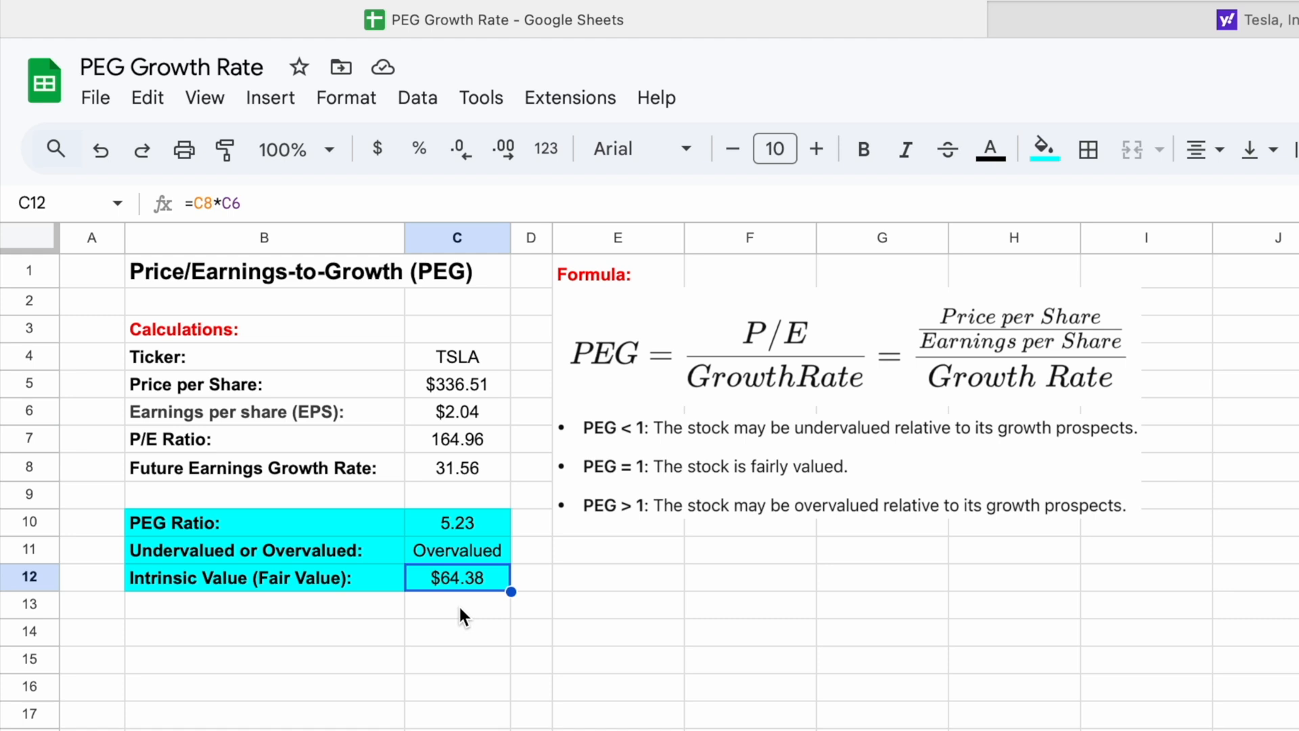
left_click(457, 550)
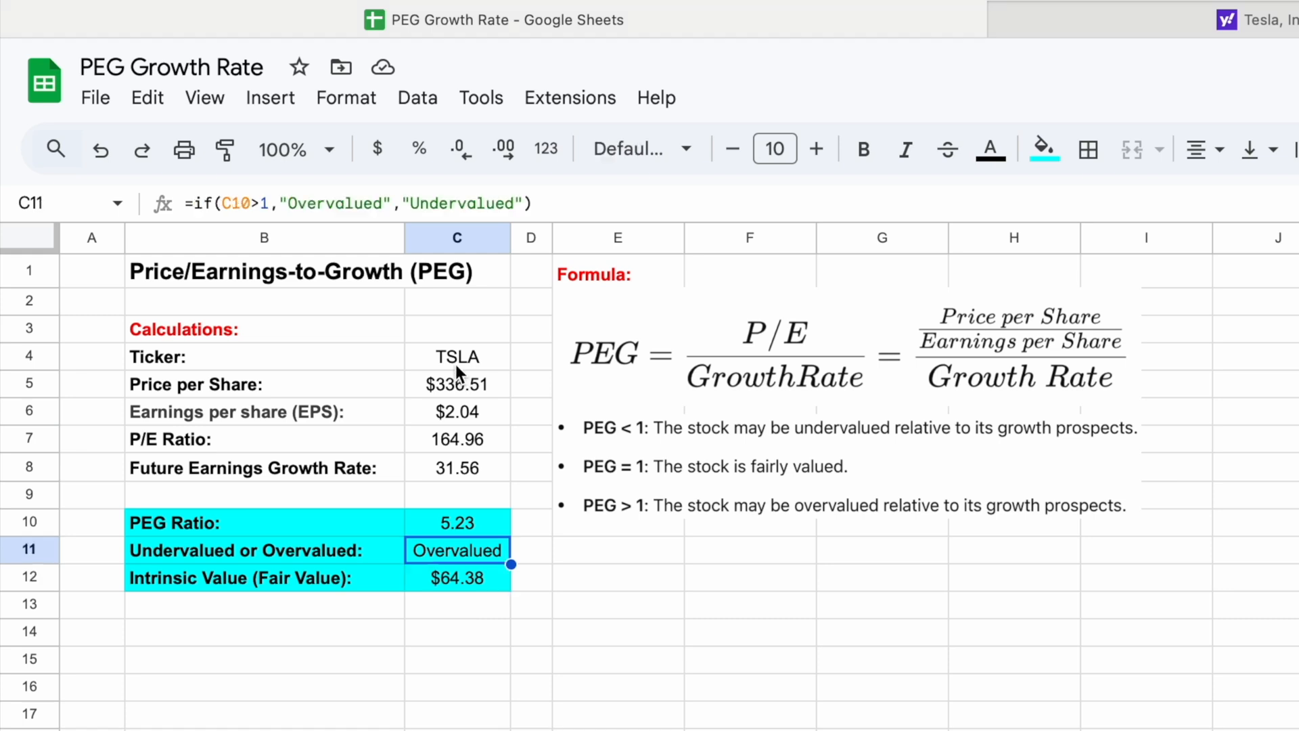
Fill ticker C4 and growth rate C8 yellow, then change the ticker to NVDA
left_click(457, 356)
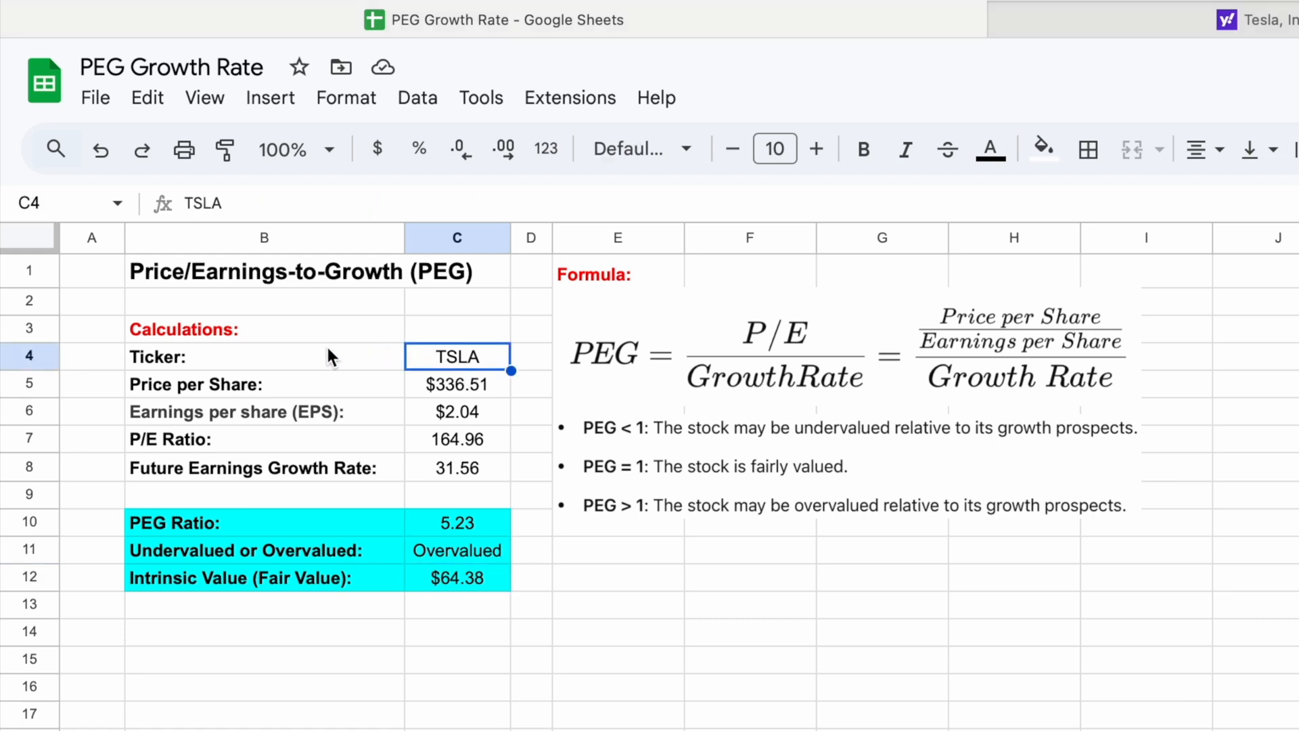
mouse_move(291, 468)
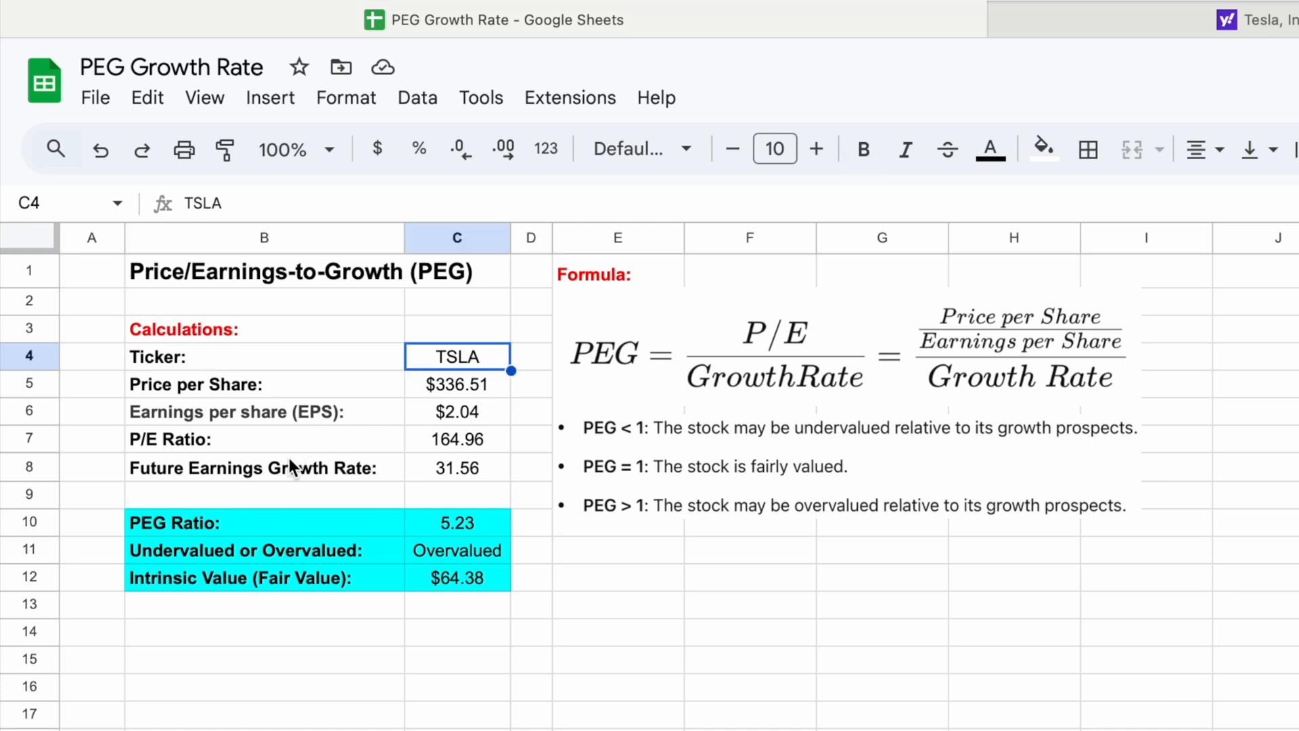
left_click(457, 467)
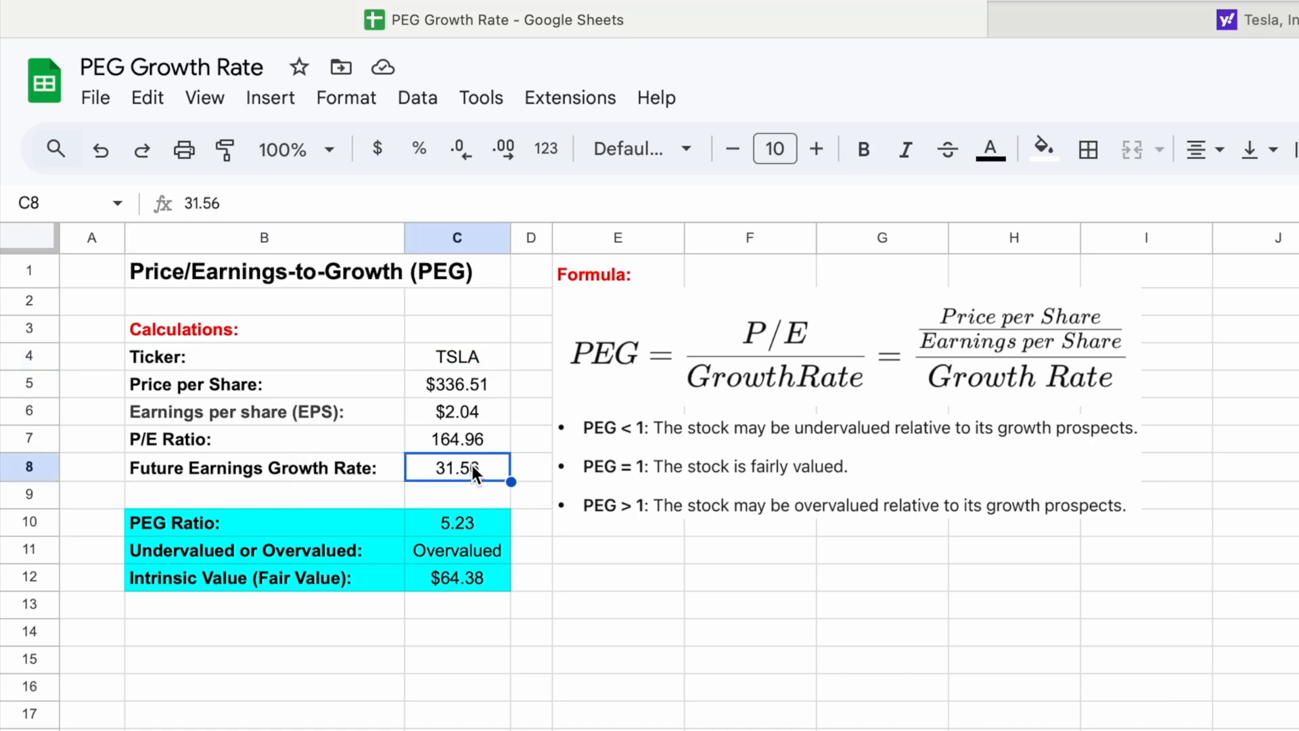
left_click(457, 356)
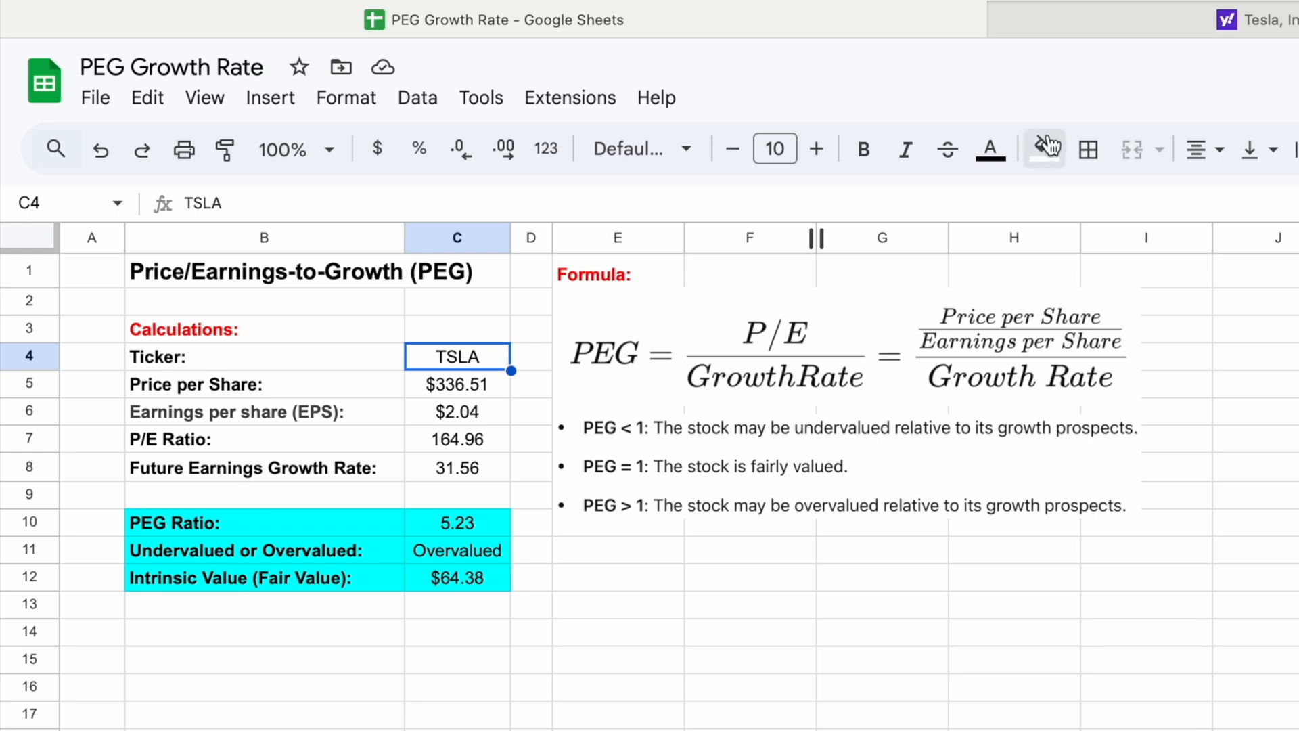
left_click(1042, 149)
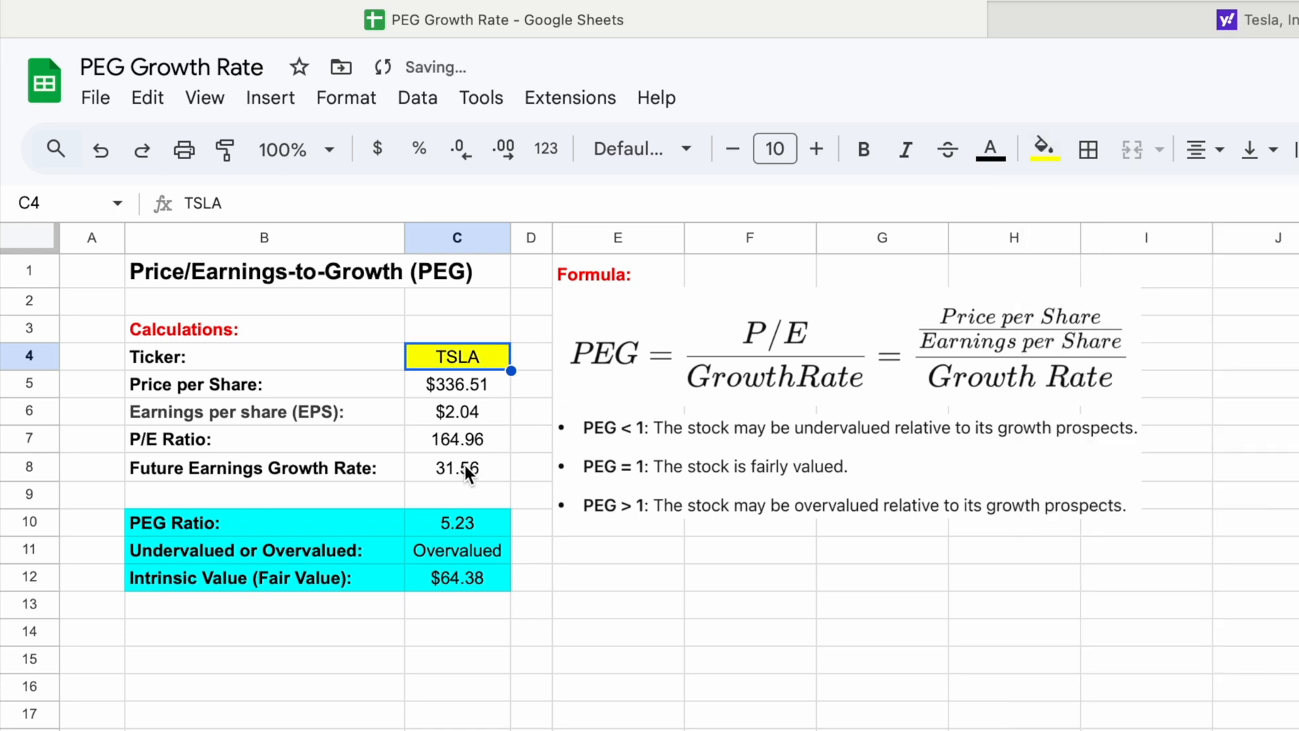
left_click(457, 467)
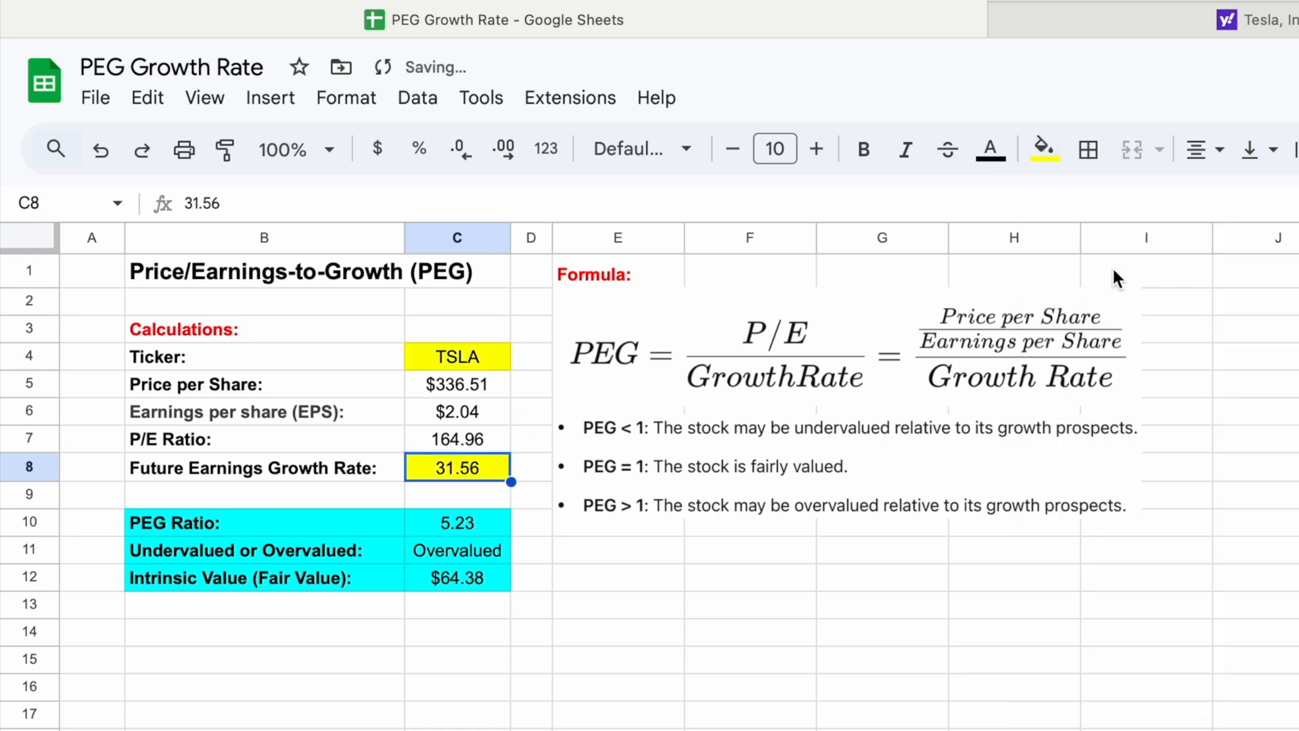
left_click(455, 356)
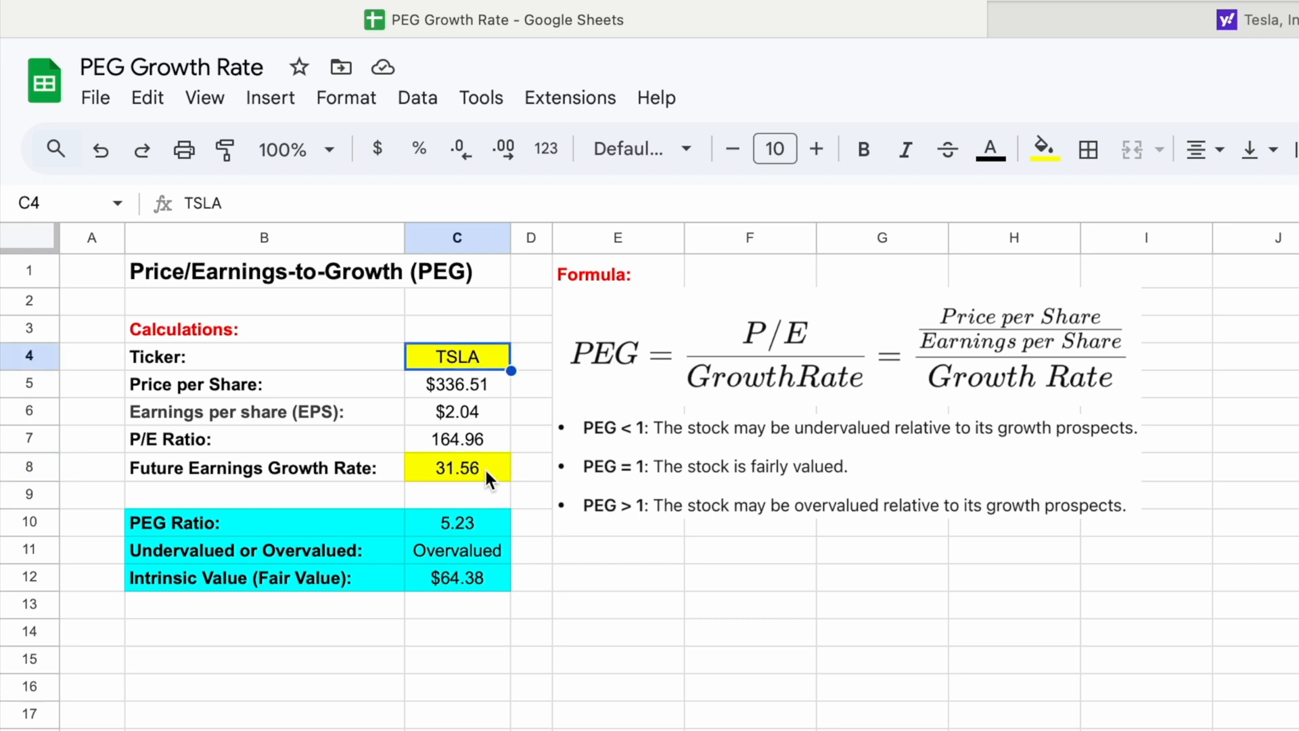
type("NVDA")
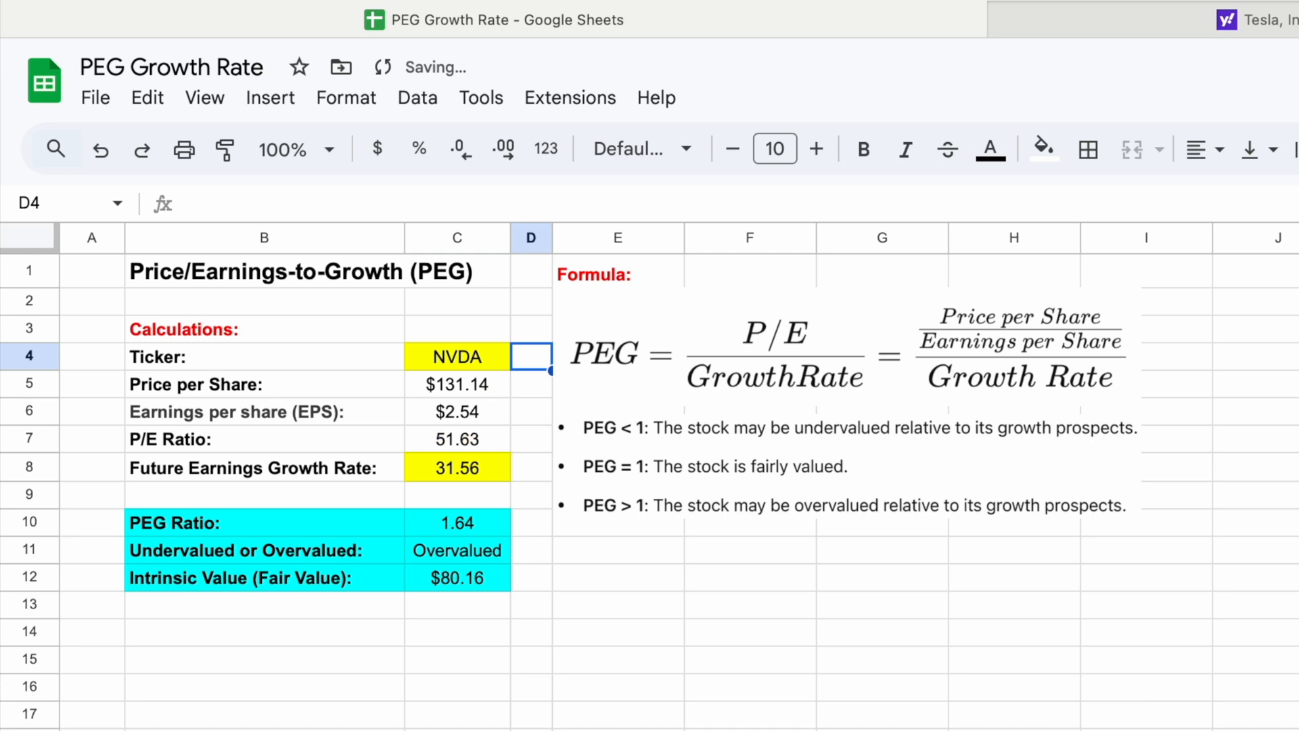
Review NVDA's price ($131.14), EPS ($2.54) and P/E (51.63) formulas in C5–C7
left_click(456, 384)
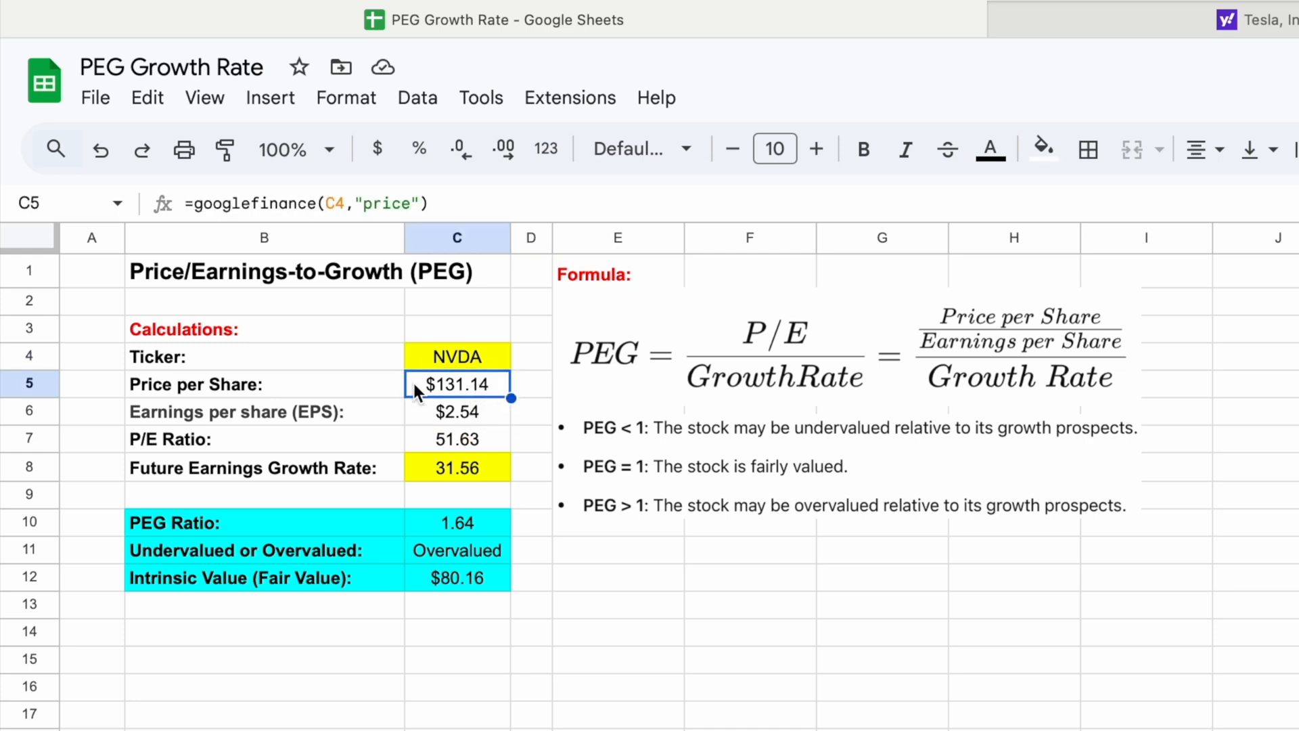
mouse_move(488, 403)
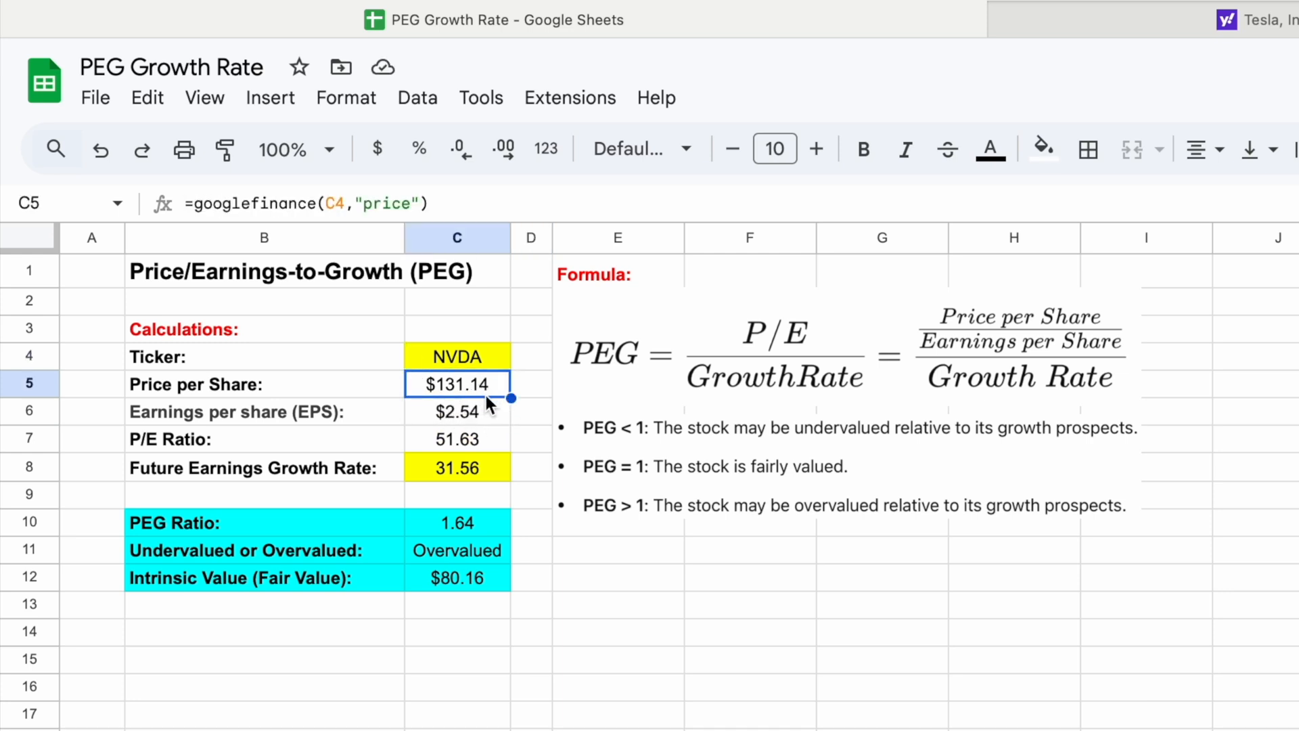
left_click(457, 411)
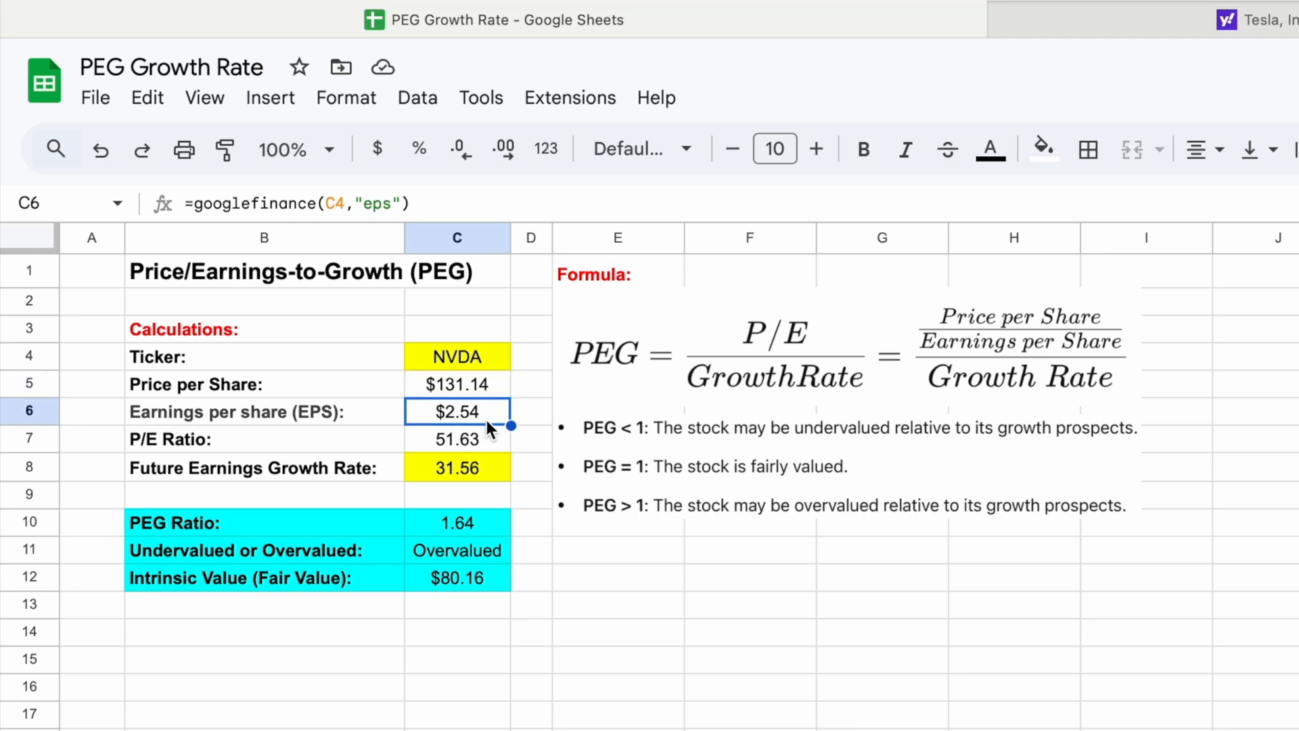
left_click(457, 439)
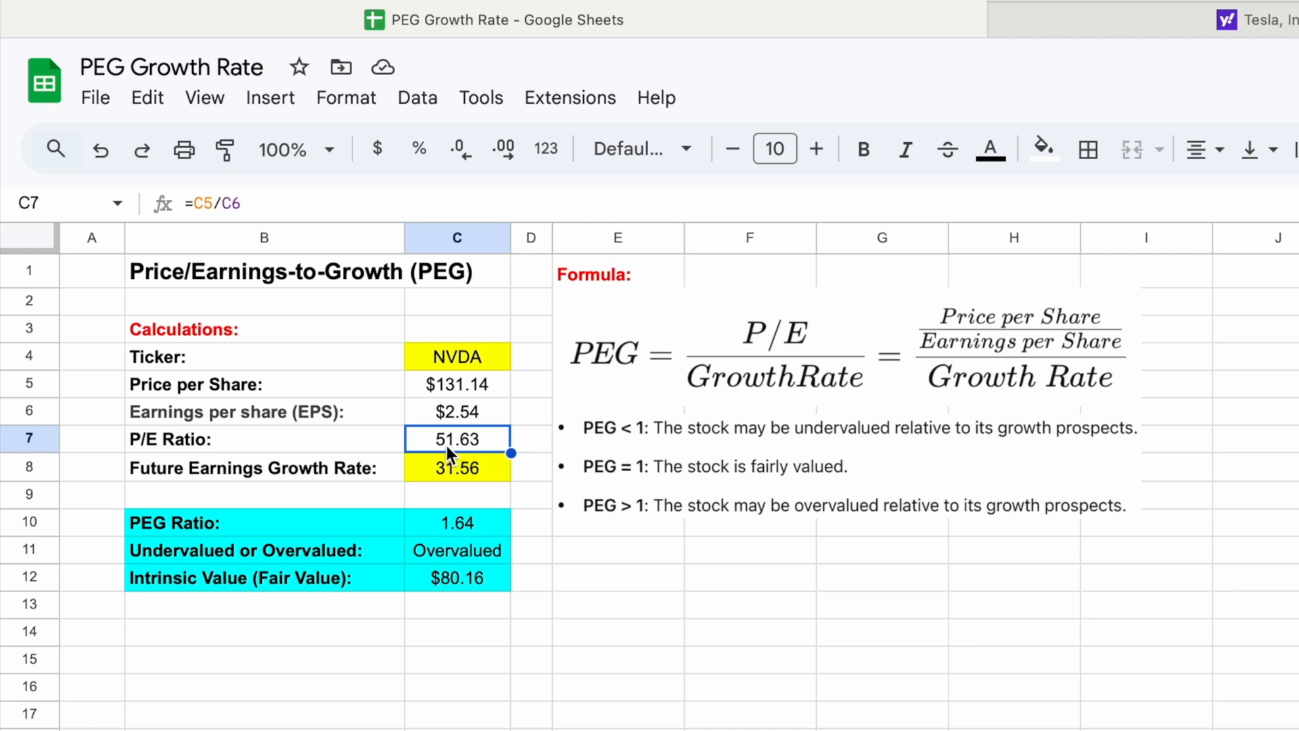
mouse_move(488, 454)
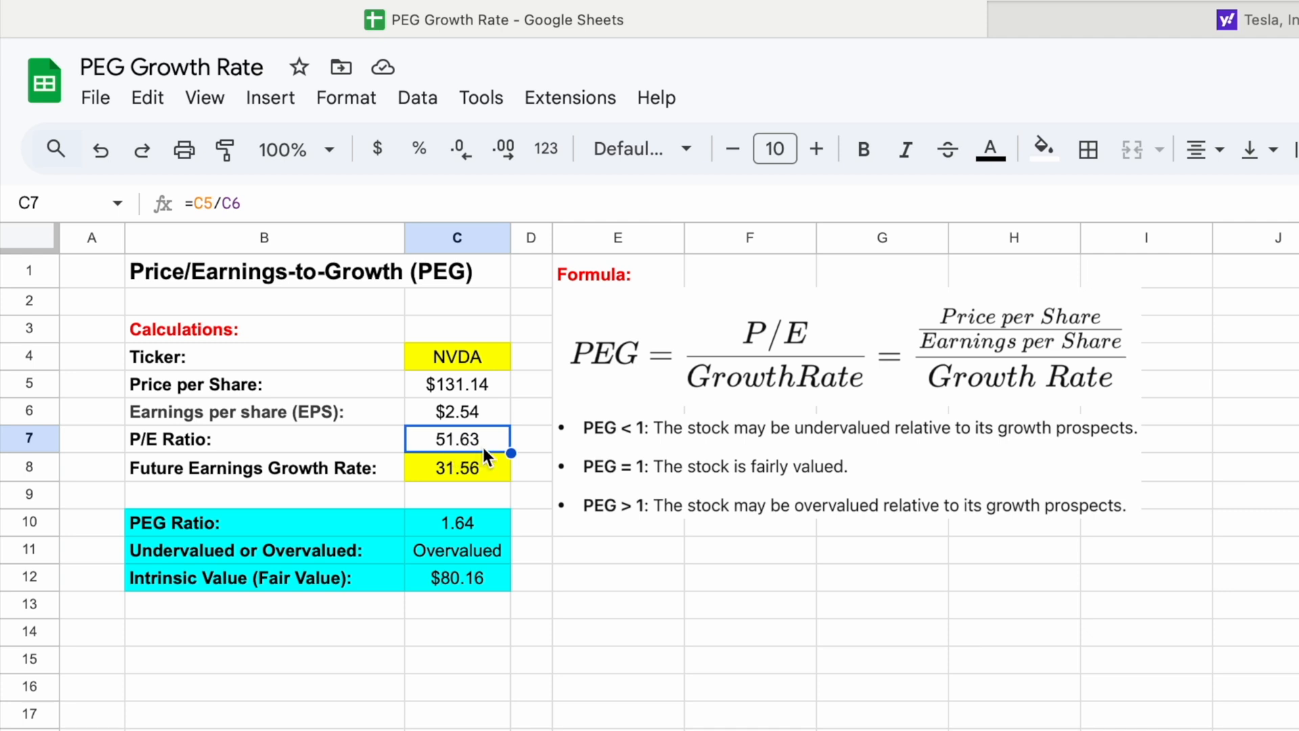
mouse_move(366, 478)
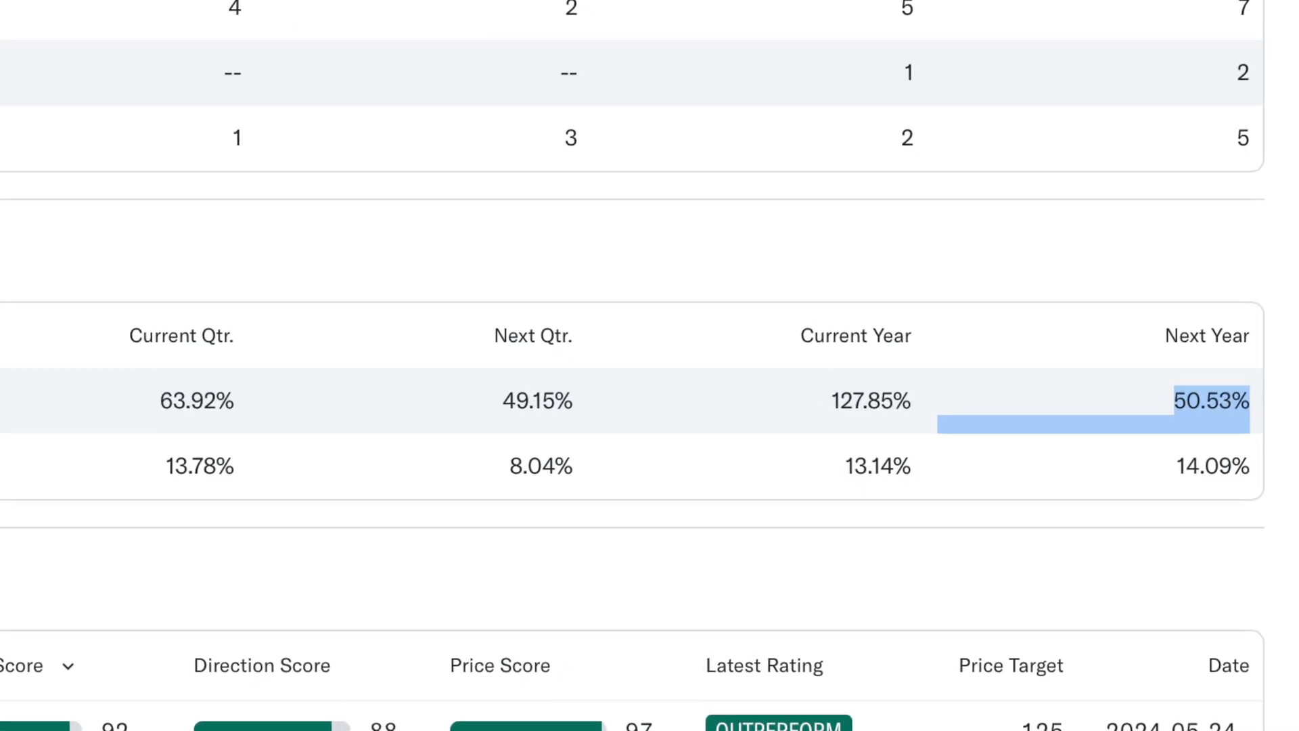
Check the intrinsic value formula =C8*C6, then enter a 55 growth rate in C8
scroll("down", 3)
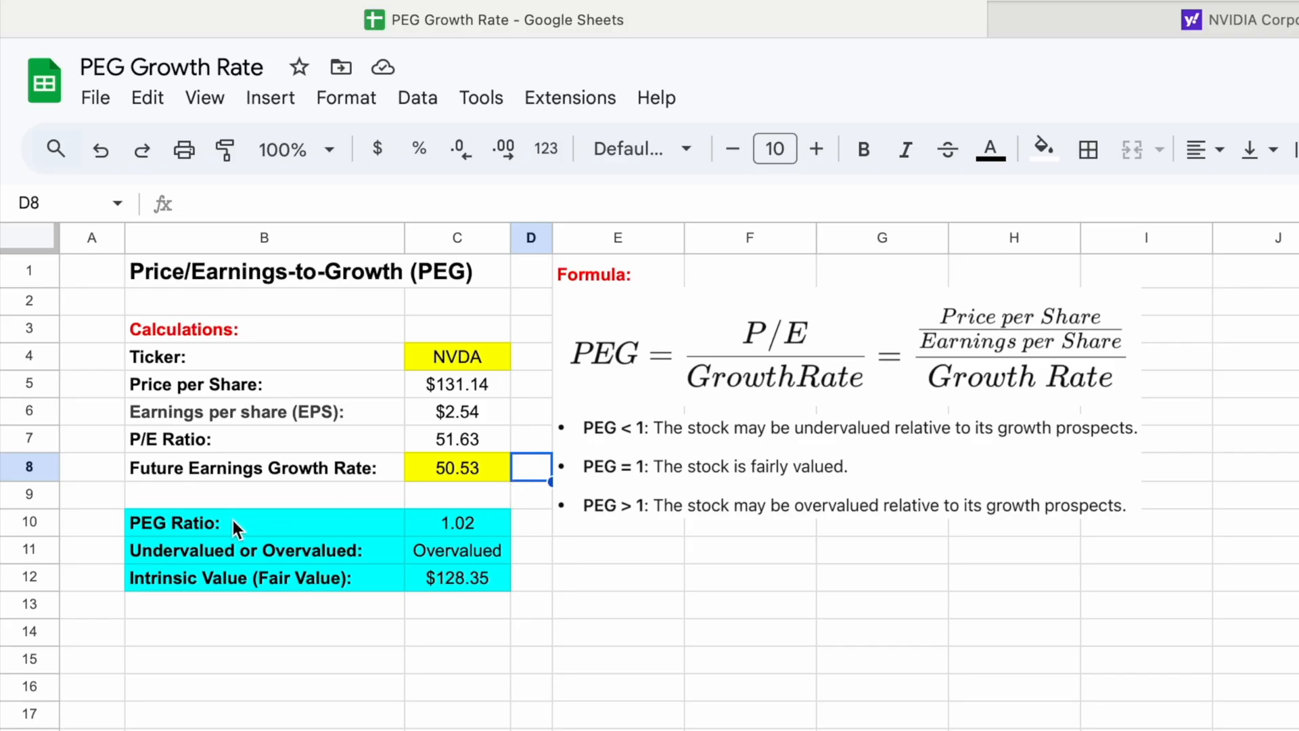
mouse_move(475, 535)
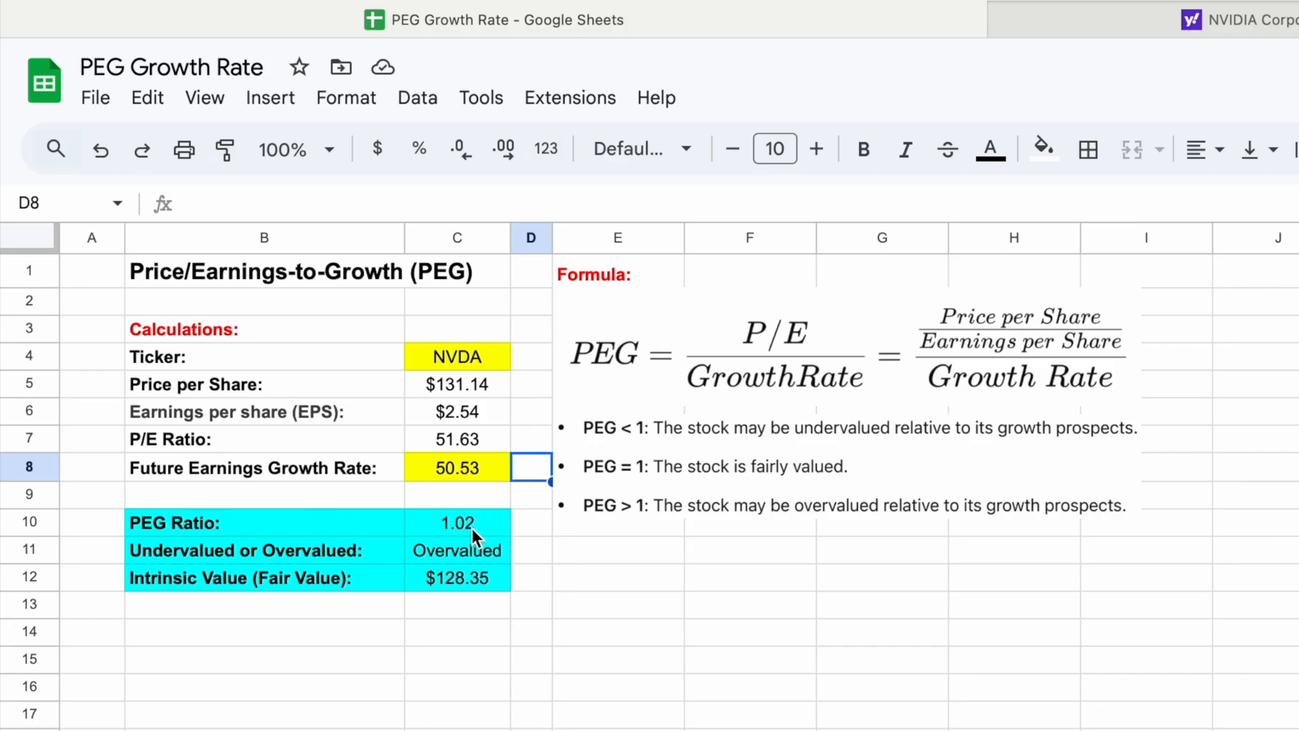
mouse_move(753, 479)
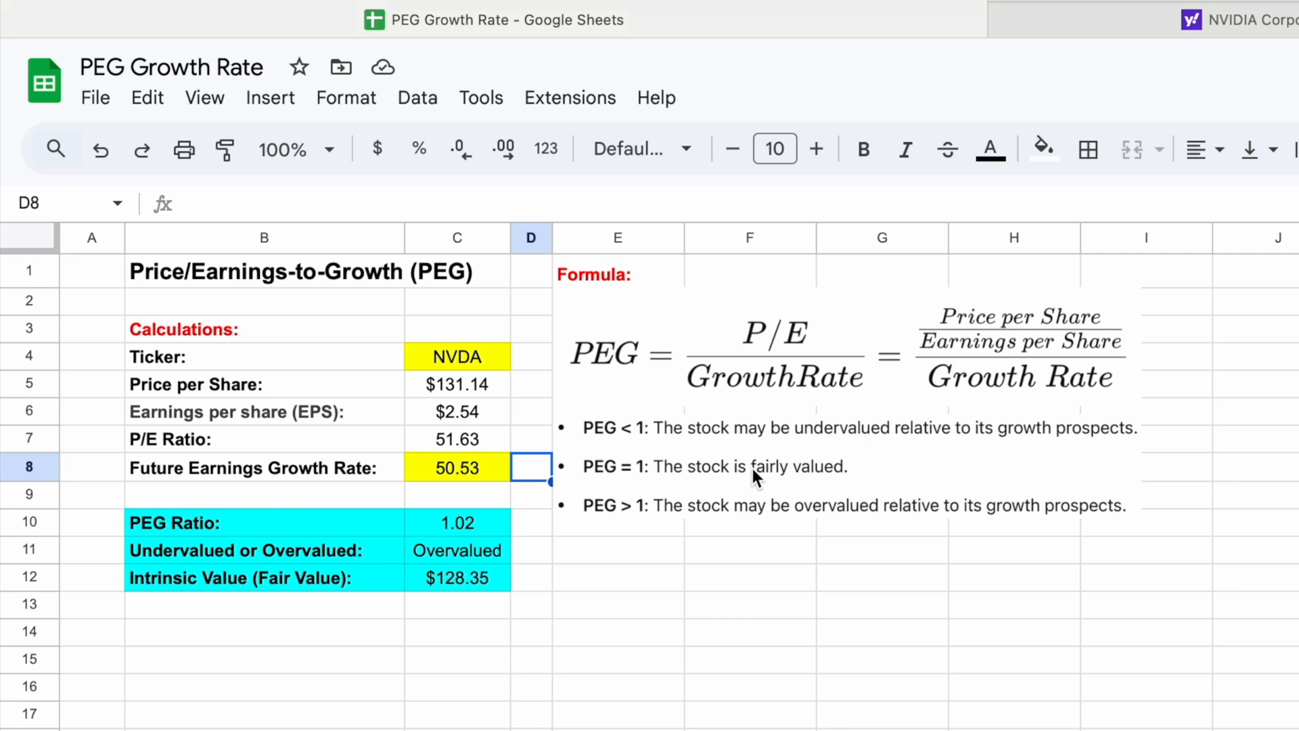
mouse_move(813, 484)
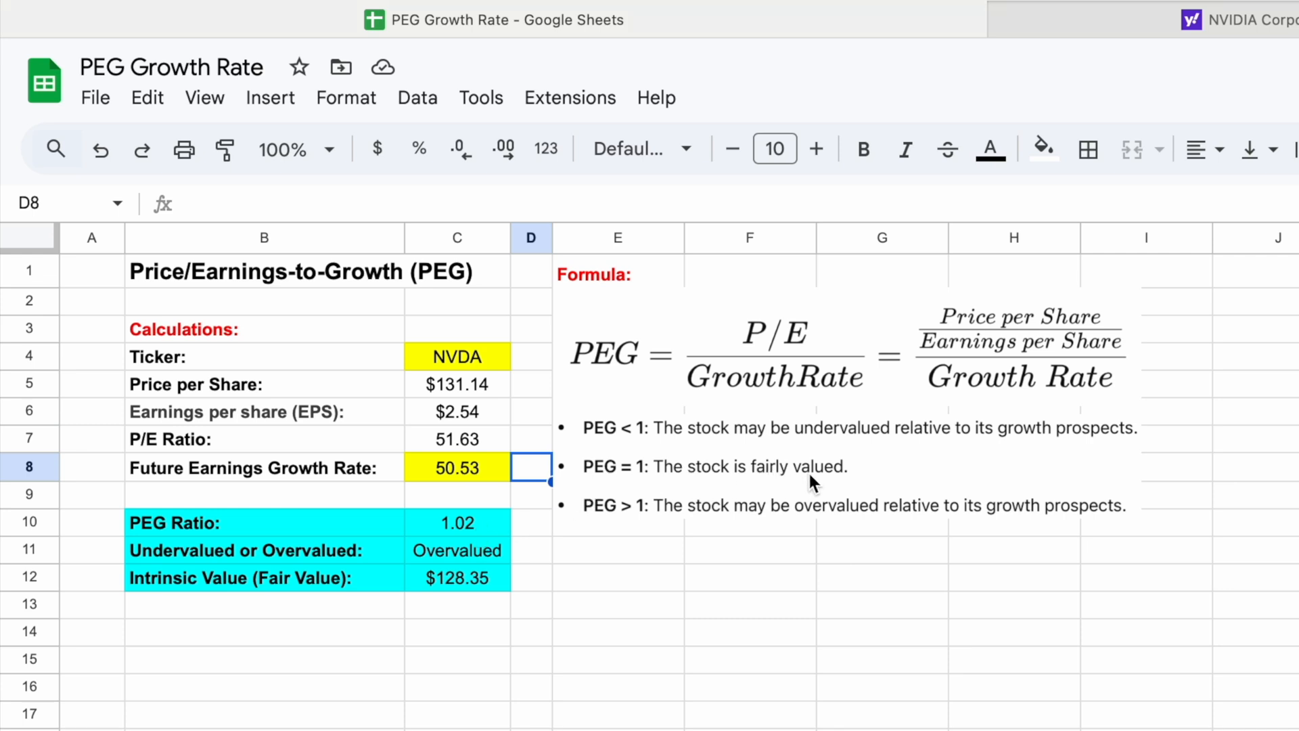
left_click(456, 577)
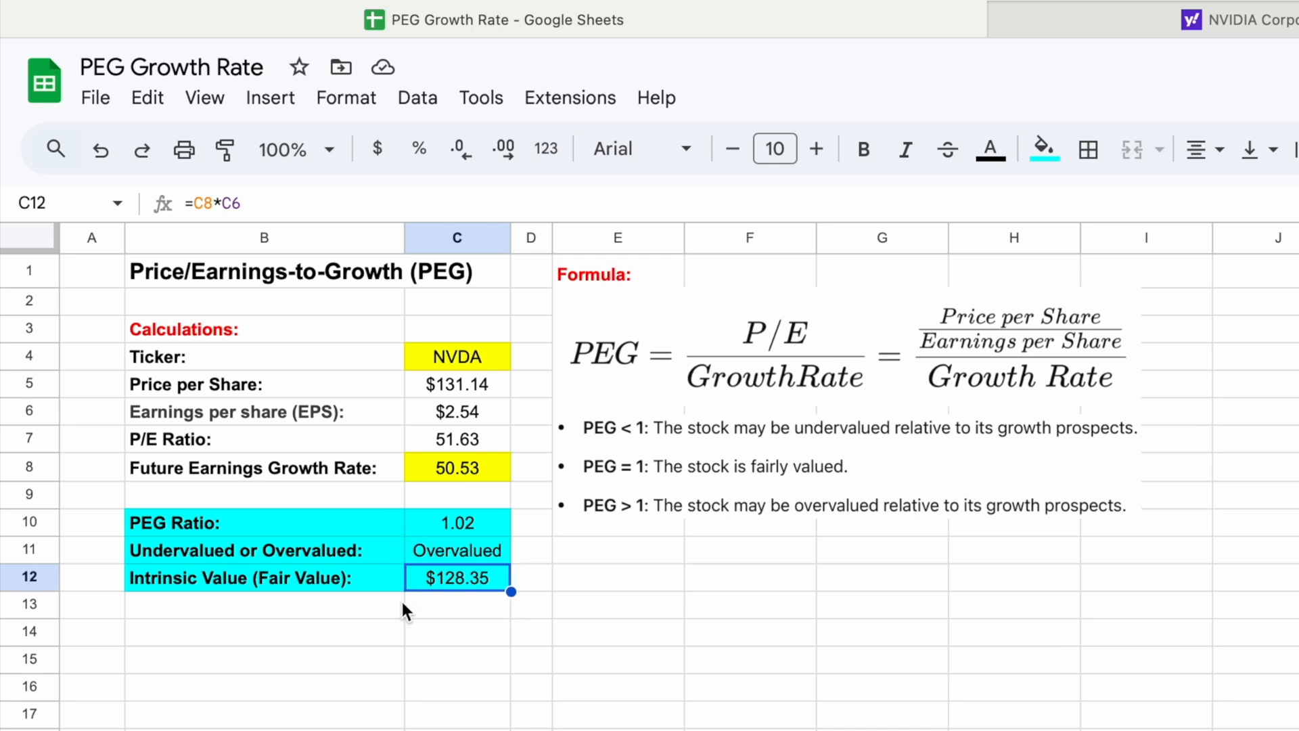
left_click(457, 384)
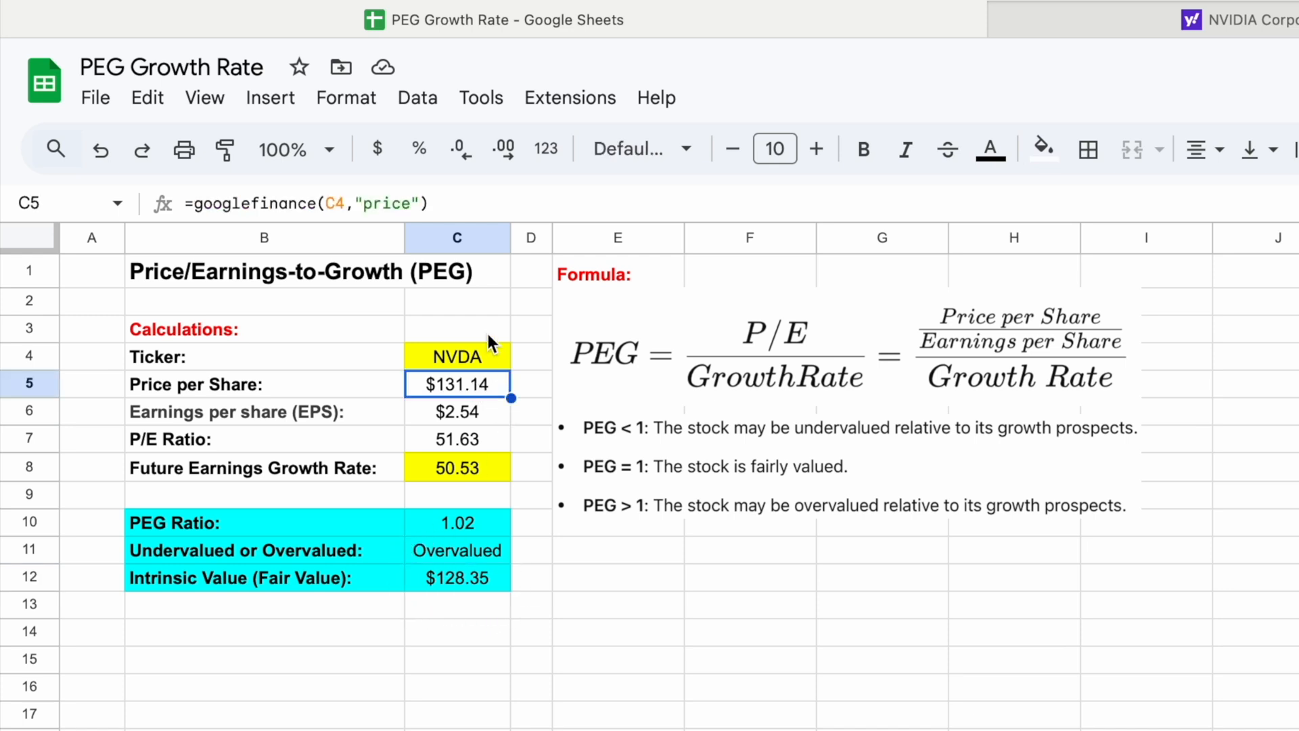
mouse_move(439, 412)
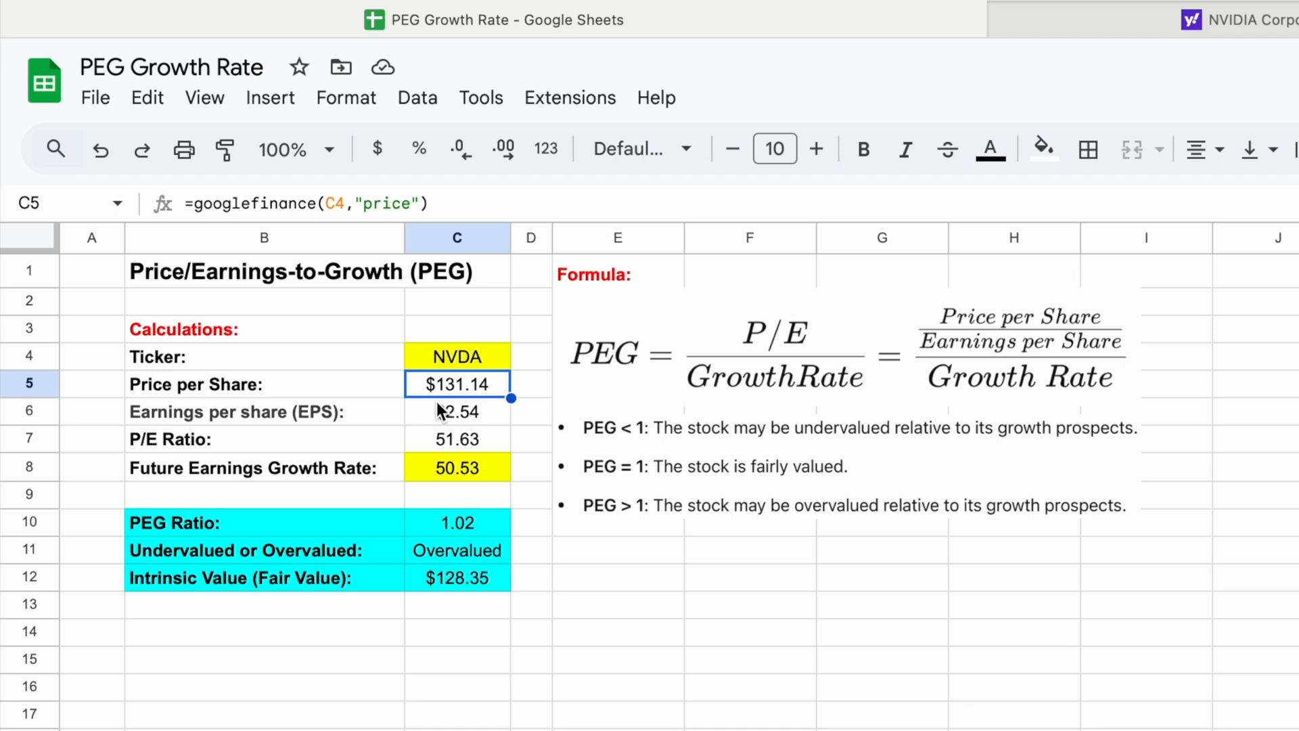
left_click(457, 468)
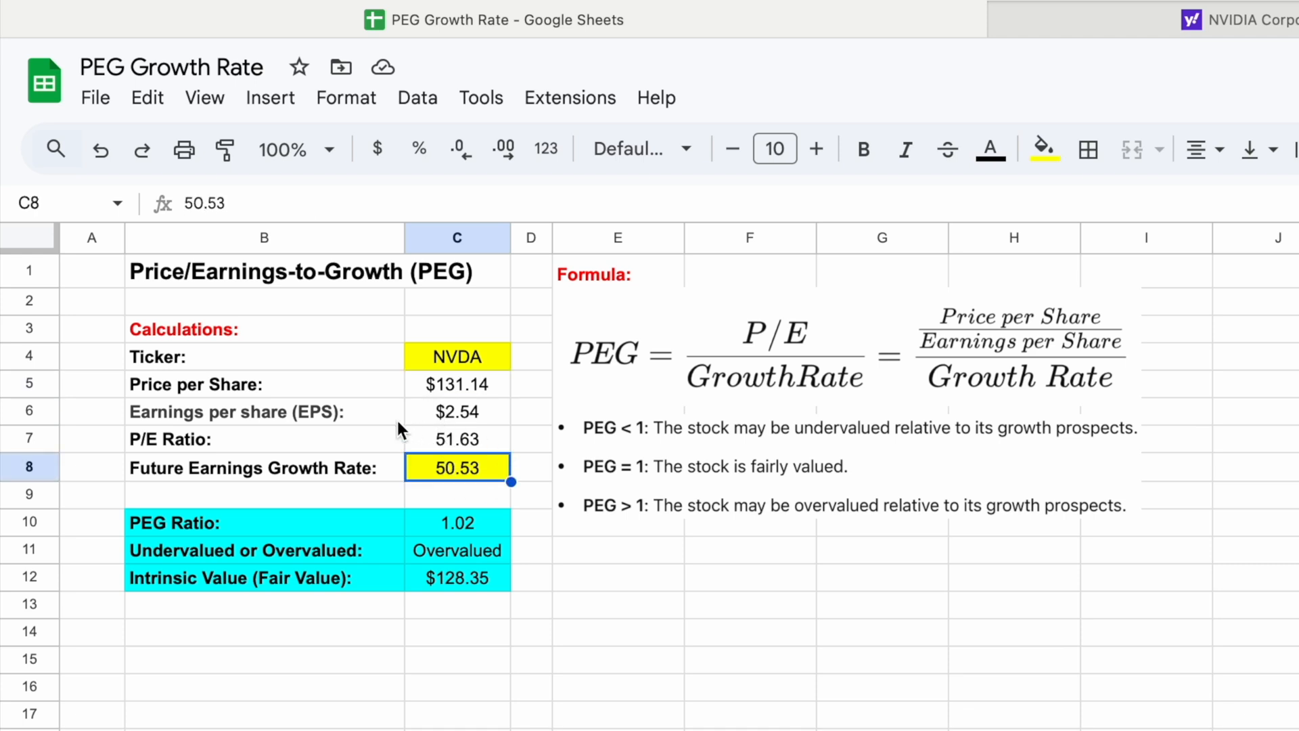
mouse_move(406, 492)
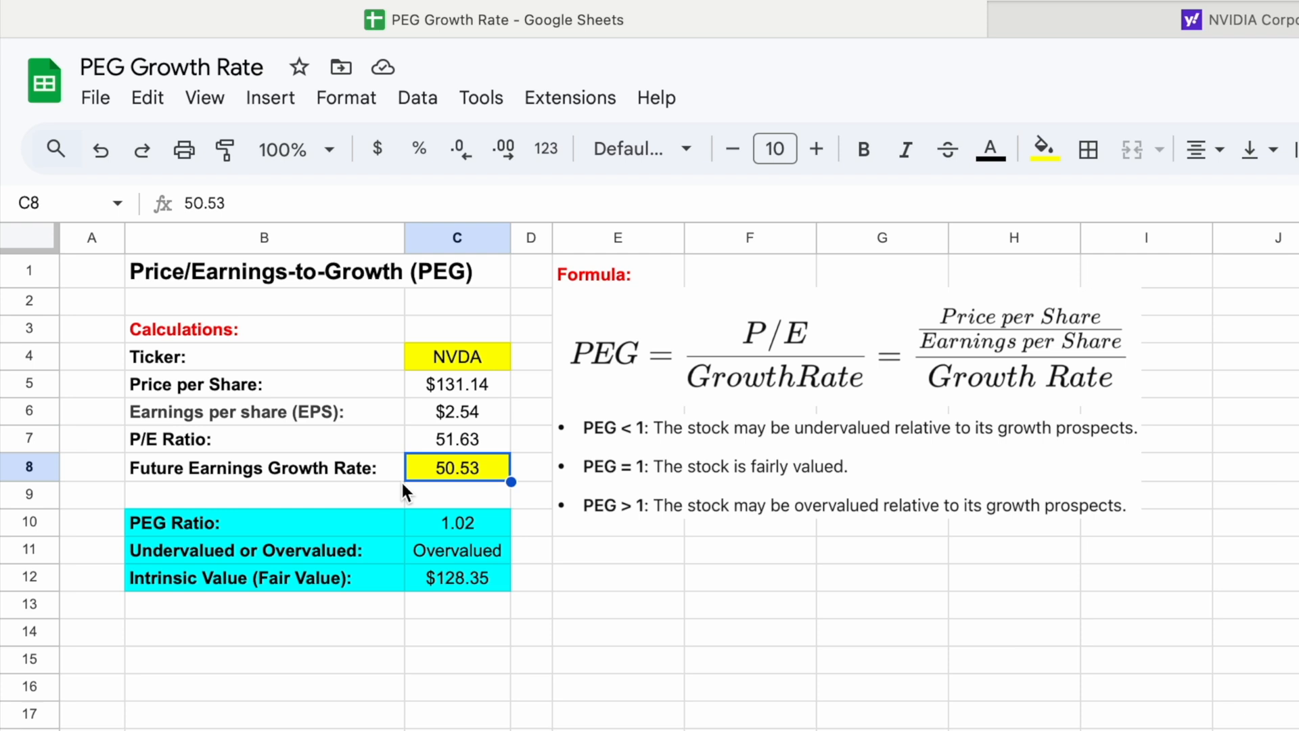
mouse_move(403, 494)
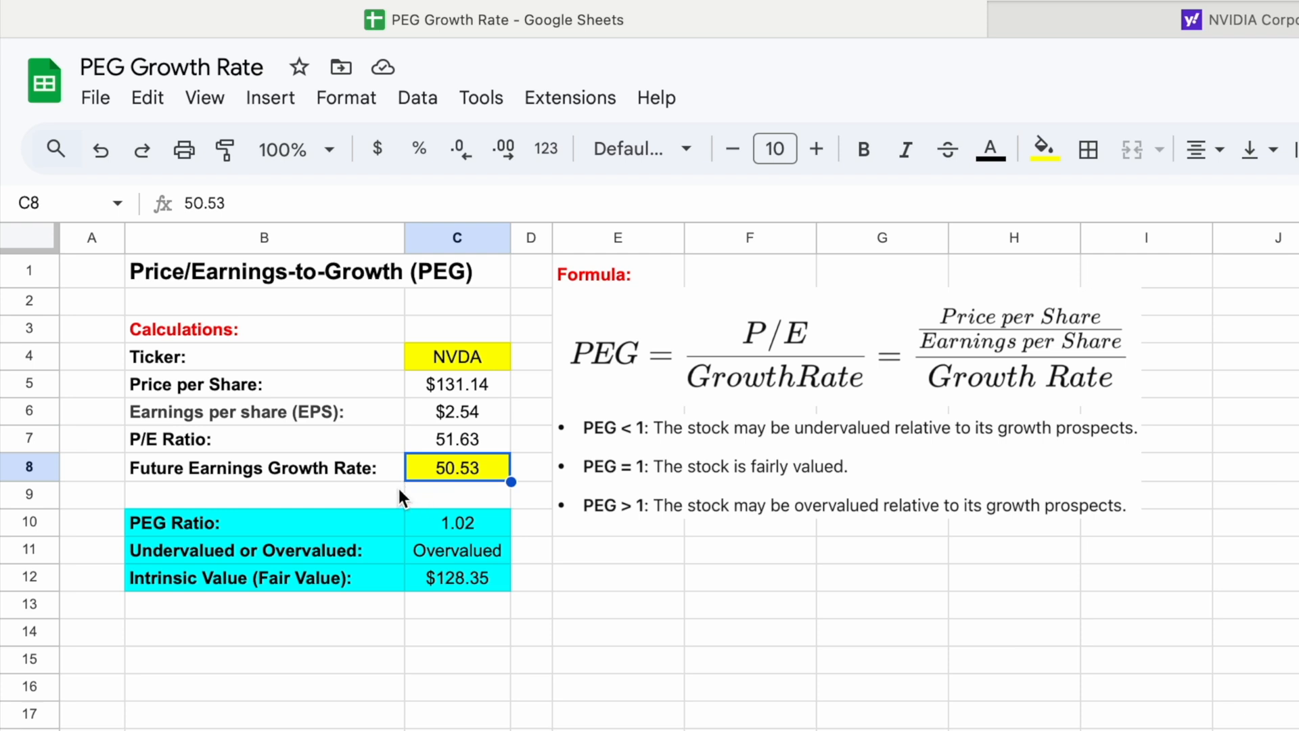
type("55.00")
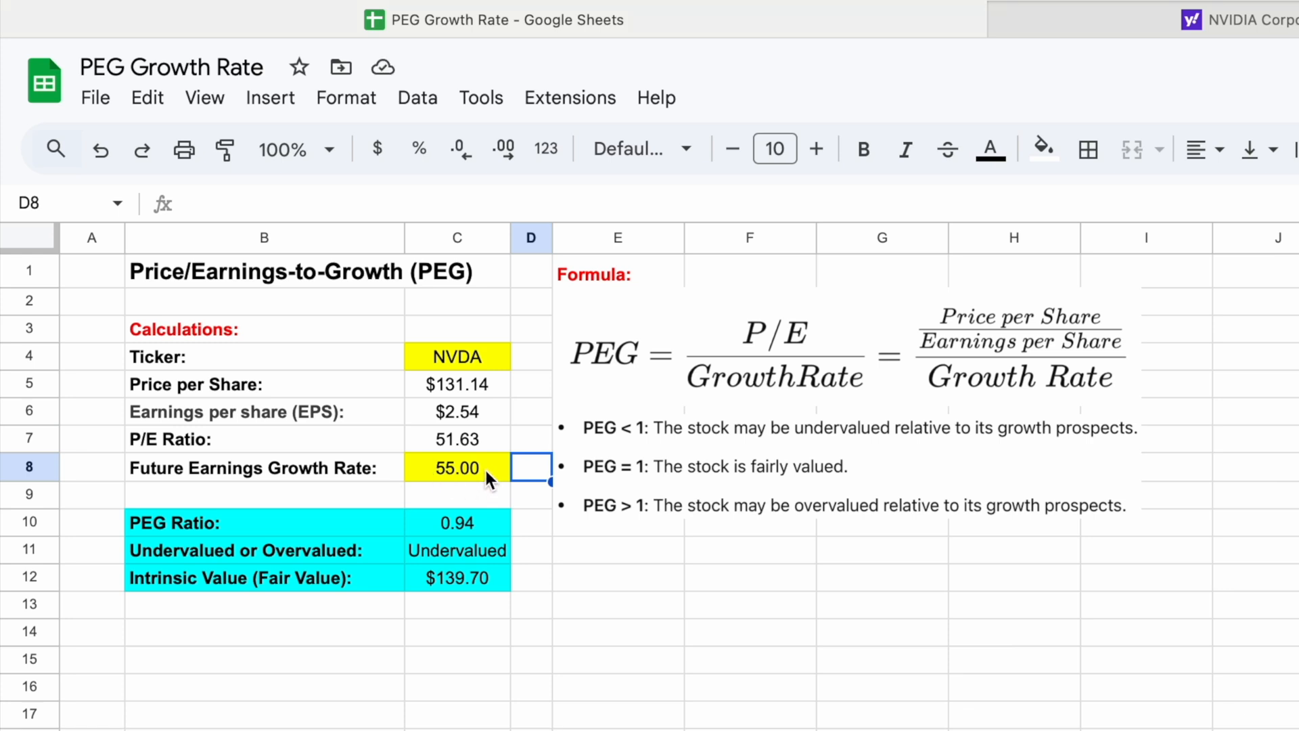
Verify the 55 growth rate, the Undervalued verdict and the $139.70 intrinsic value
left_click(457, 467)
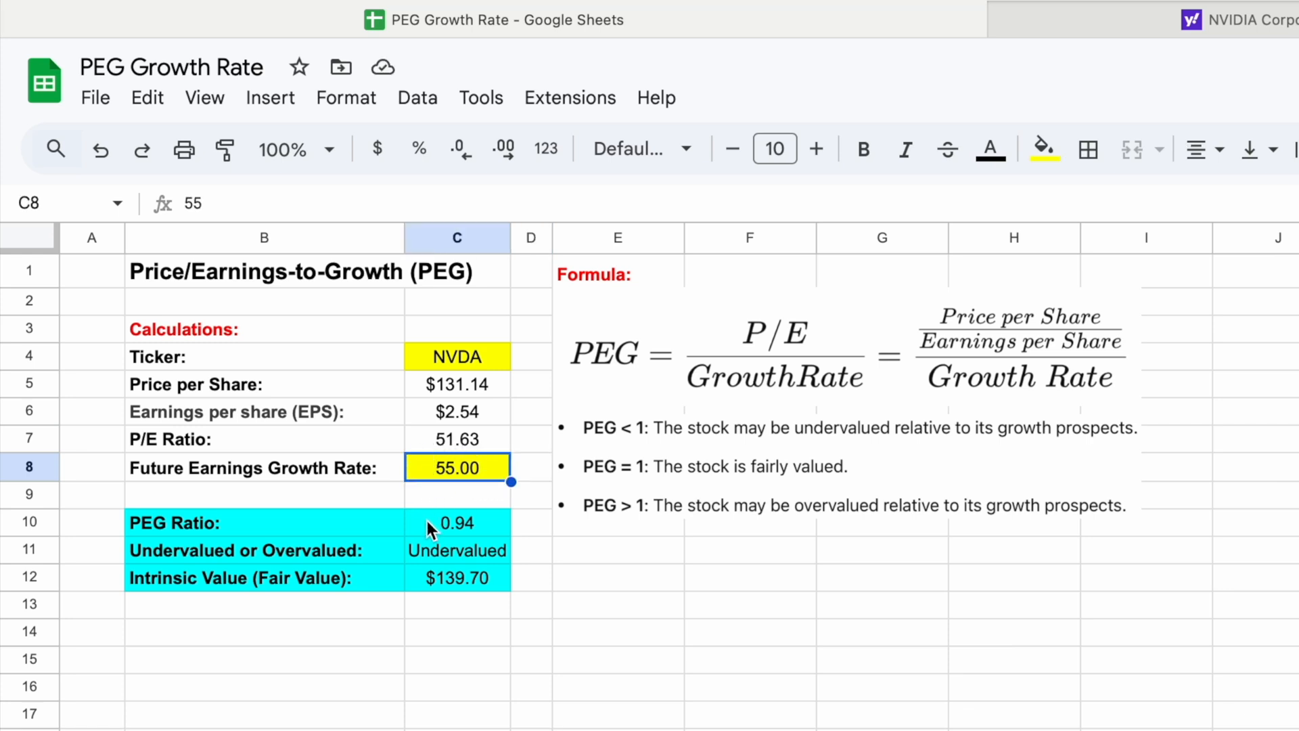
mouse_move(488, 530)
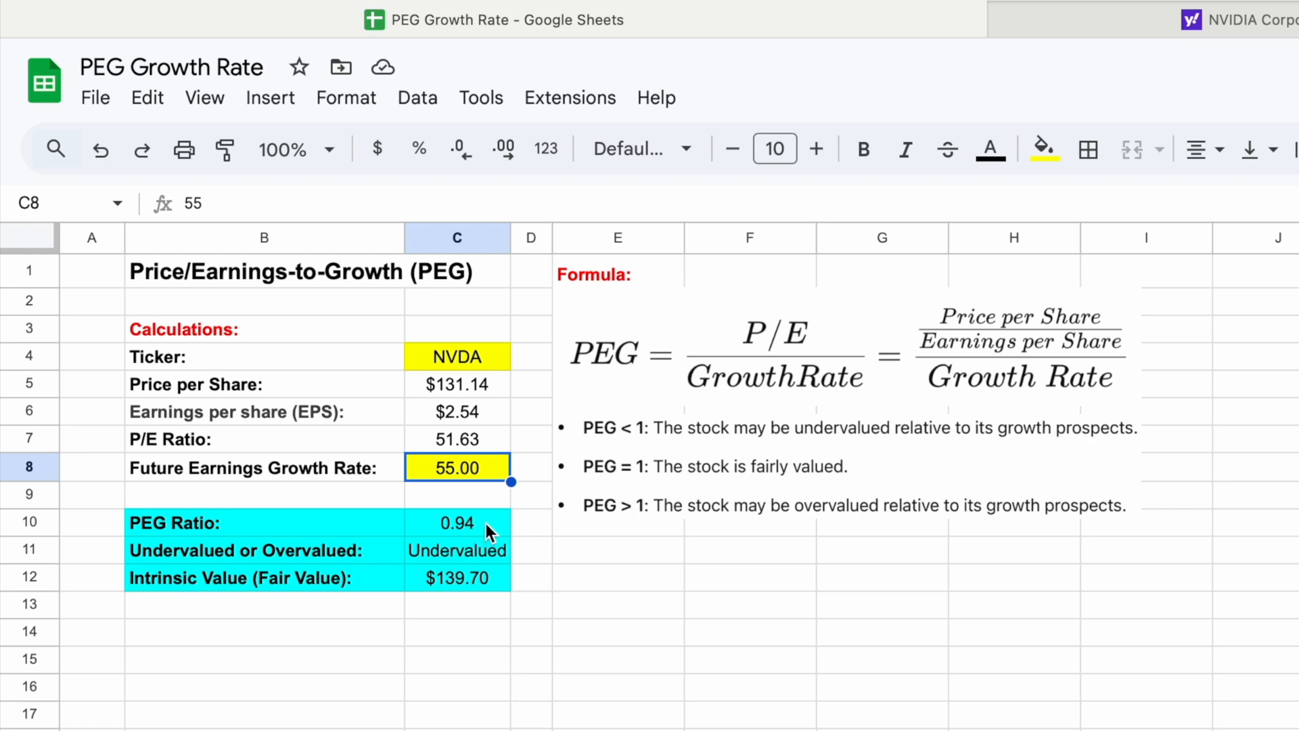
left_click(455, 550)
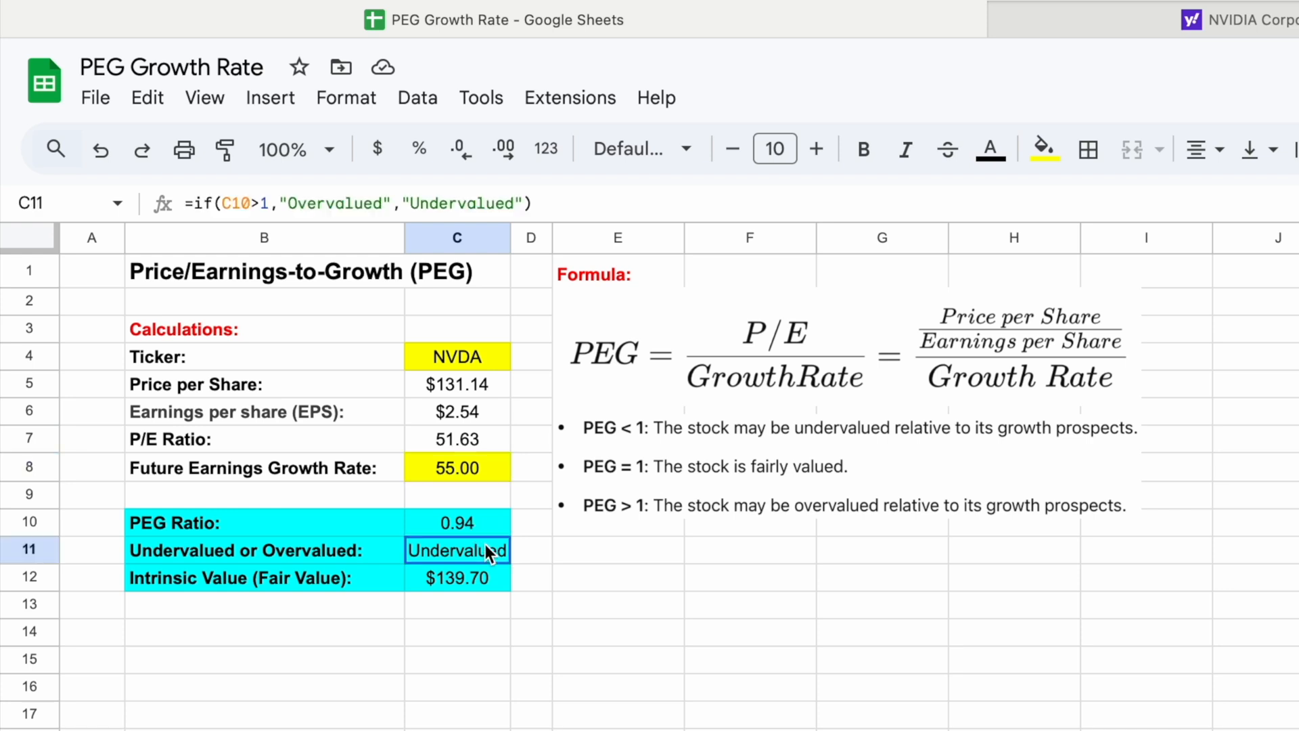
mouse_move(505, 592)
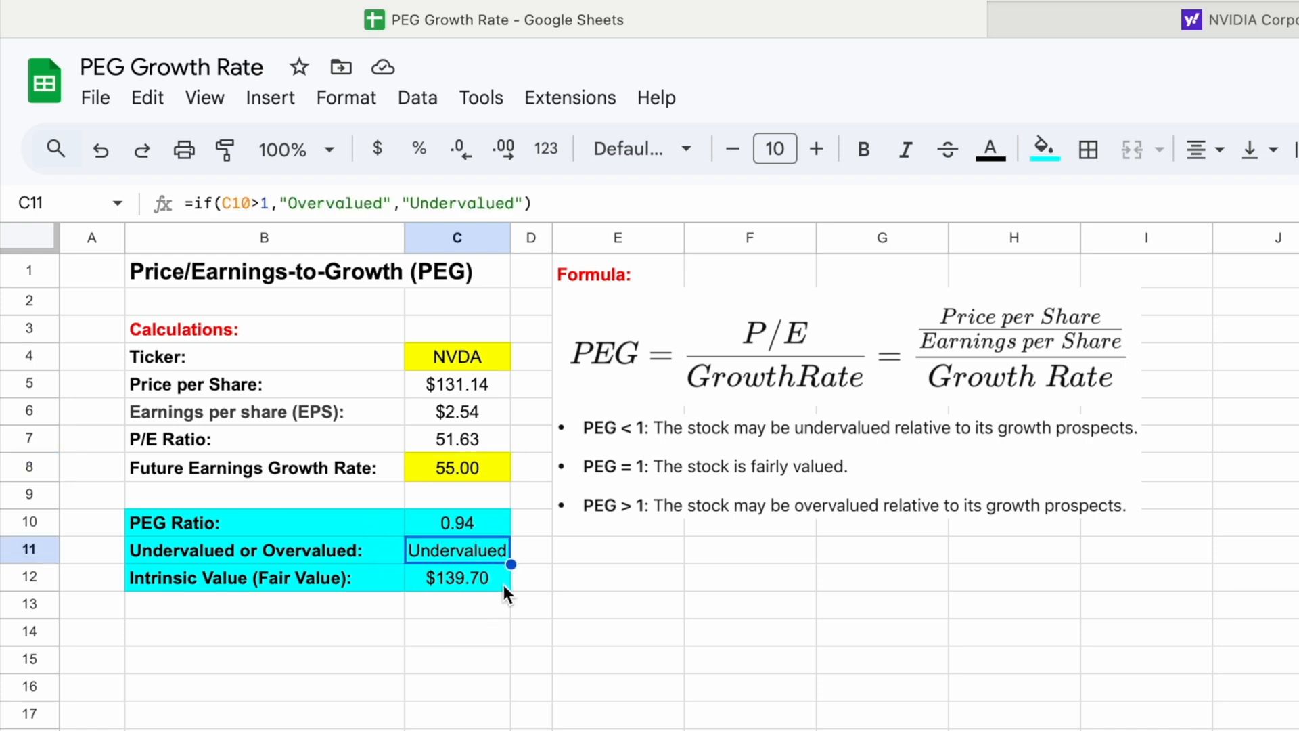
left_click(455, 577)
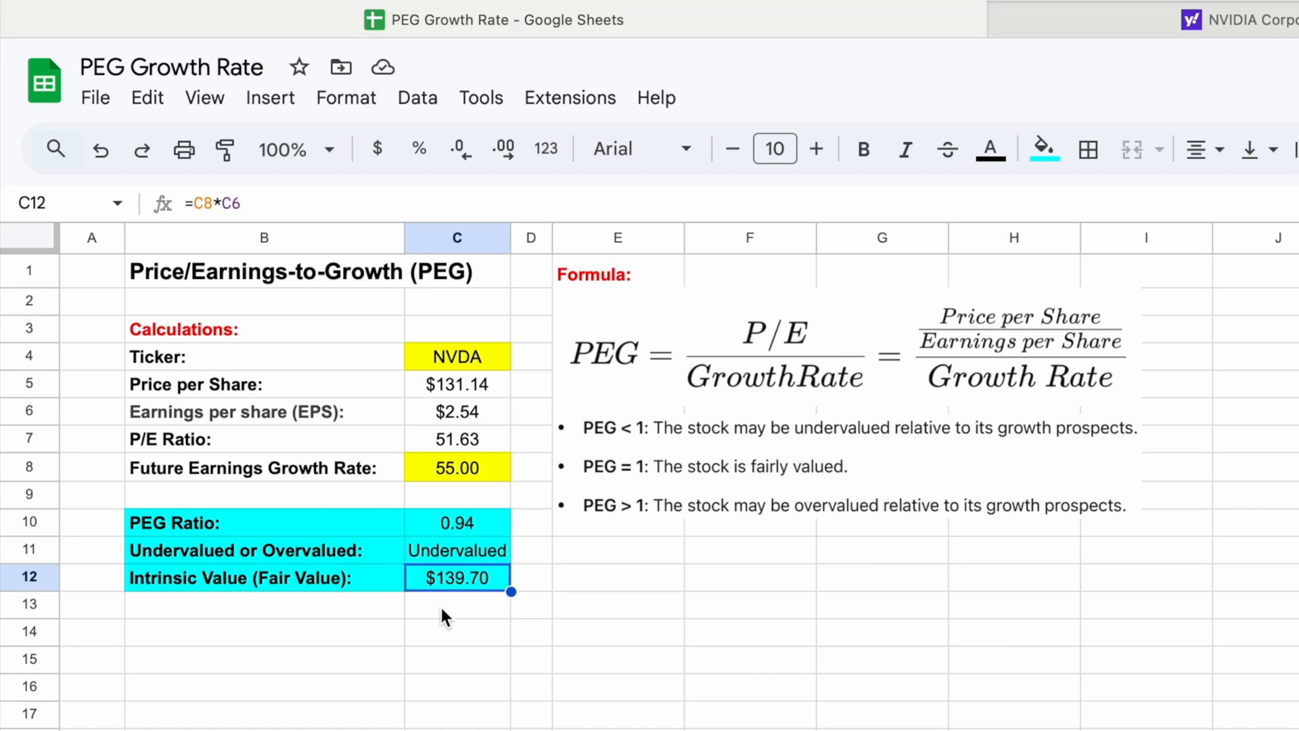
mouse_move(461, 612)
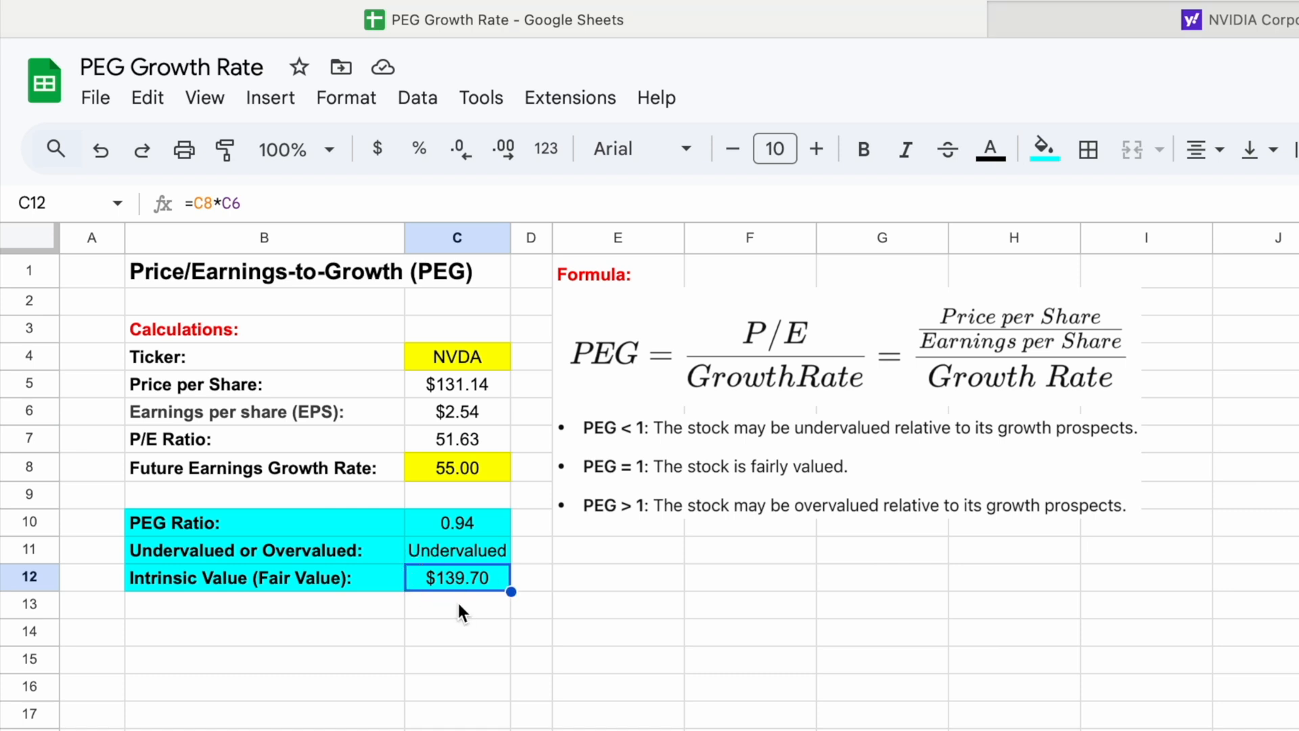
mouse_move(620, 390)
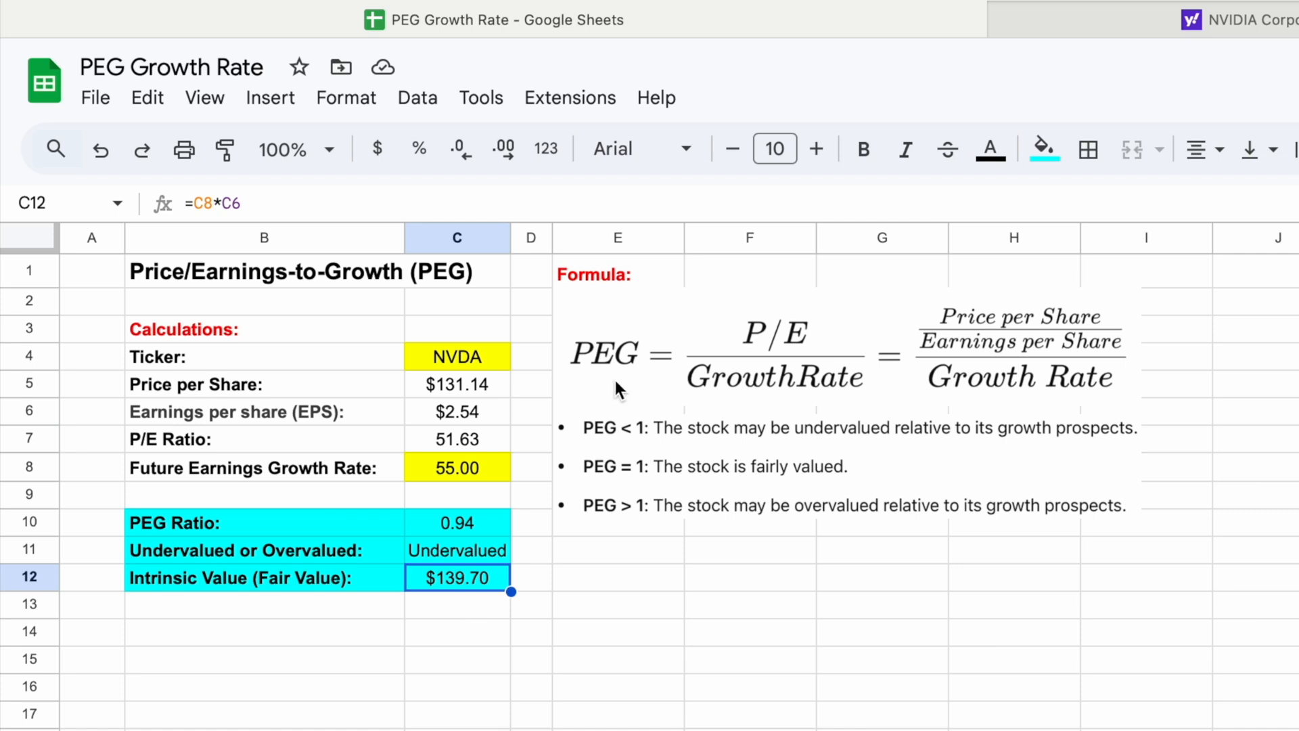
mouse_move(603, 380)
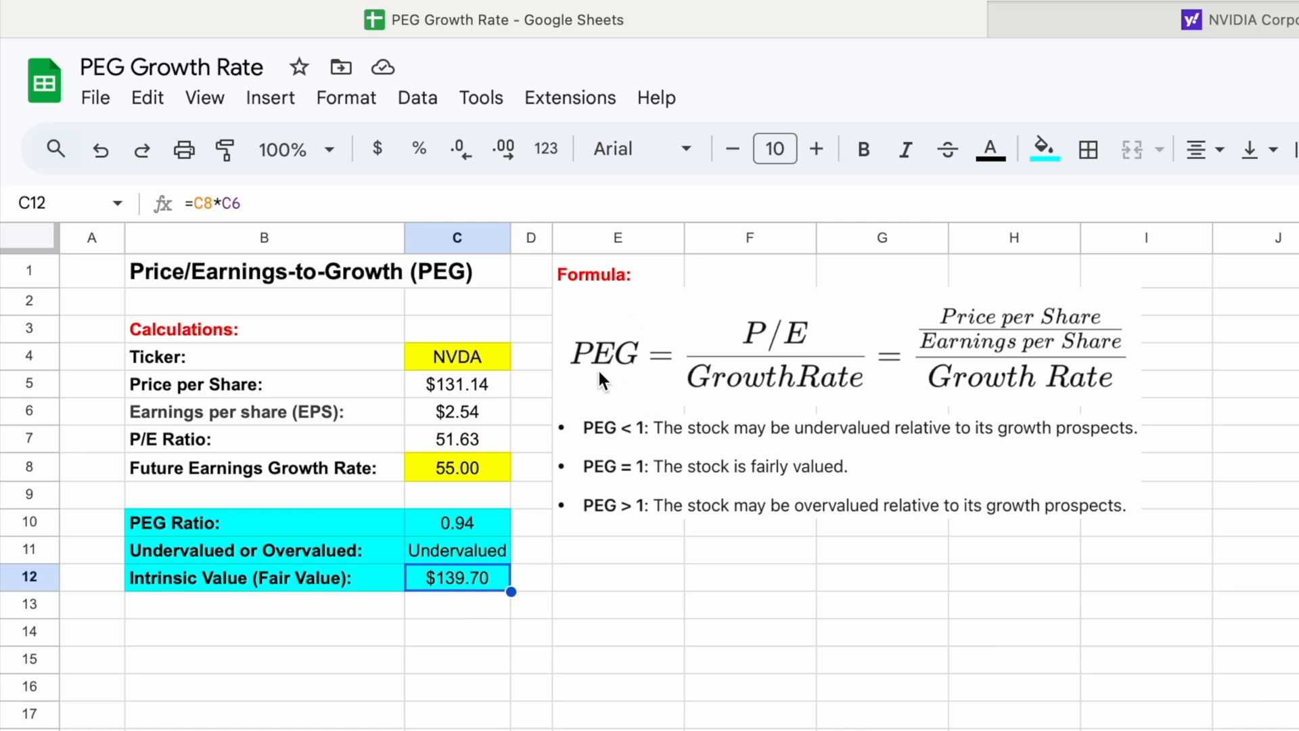